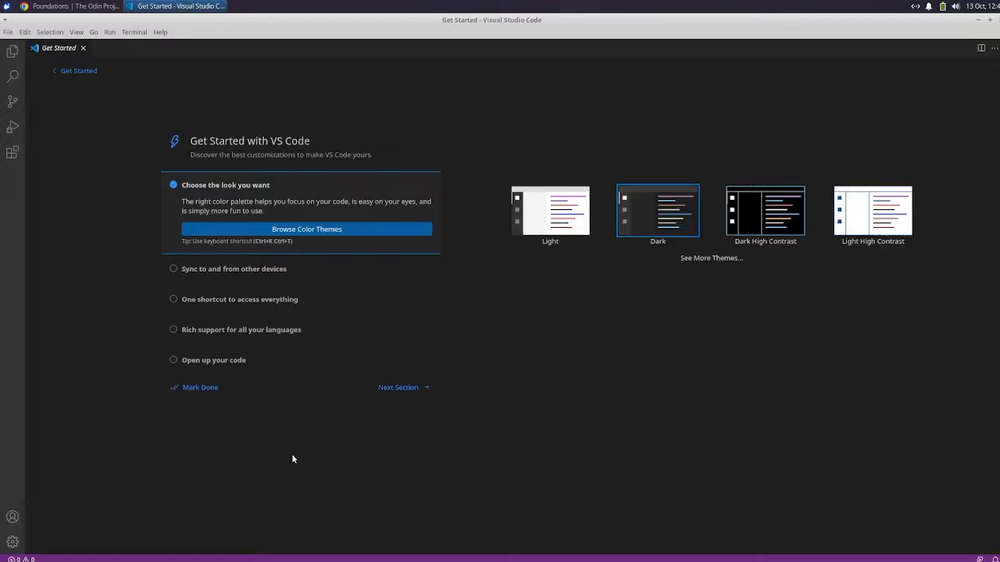
pyautogui.moveTo(247, 66)
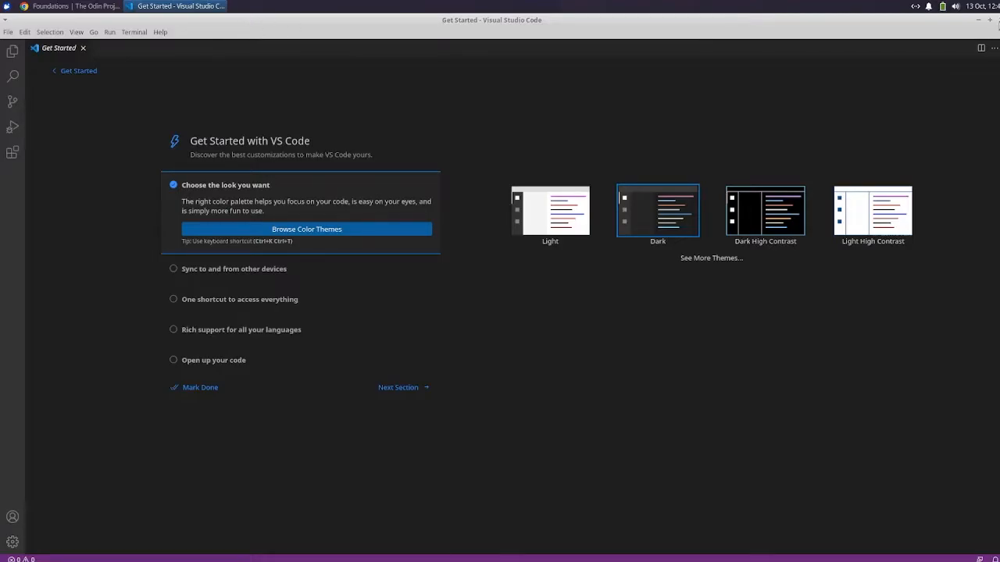
# Open '6. Command Line Basics' from the Foundations course Prerequisites list
pyautogui.click(70, 6)
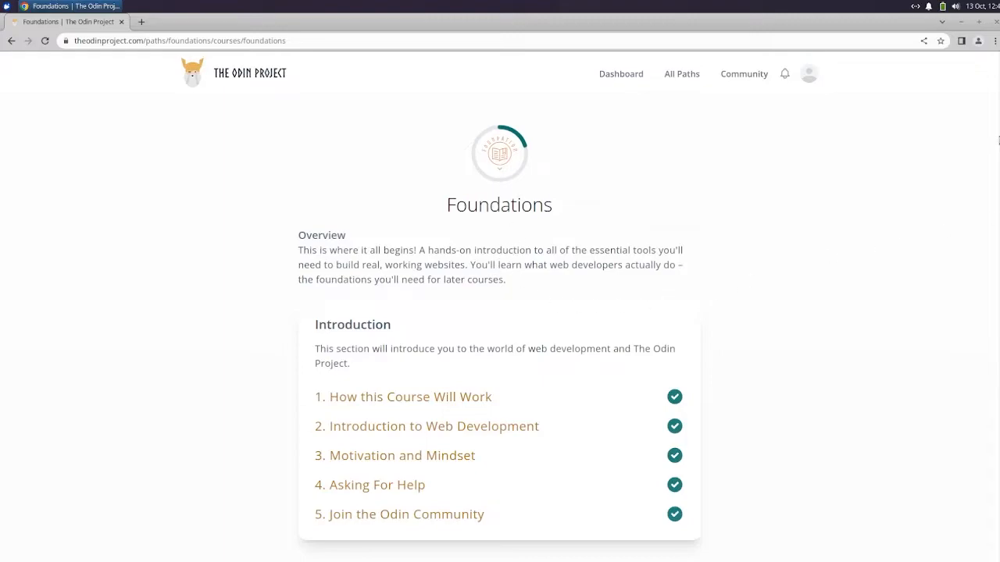
pyautogui.scroll(-3)
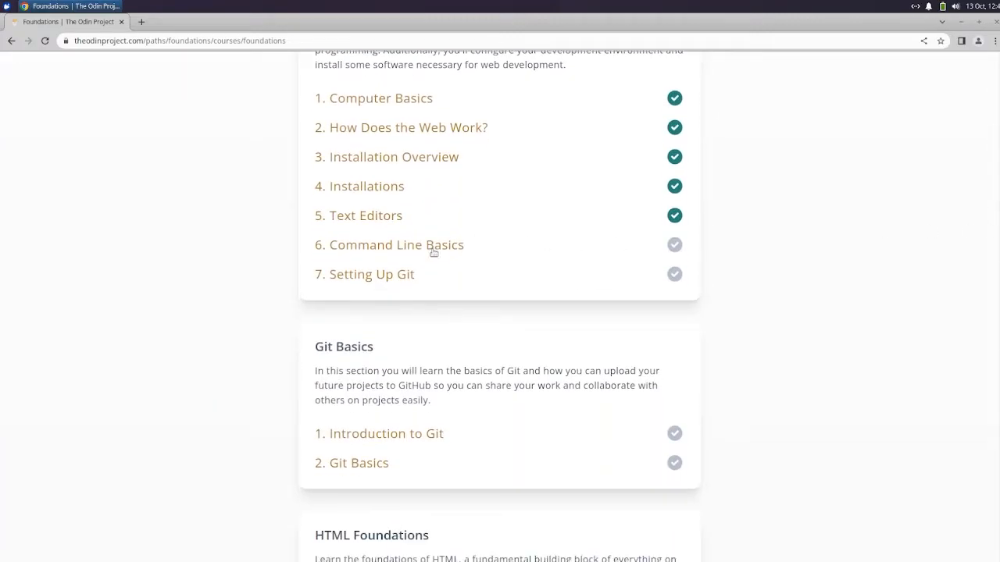
pyautogui.click(391, 244)
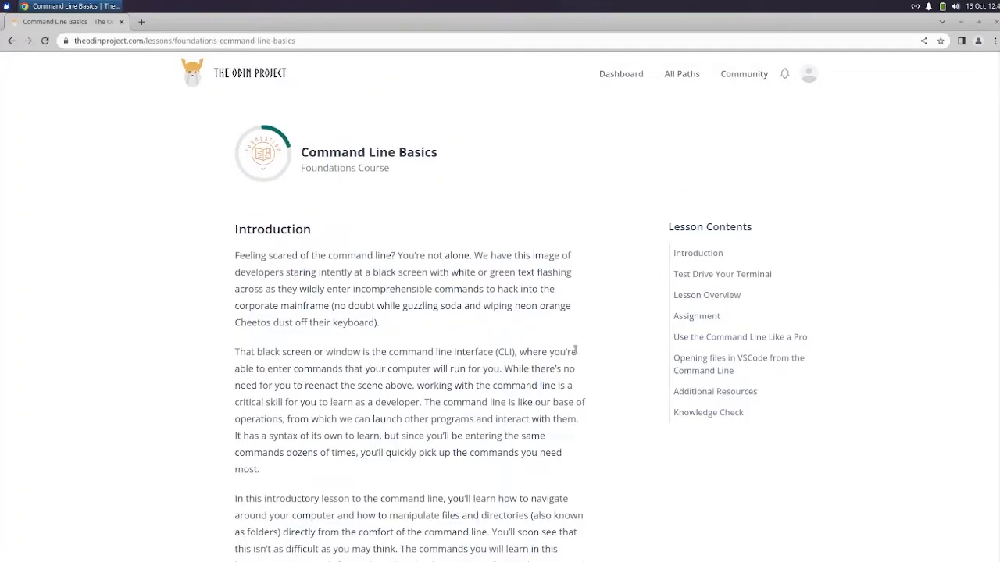
# Read the lesson fullscreen from the Introduction down to Test Drive Your Terminal
pyautogui.scroll(-3)
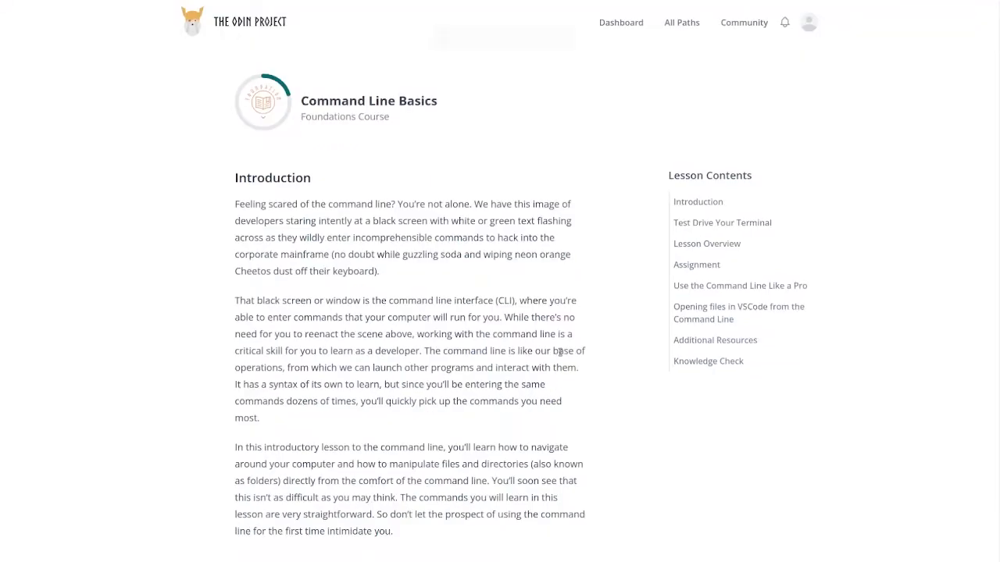
pyautogui.press('F11')
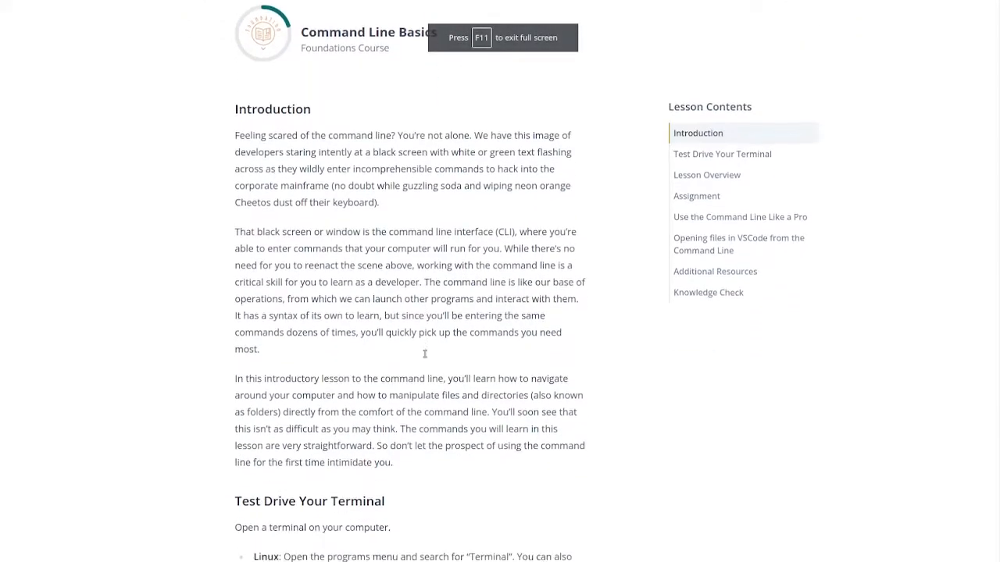
pyautogui.scroll(-3)
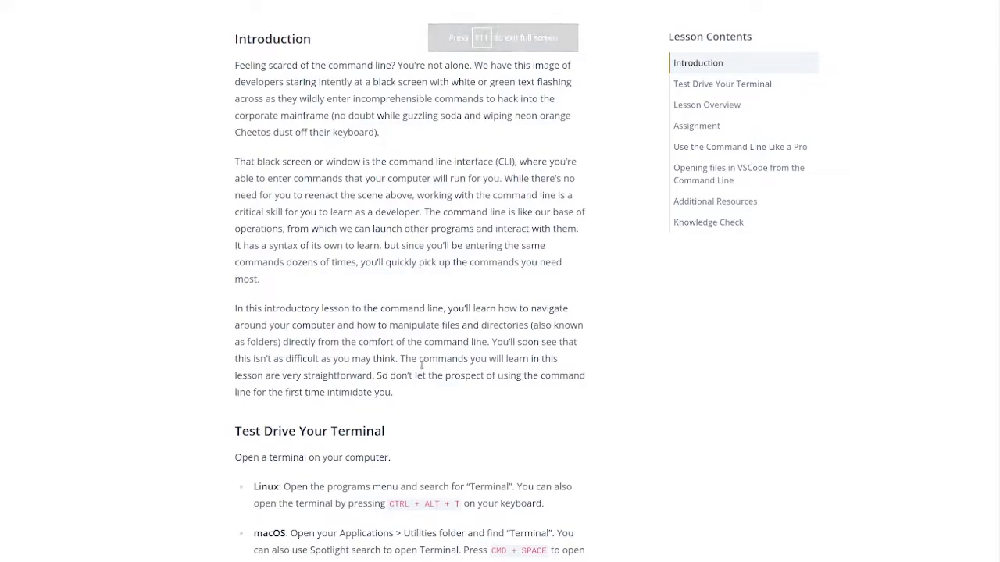
pyautogui.moveTo(422, 406)
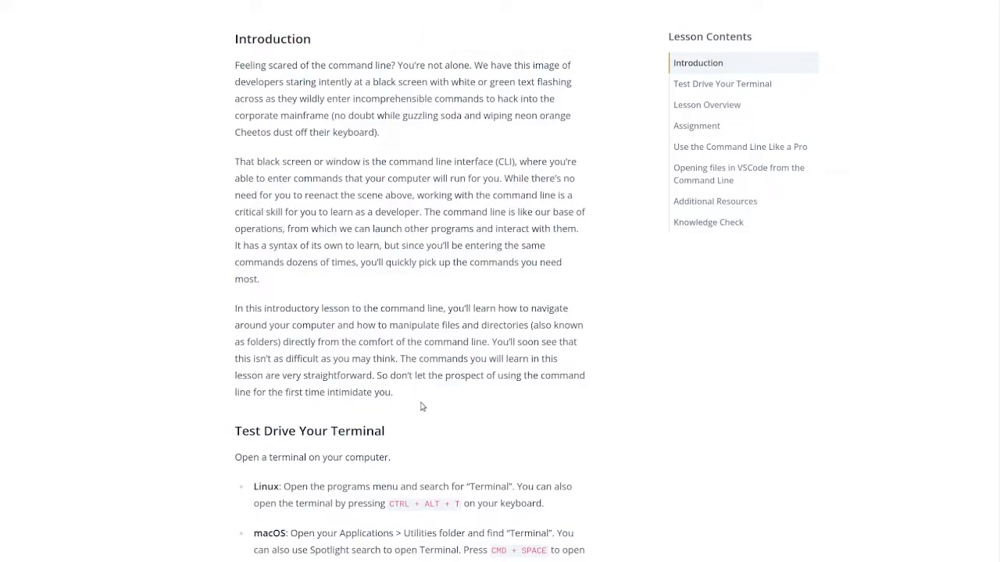
pyautogui.moveTo(434, 403)
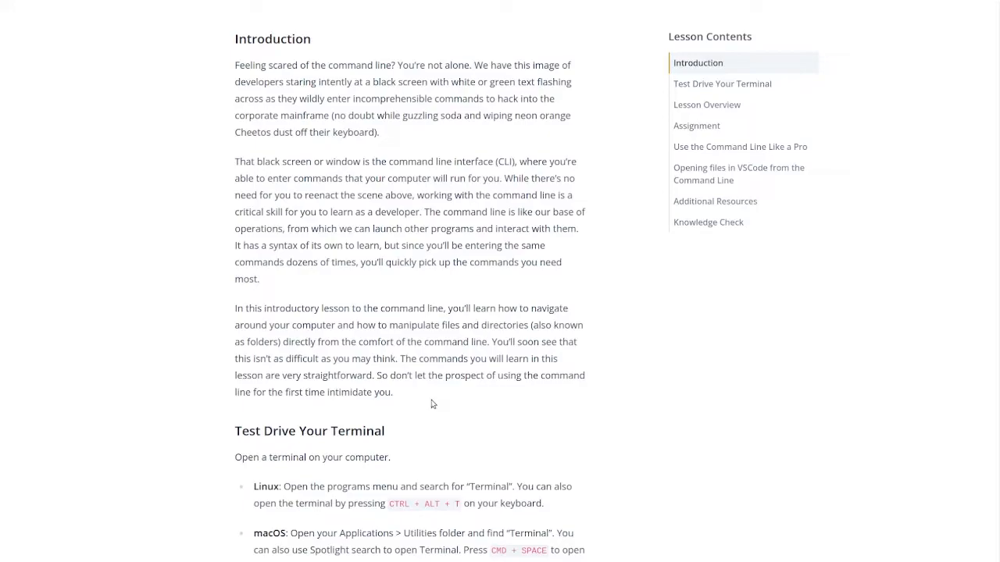
pyautogui.scroll(-3)
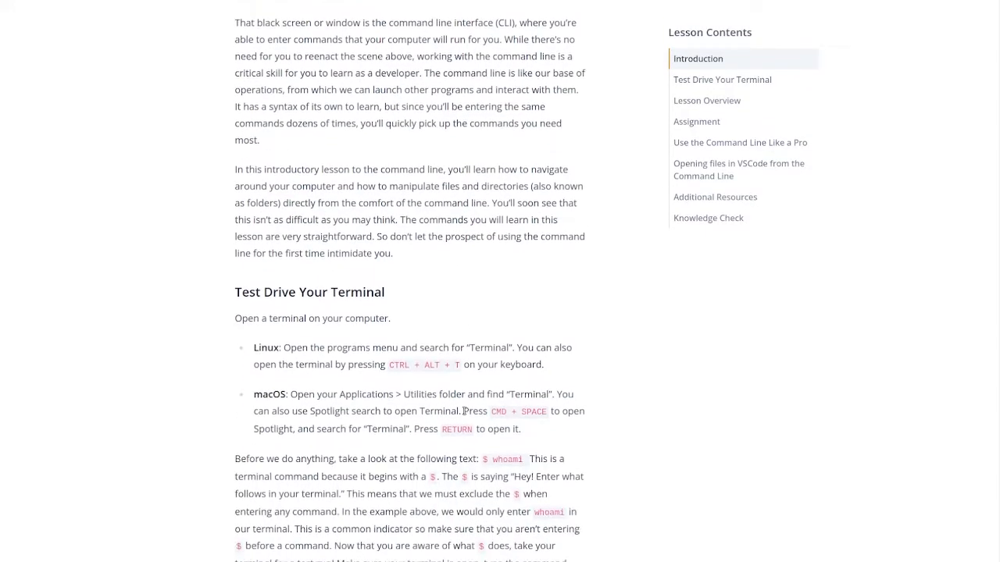
pyautogui.scroll(-3)
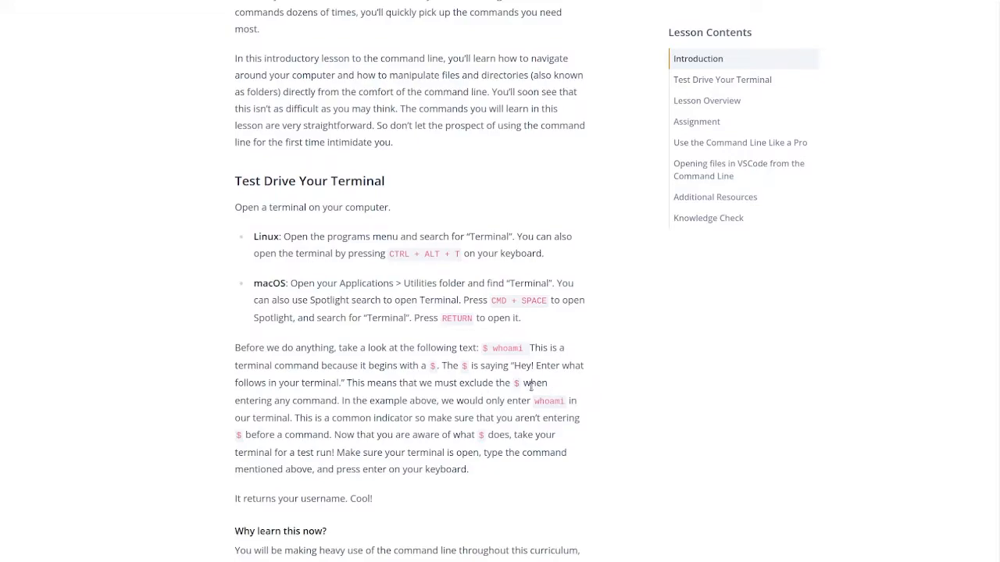
pyautogui.scroll(-3)
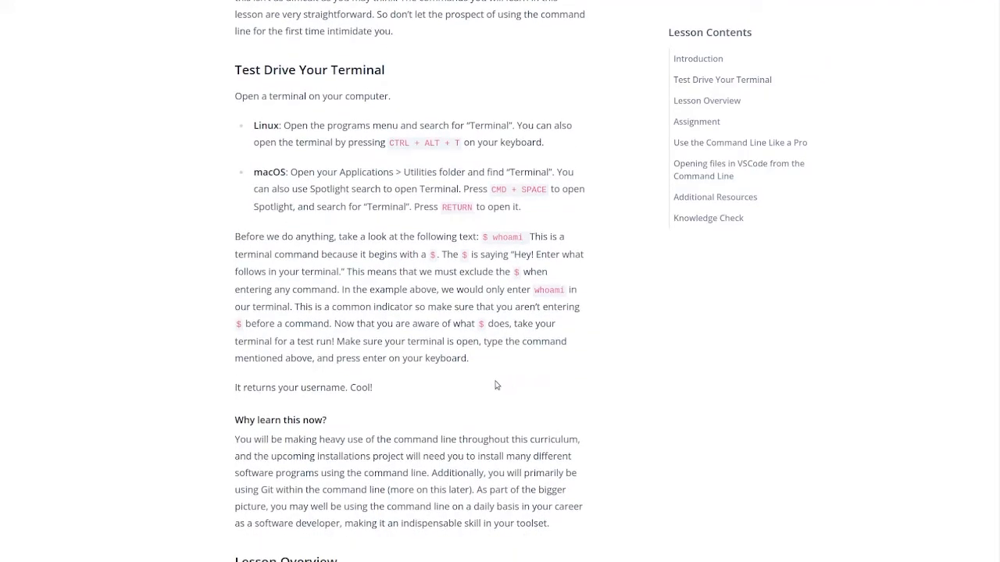
pyautogui.moveTo(484, 376)
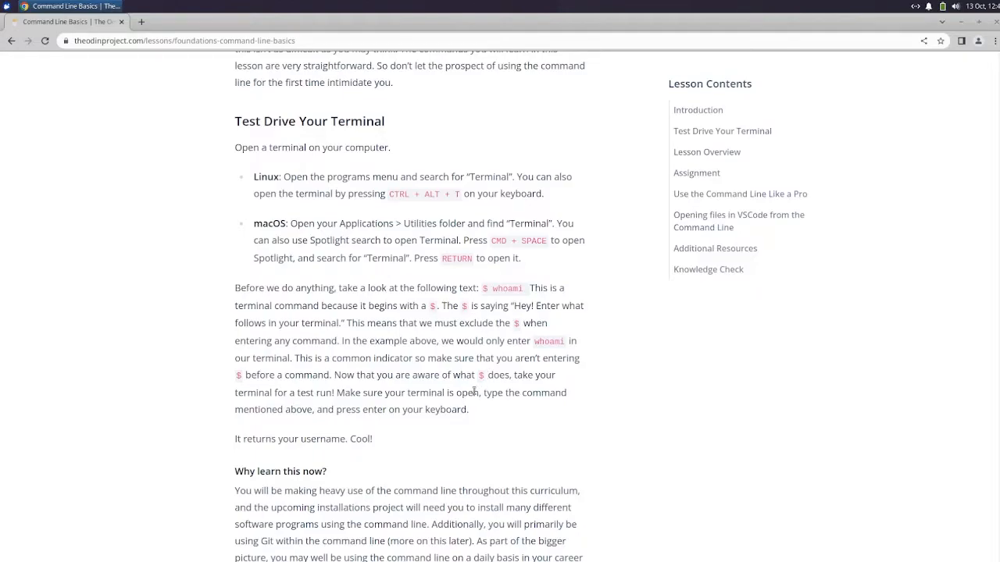
pyautogui.moveTo(8, 6)
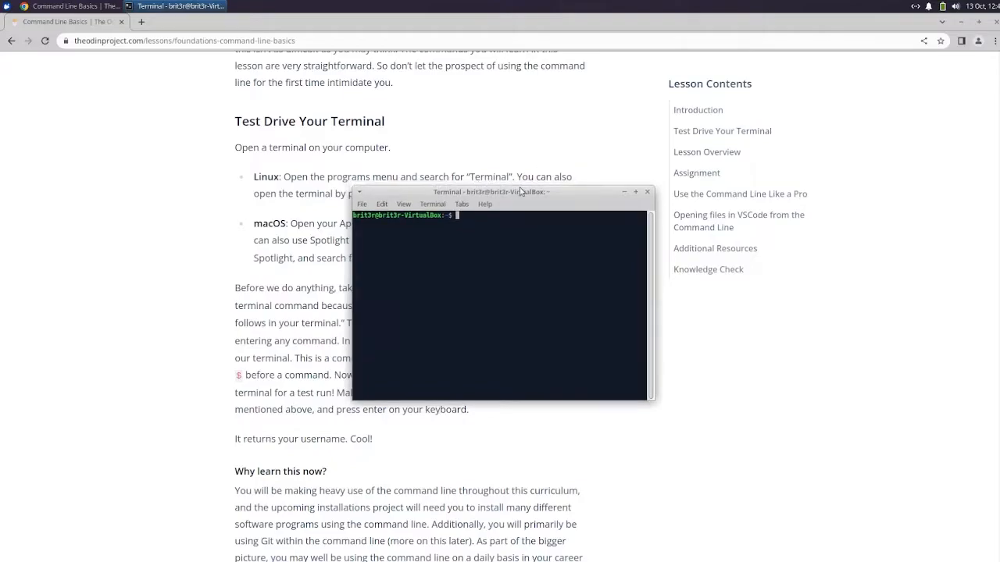
# Place the terminal beside the lesson and run whoami to print the username
pyautogui.moveTo(490, 191); pyautogui.dragTo(790, 74)
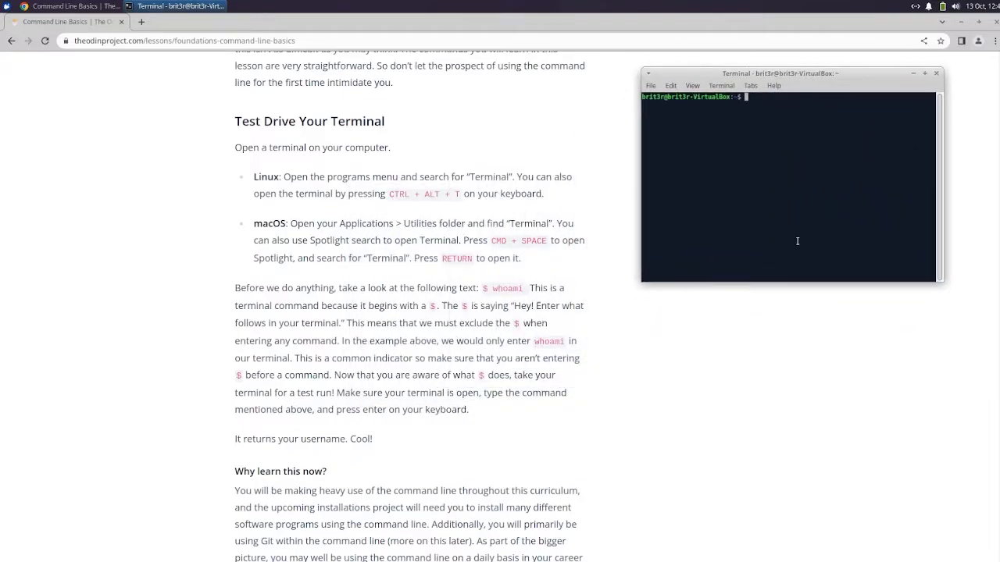
pyautogui.moveTo(586, 358)
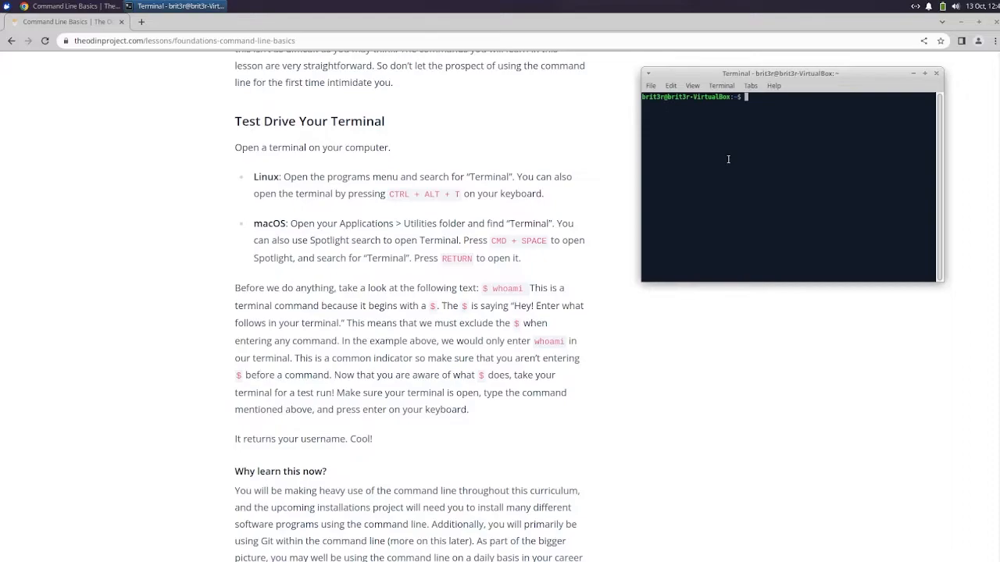
pyautogui.moveTo(553, 289)
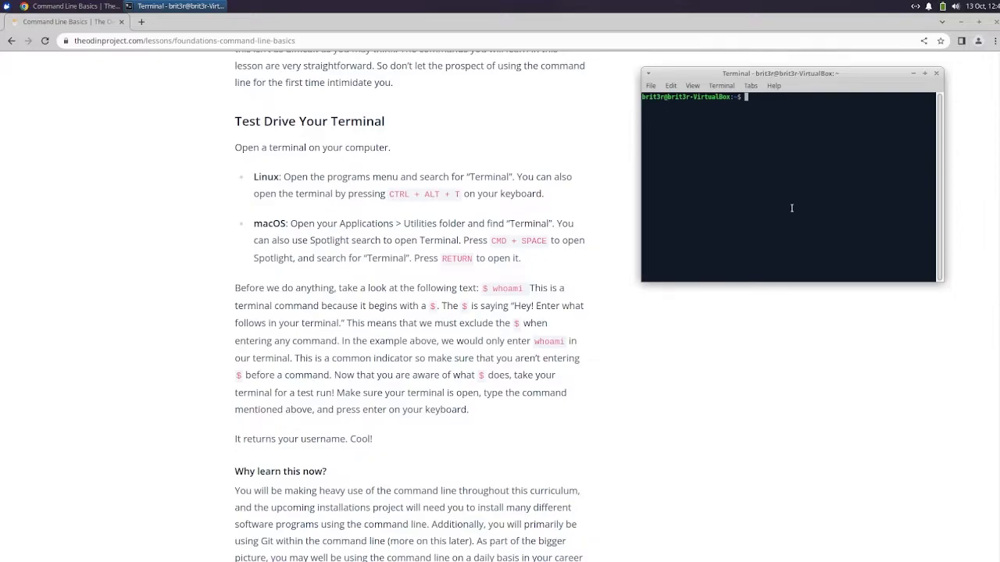
pyautogui.moveTo(790, 203)
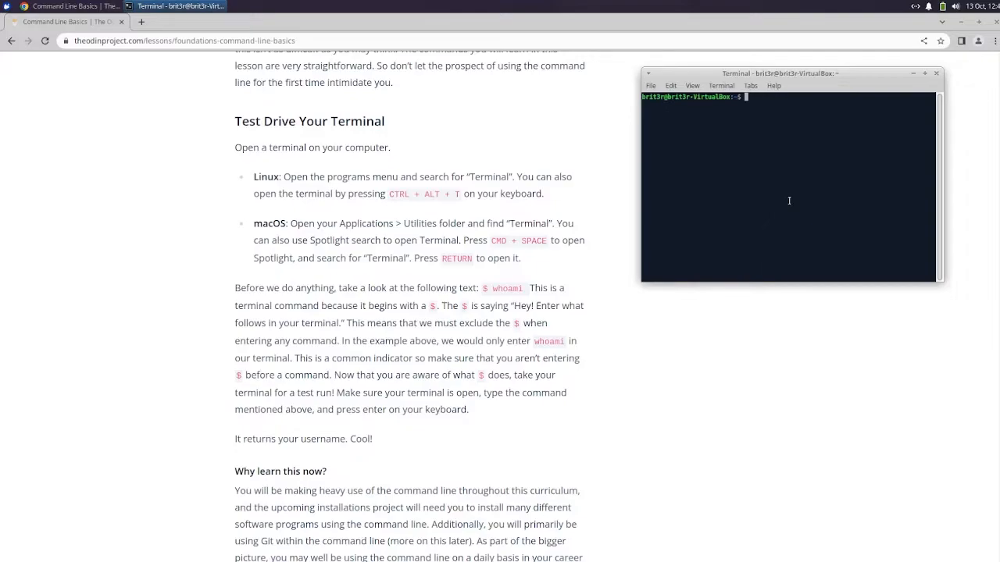
pyautogui.write('whoami')
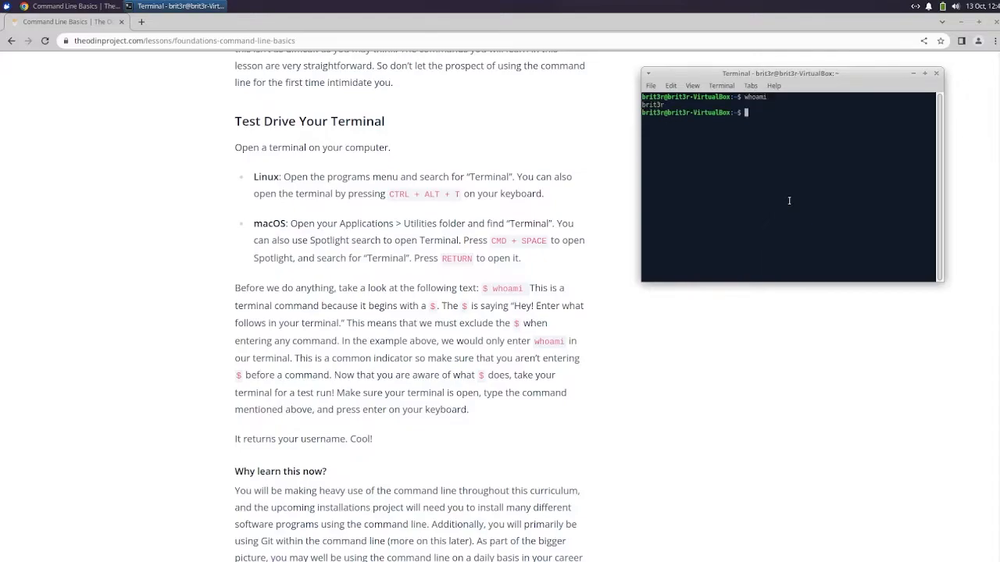
pyautogui.moveTo(656, 125)
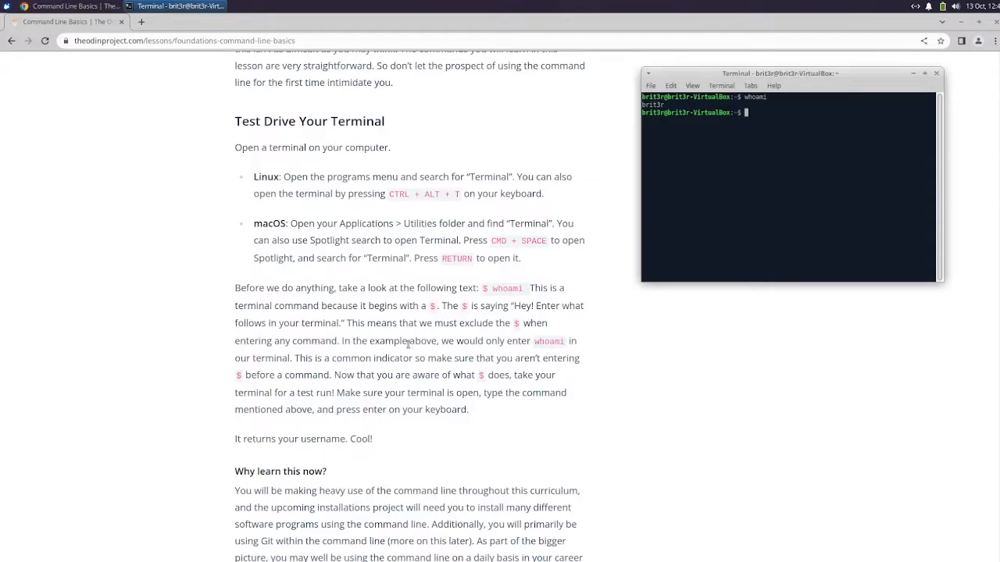
# Read on past Why learn this now and Lesson Overview to the Assignment's Unix Shell list
pyautogui.scroll(-3)
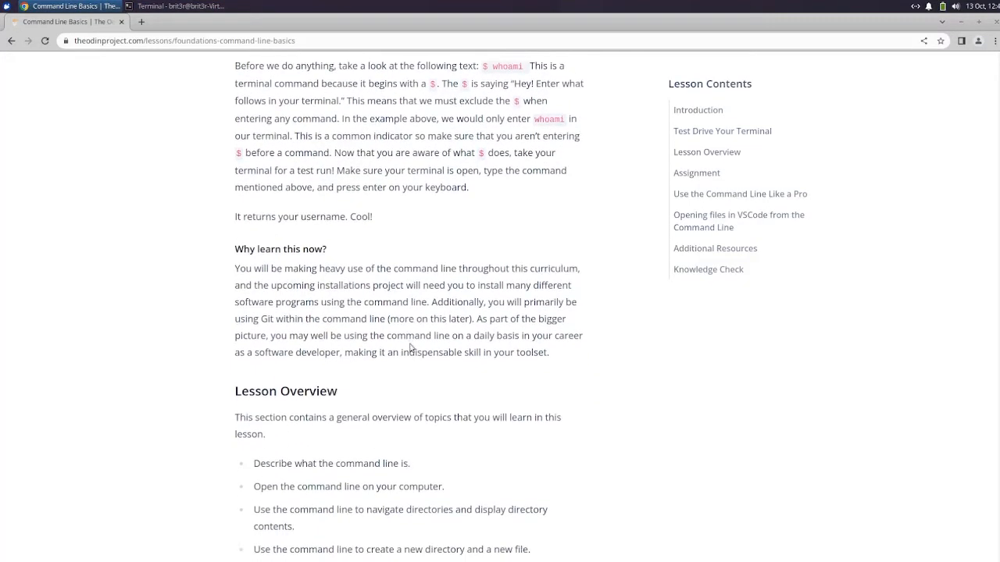
pyautogui.scroll(-3)
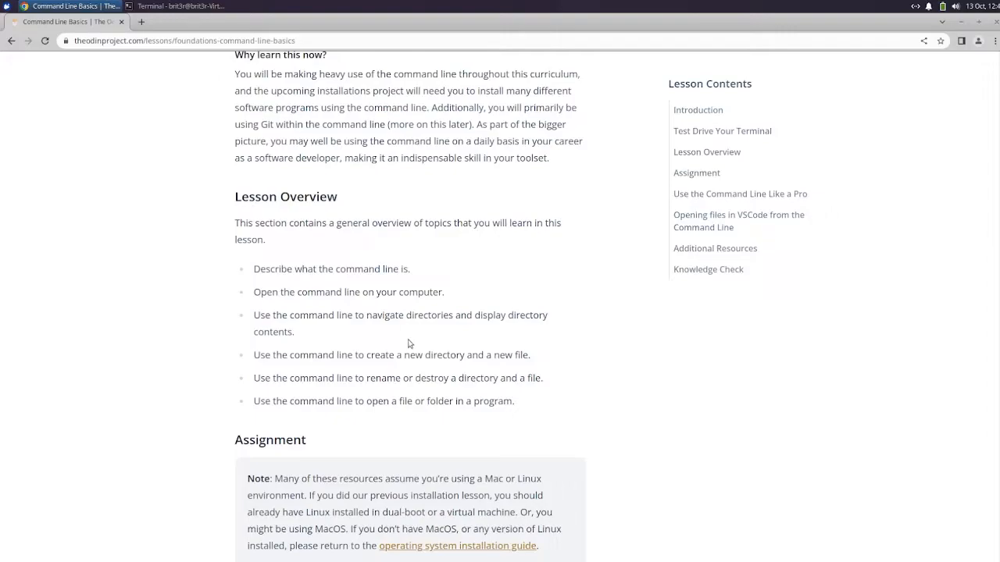
pyautogui.moveTo(492, 320)
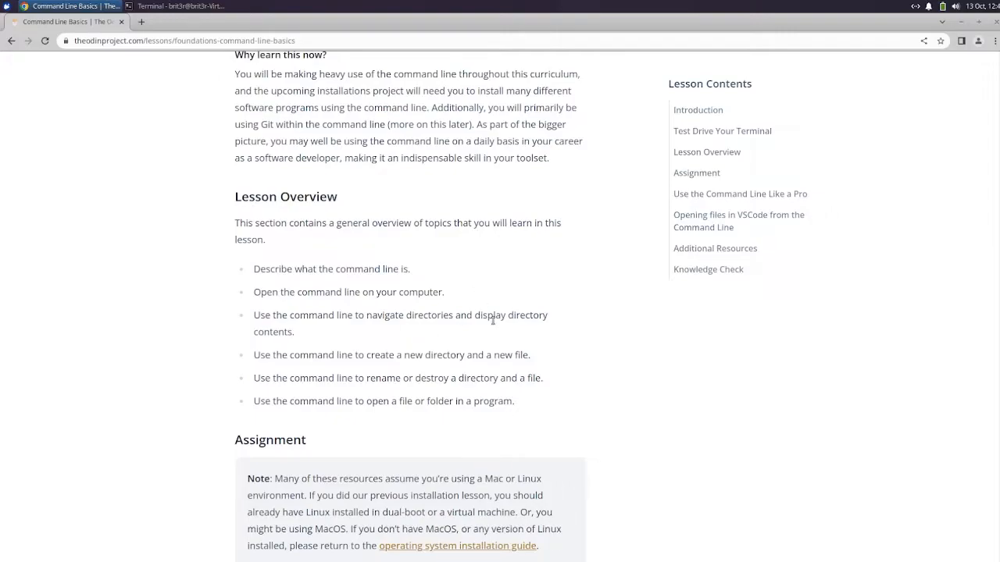
pyautogui.scroll(-3)
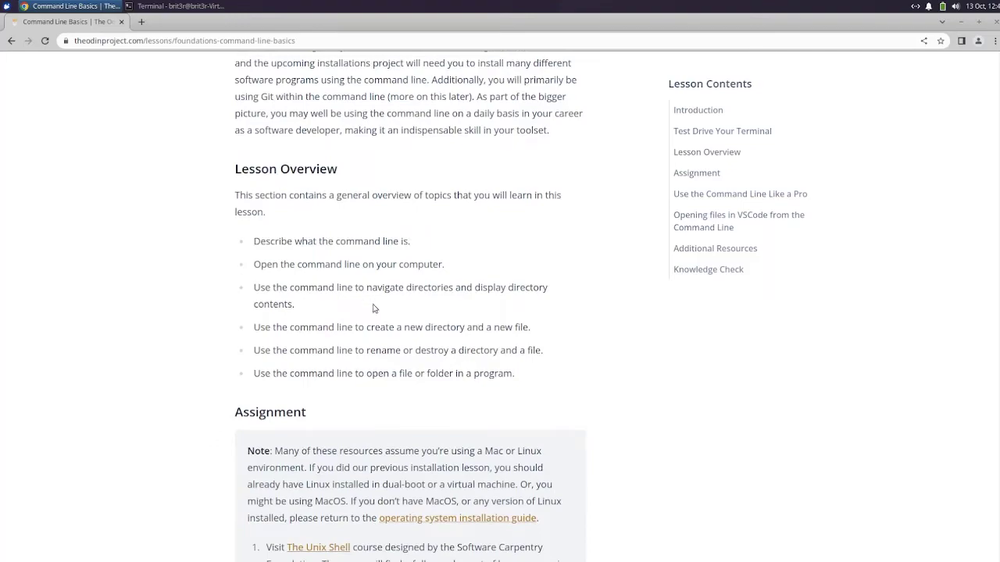
pyautogui.moveTo(475, 349)
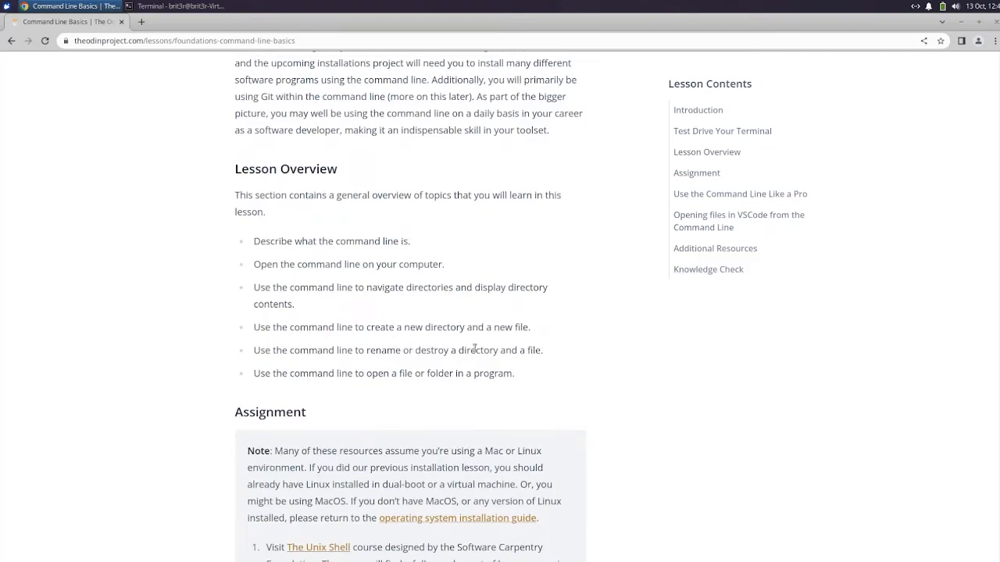
pyautogui.scroll(-3)
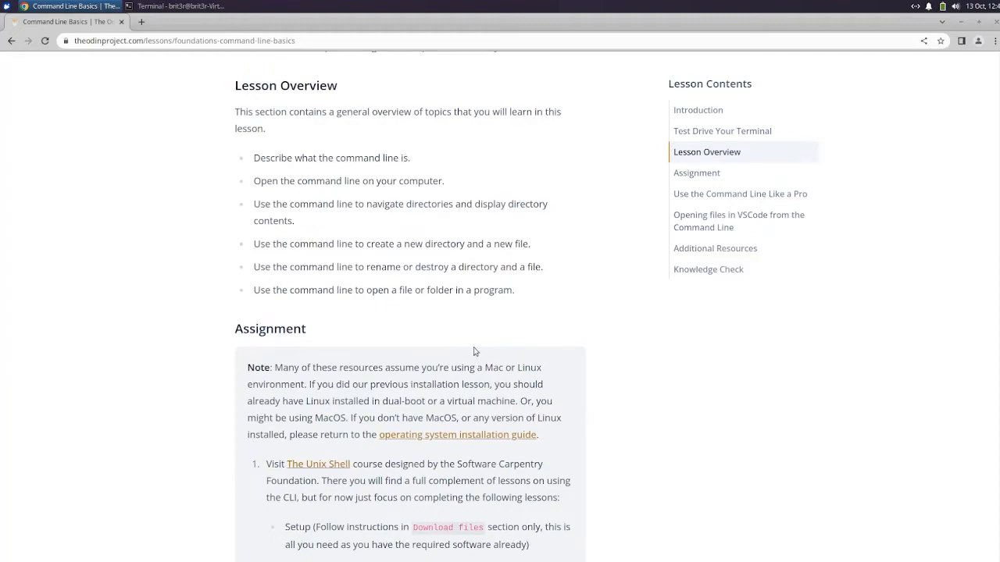
pyautogui.scroll(-3)
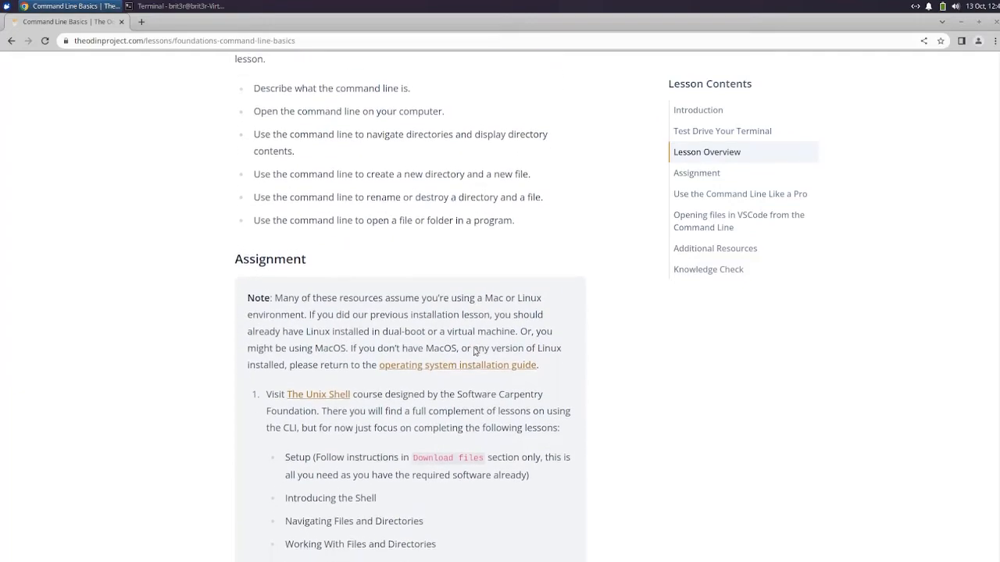
pyautogui.scroll(-3)
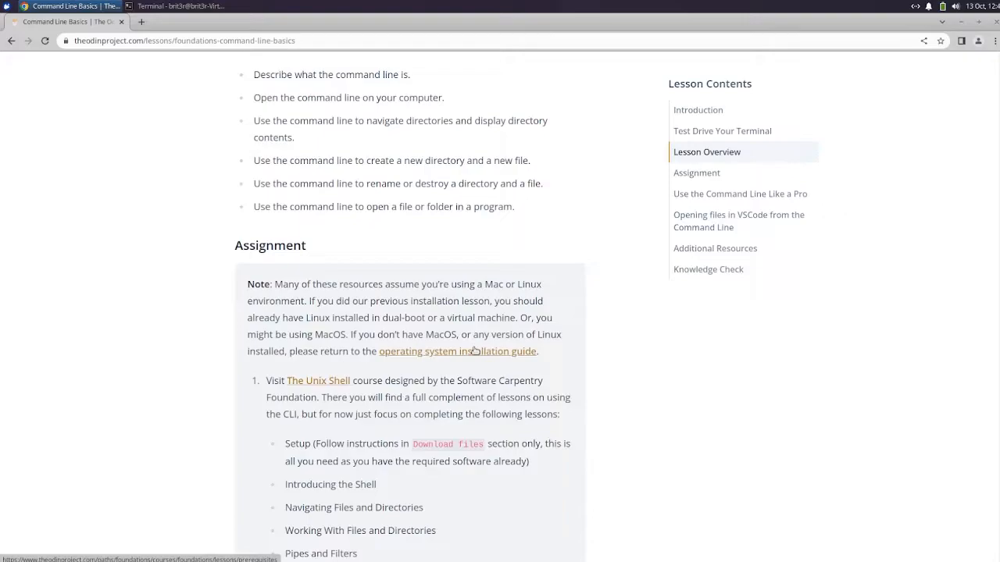
pyautogui.scroll(-3)
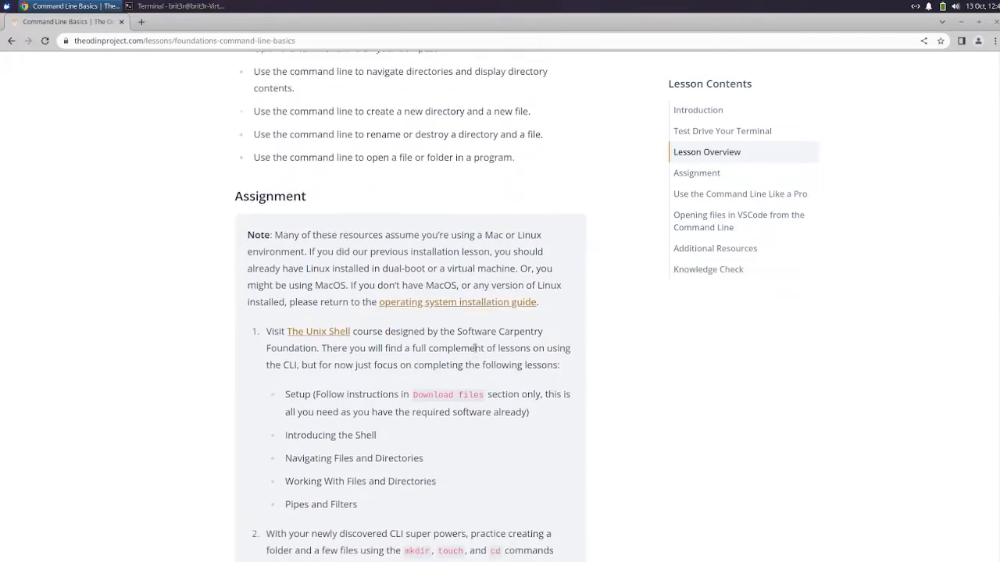
pyautogui.scroll(-3)
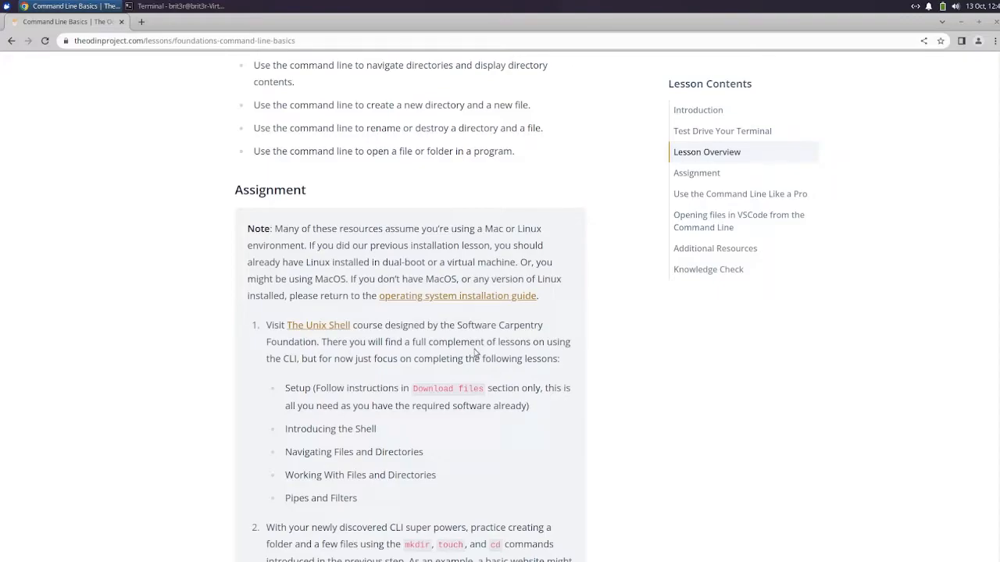
pyautogui.scroll(-3)
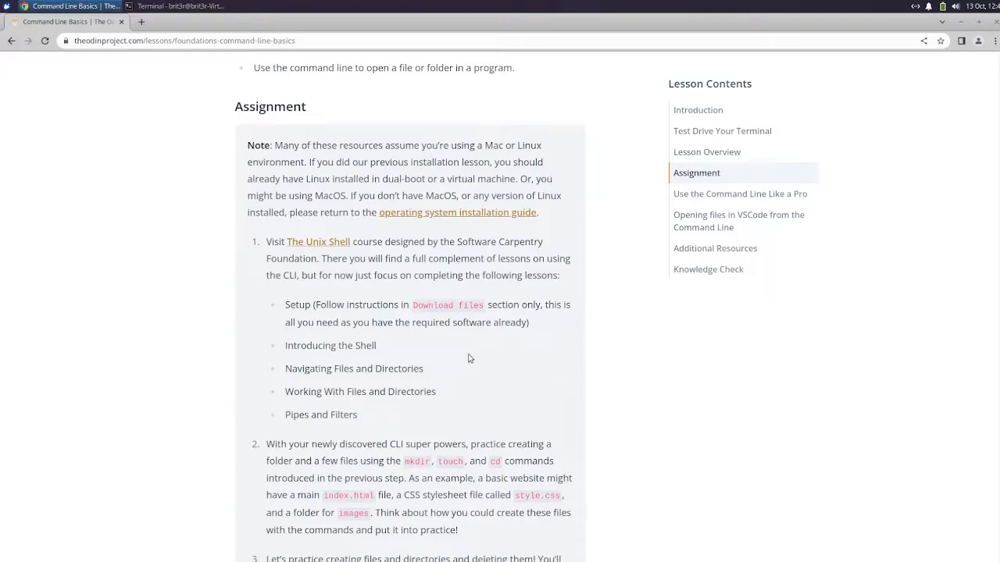
pyautogui.moveTo(454, 347)
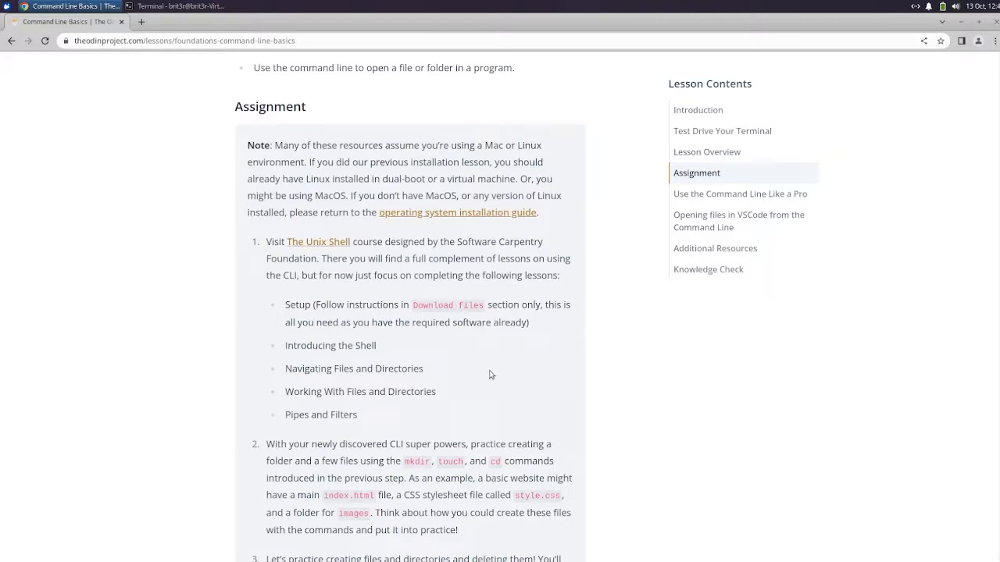
pyautogui.scroll(-3)
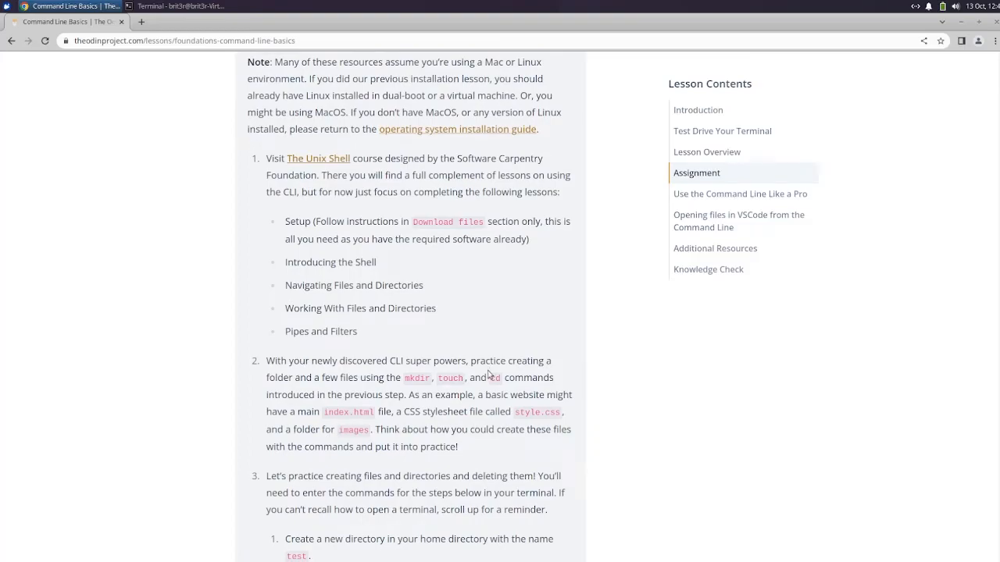
pyautogui.moveTo(512, 390)
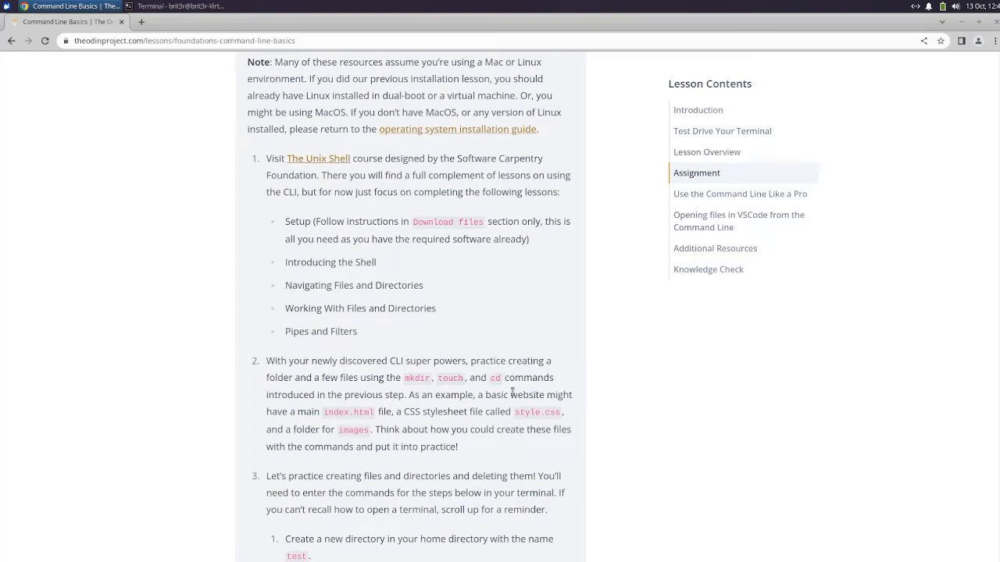
pyautogui.scroll(-3)
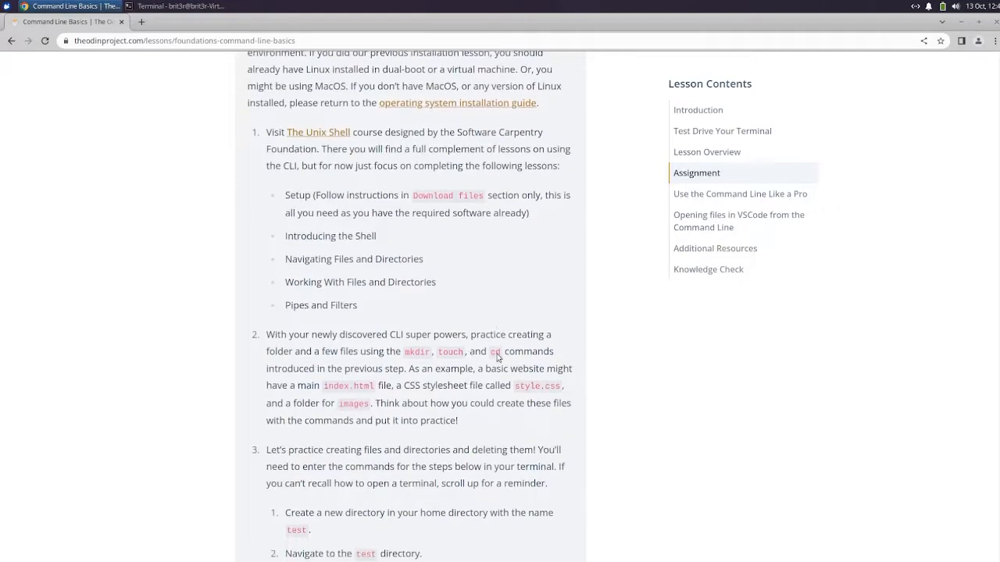
pyautogui.scroll(-3)
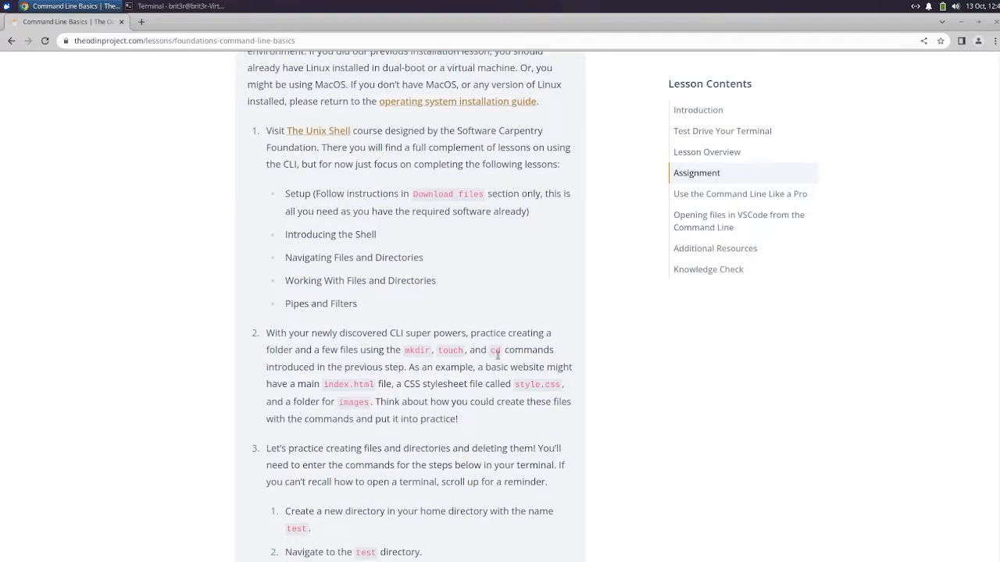
pyautogui.moveTo(515, 359)
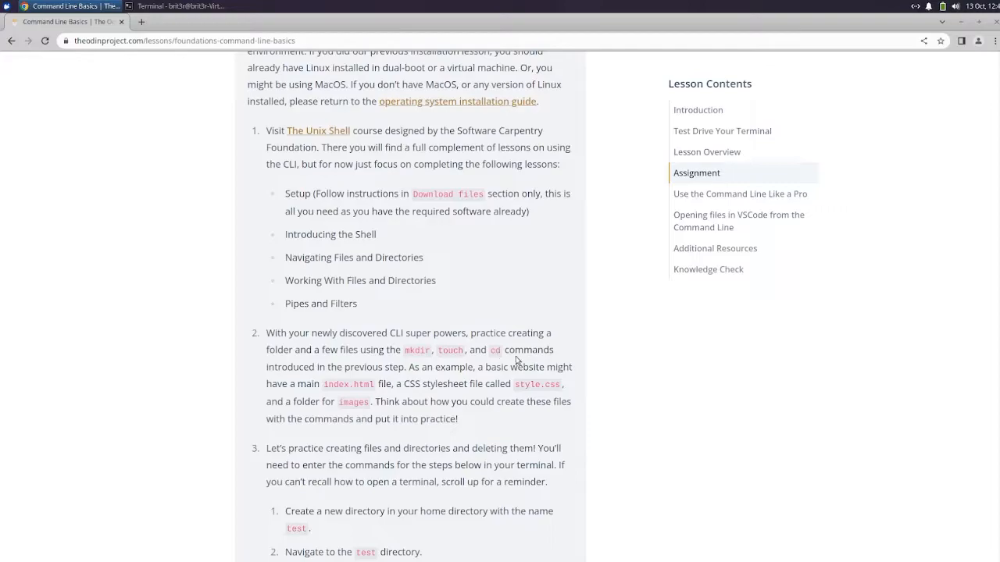
pyautogui.moveTo(490, 353)
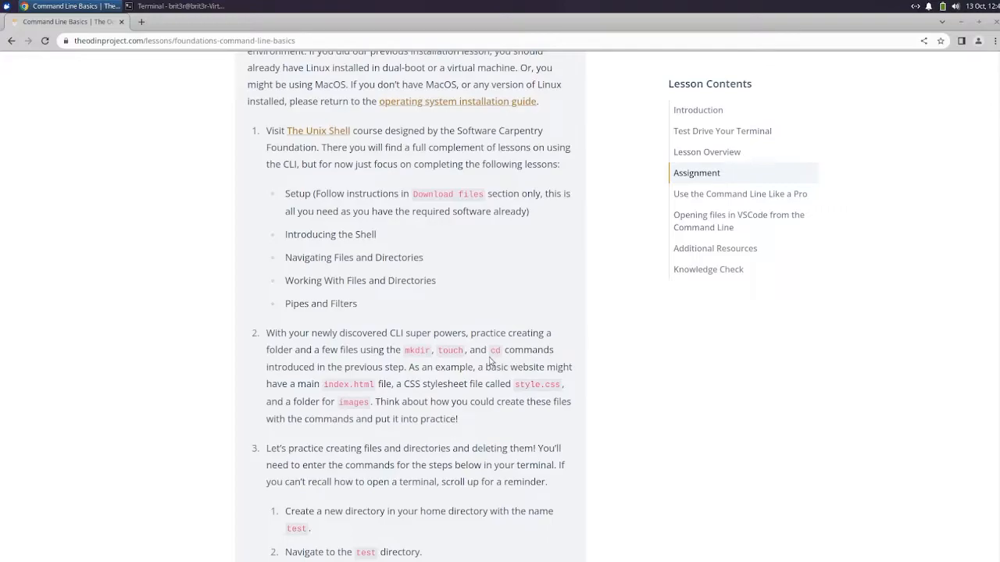
pyautogui.scroll(-3)
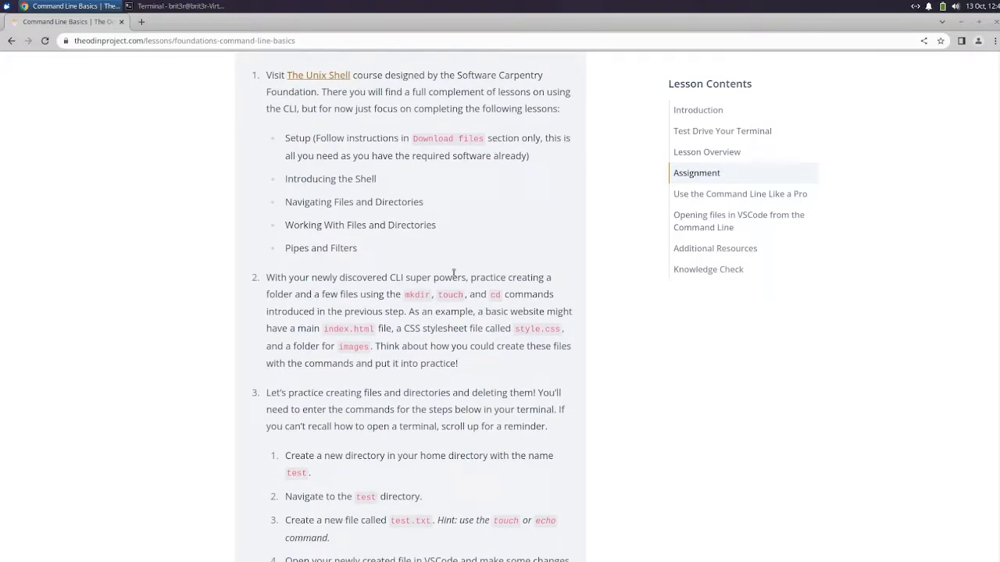
pyautogui.moveTo(447, 272)
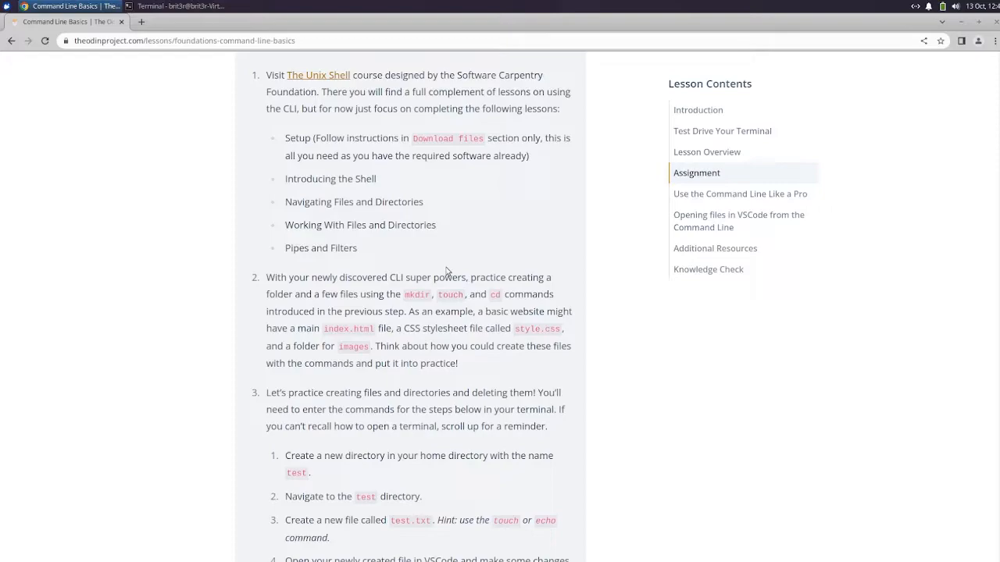
pyautogui.moveTo(420, 262)
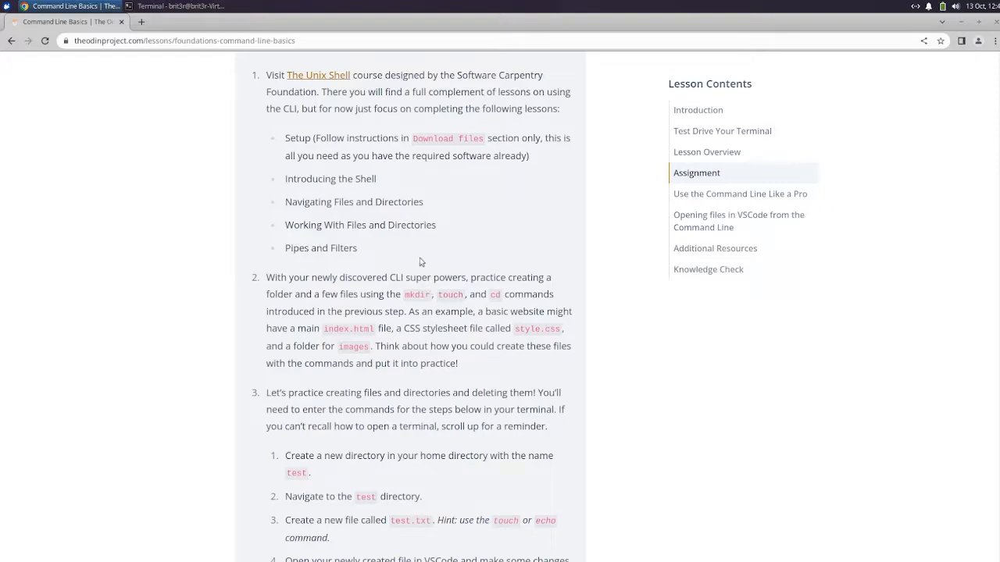
pyautogui.moveTo(447, 256)
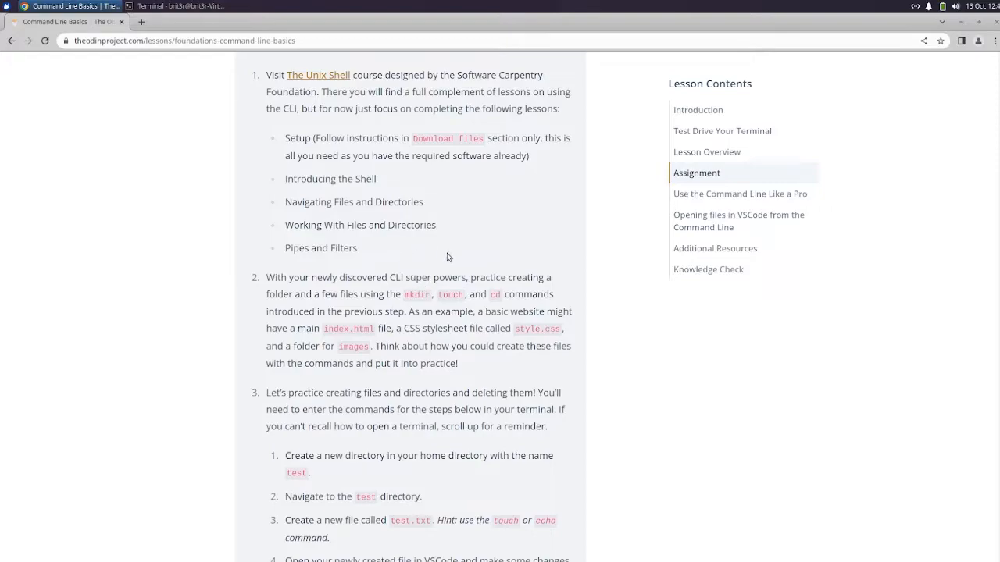
pyautogui.moveTo(410, 275)
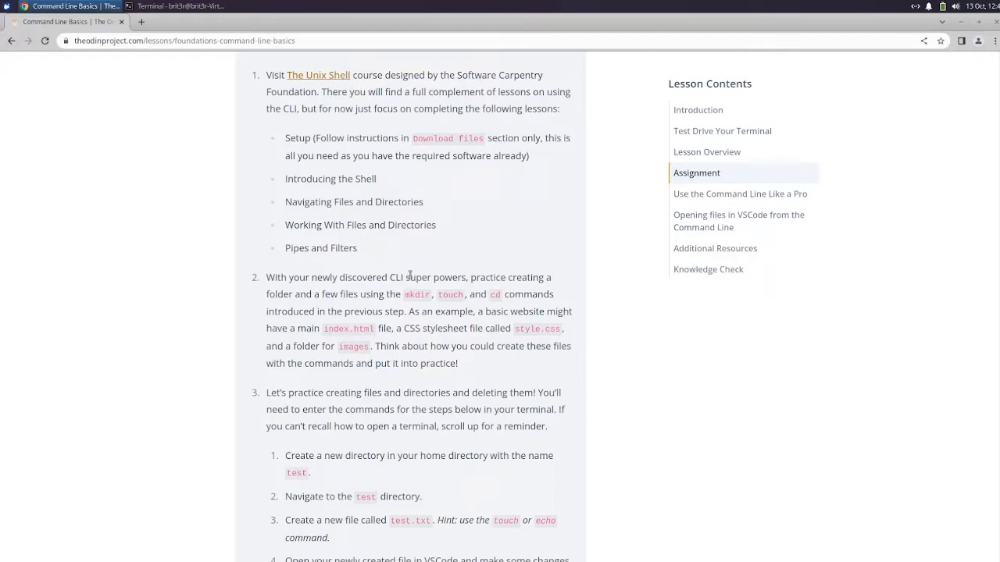
pyautogui.moveTo(527, 234)
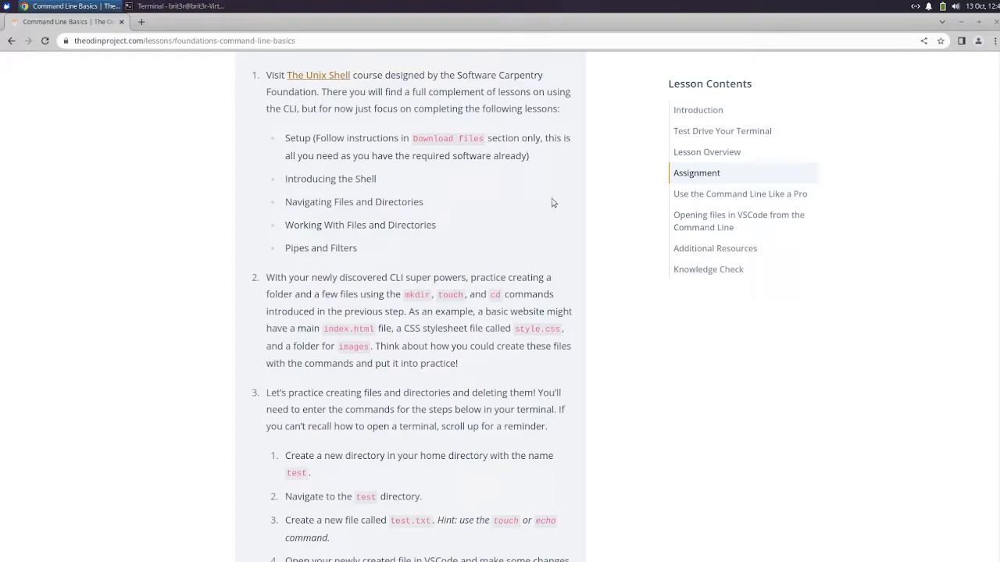
pyautogui.moveTo(502, 192)
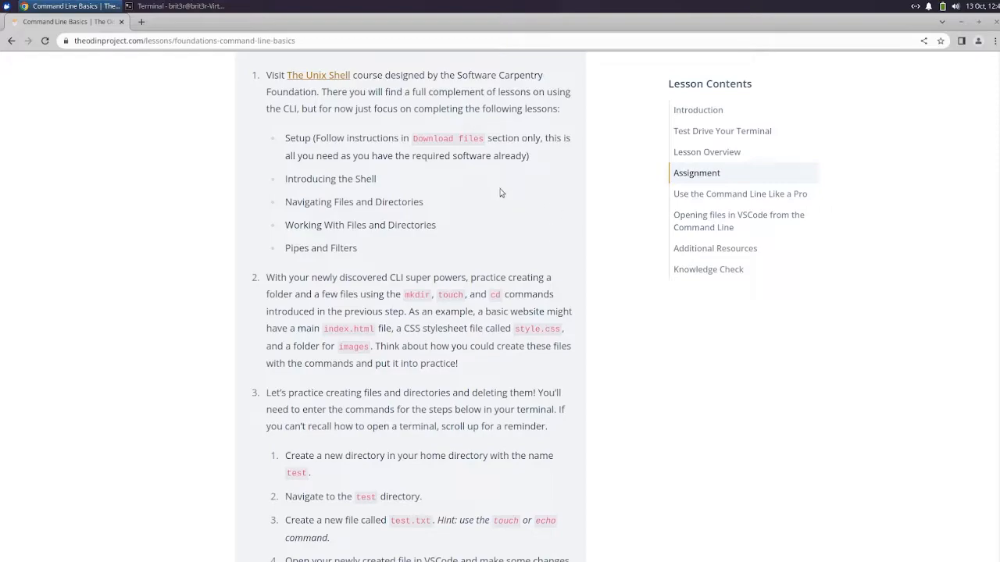
pyautogui.moveTo(547, 153)
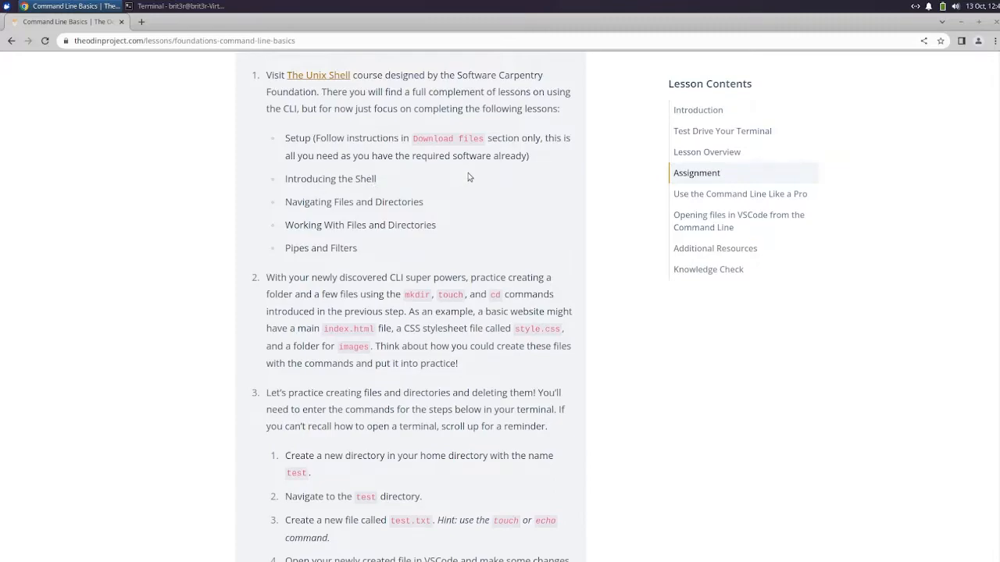
pyautogui.moveTo(382, 183)
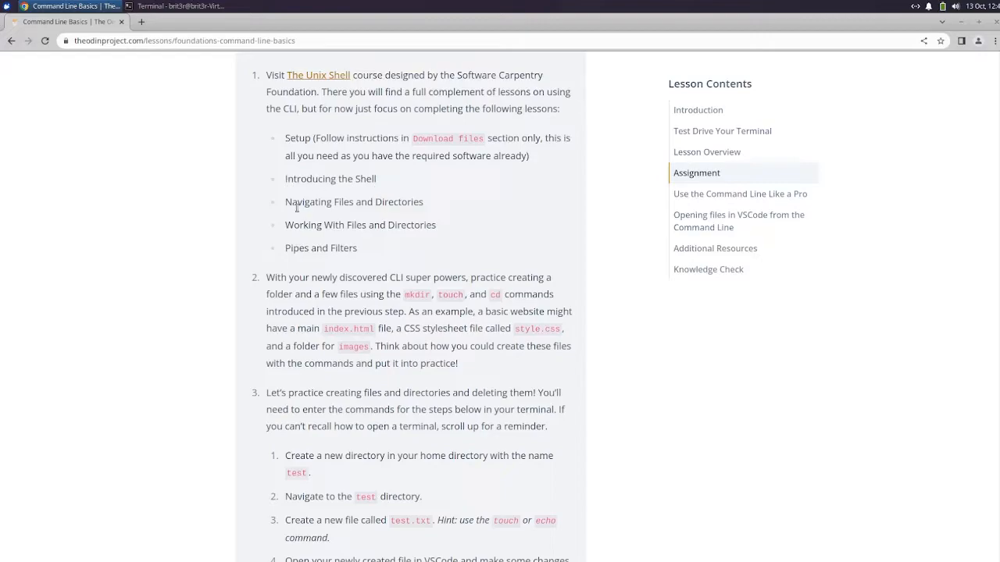
pyautogui.moveTo(287, 247)
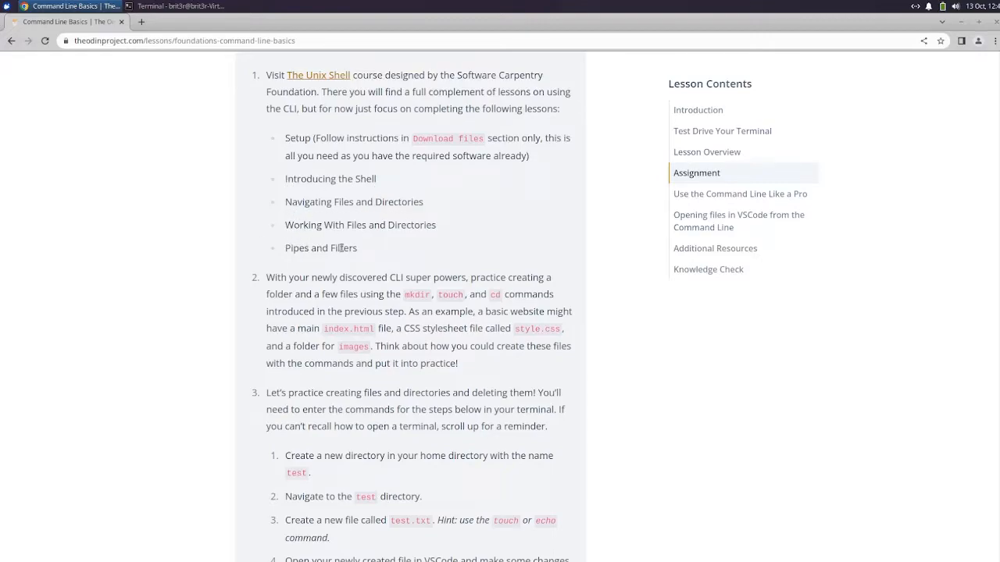
pyautogui.moveTo(367, 196)
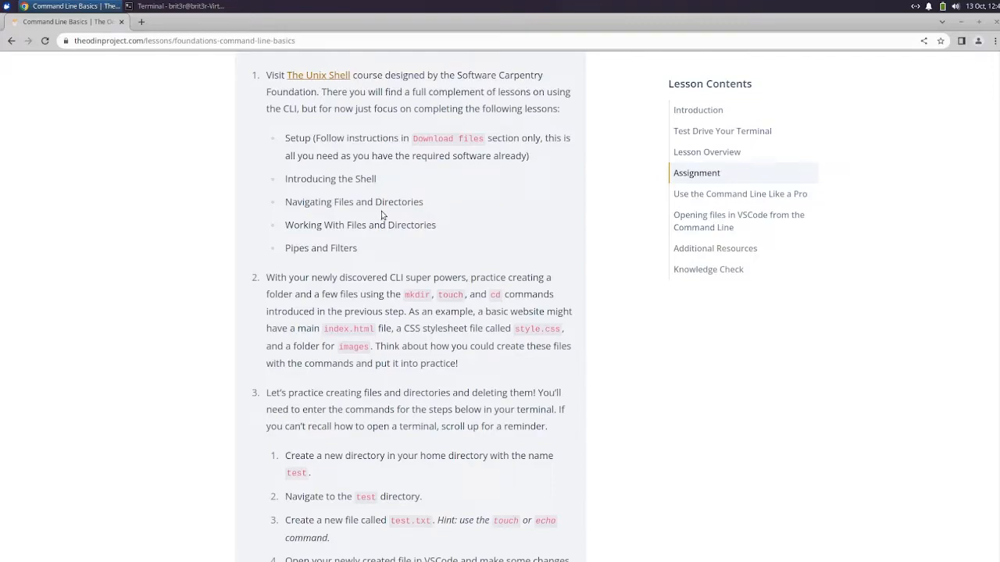
pyautogui.scroll(-3)
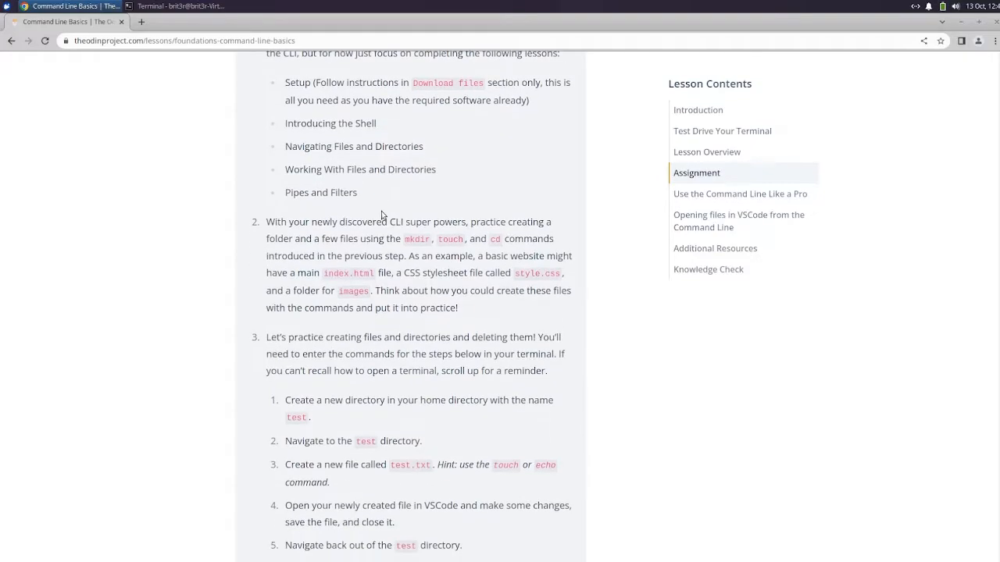
pyautogui.scroll(-3)
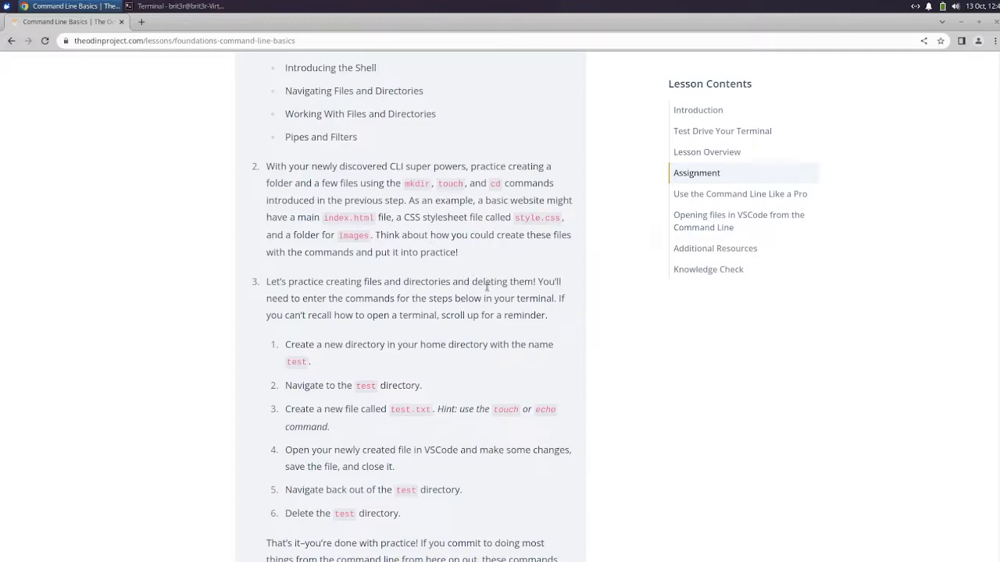
pyautogui.moveTo(484, 278)
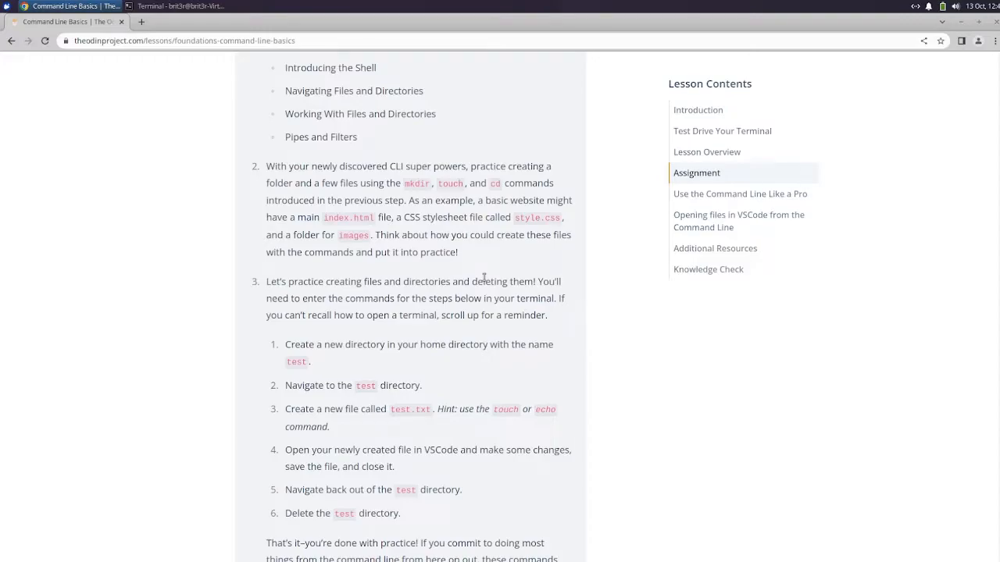
pyautogui.scroll(-3)
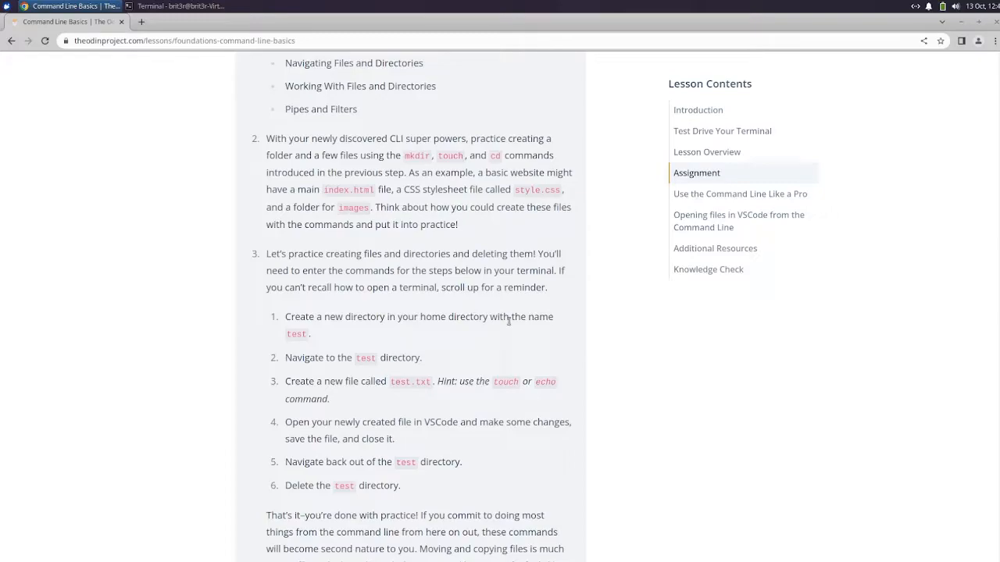
pyautogui.scroll(-3)
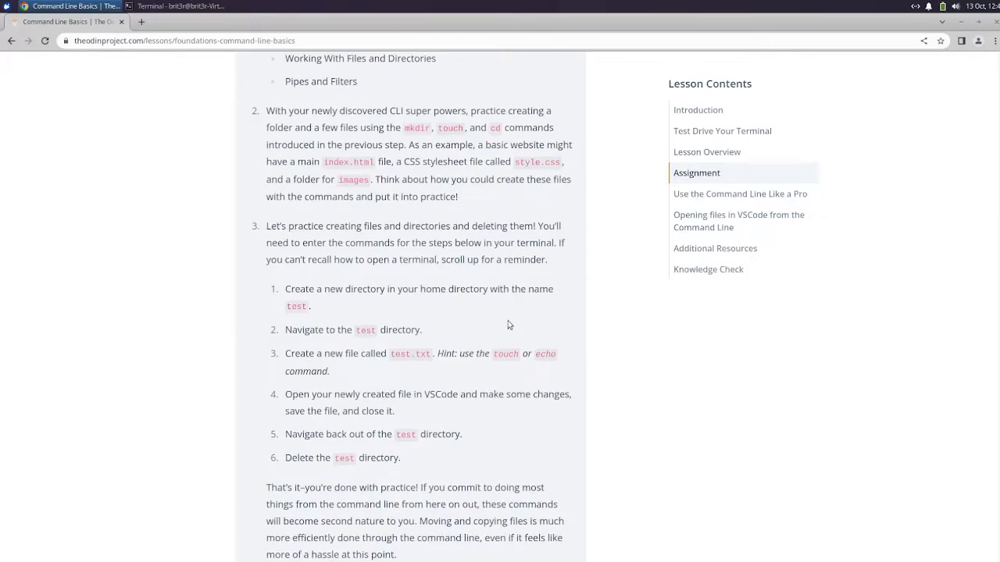
pyautogui.scroll(-3)
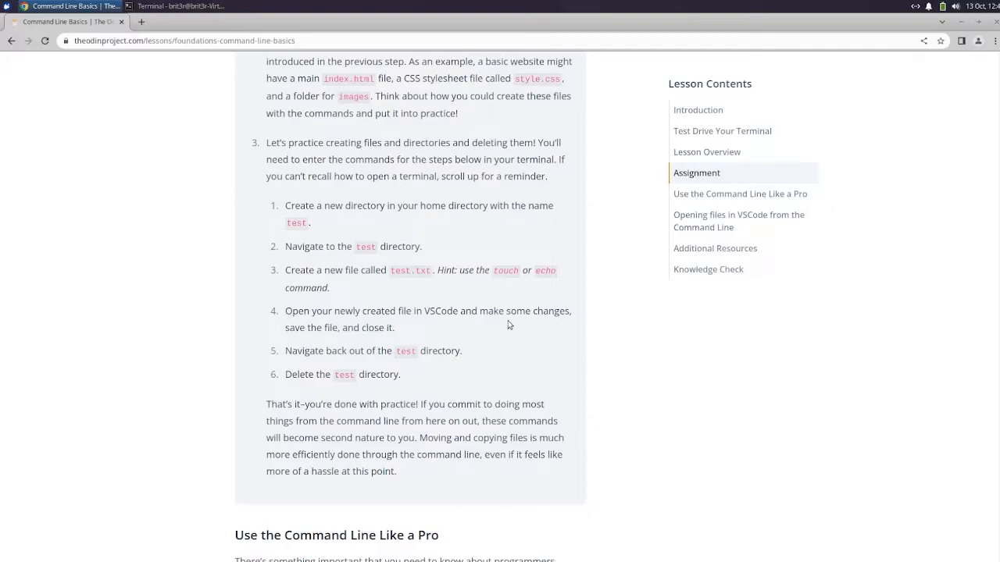
pyautogui.scroll(-3)
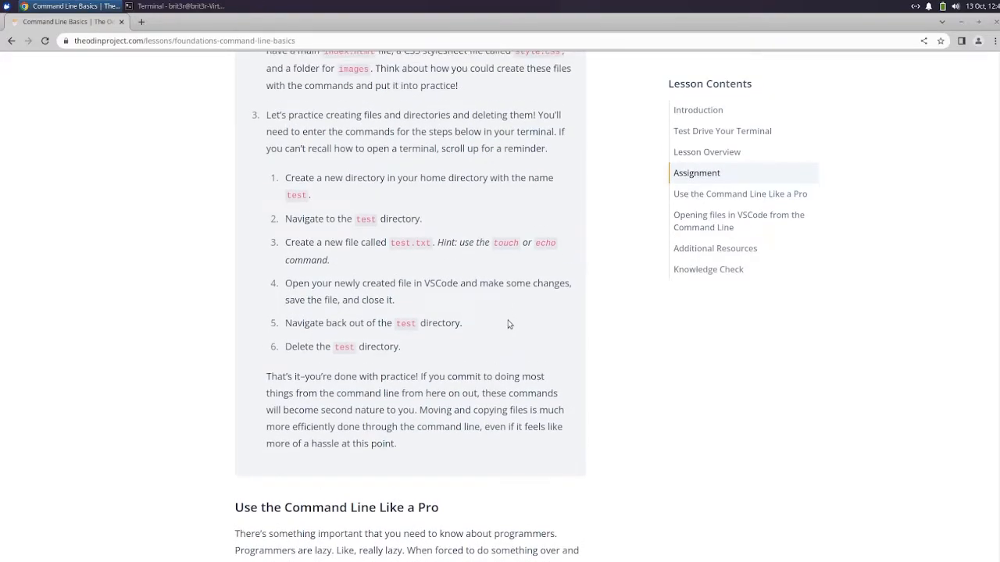
pyautogui.moveTo(500, 316)
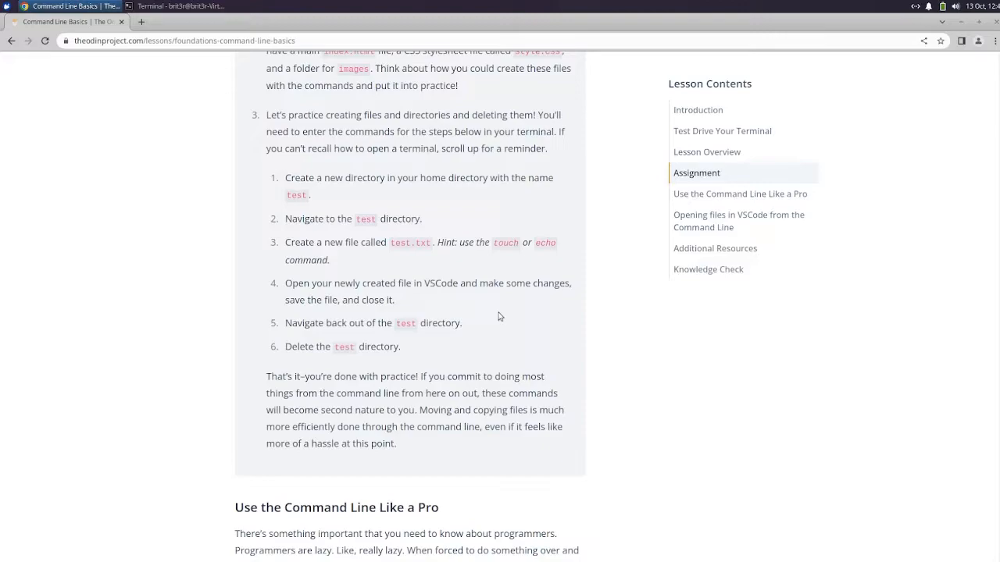
pyautogui.moveTo(523, 326)
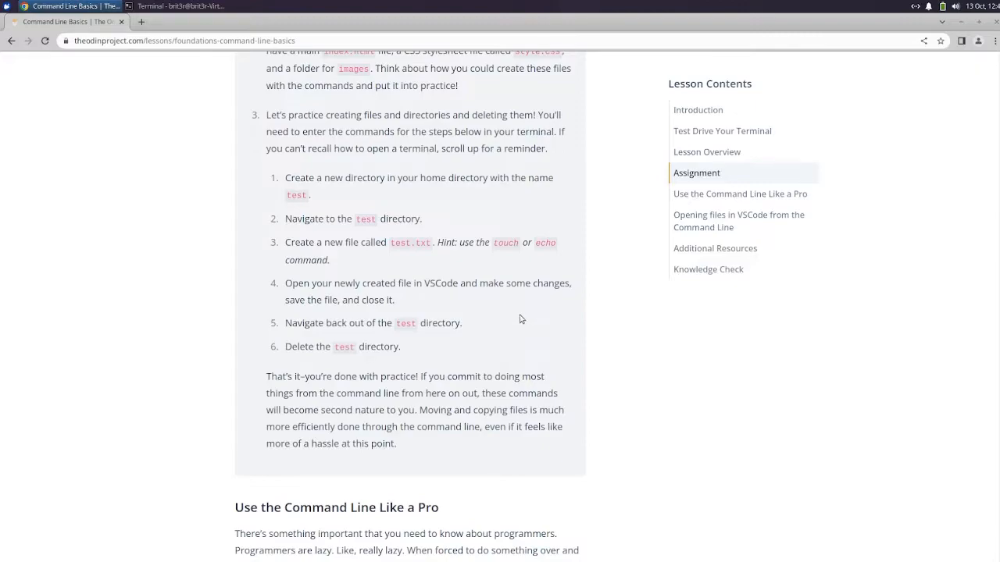
pyautogui.scroll(-3)
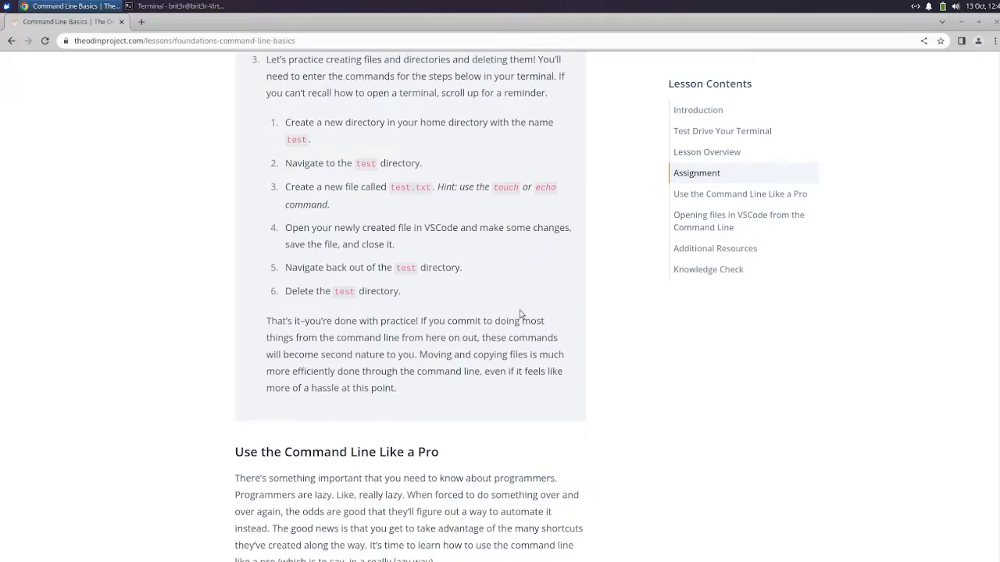
pyautogui.scroll(-3)
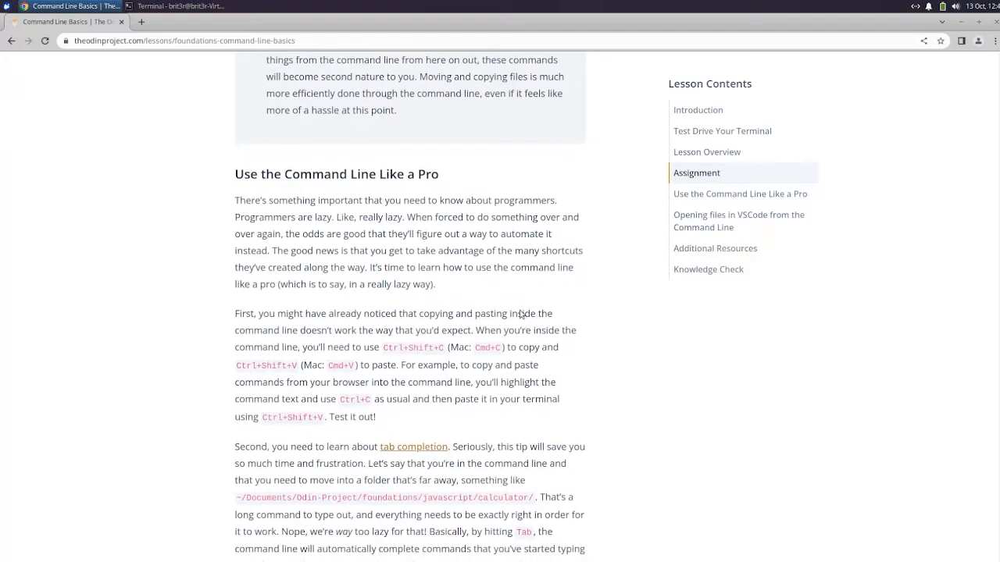
pyautogui.scroll(3)
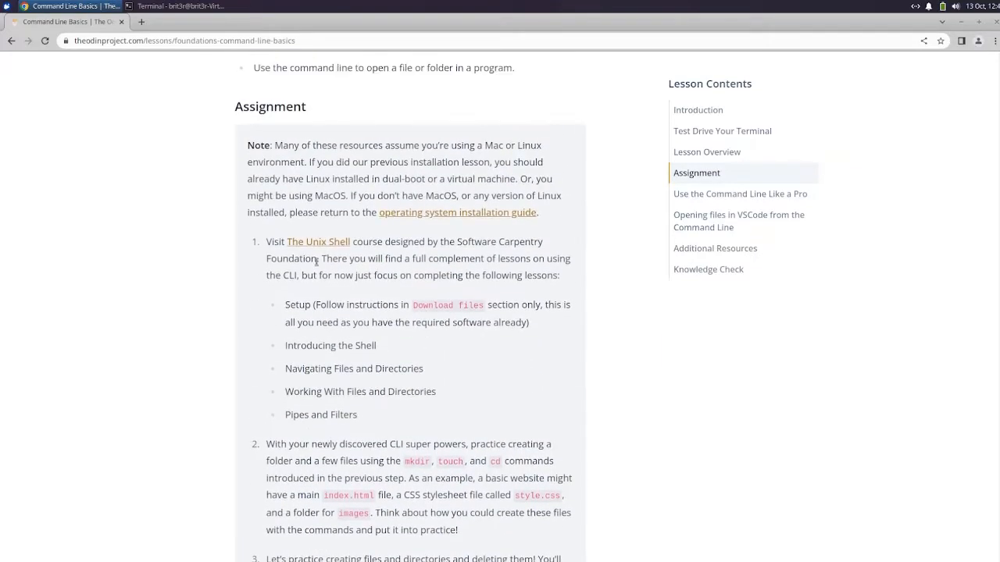
# Reach The Unix Shell setup page and download shell-lesson-data.zip
pyautogui.click(318, 240)
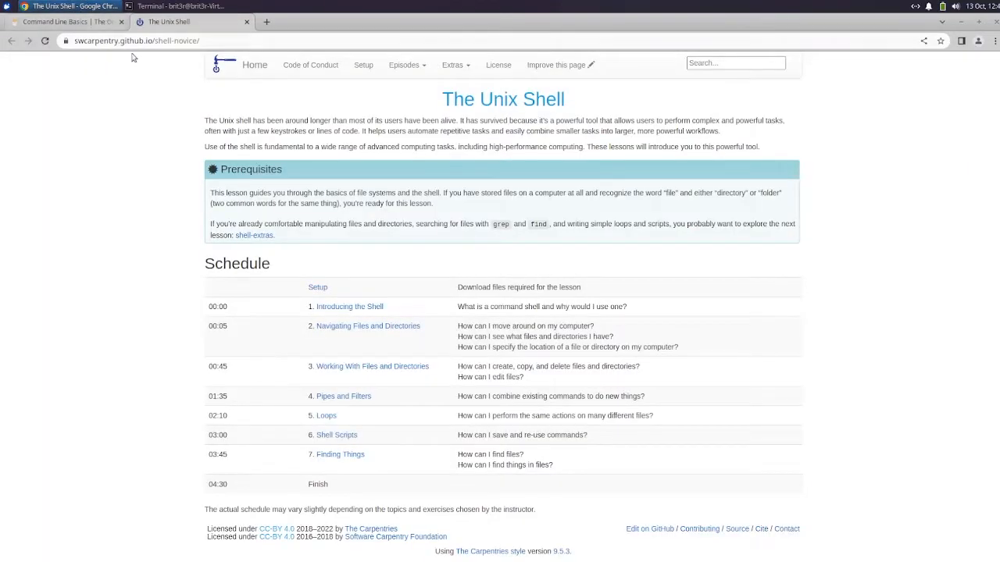
pyautogui.click(70, 21)
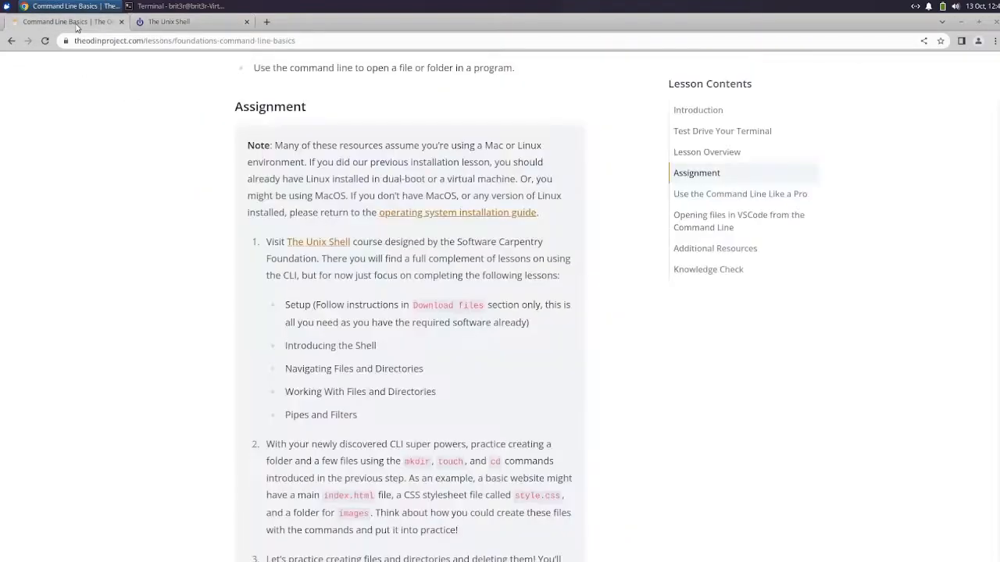
pyautogui.scroll(-3)
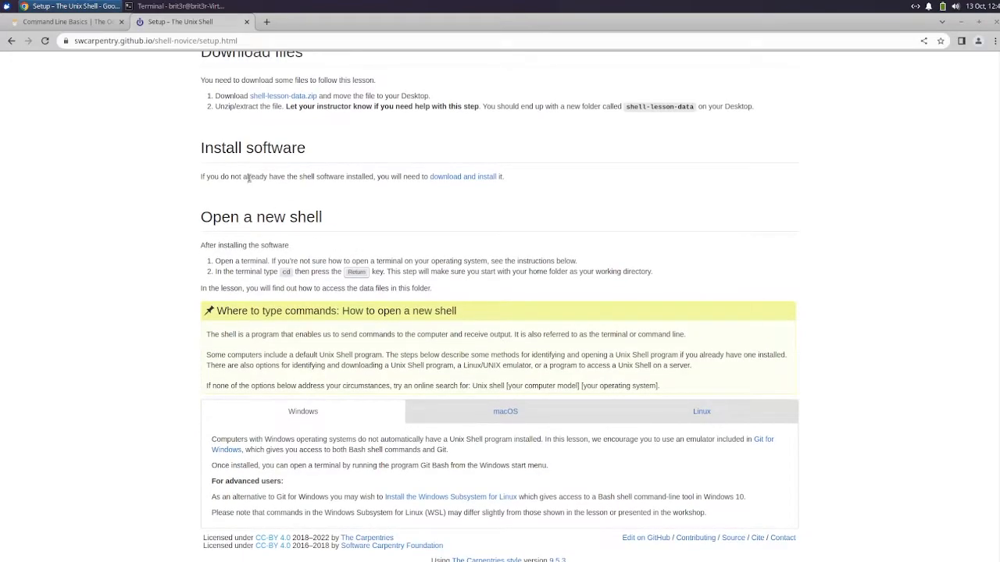
pyautogui.moveTo(400, 257)
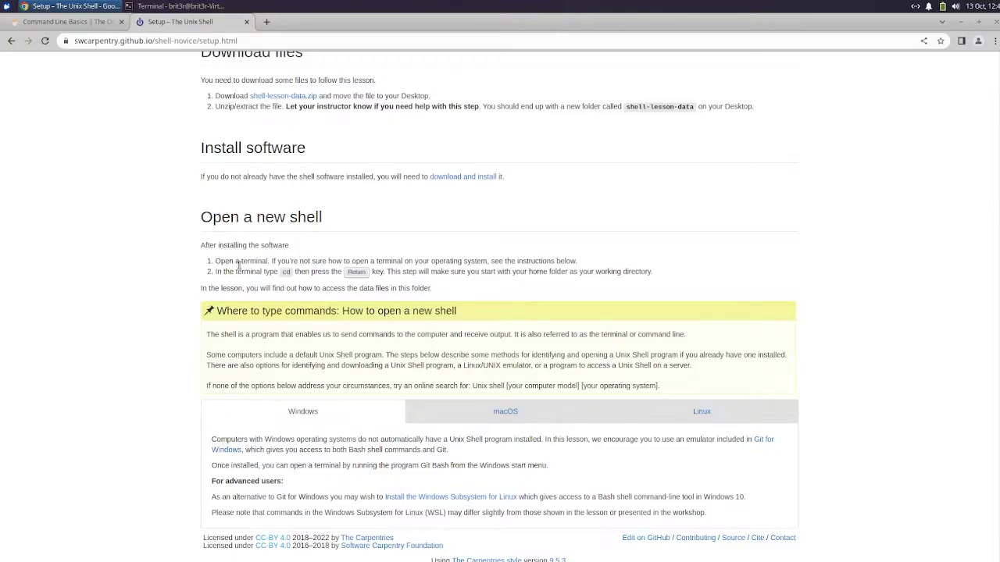
pyautogui.moveTo(86, 34)
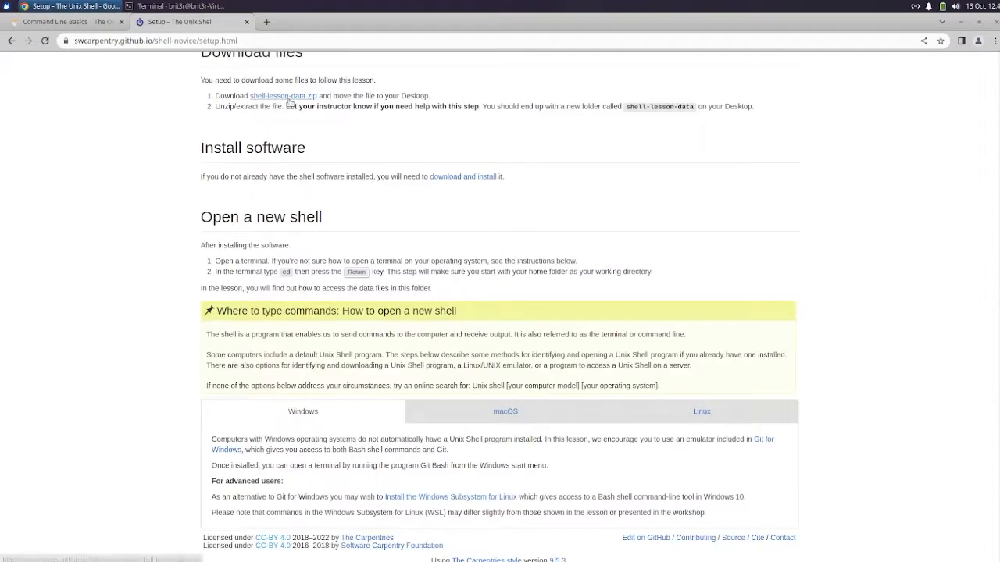
pyautogui.moveTo(284, 101)
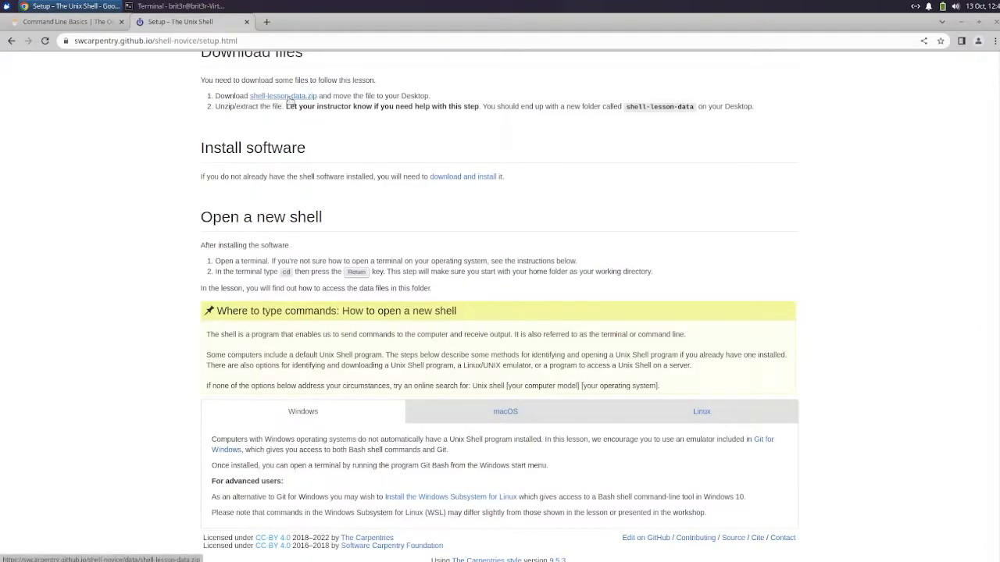
pyautogui.click(282, 97)
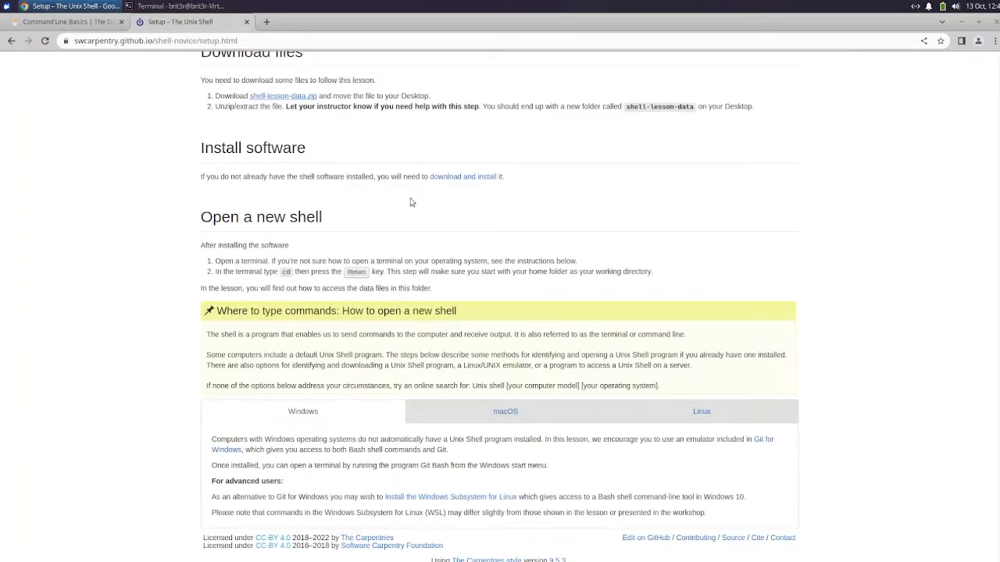
pyautogui.moveTo(289, 103)
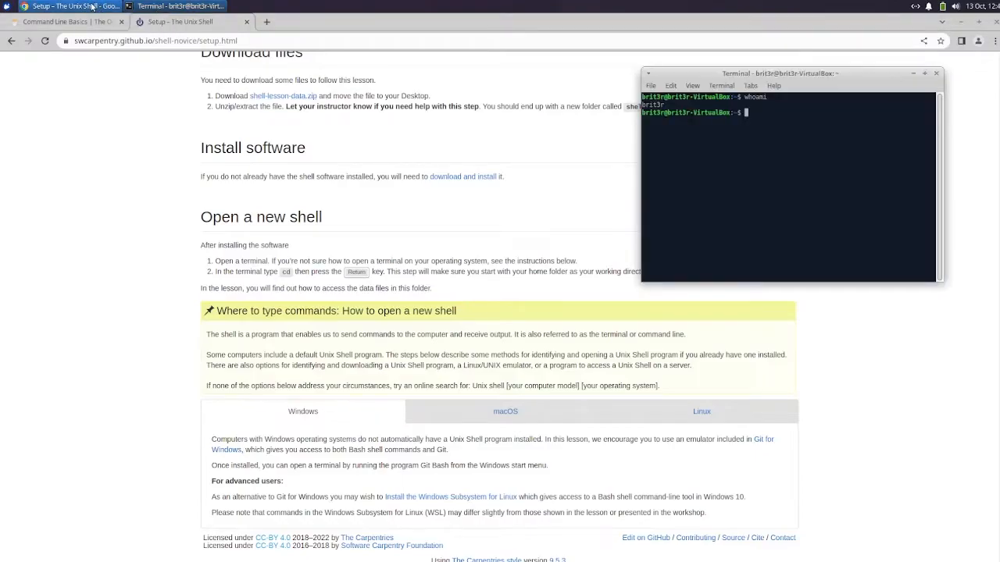
pyautogui.click(7, 6)
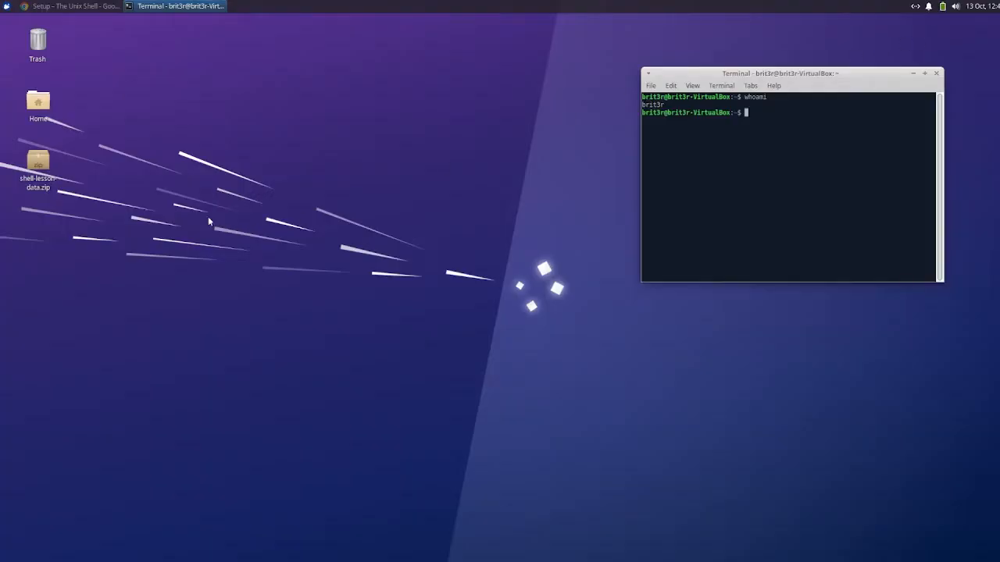
pyautogui.rightClick(38, 161)
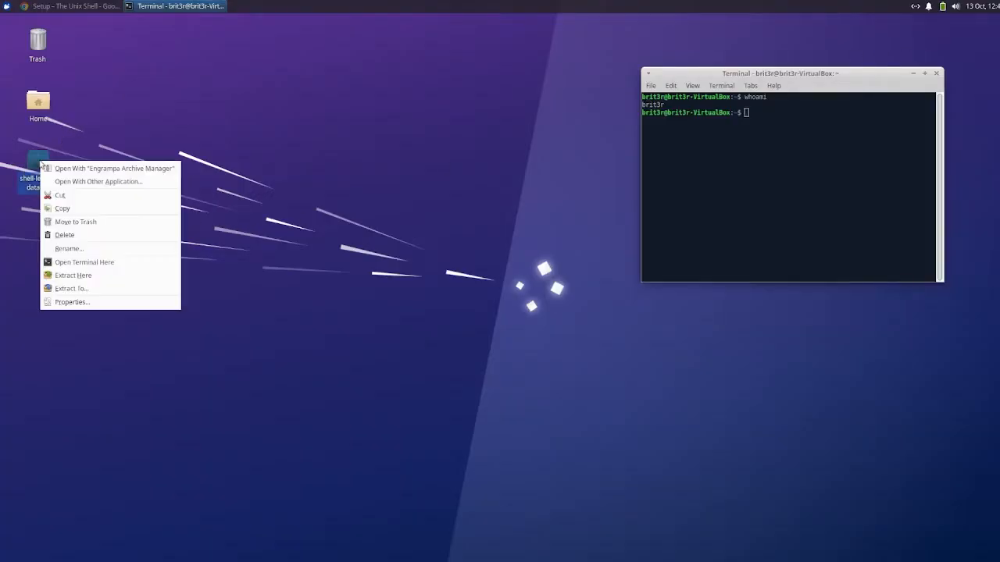
pyautogui.moveTo(93, 263)
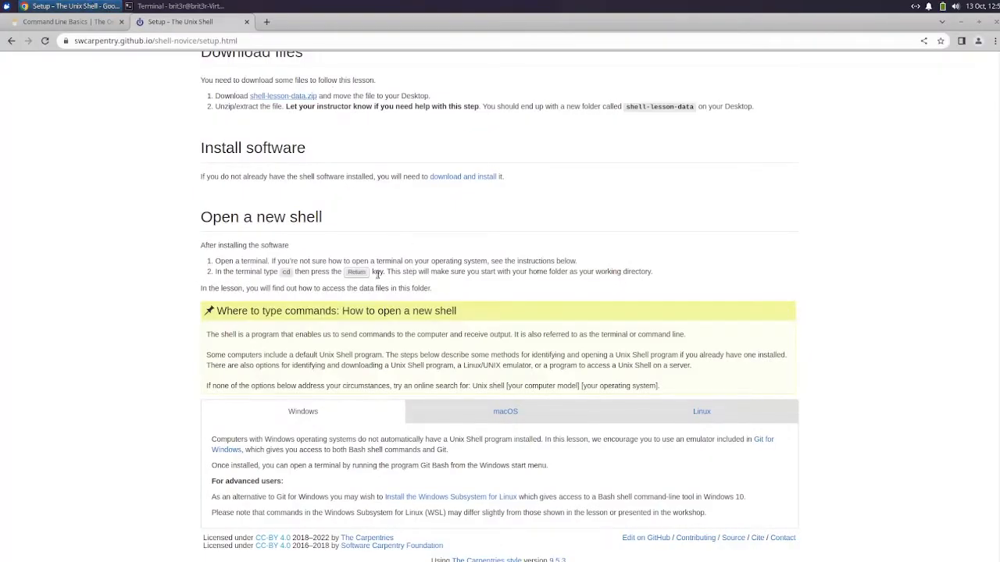
pyautogui.moveTo(324, 238)
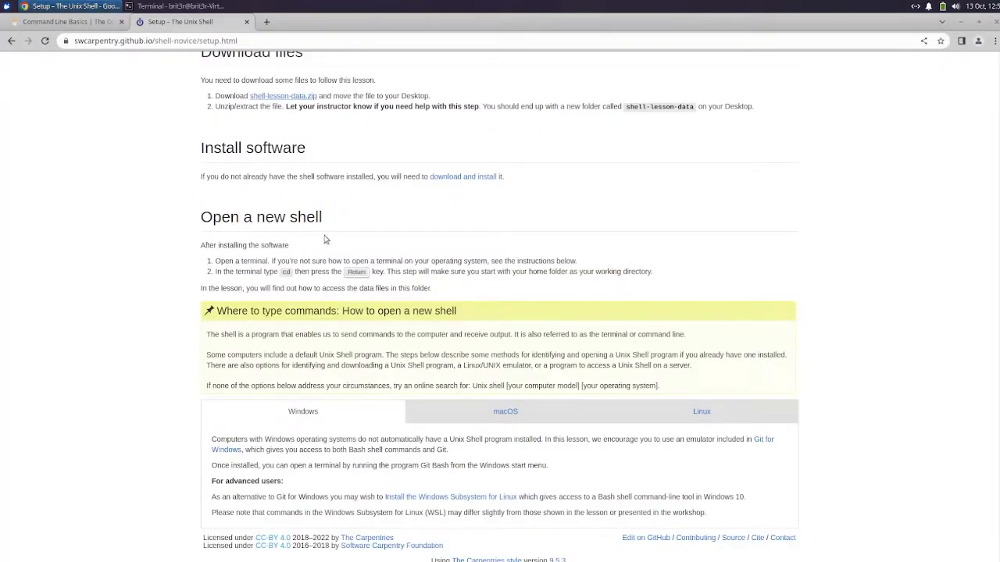
pyautogui.moveTo(425, 263)
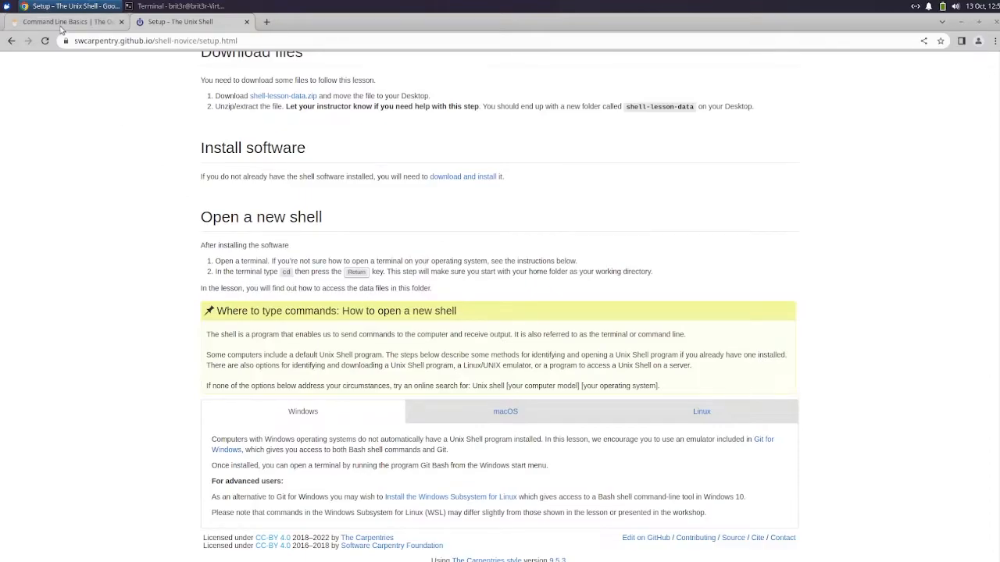
# From the Odin assignment, open The Unix Shell course home page with its schedule
pyautogui.click(62, 22)
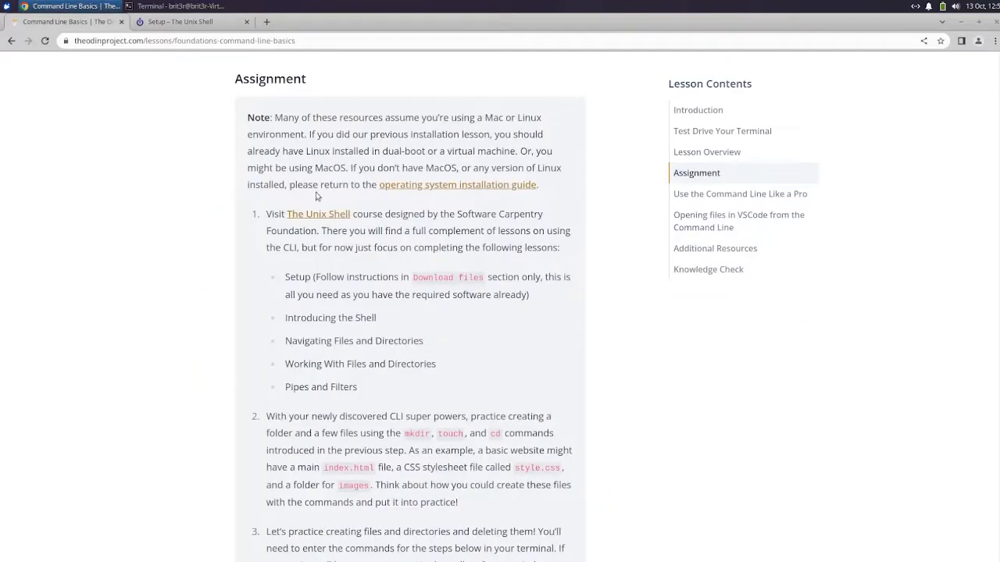
pyautogui.moveTo(297, 305)
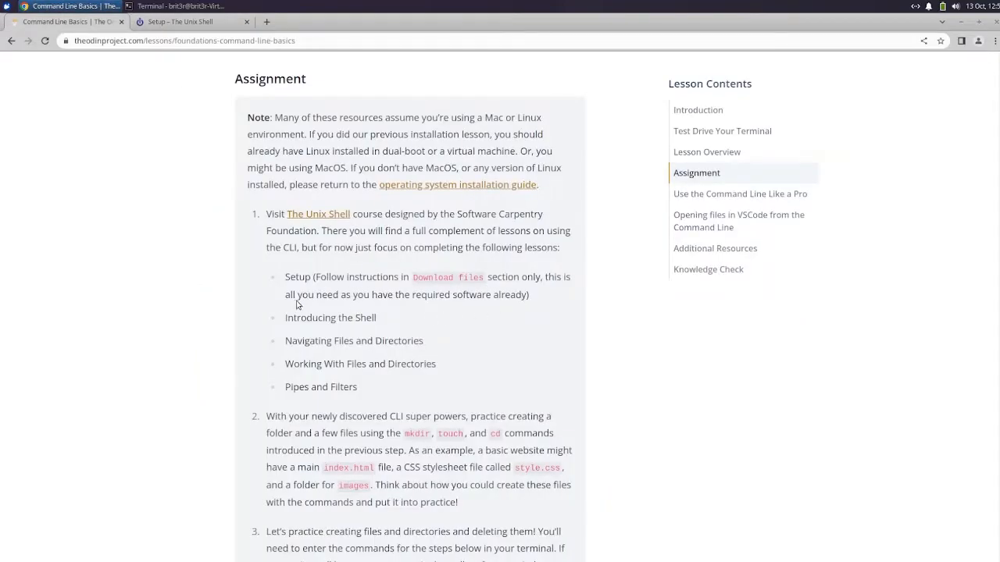
pyautogui.moveTo(179, 103)
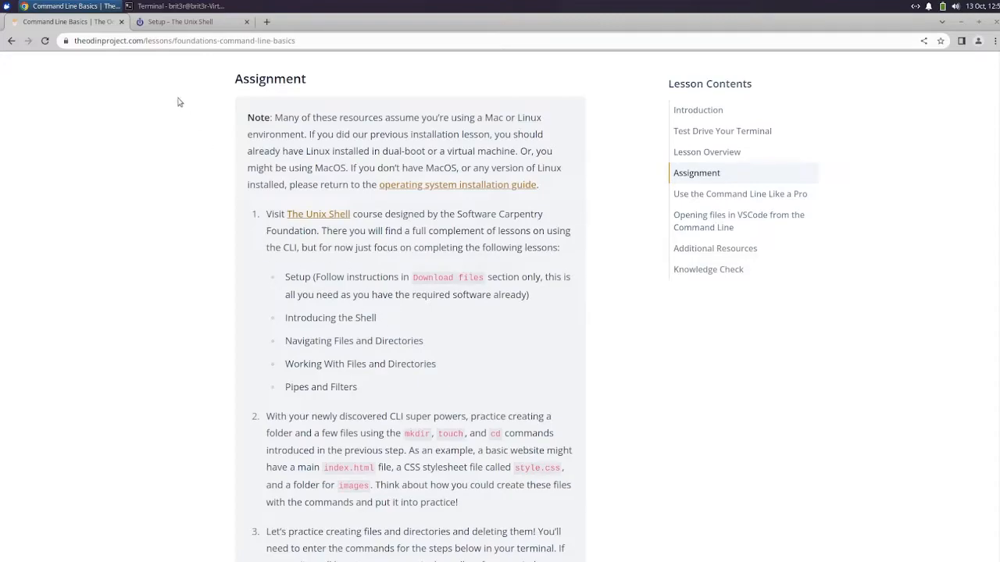
pyautogui.click(319, 213)
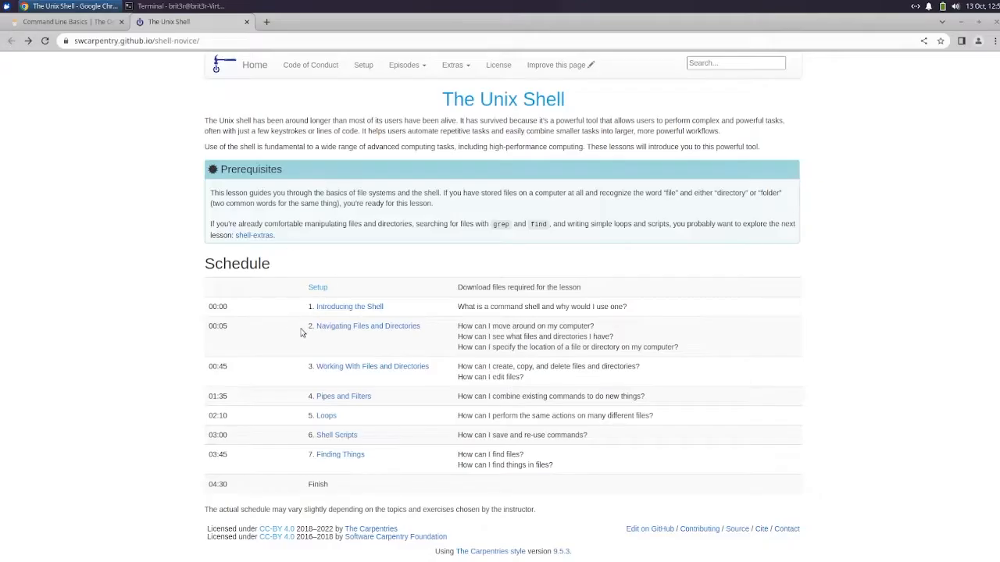
# Read Introducing the Shell from its start through the background and prompt sections
pyautogui.click(350, 306)
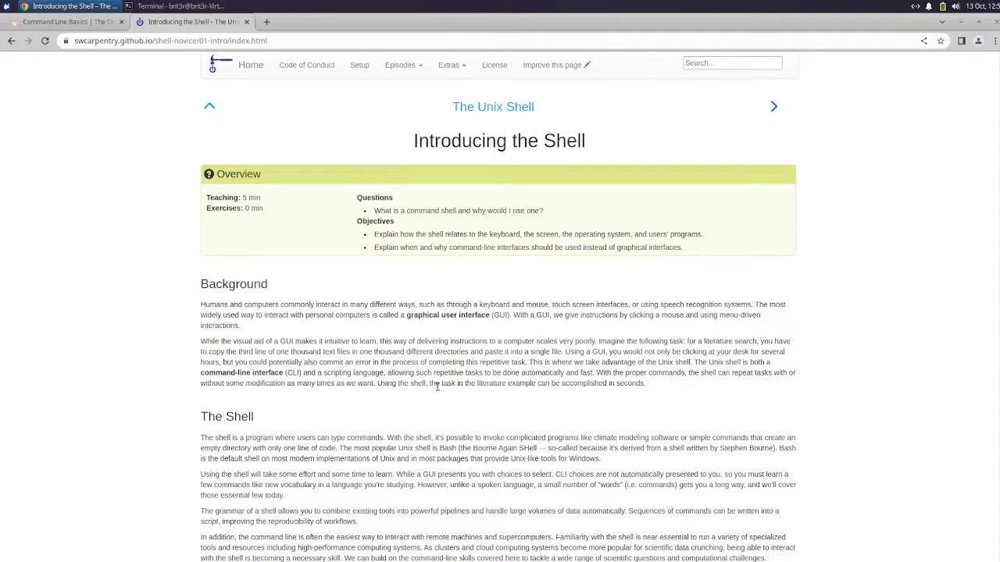
pyautogui.scroll(-3)
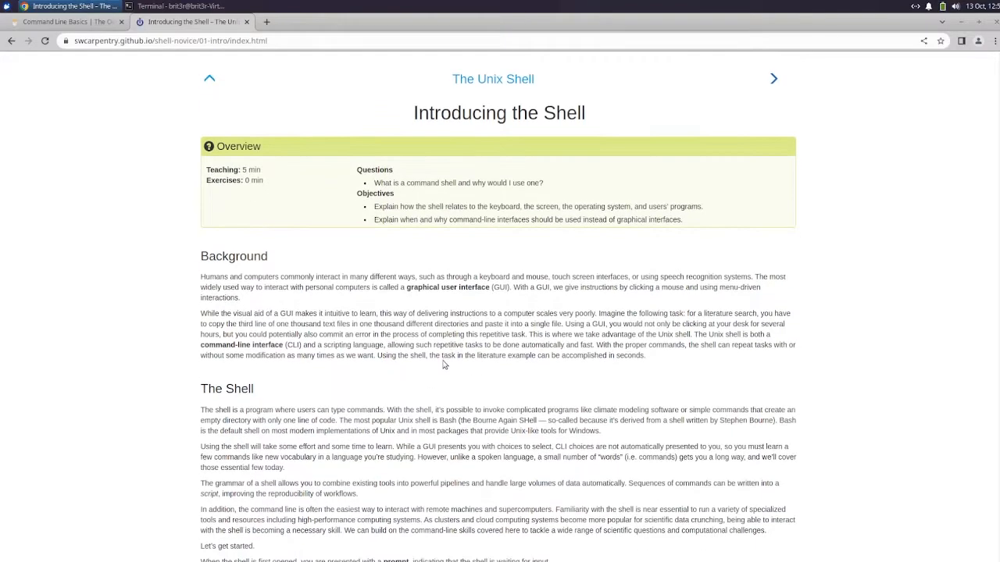
pyautogui.scroll(-3)
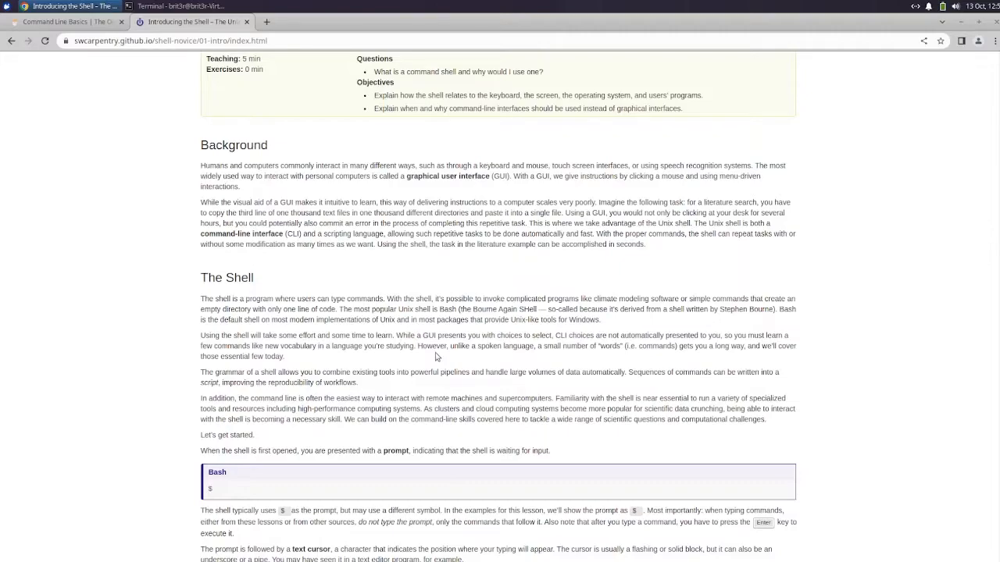
pyautogui.moveTo(386, 322)
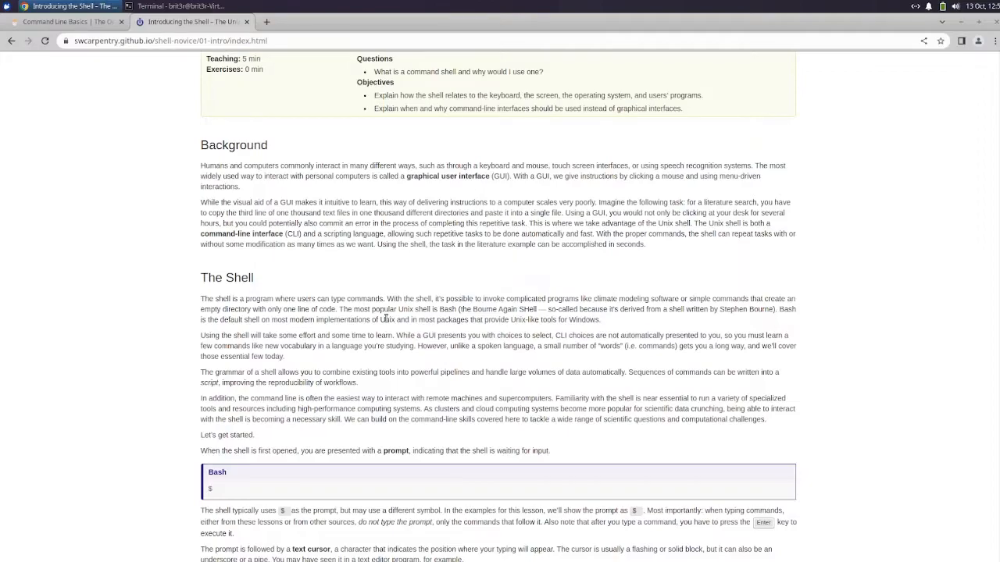
pyautogui.scroll(-3)
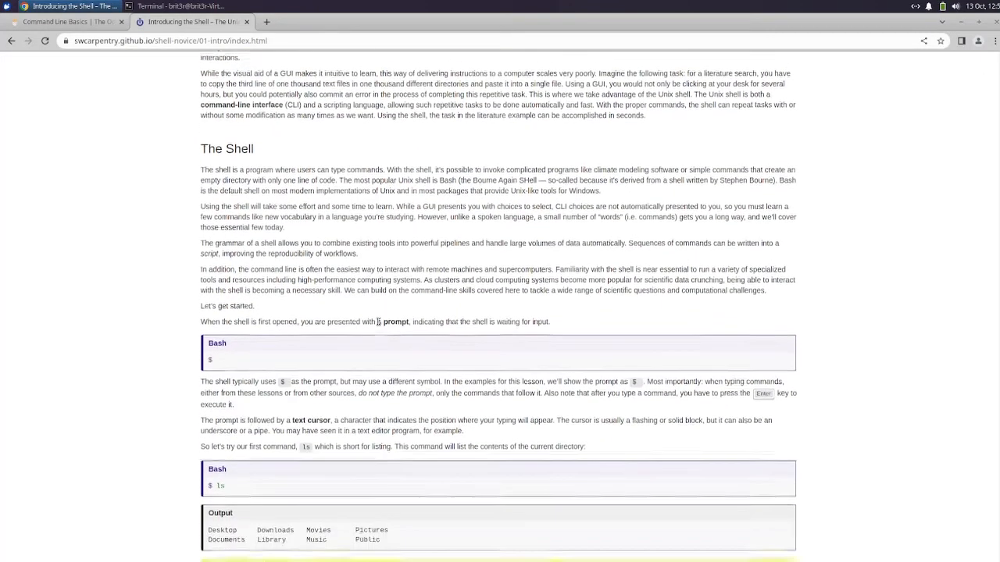
pyautogui.scroll(-3)
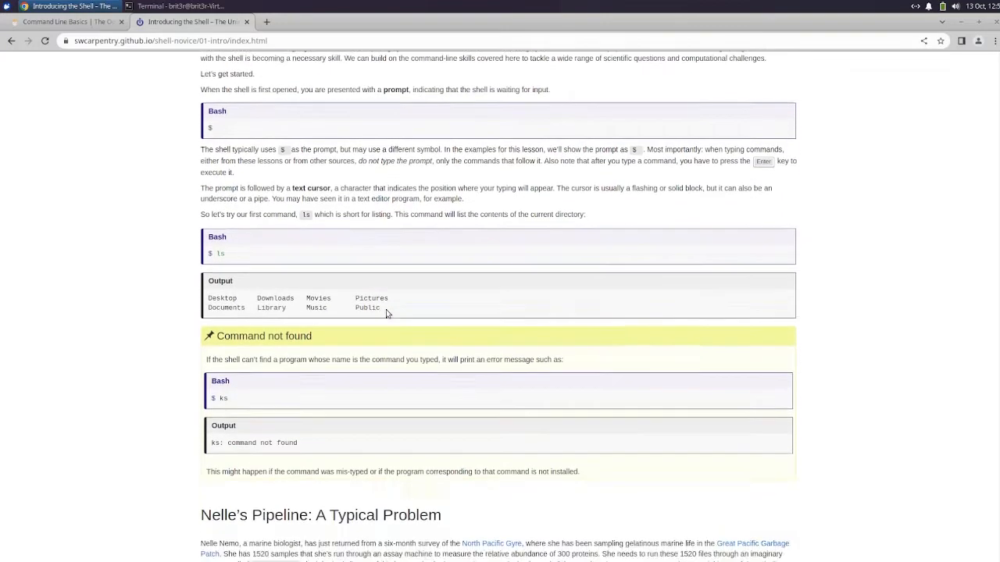
pyautogui.scroll(-3)
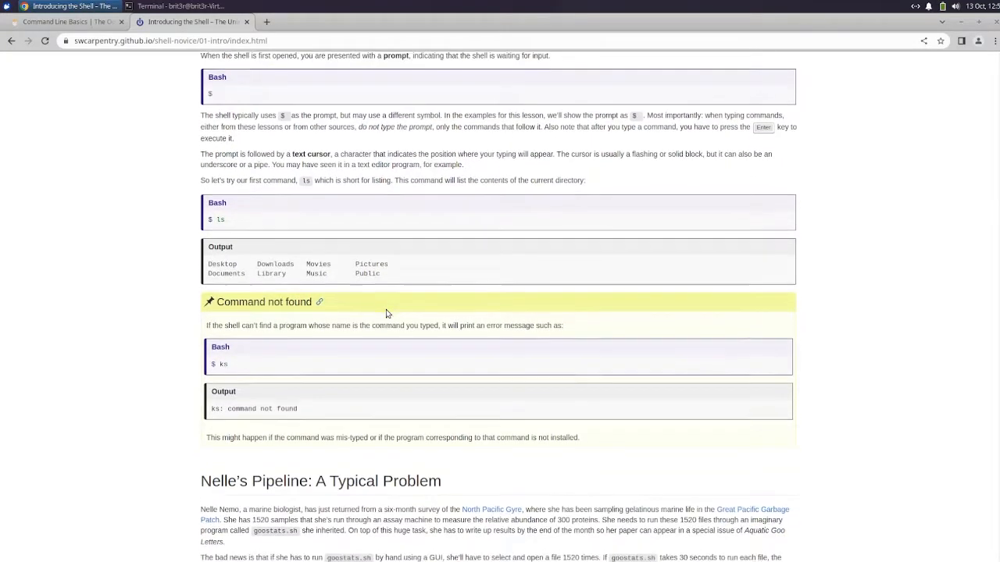
# Continue through Nelle's Pipeline to the Key Points summary
pyautogui.scroll(-3)
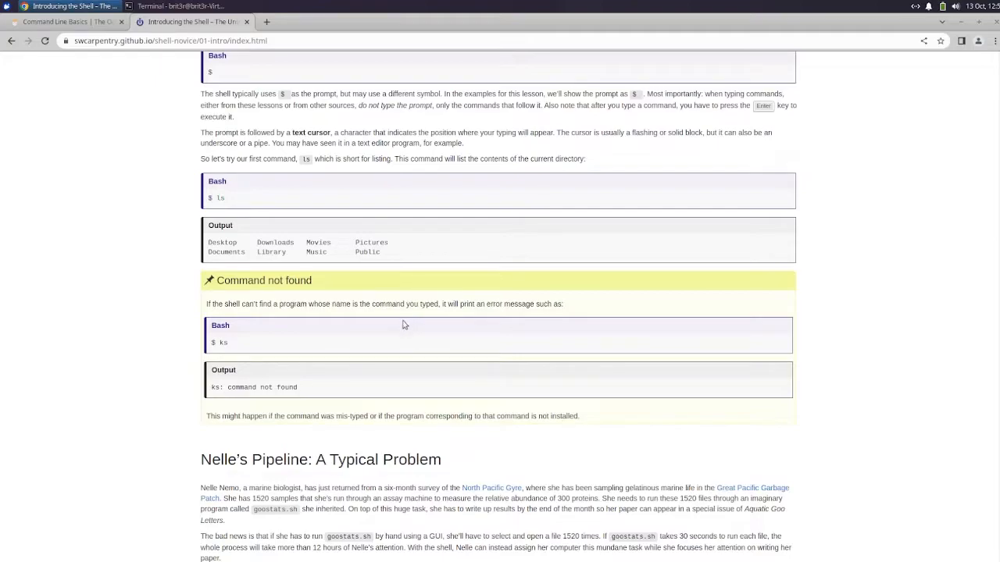
pyautogui.moveTo(400, 321)
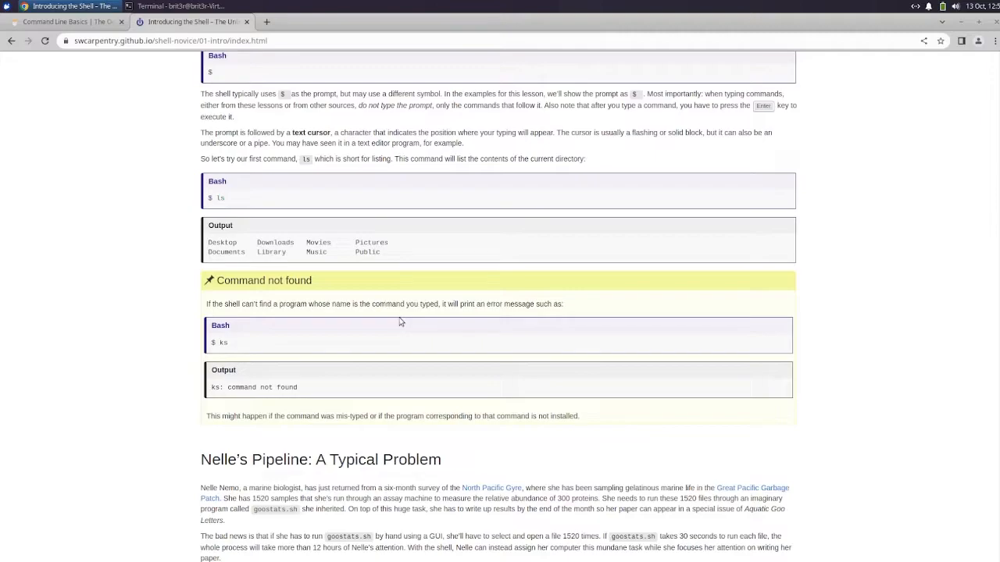
pyautogui.scroll(-3)
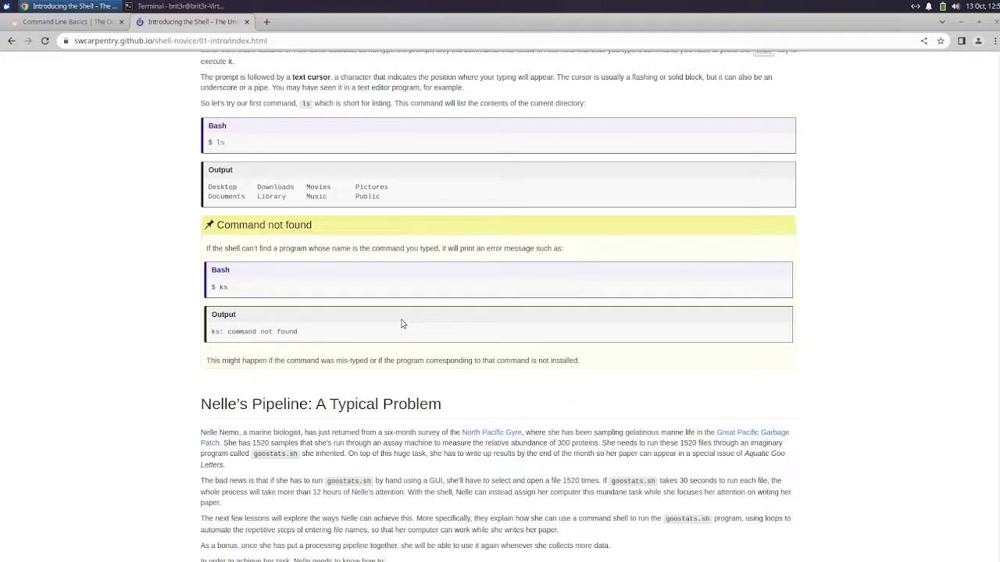
pyautogui.moveTo(398, 312)
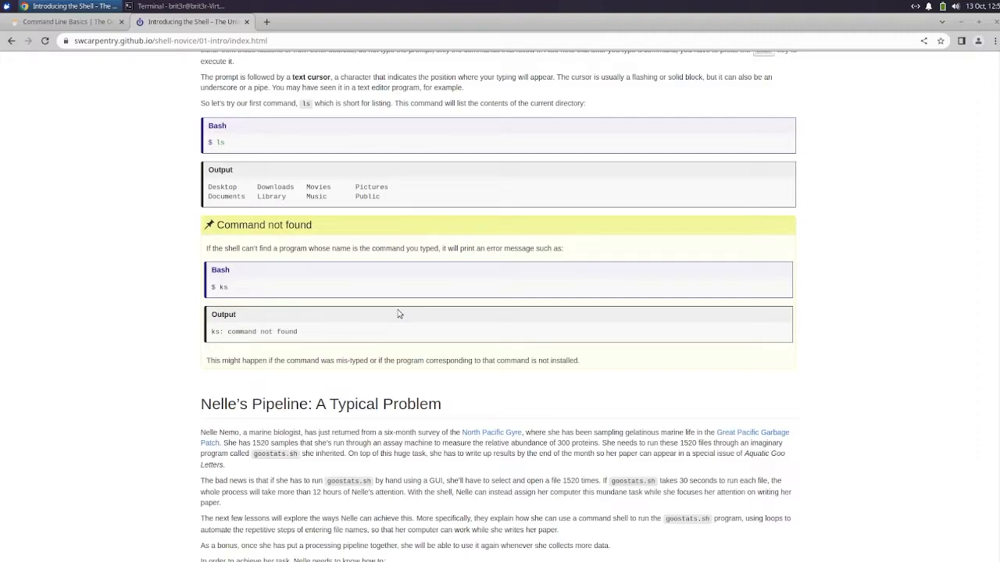
pyautogui.moveTo(436, 297)
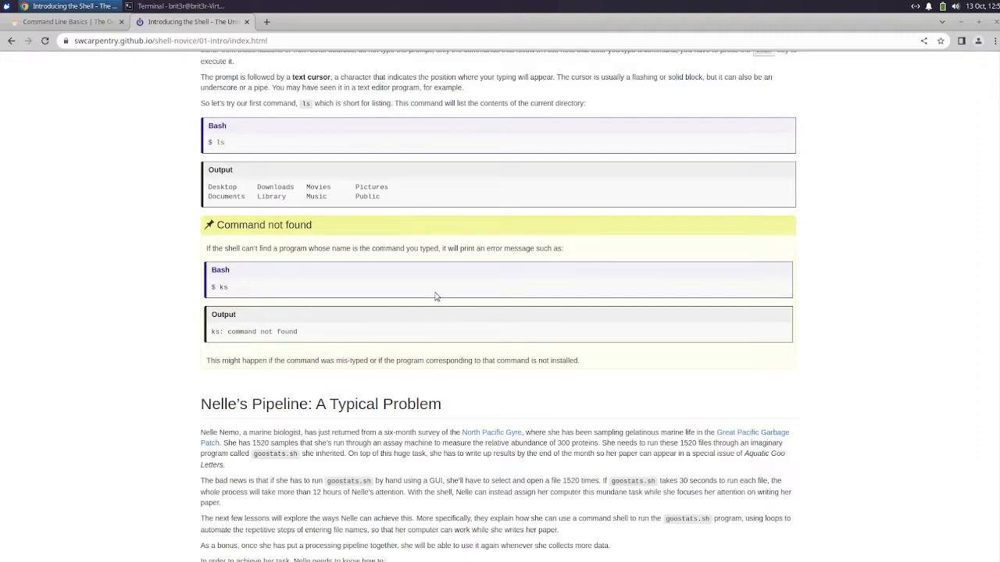
pyautogui.scroll(-3)
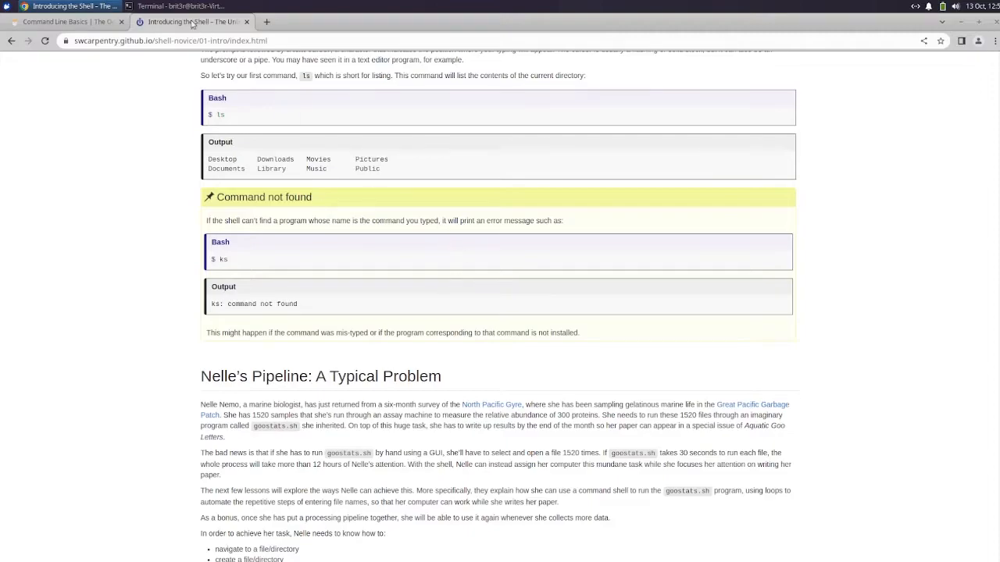
pyautogui.click(169, 6)
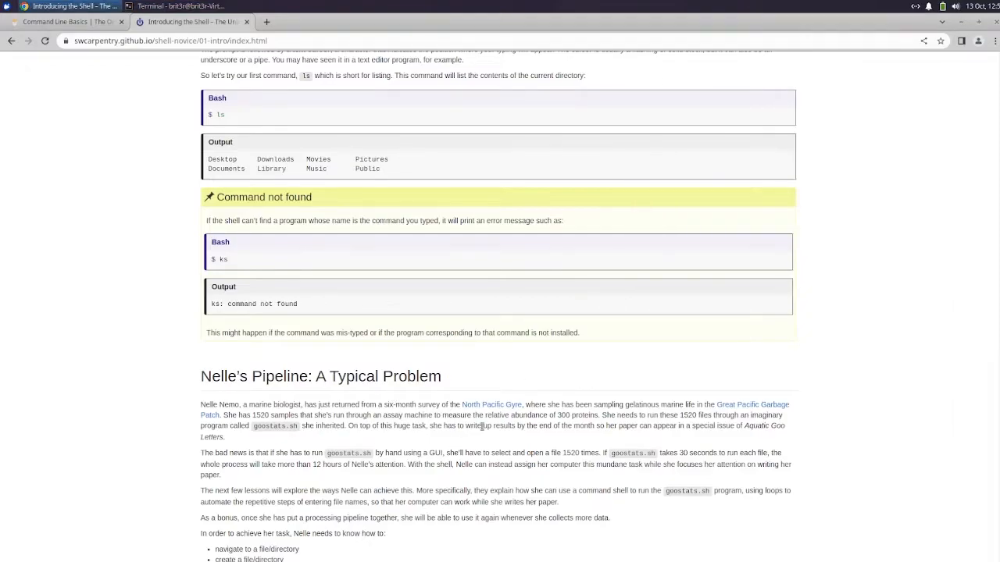
pyautogui.scroll(-3)
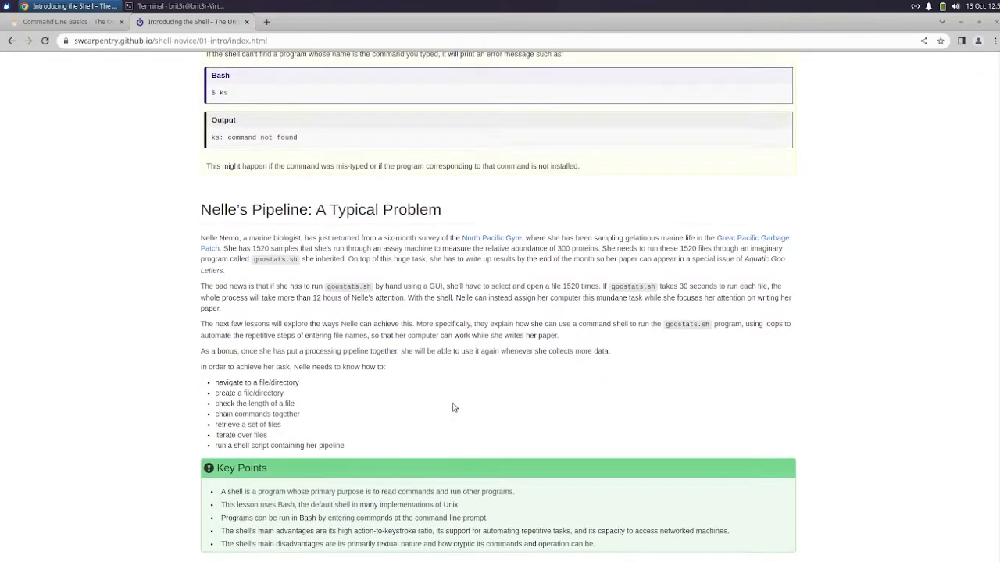
pyautogui.scroll(-3)
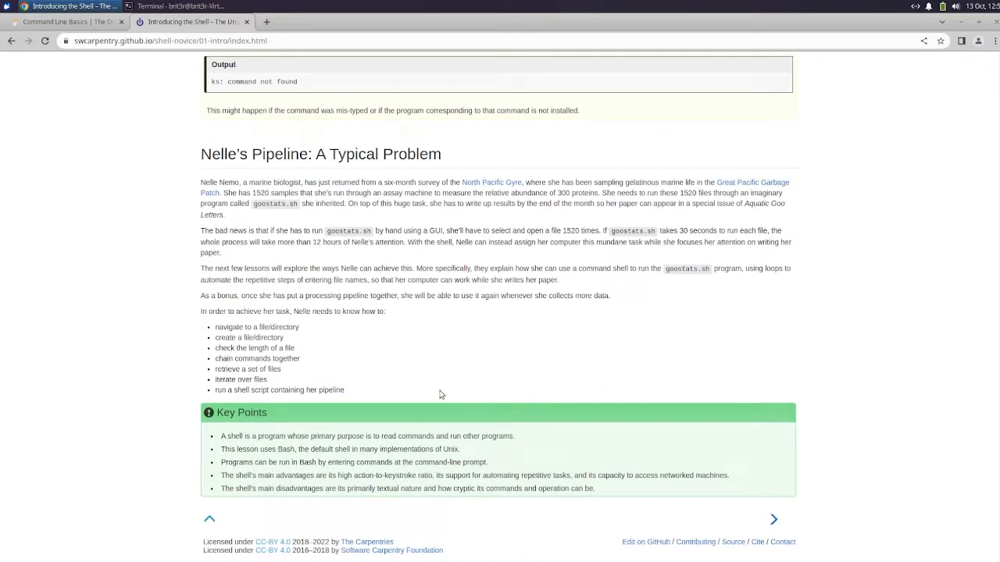
pyautogui.moveTo(570, 337)
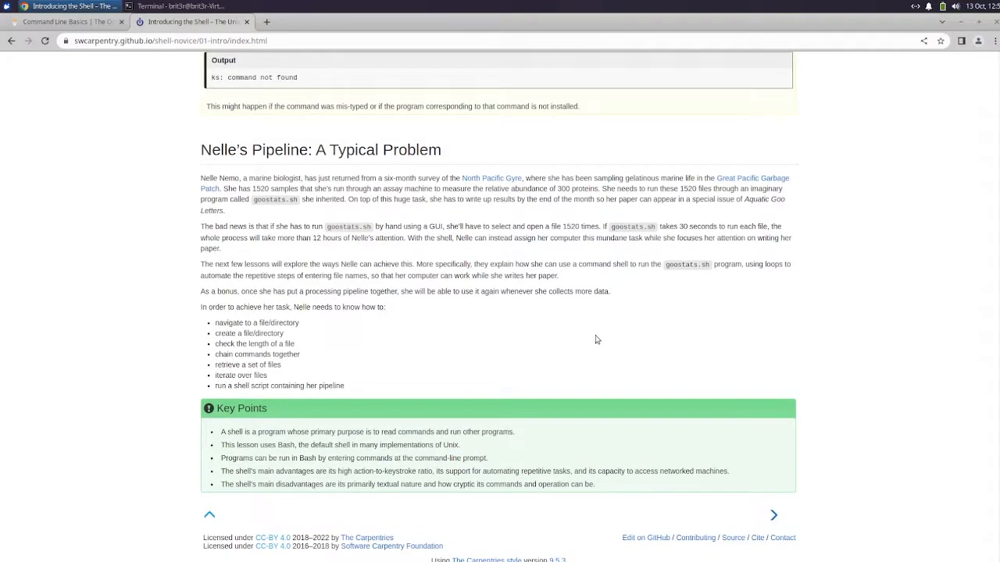
pyautogui.moveTo(671, 212)
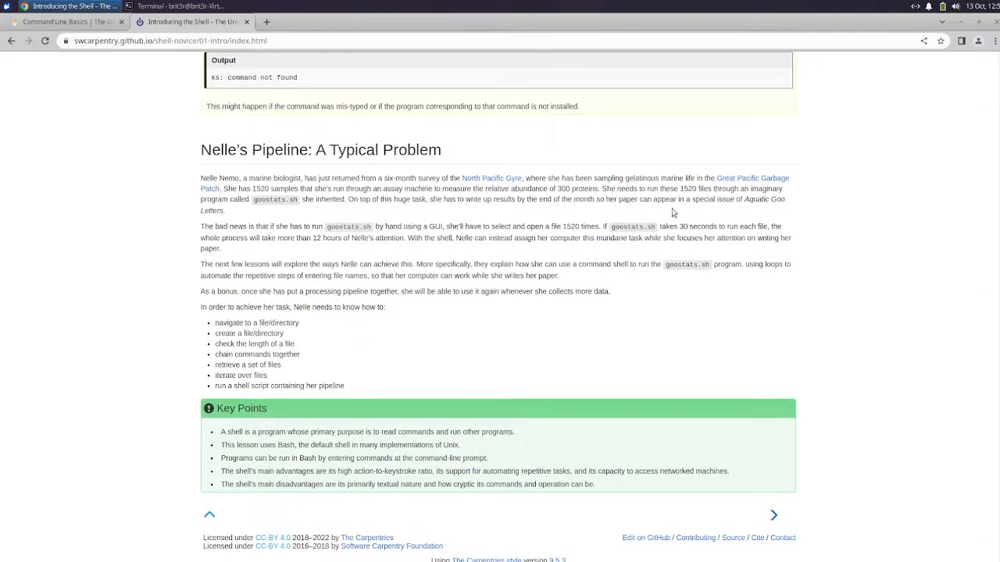
pyautogui.moveTo(691, 213)
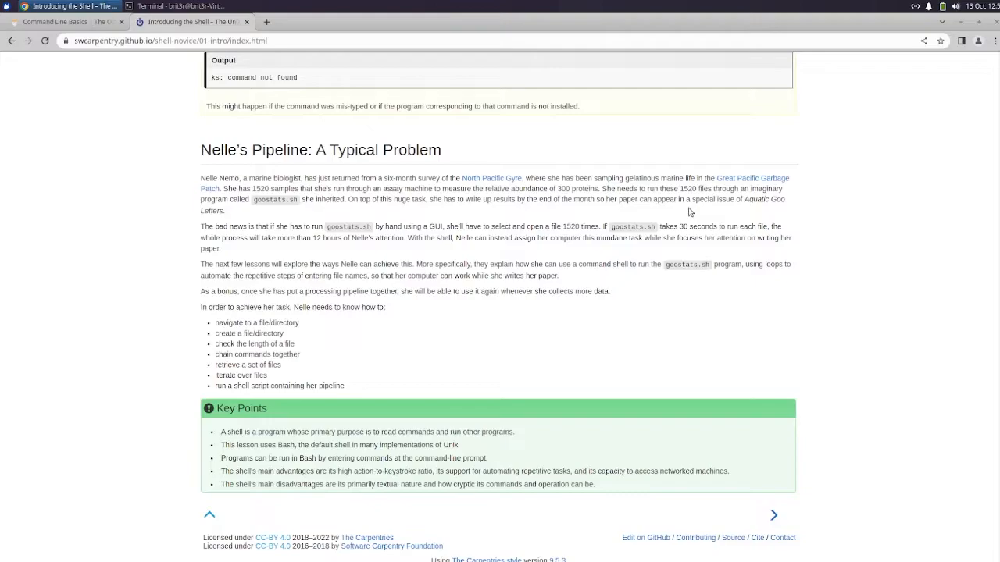
pyautogui.moveTo(526, 275)
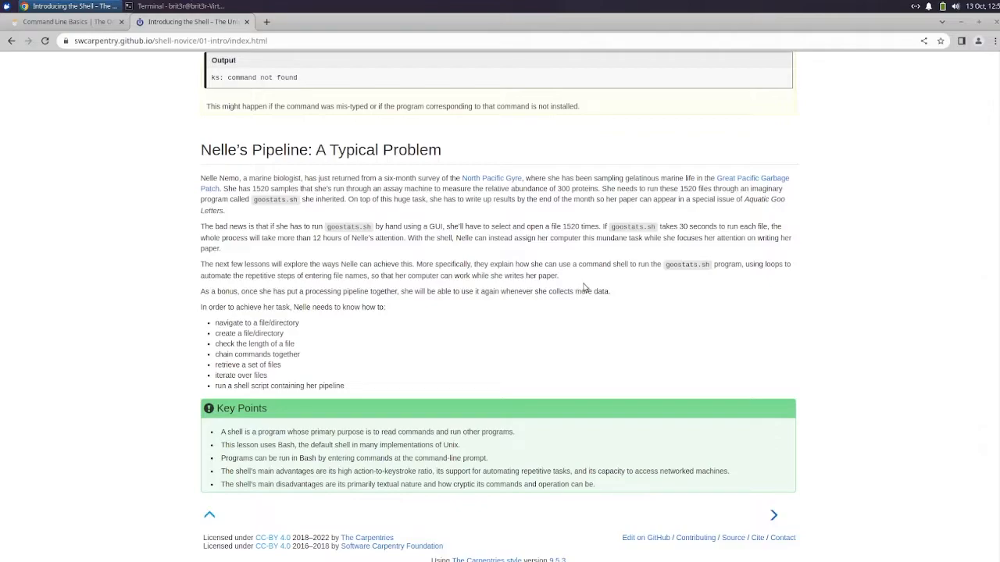
pyautogui.moveTo(562, 284)
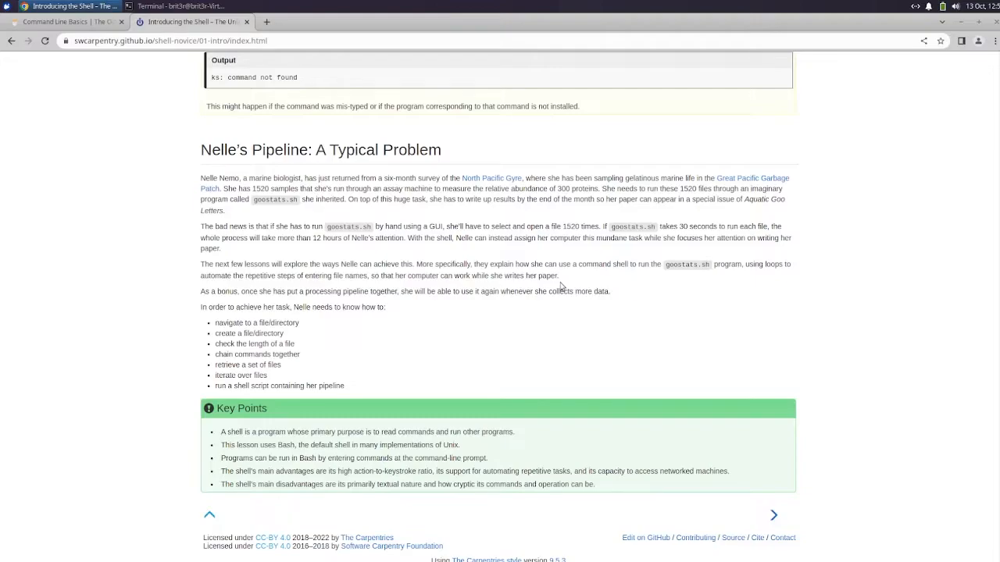
pyautogui.moveTo(566, 358)
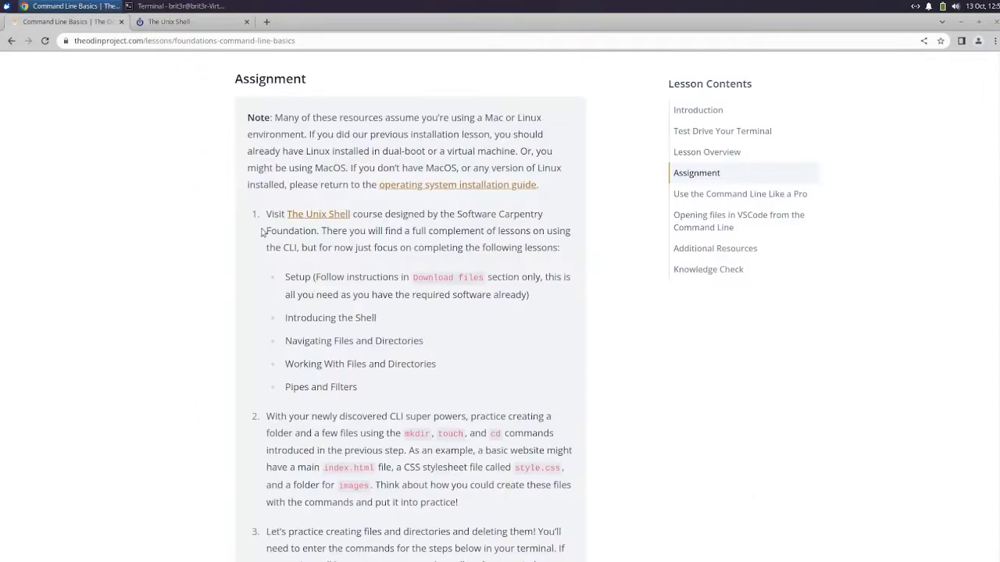
# Open Navigating Files and Directories and read down to the Home Directory Variation diagram
pyautogui.scroll(-3)
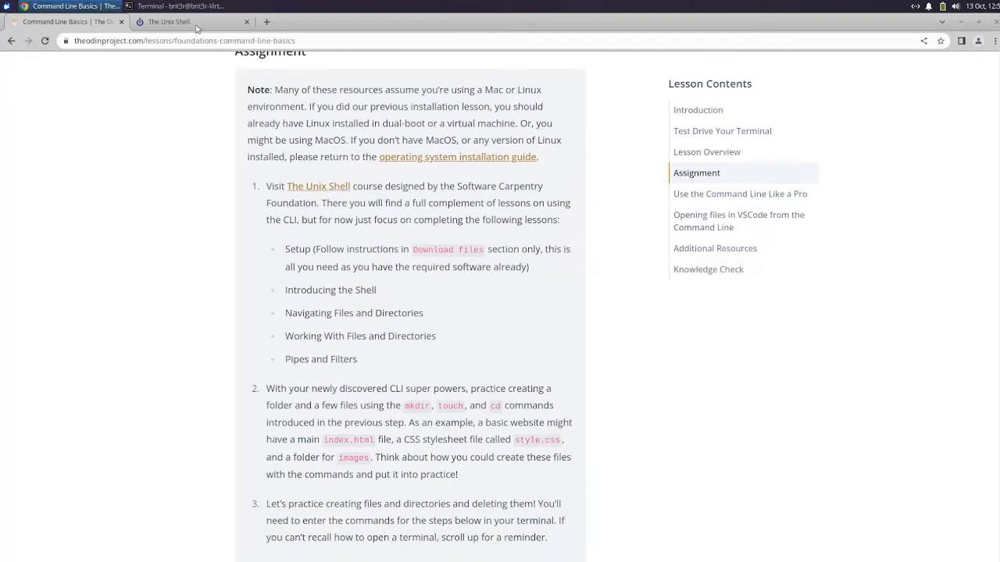
pyautogui.click(319, 186)
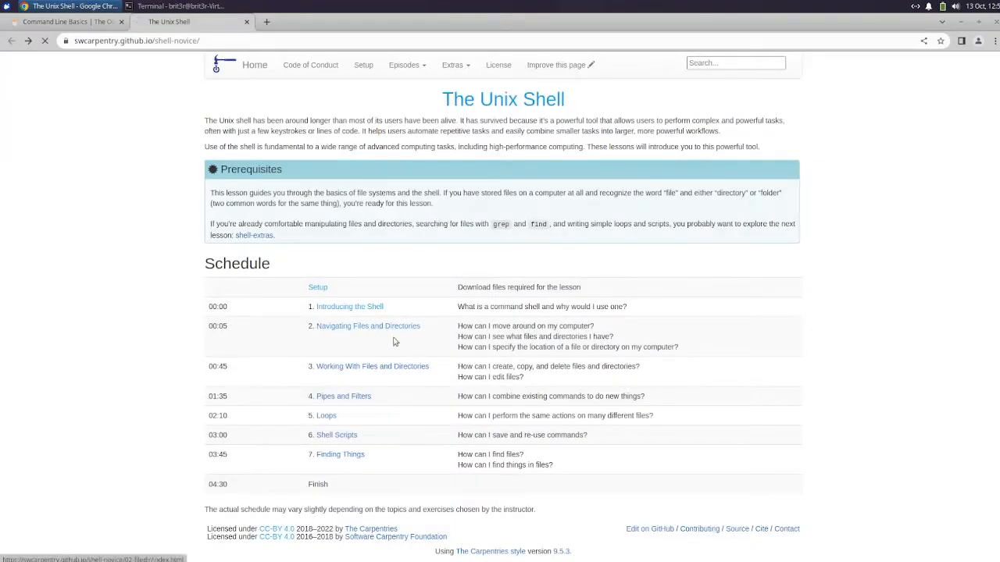
pyautogui.click(368, 326)
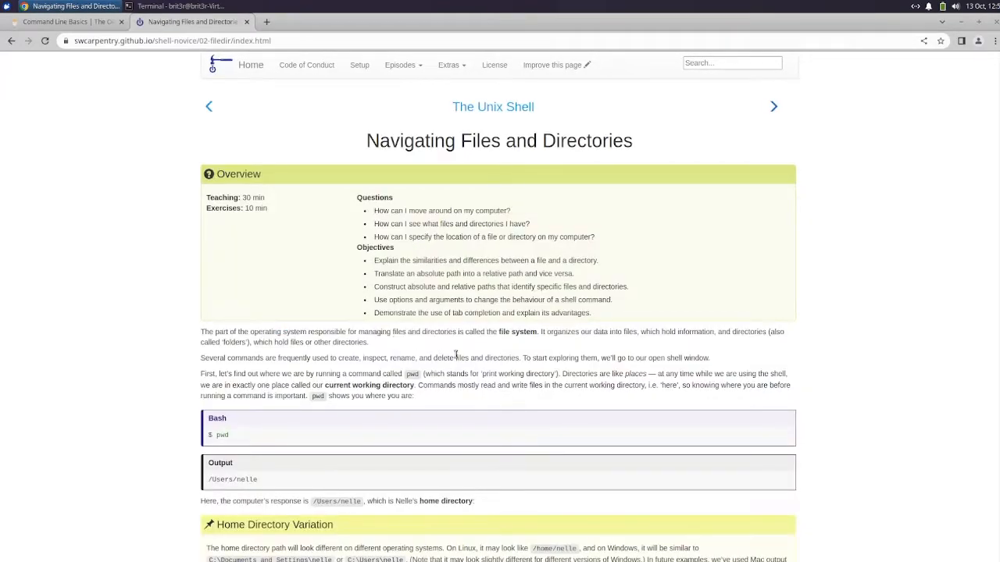
pyautogui.moveTo(478, 366)
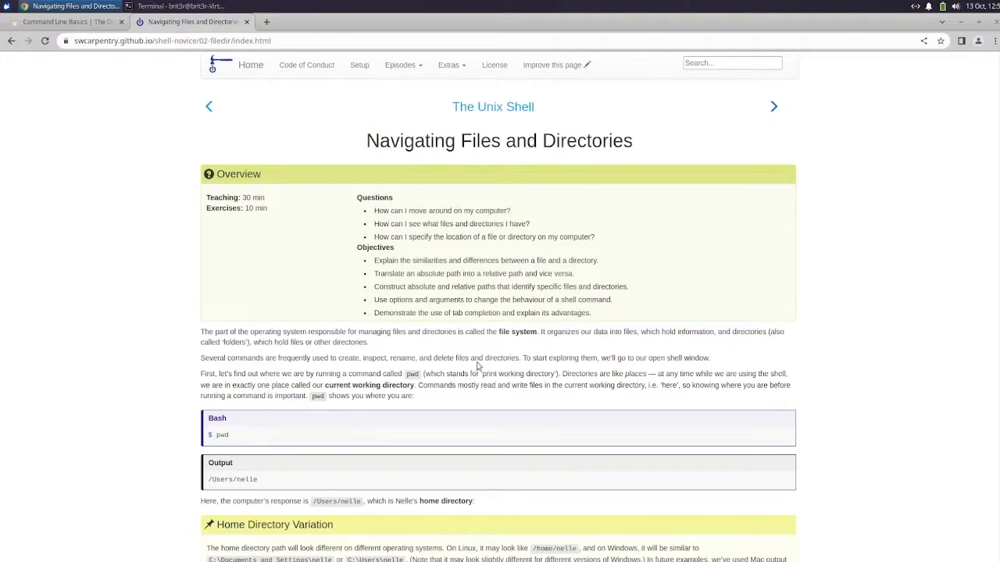
pyautogui.scroll(-3)
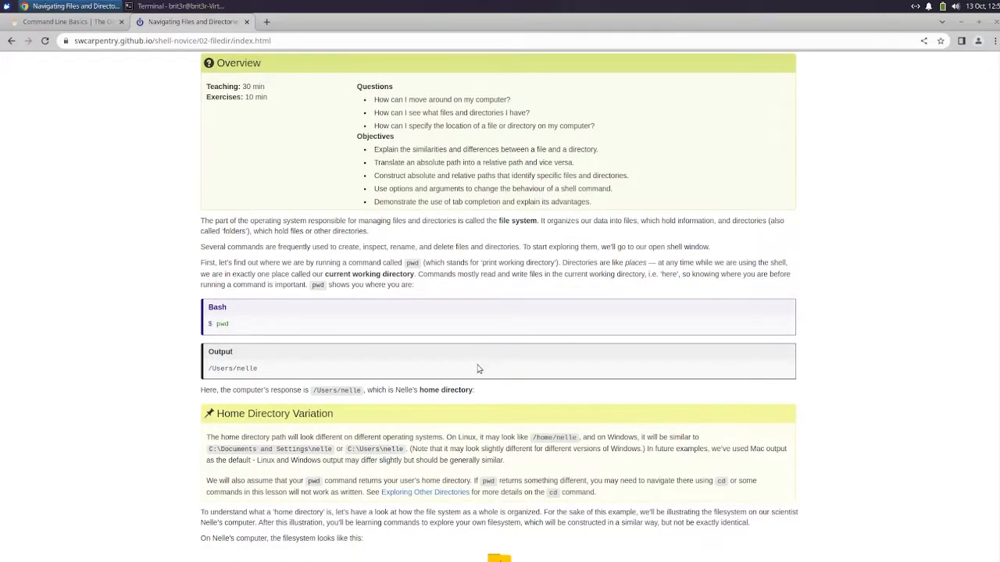
pyautogui.scroll(-3)
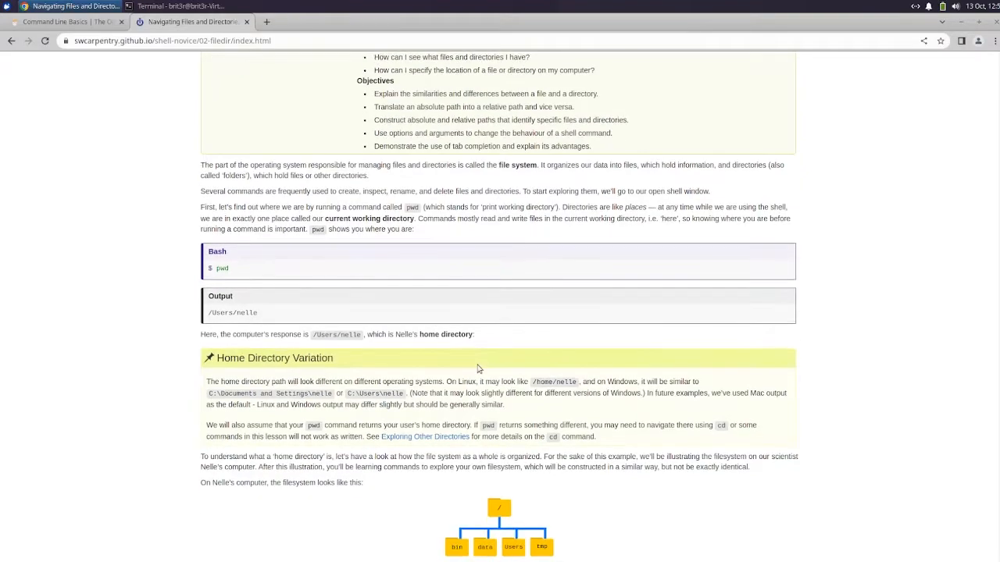
pyautogui.scroll(-3)
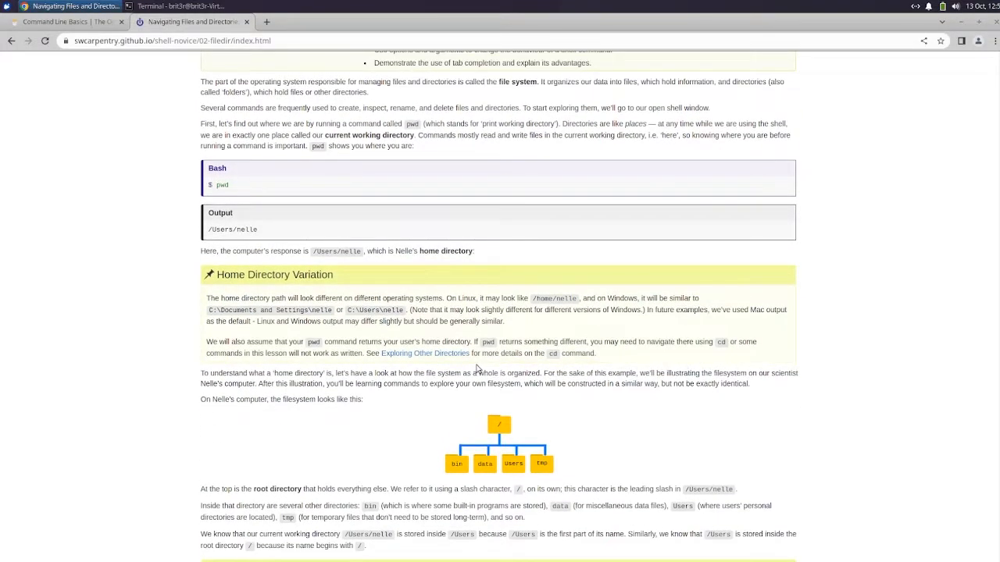
pyautogui.moveTo(471, 353)
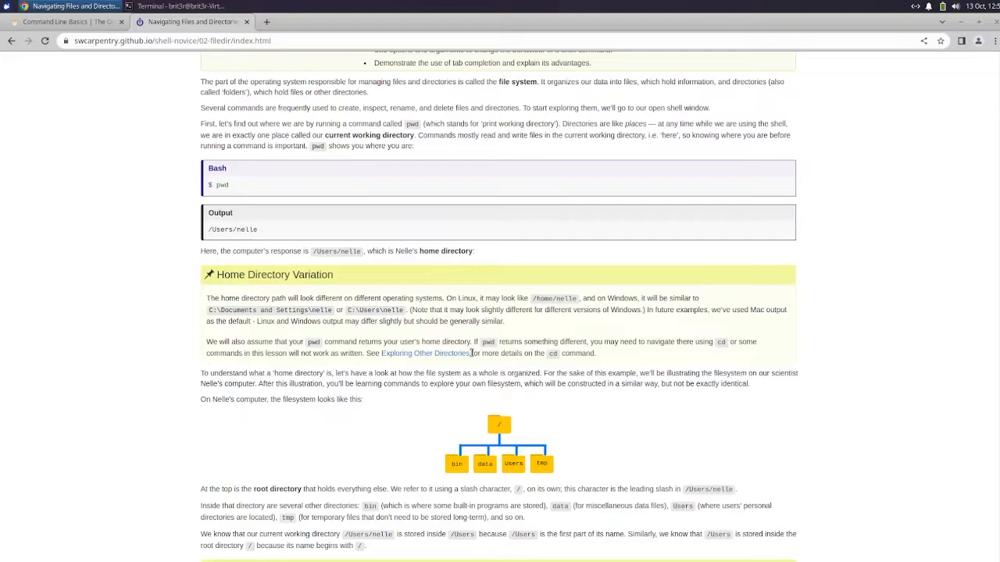
pyautogui.moveTo(460, 321)
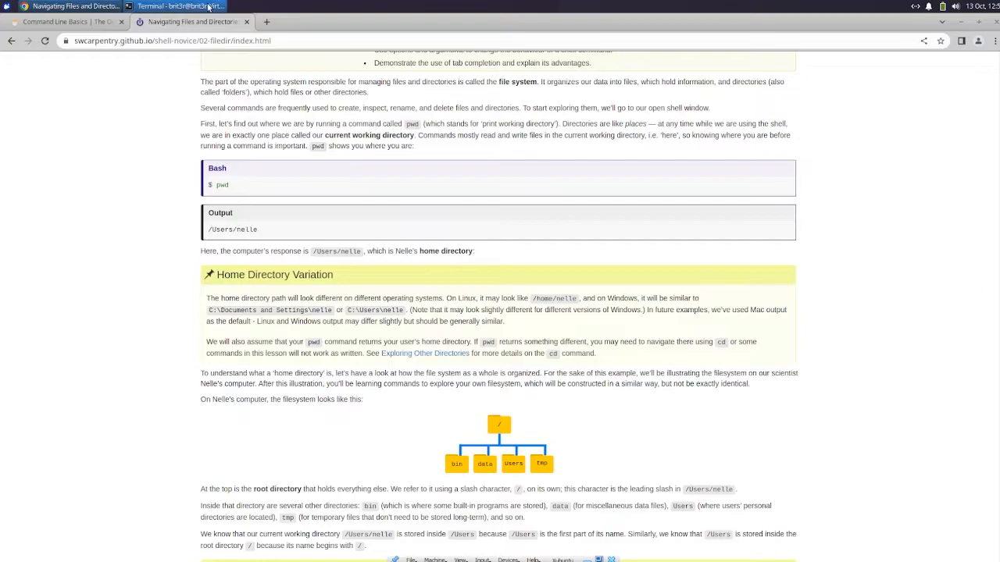
# Run pwd in the terminal to print the home directory, keeping the diagram visible
pyautogui.click(179, 7)
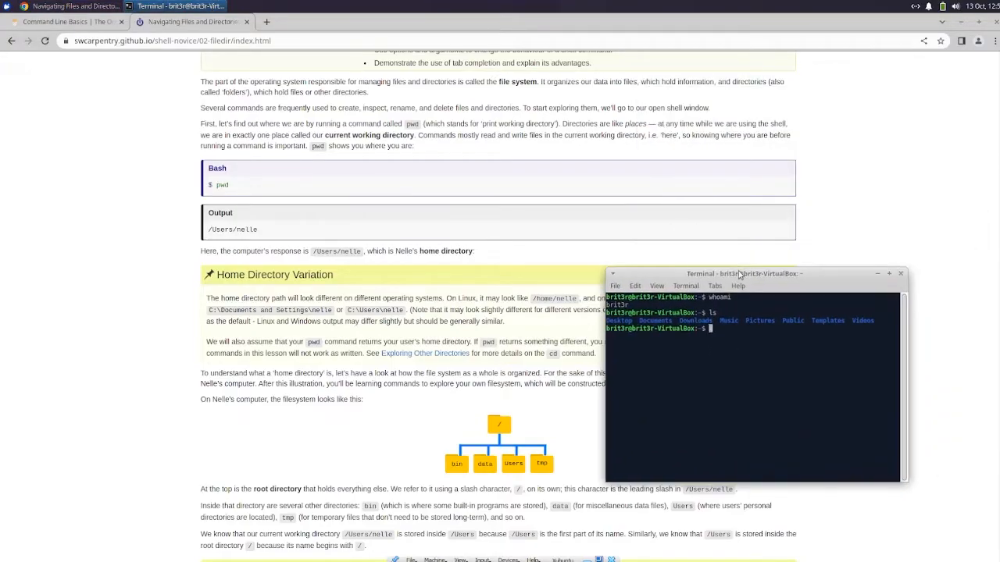
pyautogui.write('pwd')
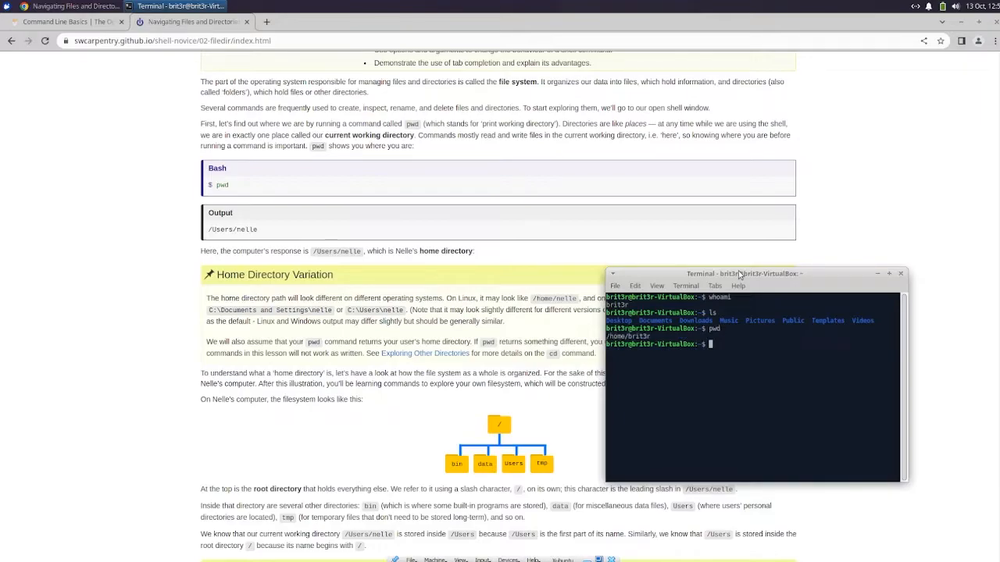
pyautogui.moveTo(686, 286)
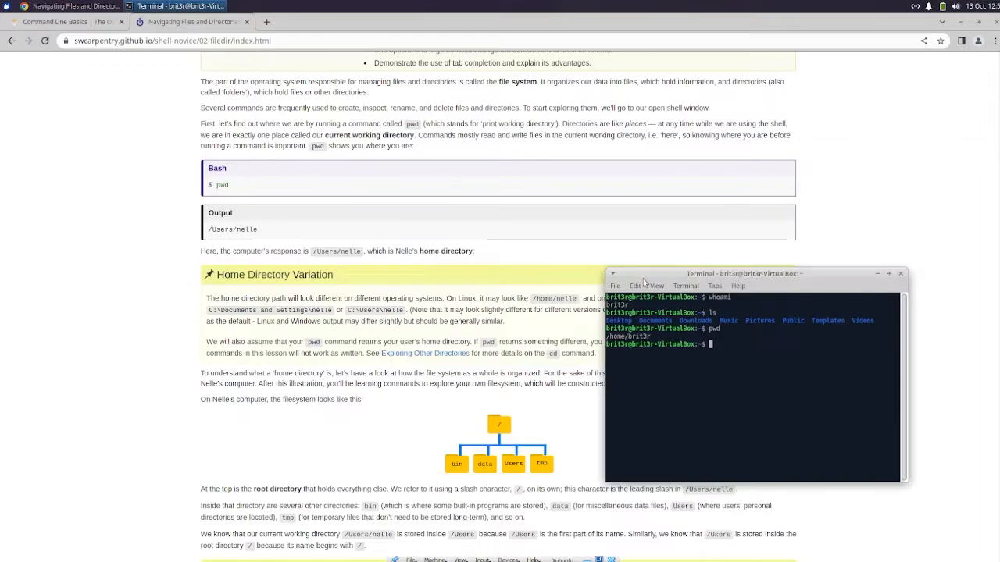
pyautogui.moveTo(634, 286)
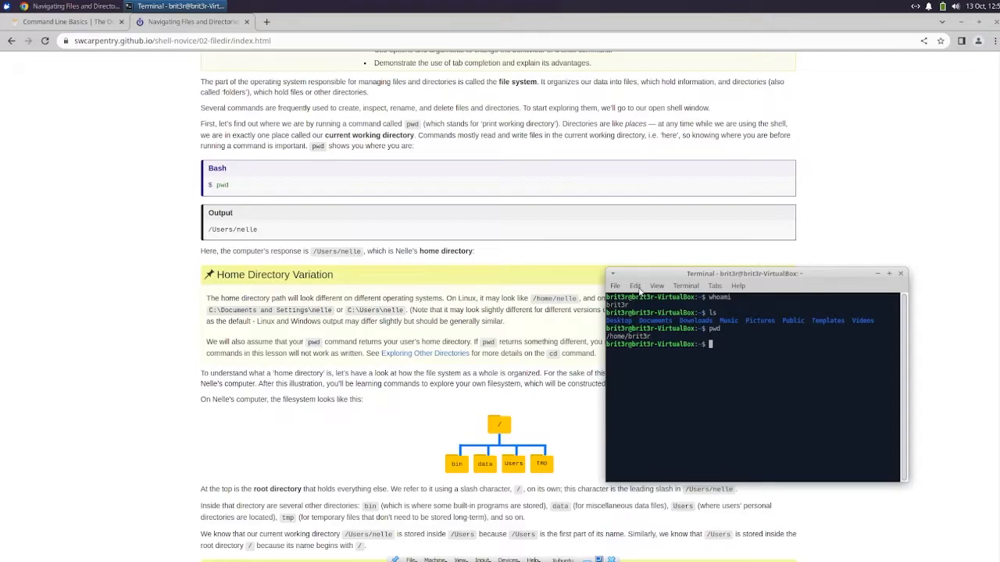
pyautogui.moveTo(666, 283)
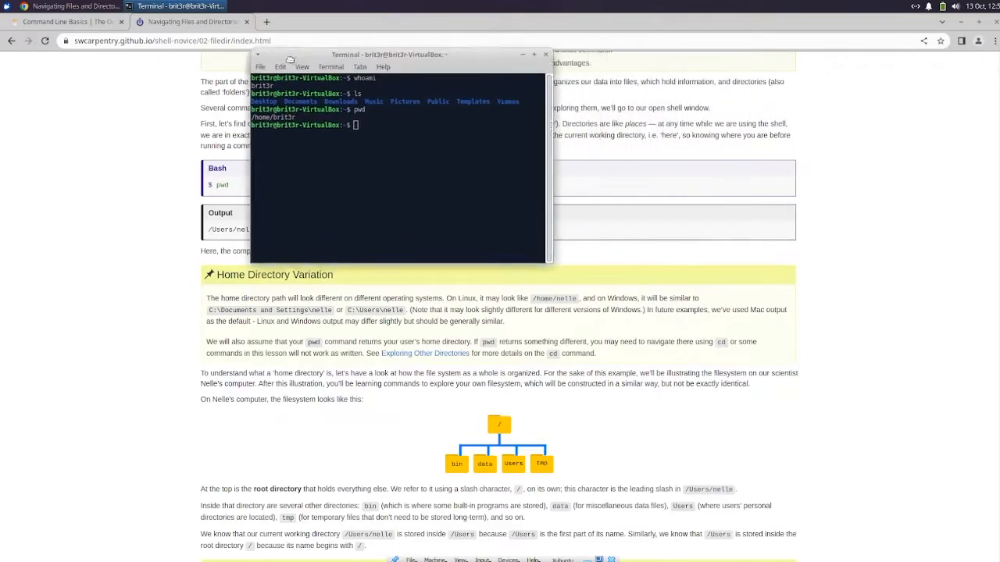
pyautogui.moveTo(388, 55); pyautogui.dragTo(695, 75)
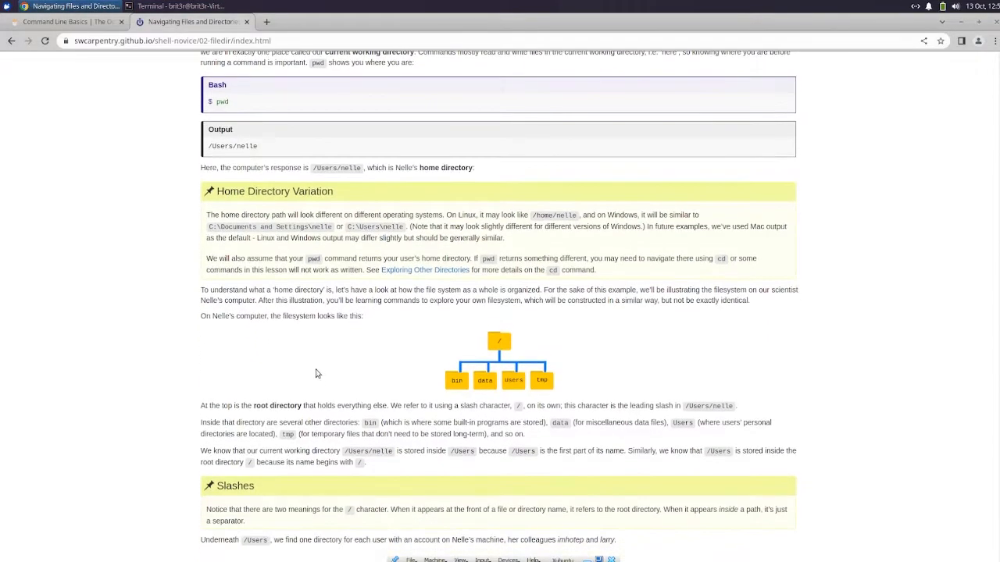
# Browse into exercise-data in File Manager, then bring the lesson back to front
pyautogui.scroll(-3)
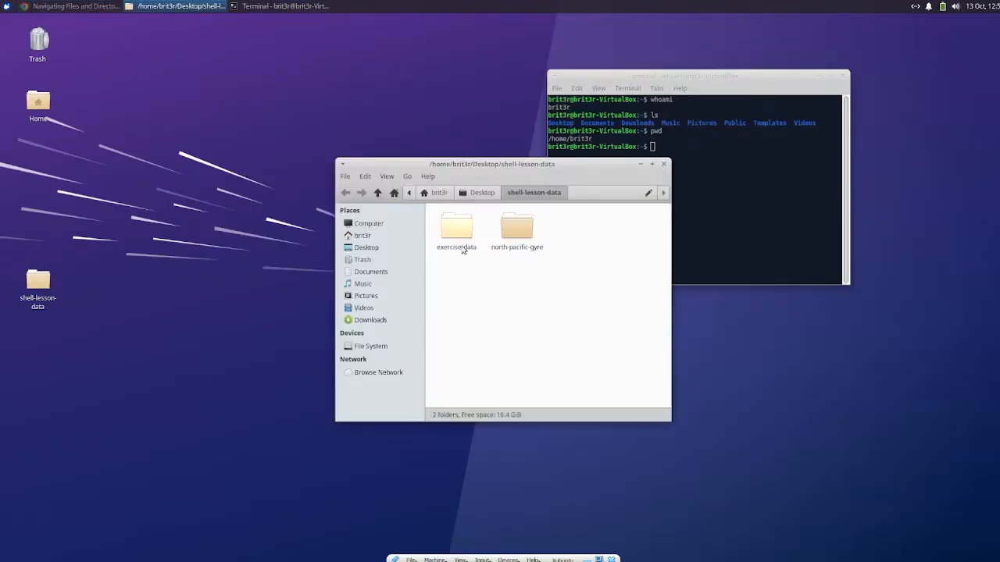
pyautogui.doubleClick(456, 227)
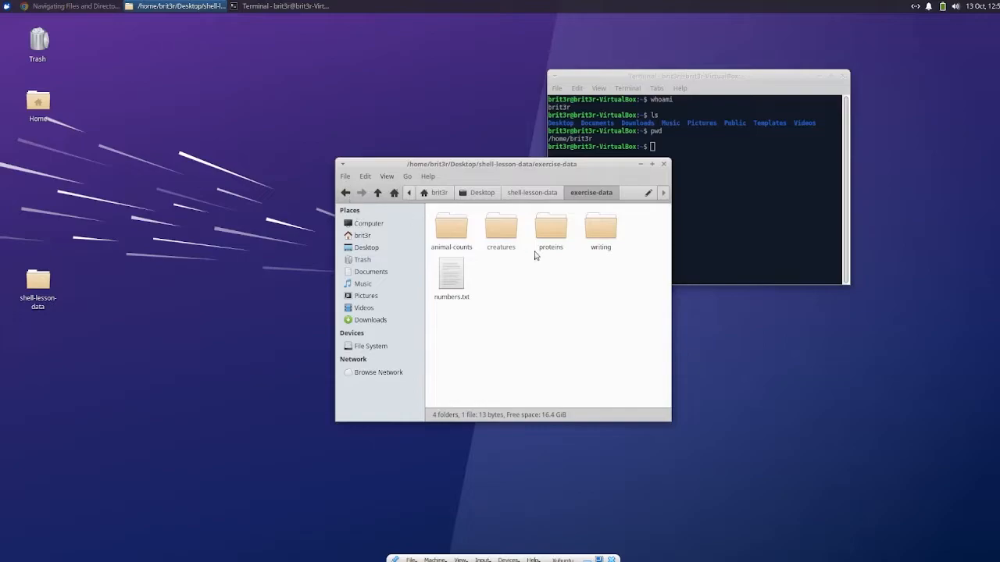
pyautogui.click(662, 164)
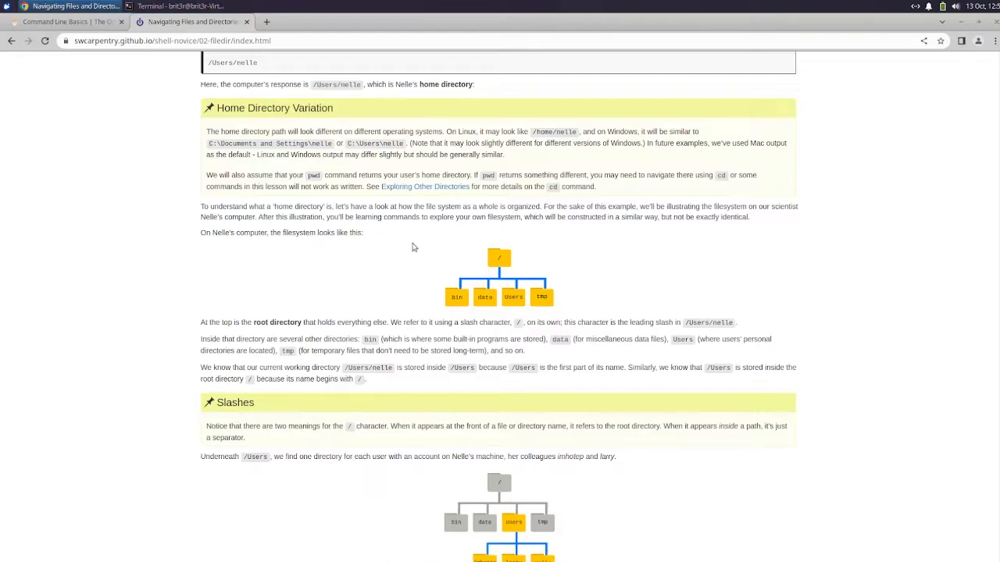
# Read down through the home directory diagrams and the ls and ls -F examples
pyautogui.scroll(-3)
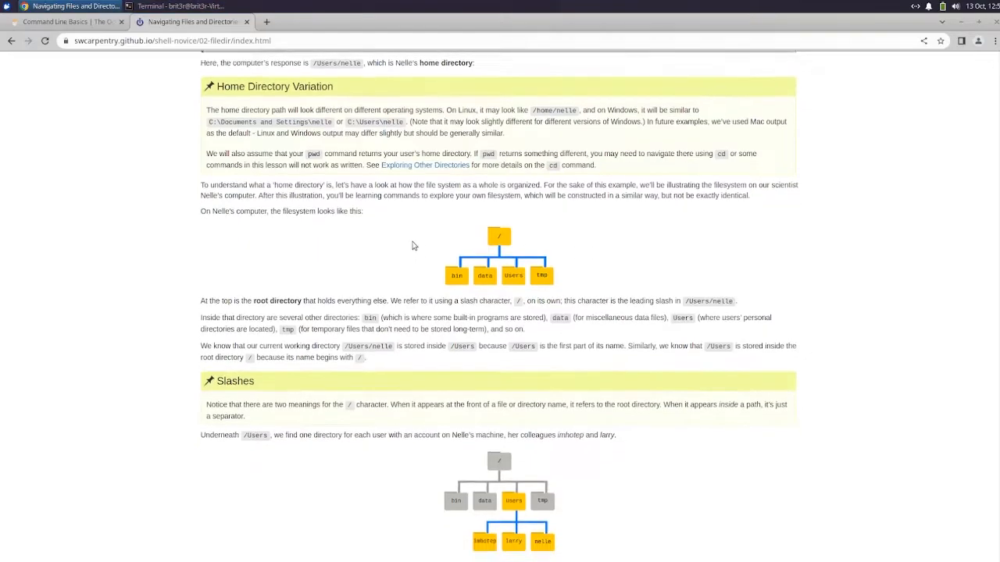
pyautogui.scroll(-3)
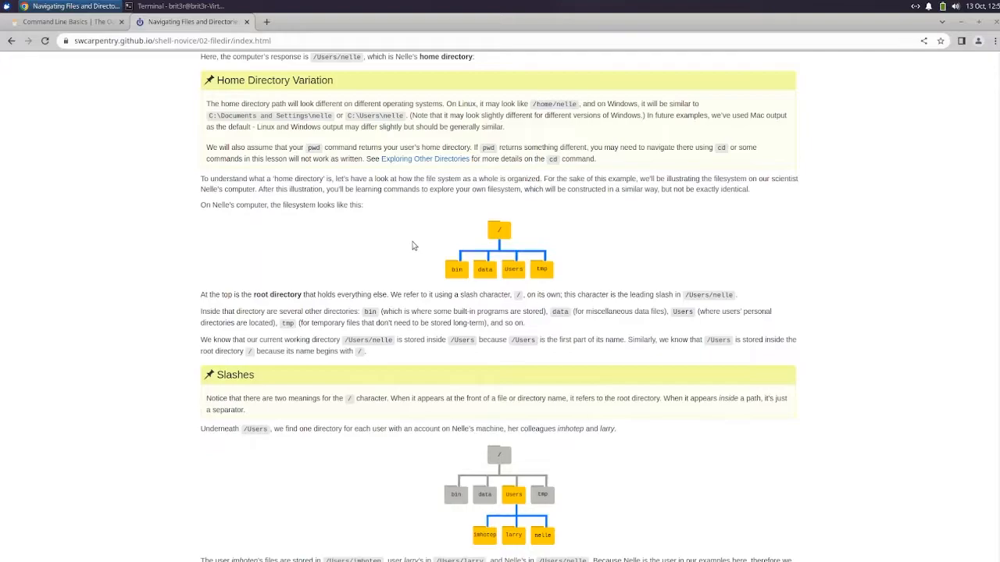
pyautogui.scroll(-3)
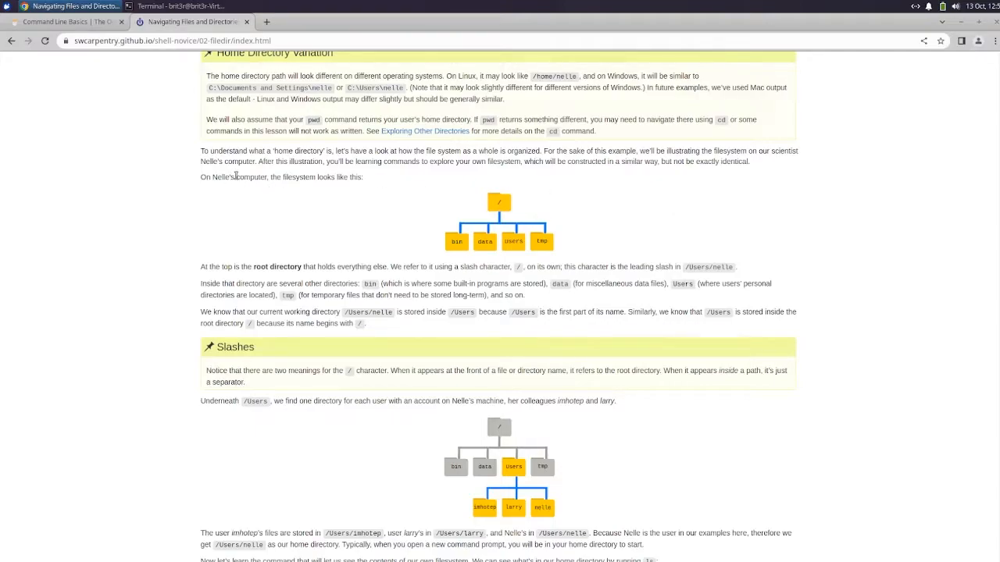
pyautogui.moveTo(389, 212)
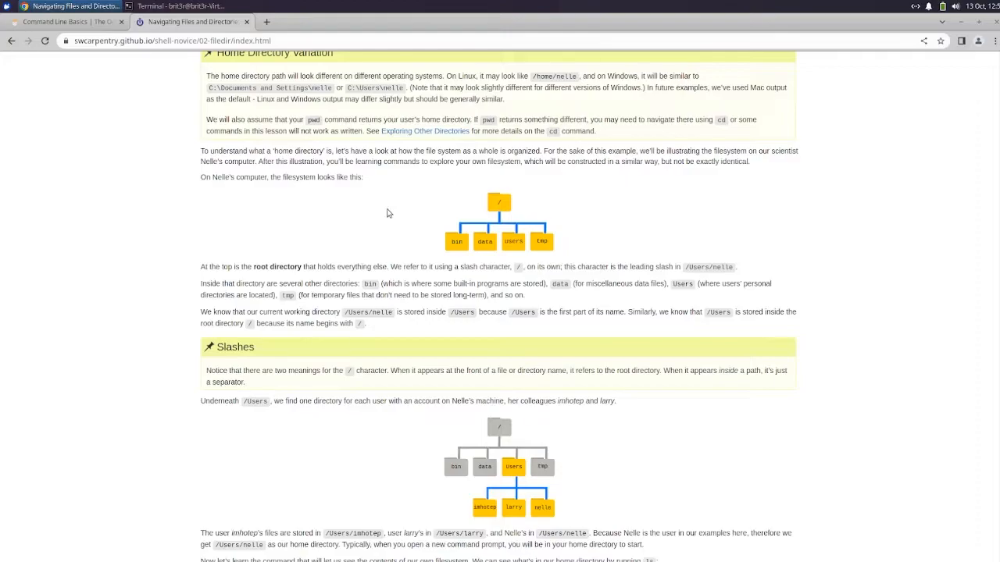
pyautogui.scroll(-3)
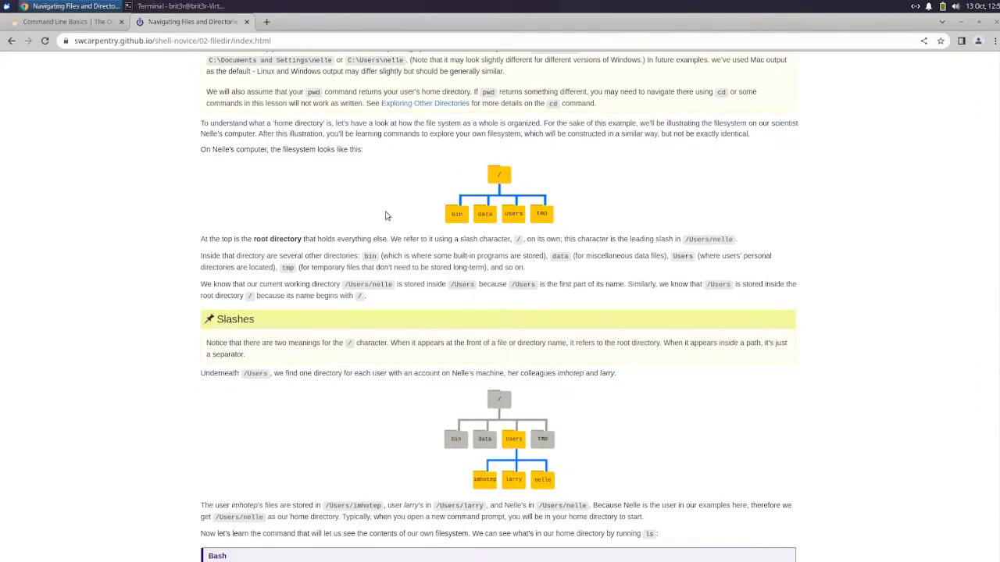
pyautogui.scroll(-3)
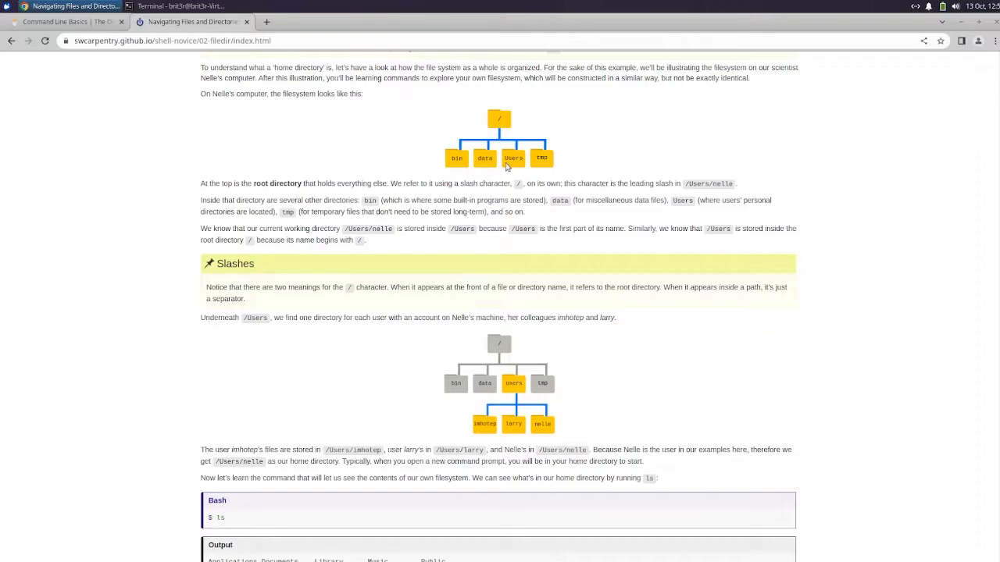
pyautogui.moveTo(429, 226)
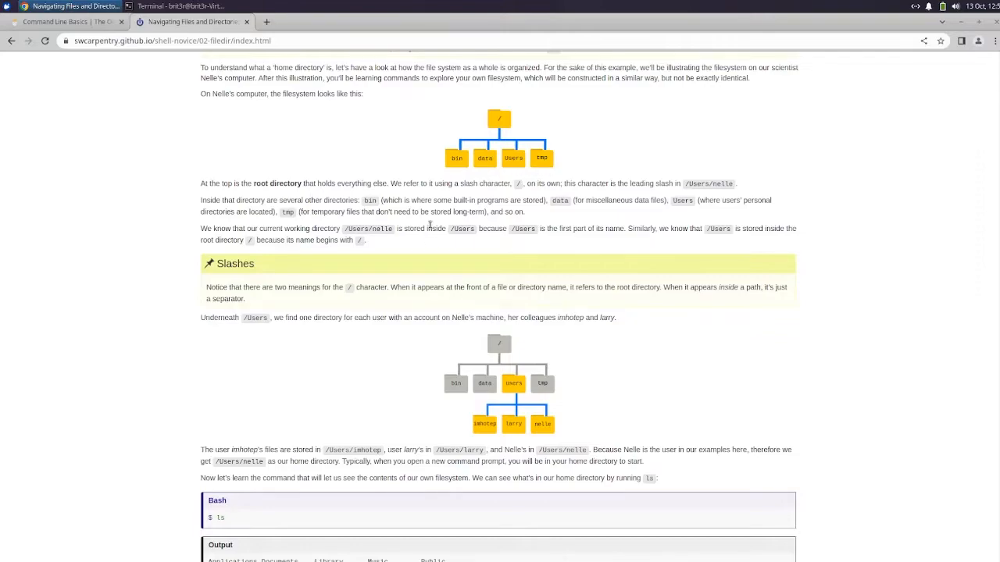
pyautogui.moveTo(504, 122)
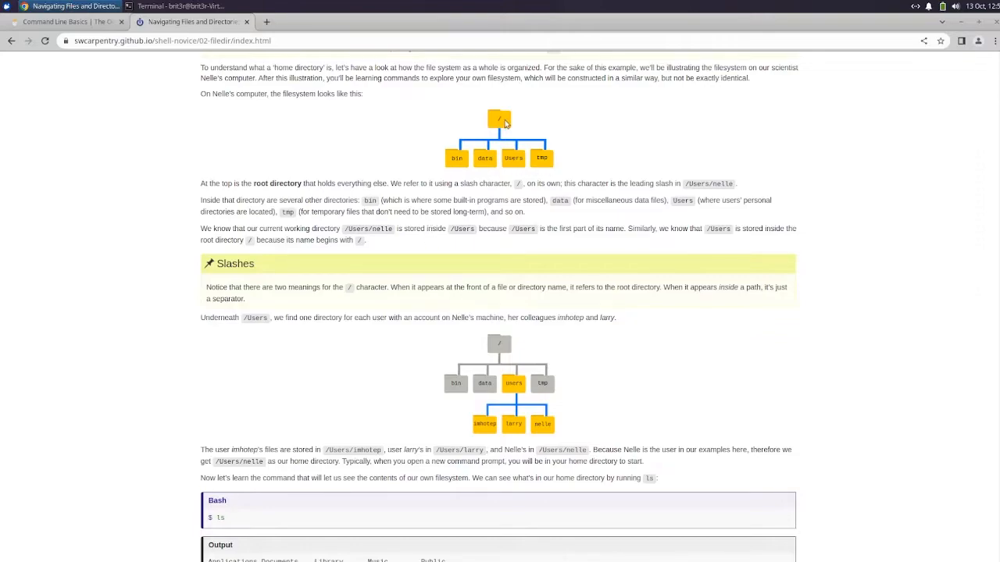
pyautogui.moveTo(518, 117)
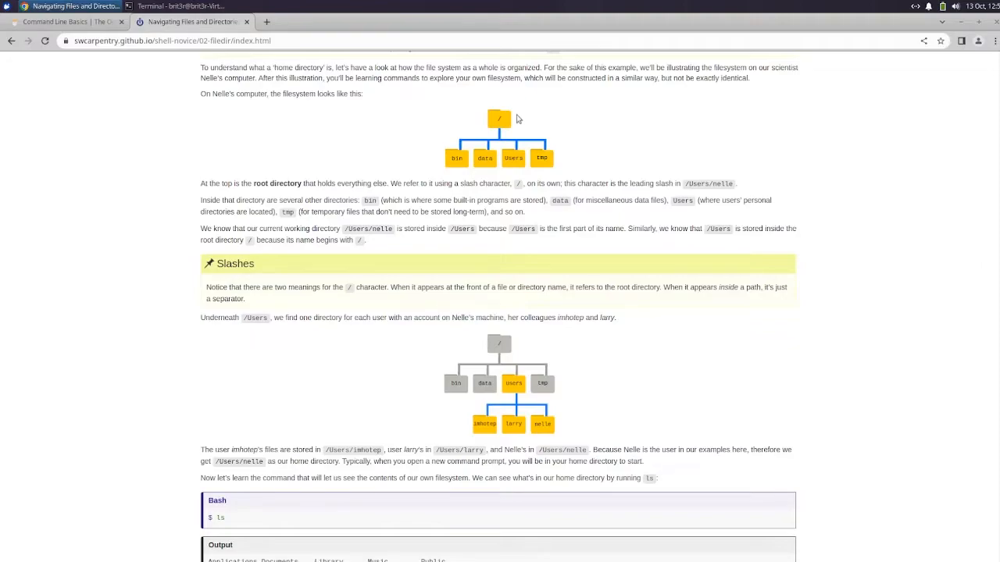
pyautogui.moveTo(697, 191)
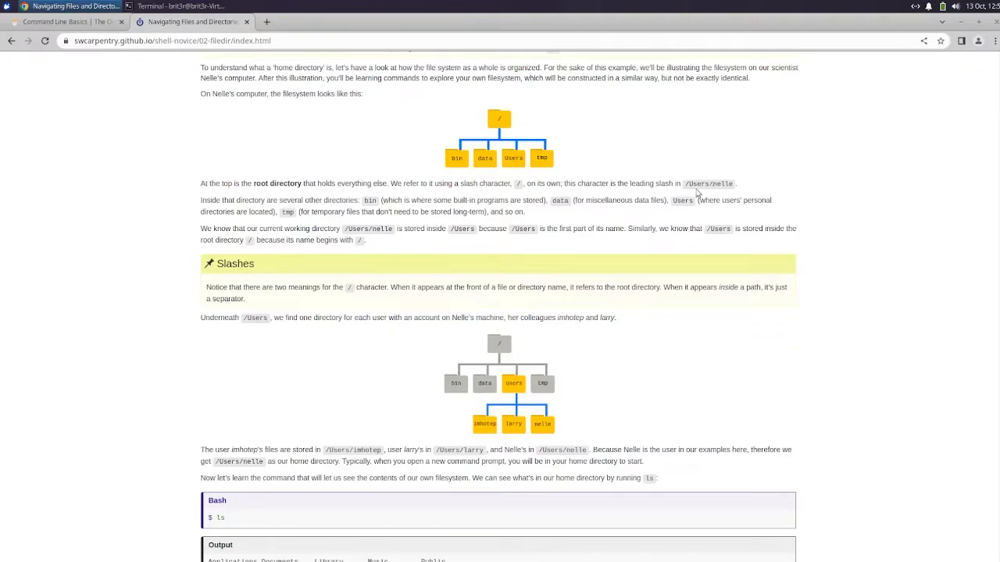
pyautogui.moveTo(387, 249)
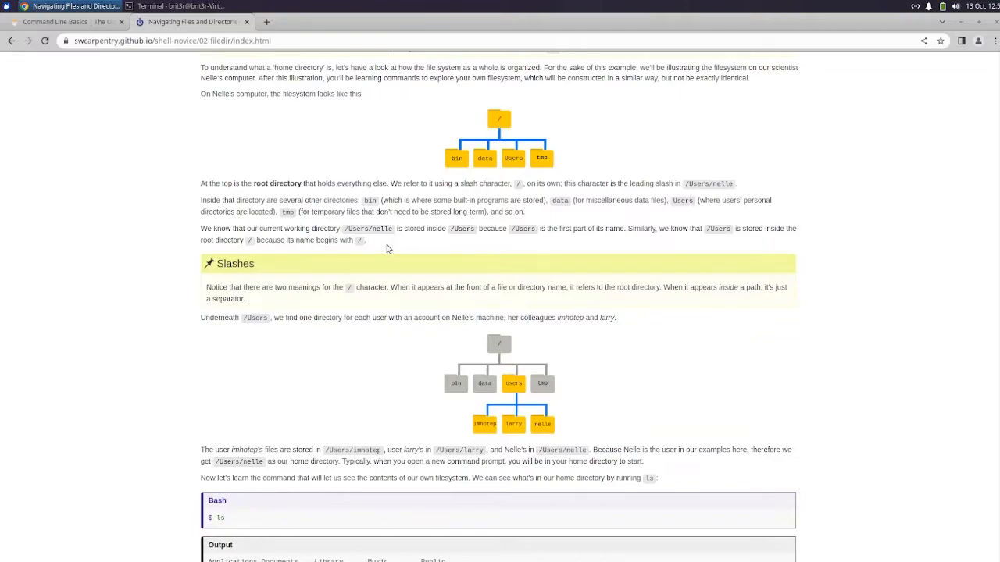
pyautogui.moveTo(360, 209)
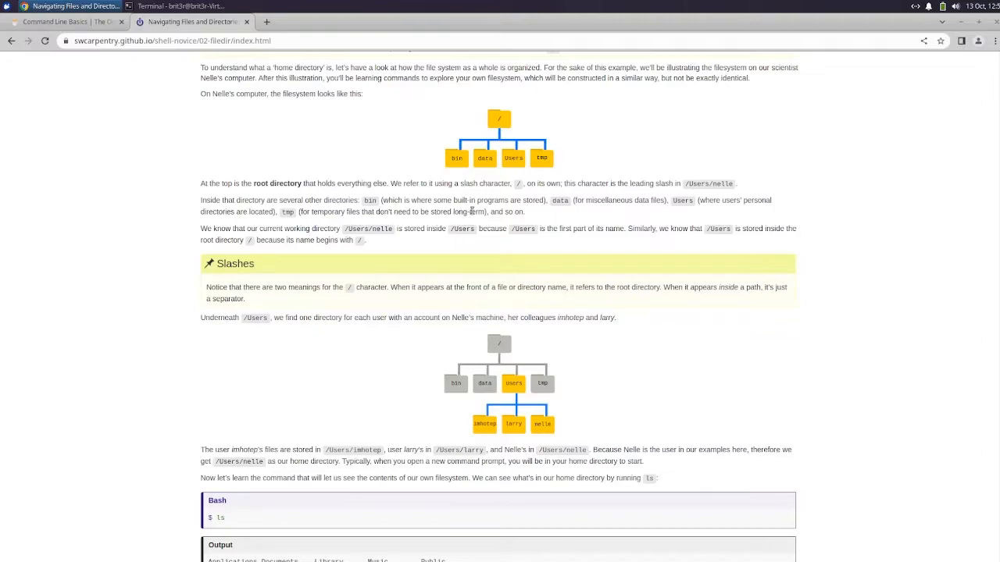
pyautogui.moveTo(554, 211)
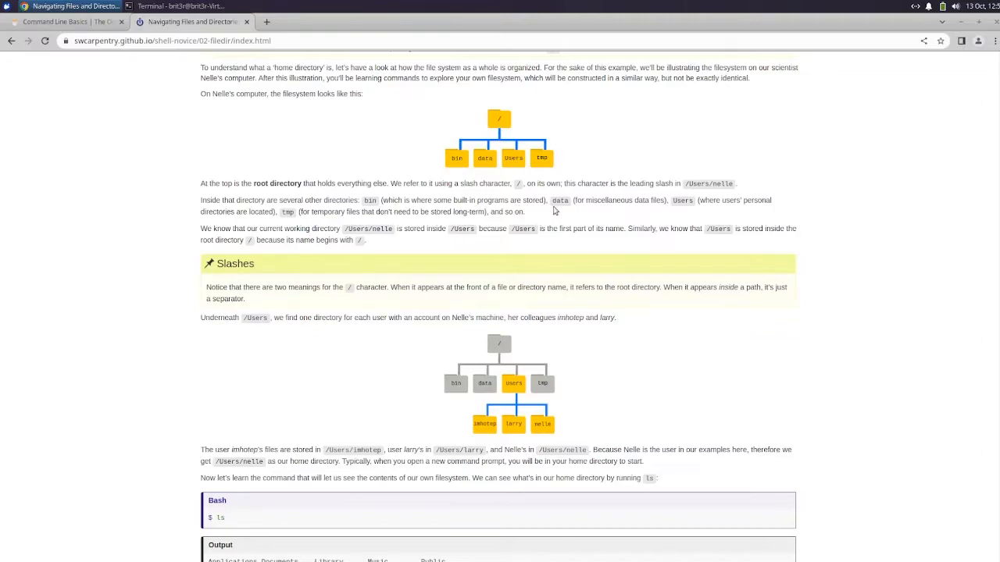
pyautogui.moveTo(709, 204)
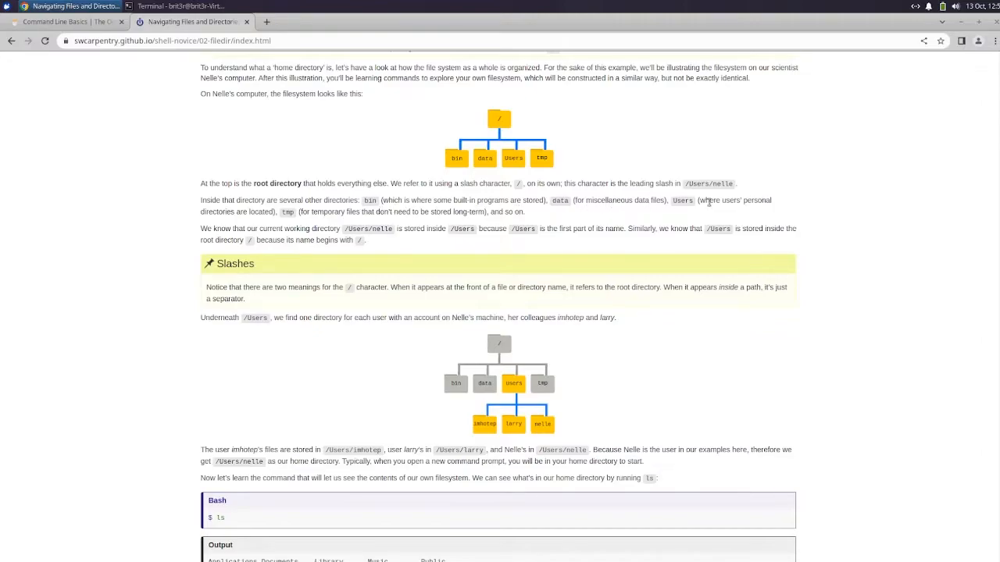
pyautogui.moveTo(280, 213)
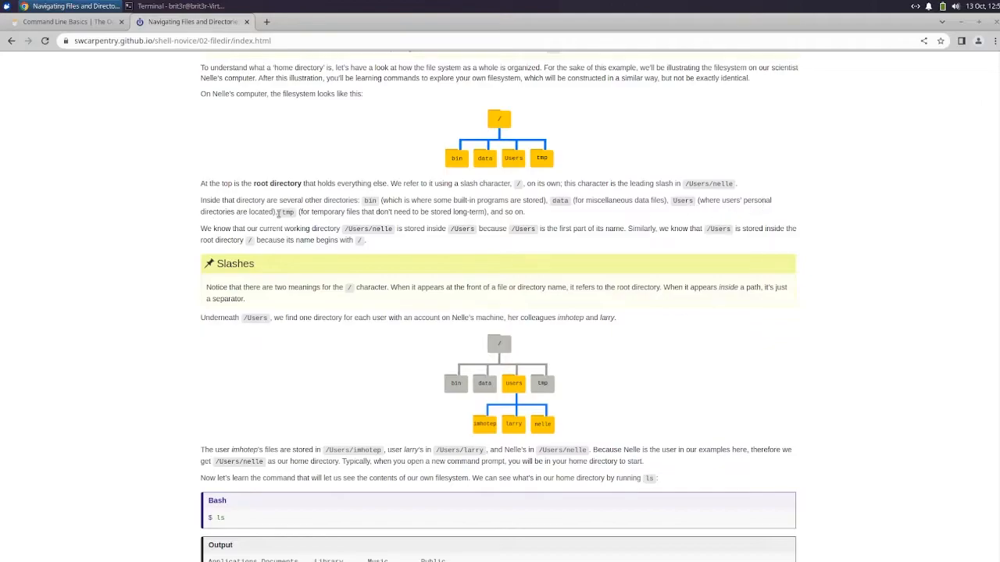
pyautogui.moveTo(364, 214)
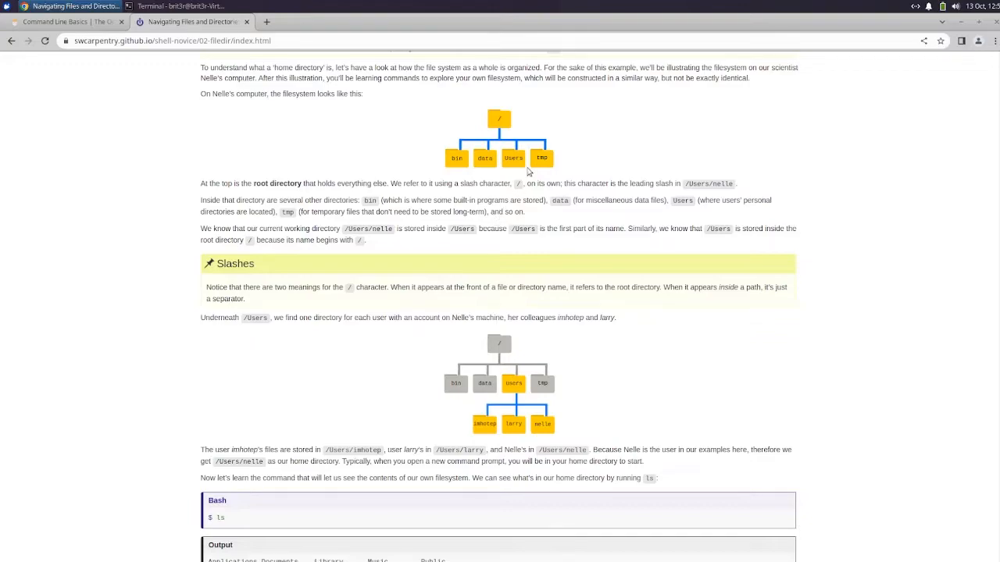
pyautogui.moveTo(496, 237)
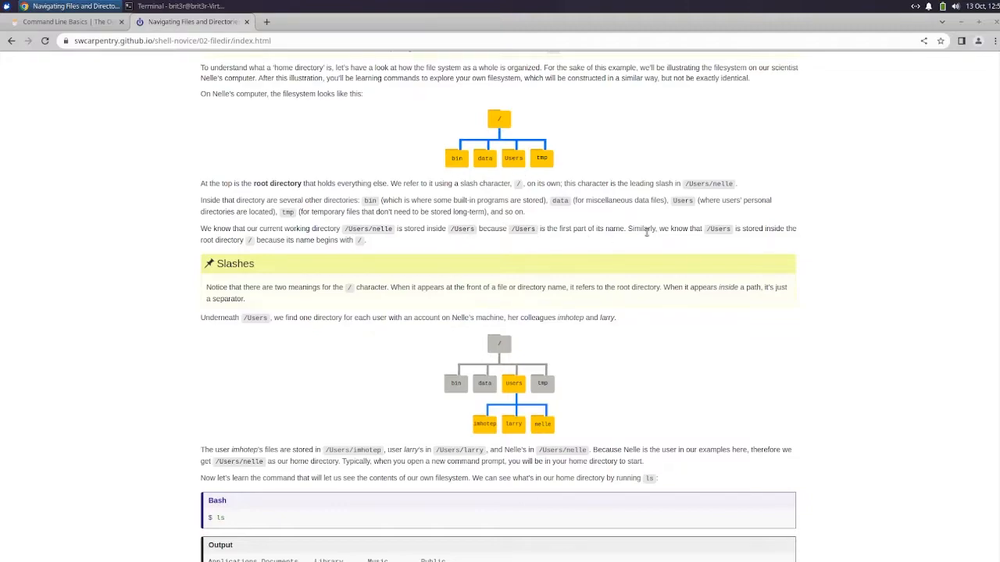
pyautogui.moveTo(712, 237)
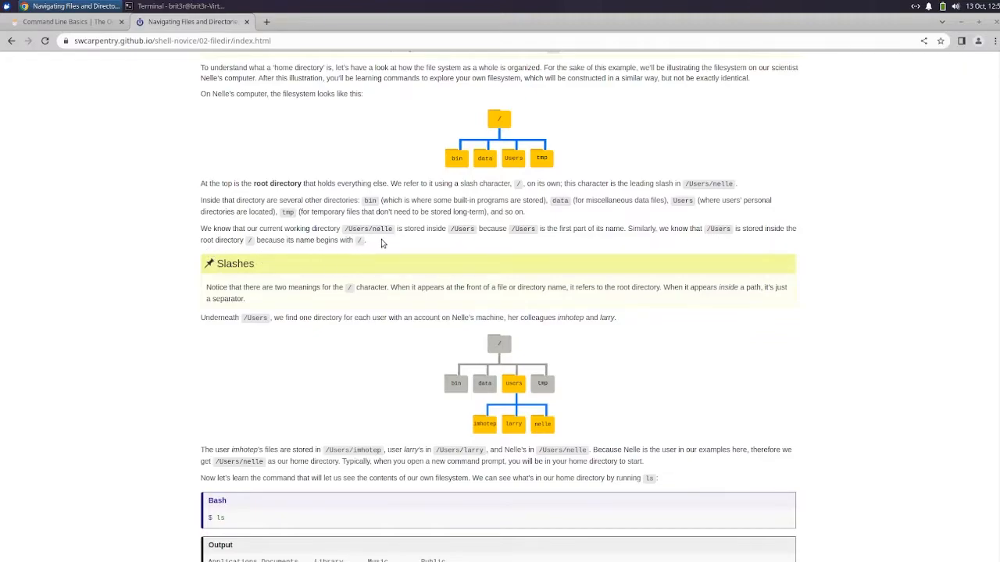
pyautogui.moveTo(375, 326)
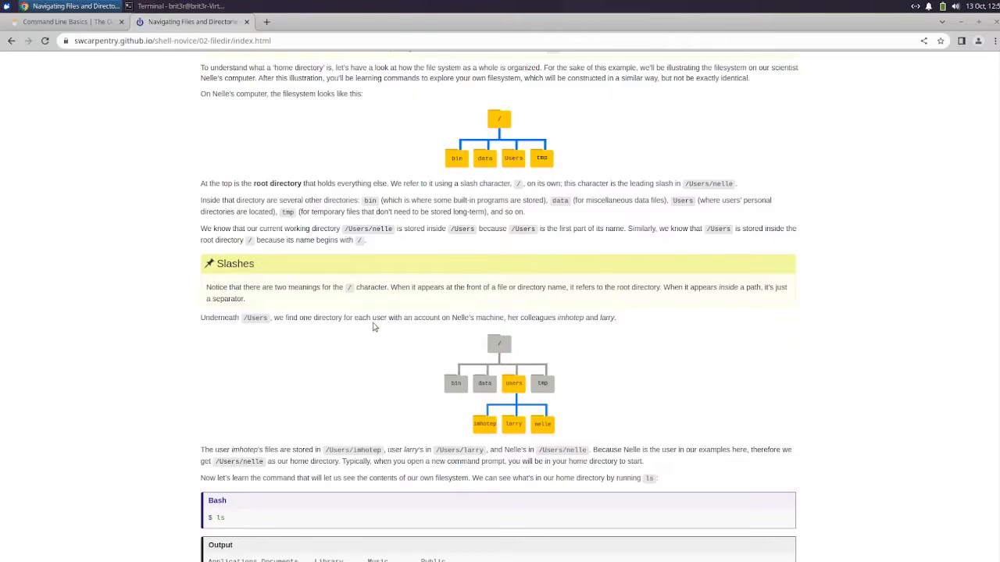
pyautogui.moveTo(837, 292)
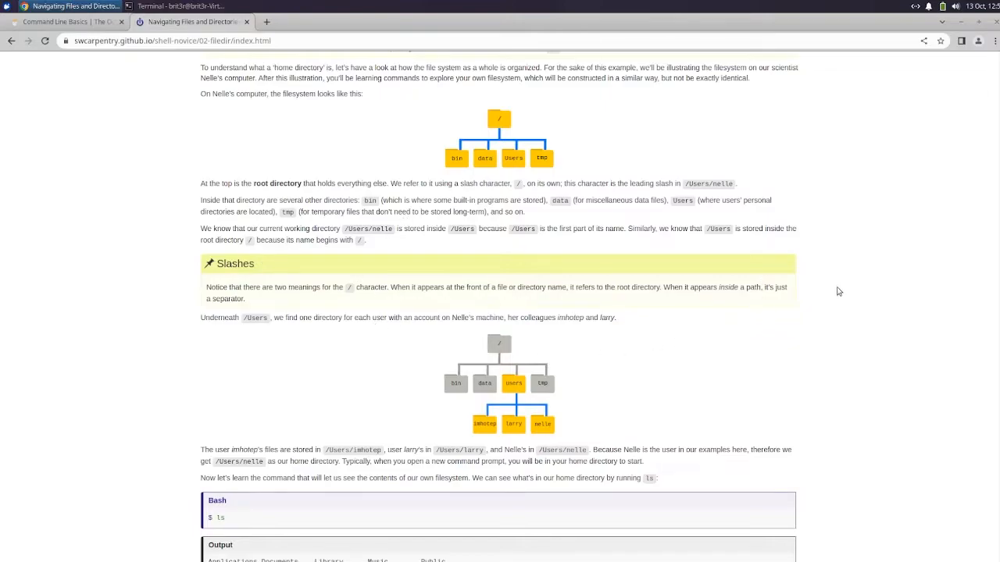
pyautogui.scroll(-3)
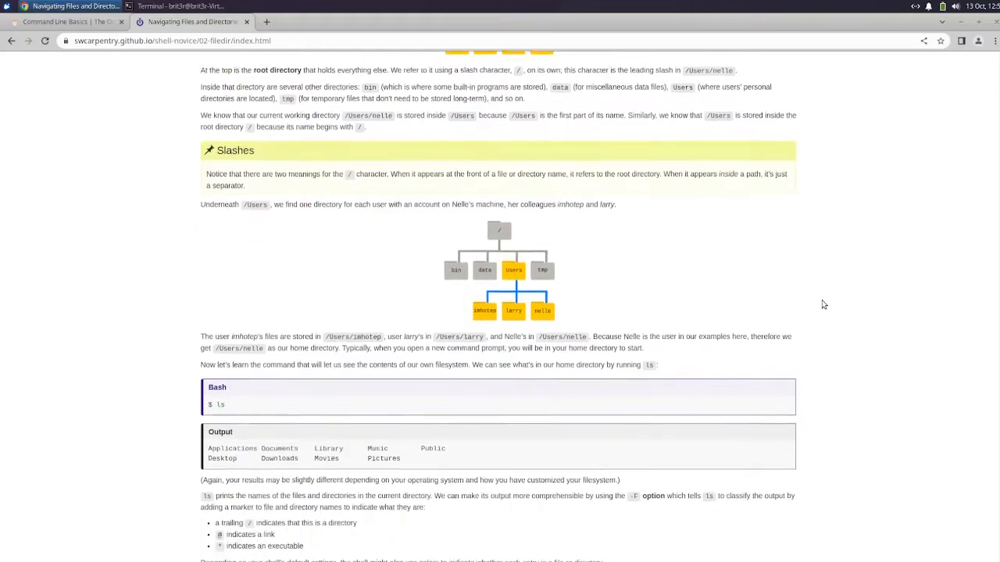
pyautogui.scroll(-3)
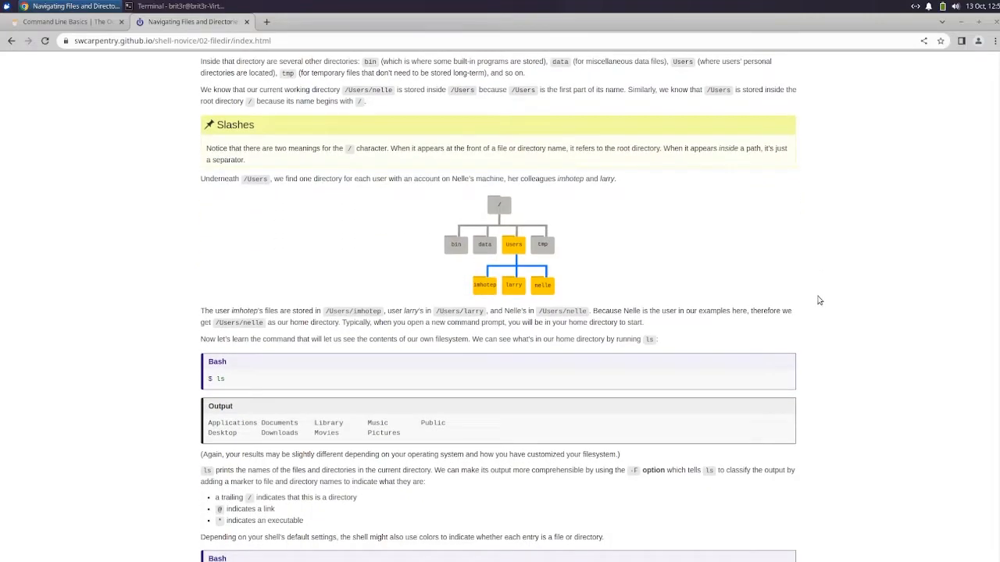
pyautogui.moveTo(815, 295)
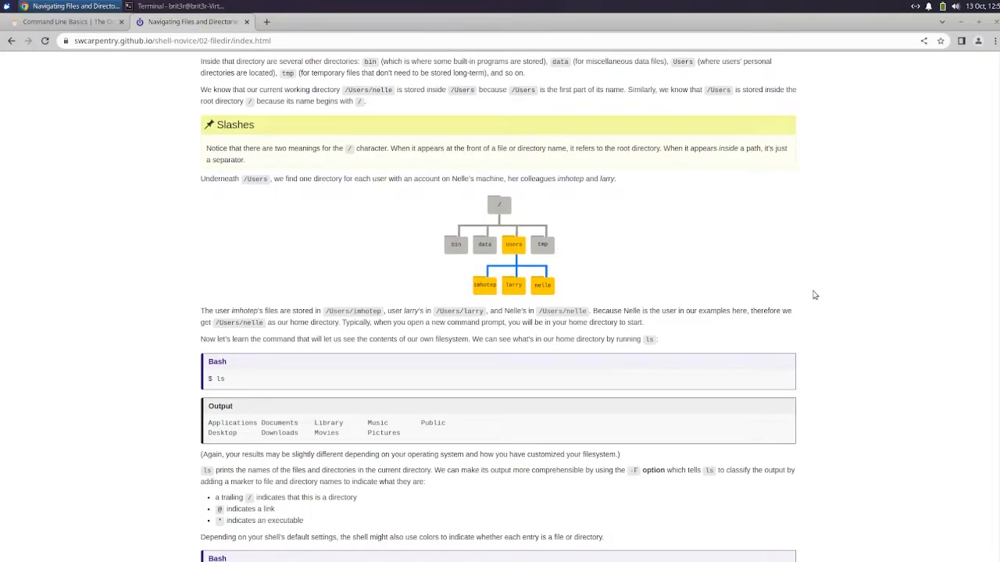
pyautogui.moveTo(556, 258)
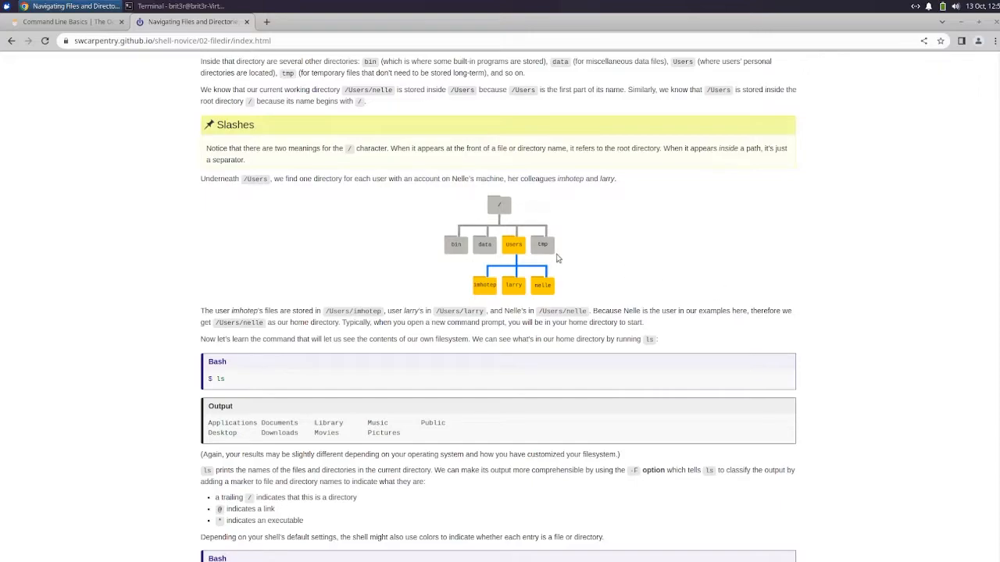
pyautogui.moveTo(587, 248)
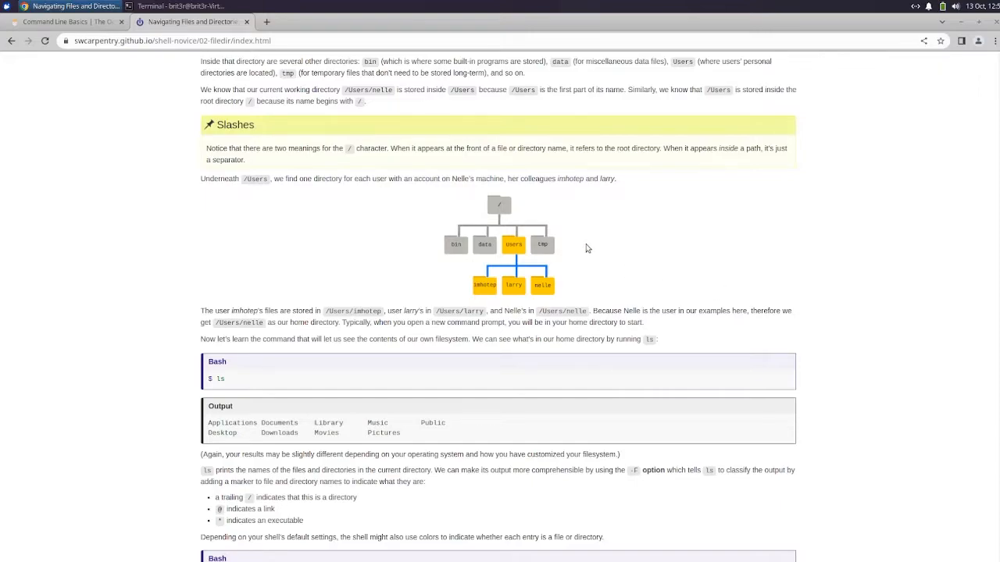
# Continue past the ls -F output and Clearing your terminal into the Getting help section
pyautogui.scroll(-3)
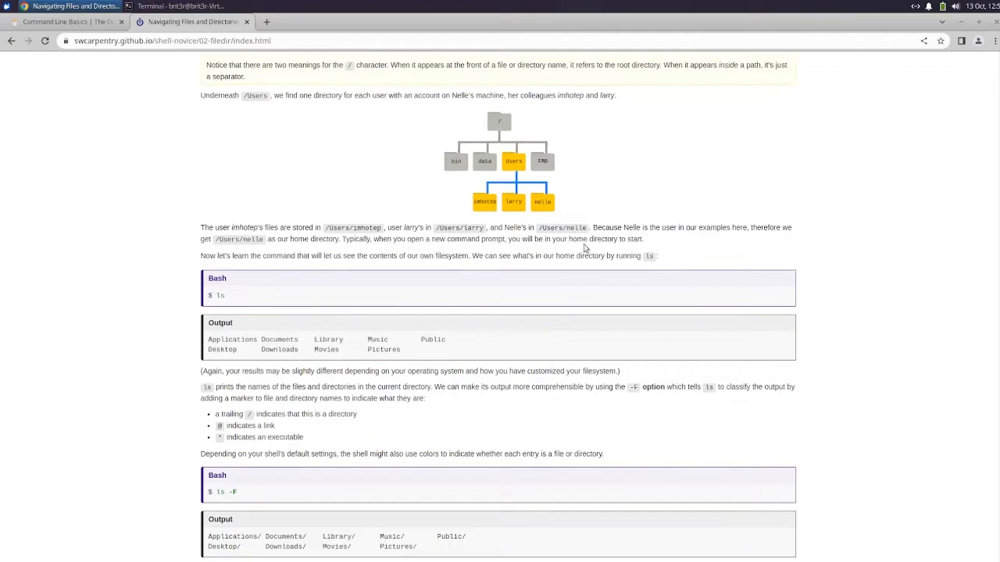
pyautogui.moveTo(588, 247)
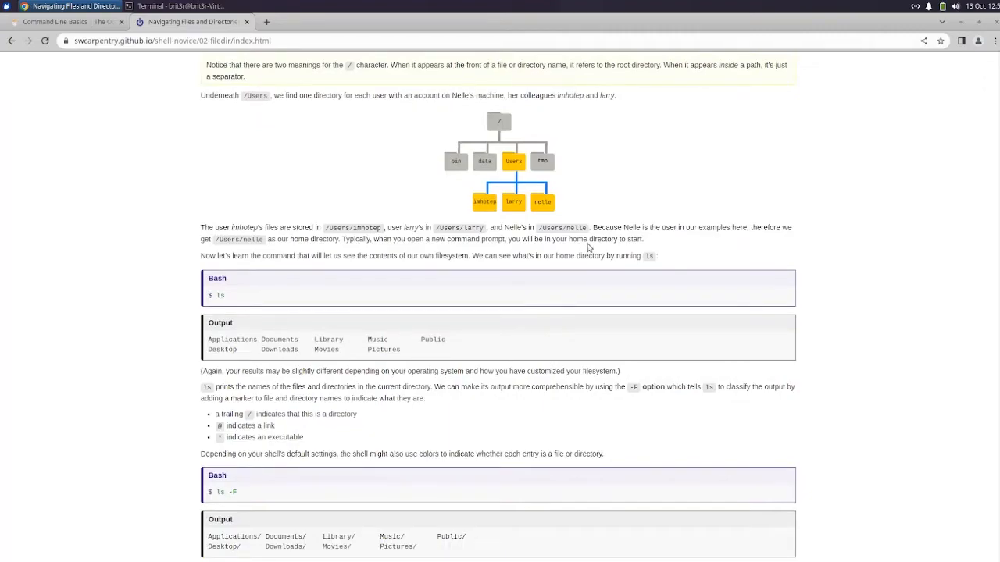
pyautogui.moveTo(578, 148)
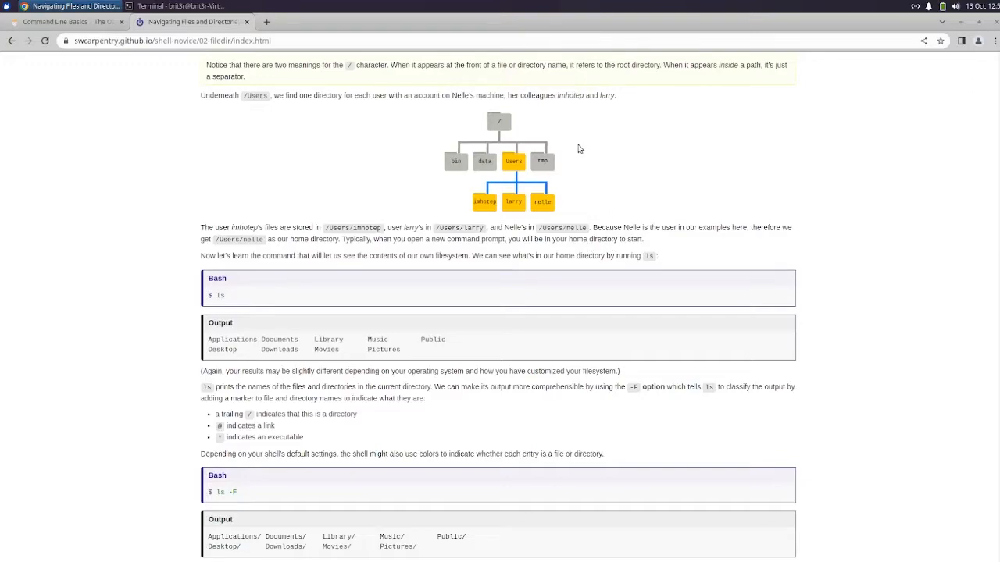
pyautogui.scroll(-3)
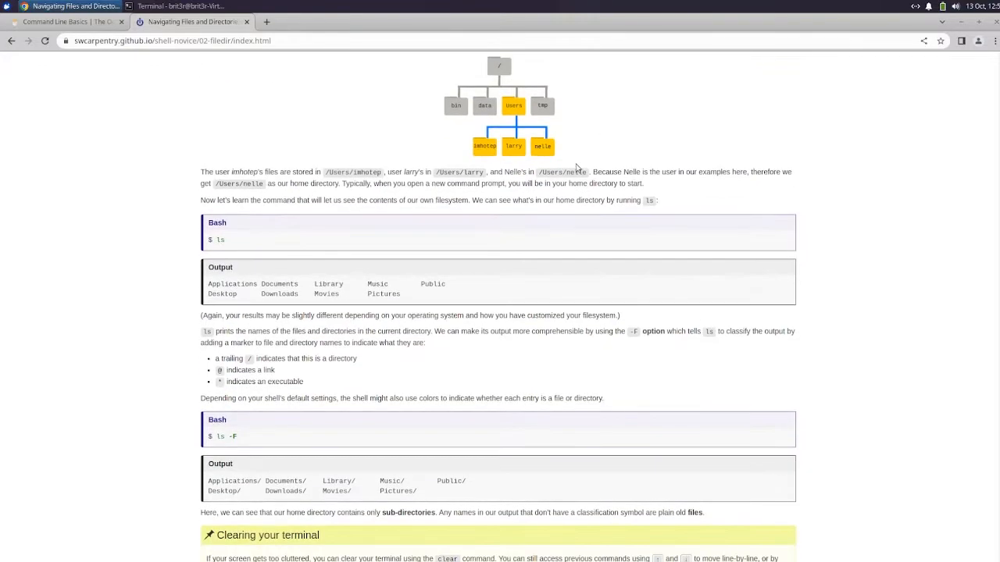
pyautogui.scroll(-3)
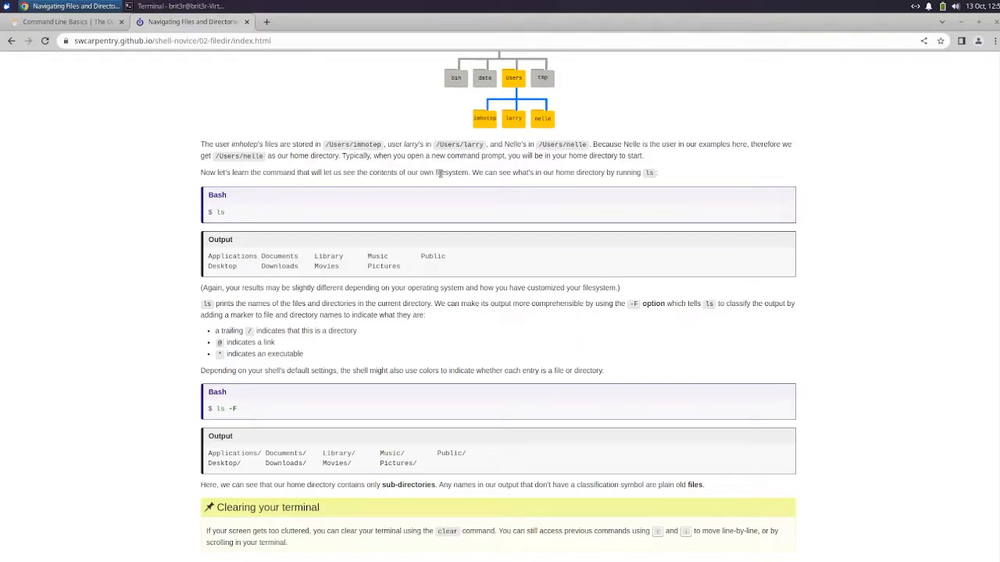
pyautogui.moveTo(515, 153)
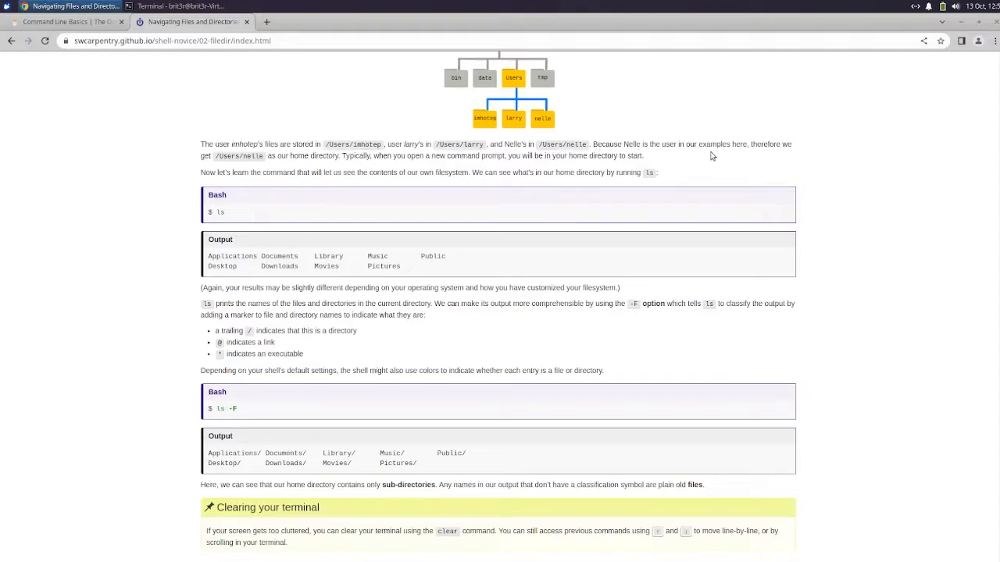
pyautogui.moveTo(343, 187)
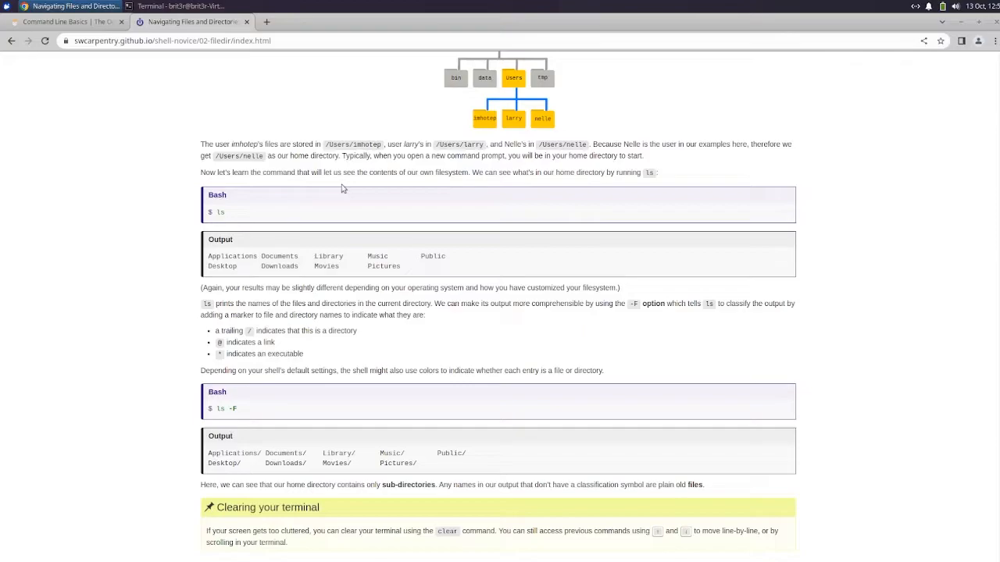
pyautogui.moveTo(487, 190)
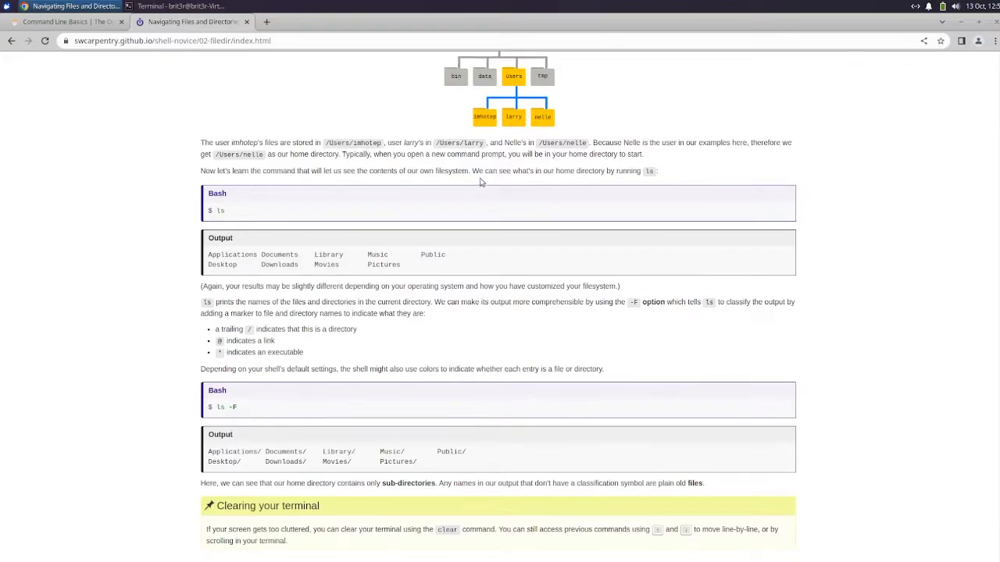
pyautogui.scroll(-3)
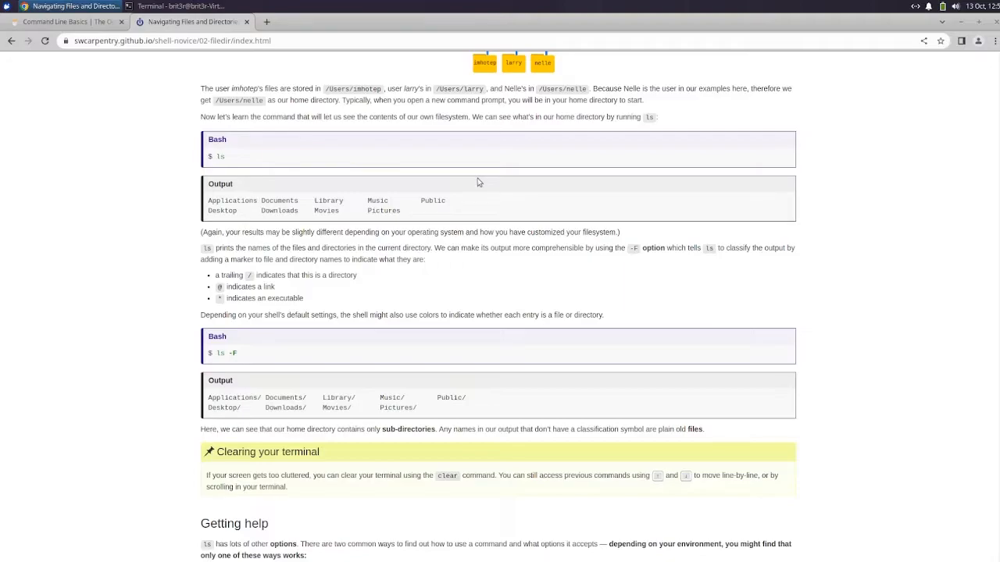
pyautogui.scroll(-3)
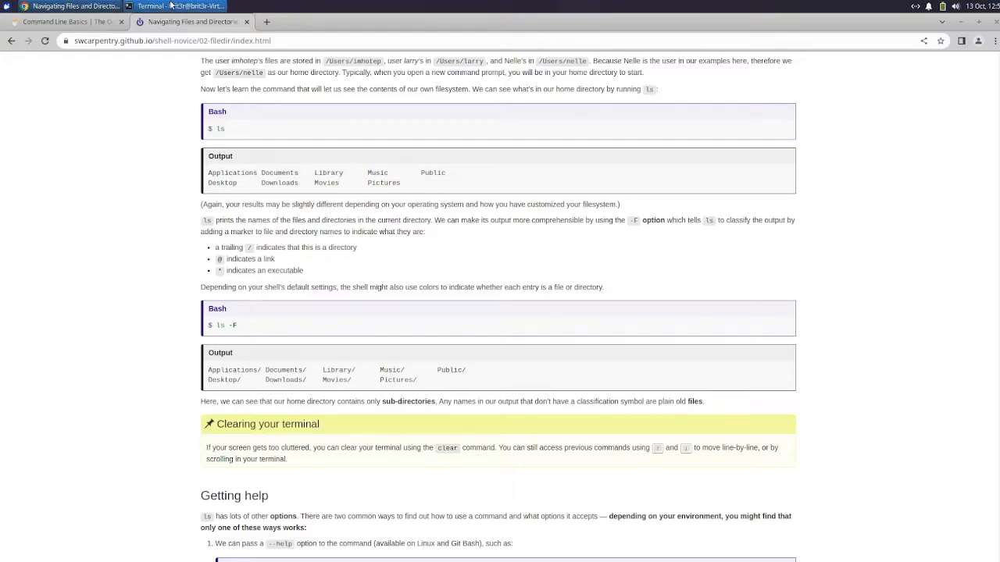
pyautogui.click(169, 6)
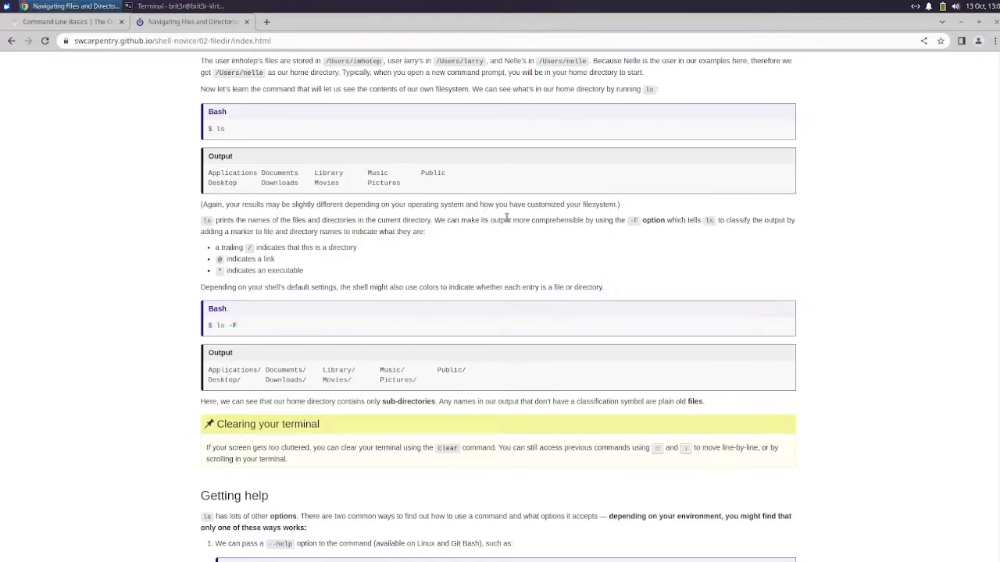
pyautogui.scroll(-3)
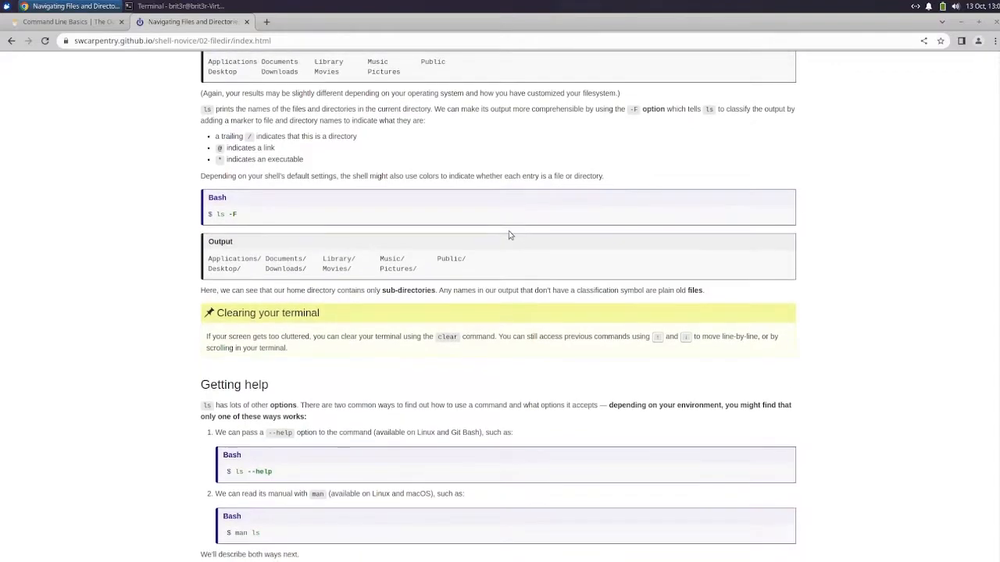
pyautogui.moveTo(393, 172)
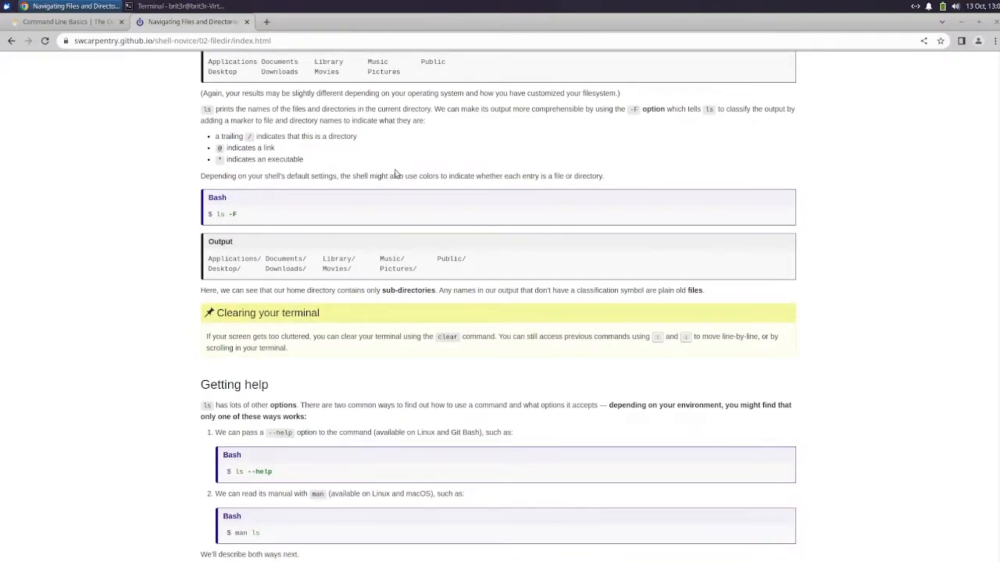
pyautogui.scroll(-3)
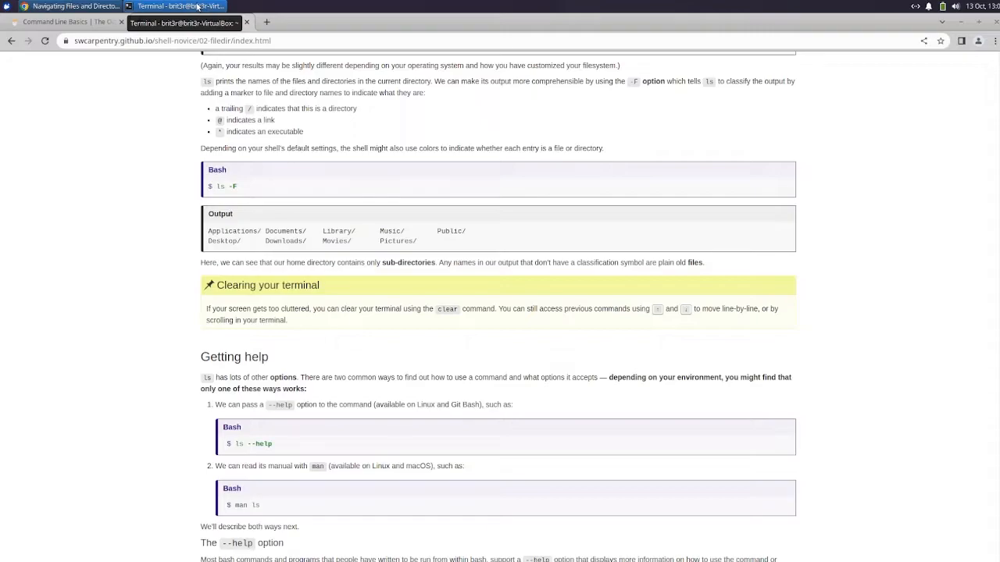
pyautogui.click(179, 6)
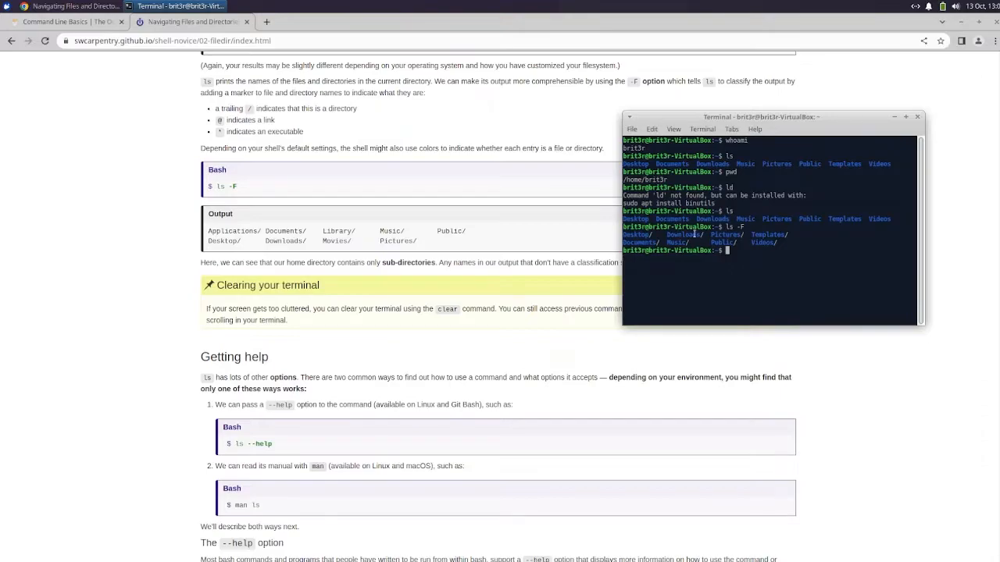
pyautogui.moveTo(681, 289)
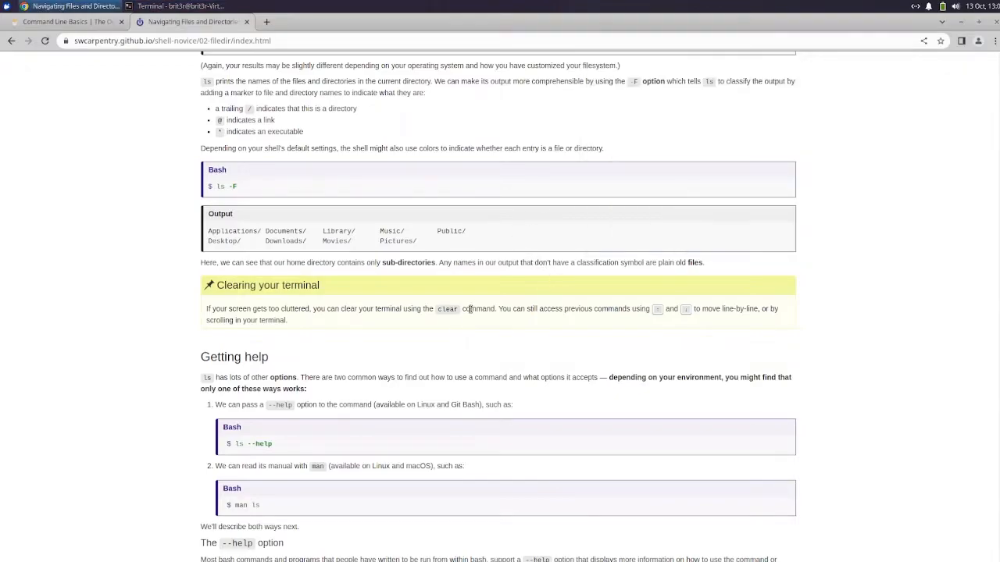
# Scroll into the --help option example and raise the terminal window over the lesson
pyautogui.scroll(-3)
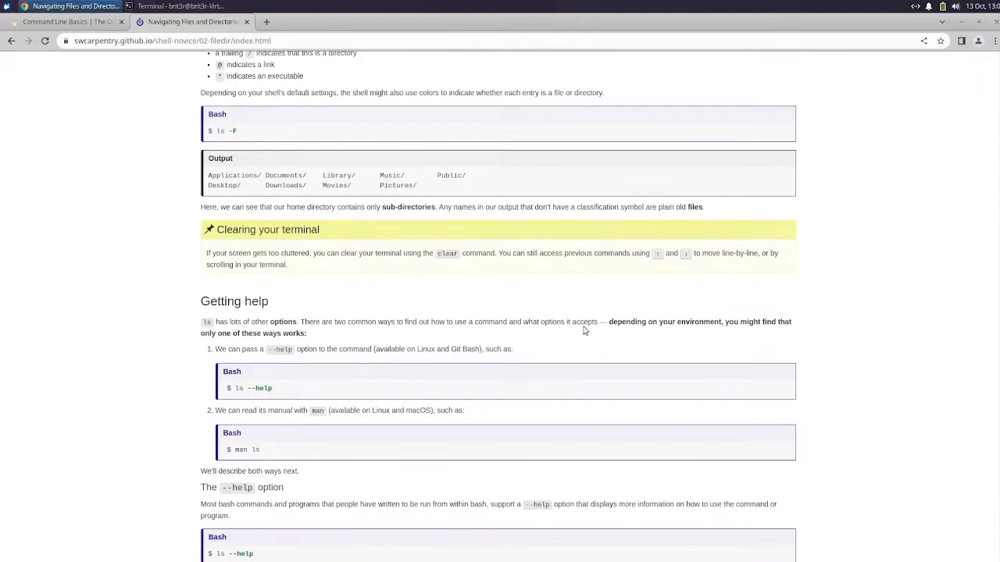
pyautogui.scroll(-3)
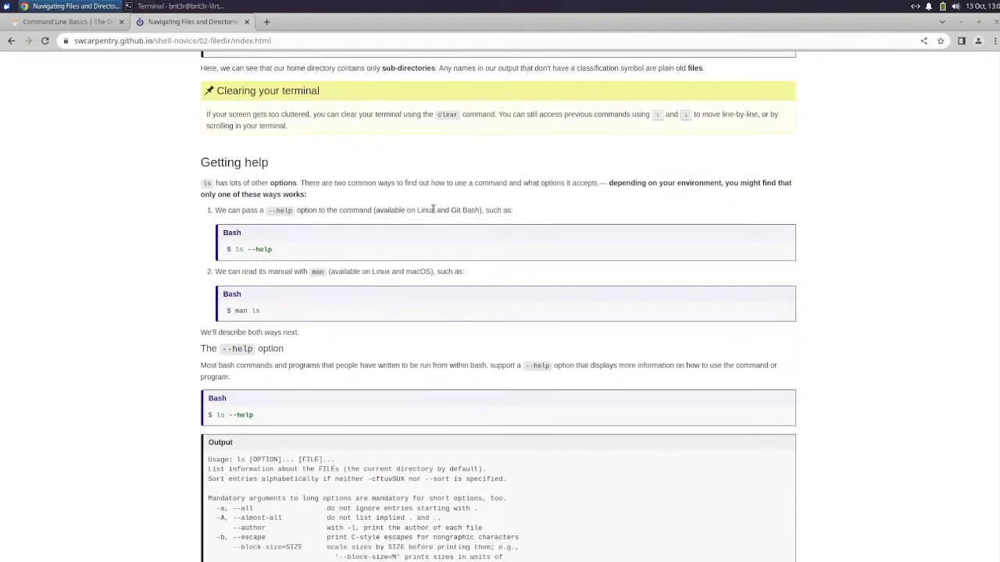
pyautogui.moveTo(446, 218)
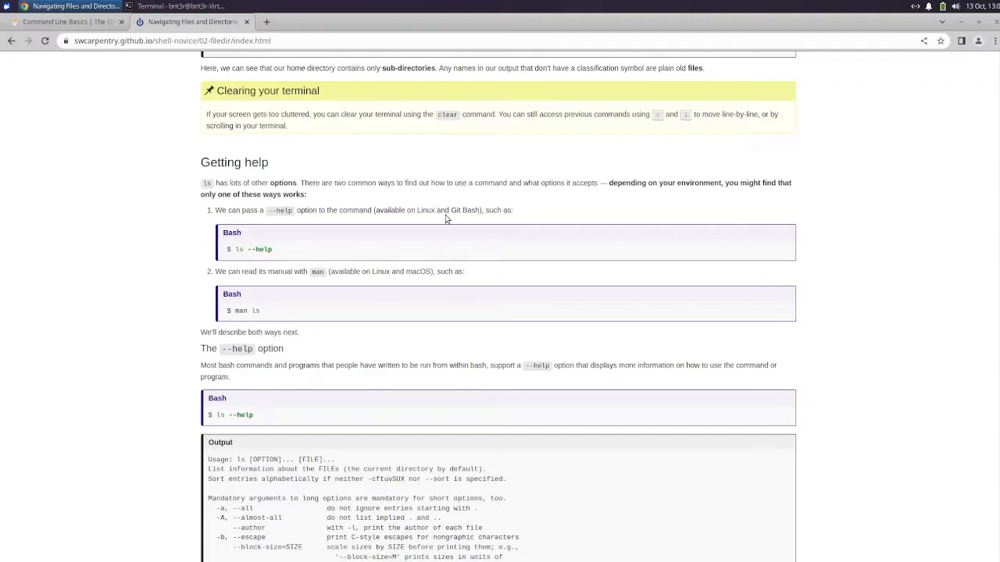
pyautogui.click(179, 6)
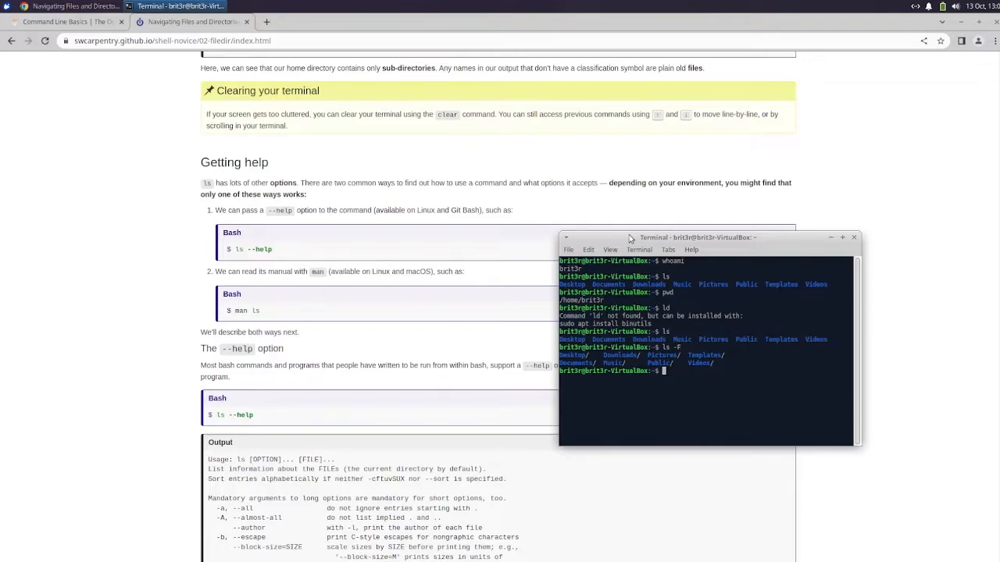
# Clear the terminal, run pwd, then minimize the terminal back to the lesson
pyautogui.write('cle')
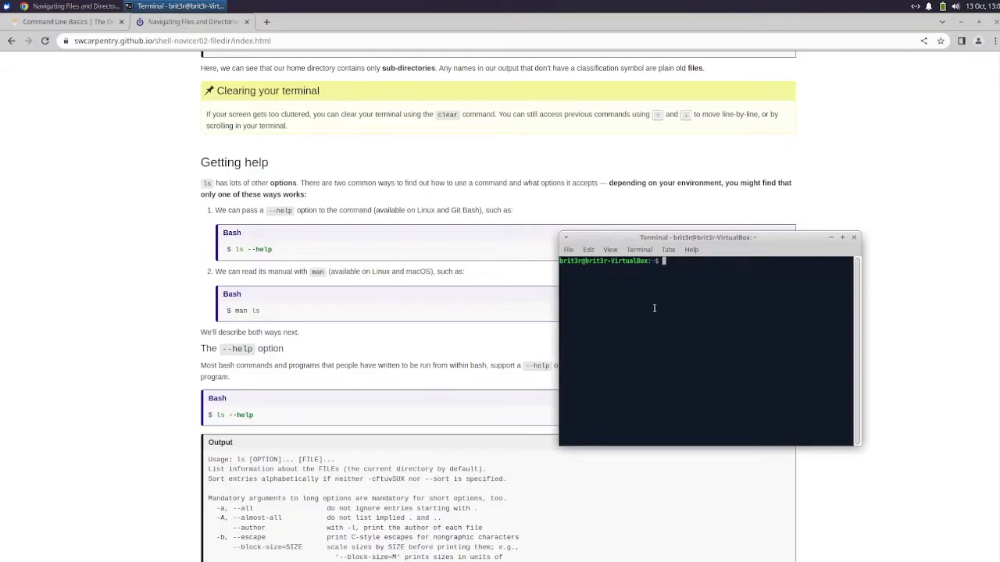
pyautogui.moveTo(731, 304)
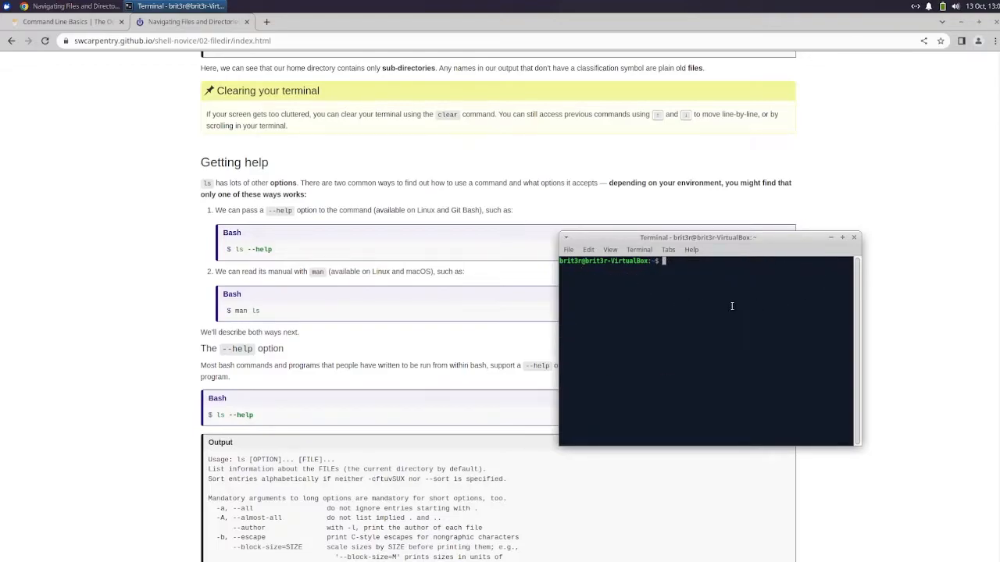
pyautogui.write('pwd')
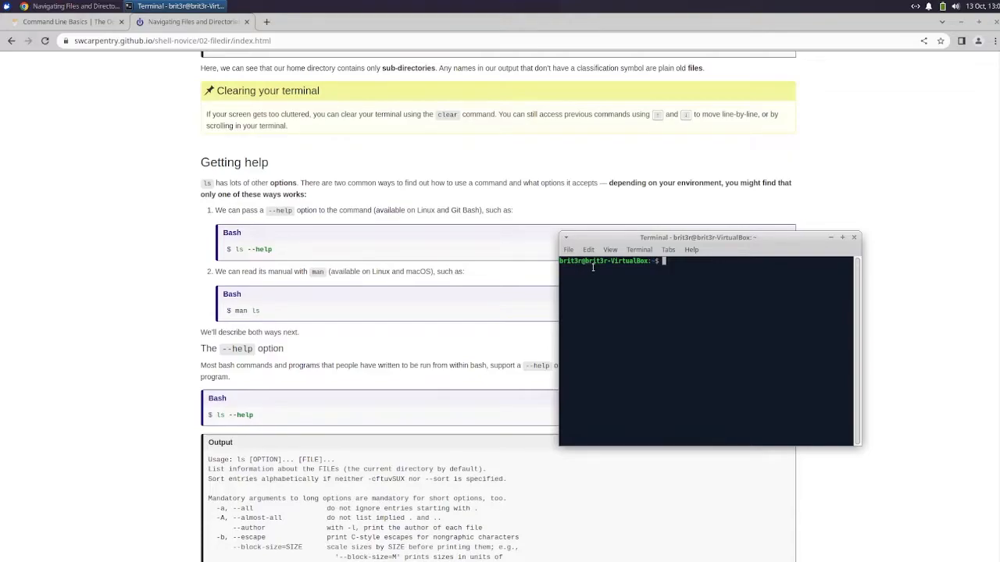
pyautogui.moveTo(639, 250)
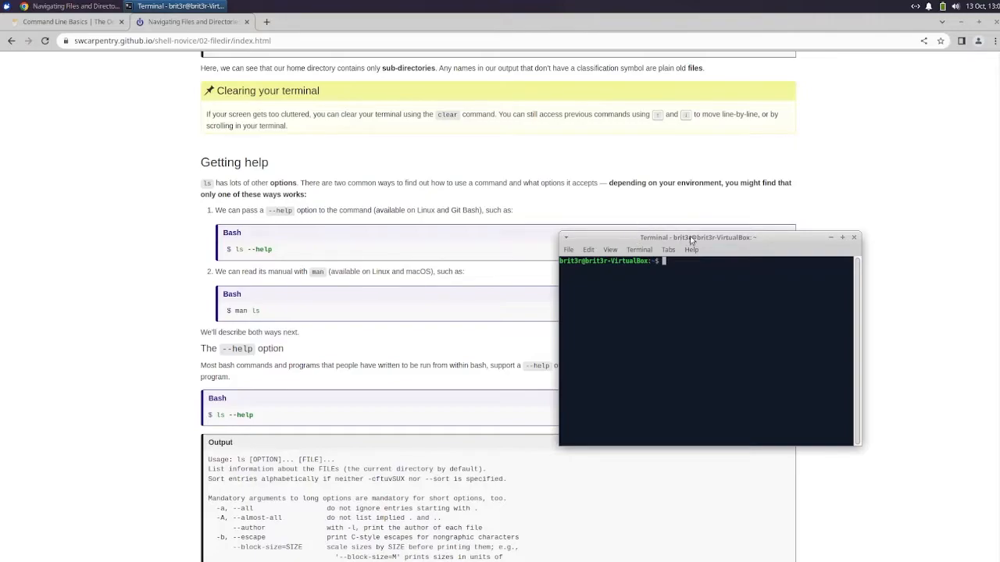
pyautogui.moveTo(655, 240)
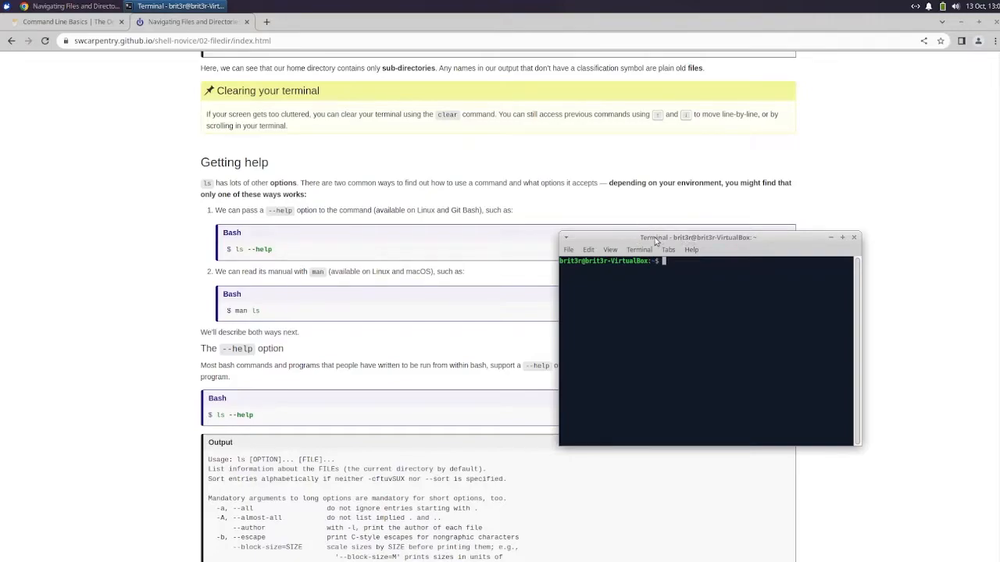
pyautogui.click(853, 237)
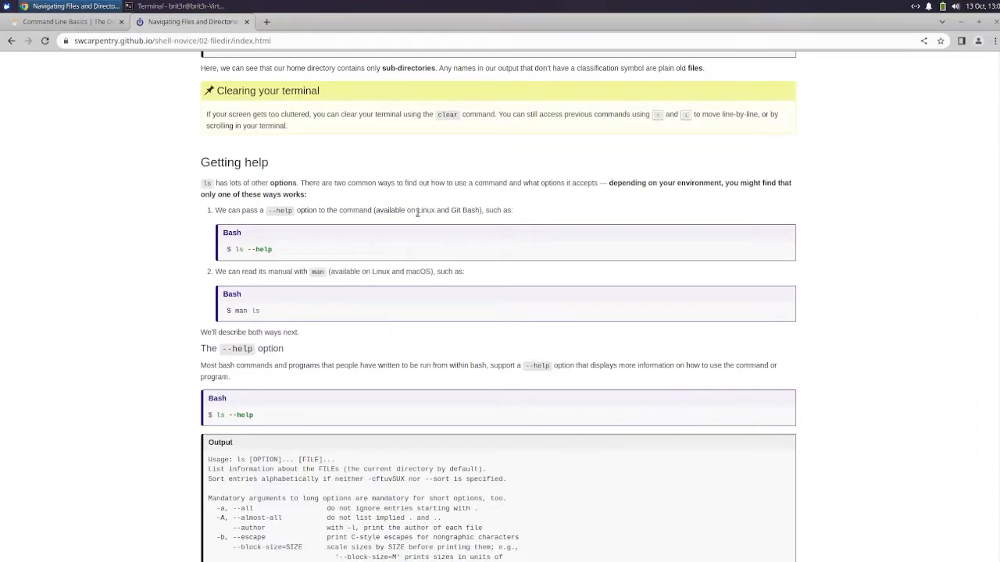
# Scroll the lesson down to the ls --help output block listing options
pyautogui.scroll(-3)
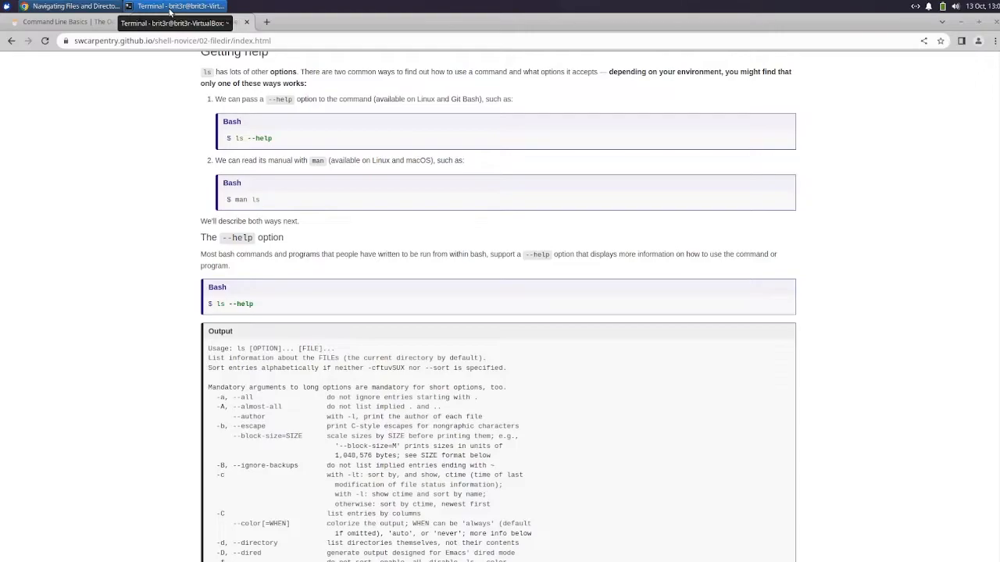
# Raise the terminal and read through the full ls --help options listing
pyautogui.click(180, 6)
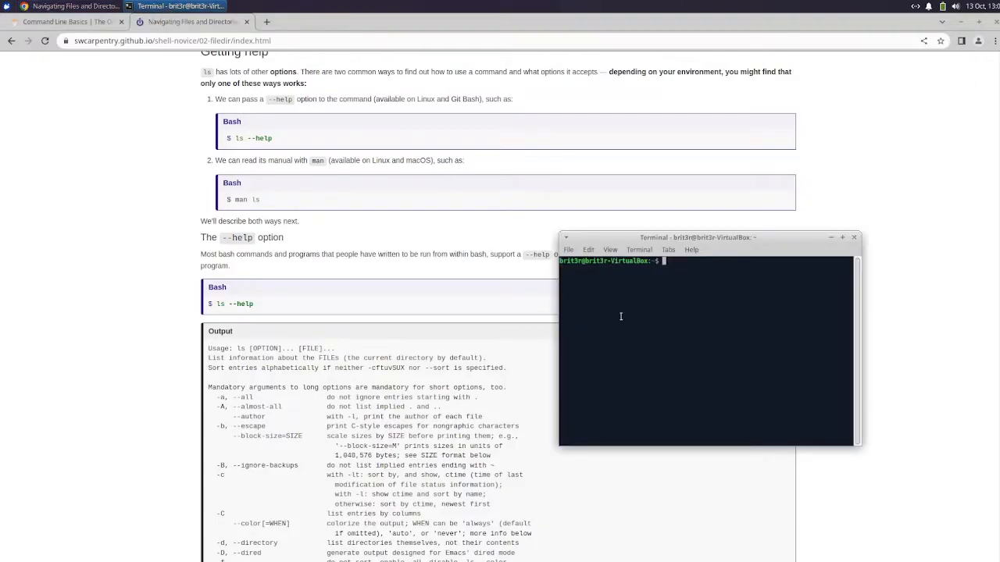
pyautogui.moveTo(612, 309)
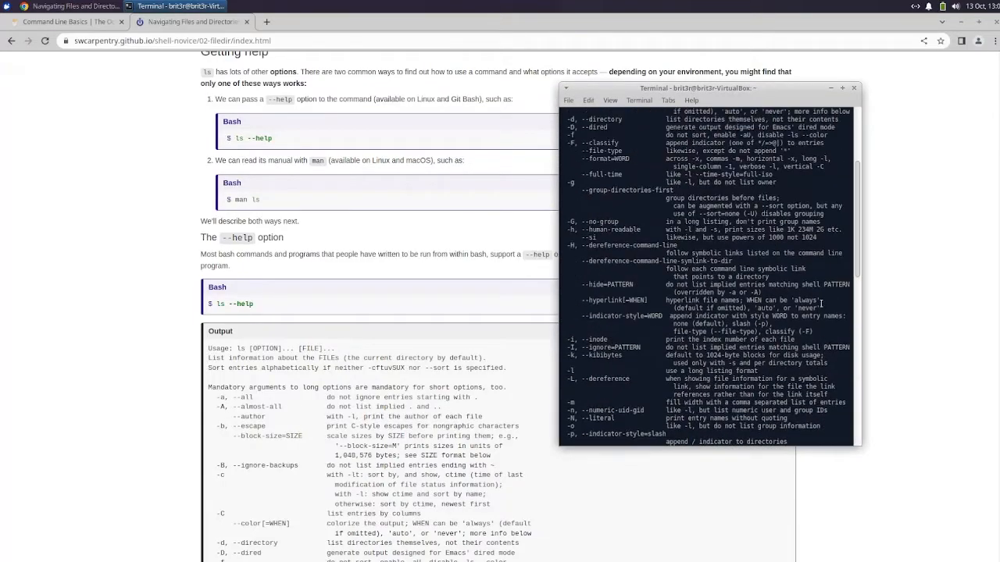
pyautogui.scroll(3)
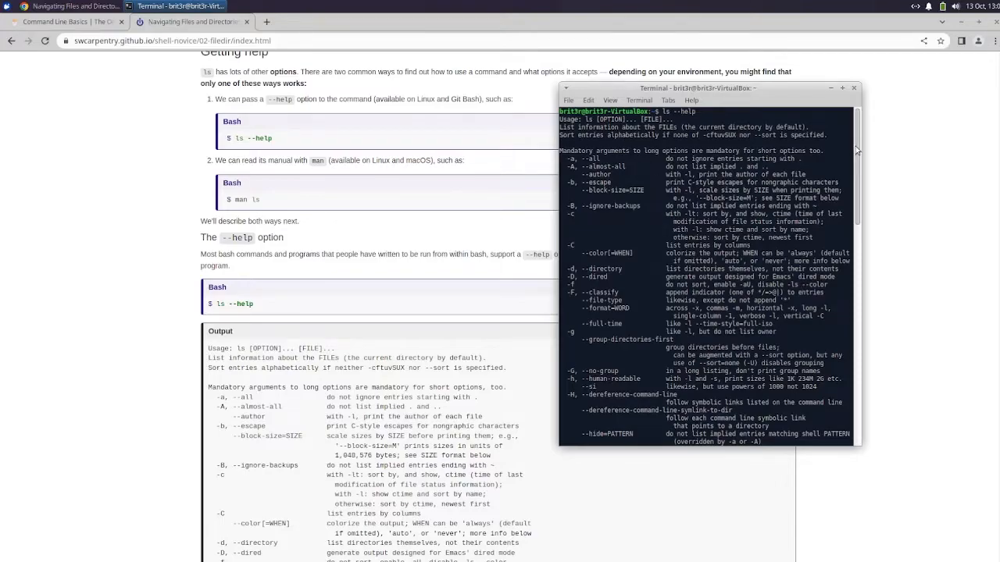
pyautogui.scroll(-3)
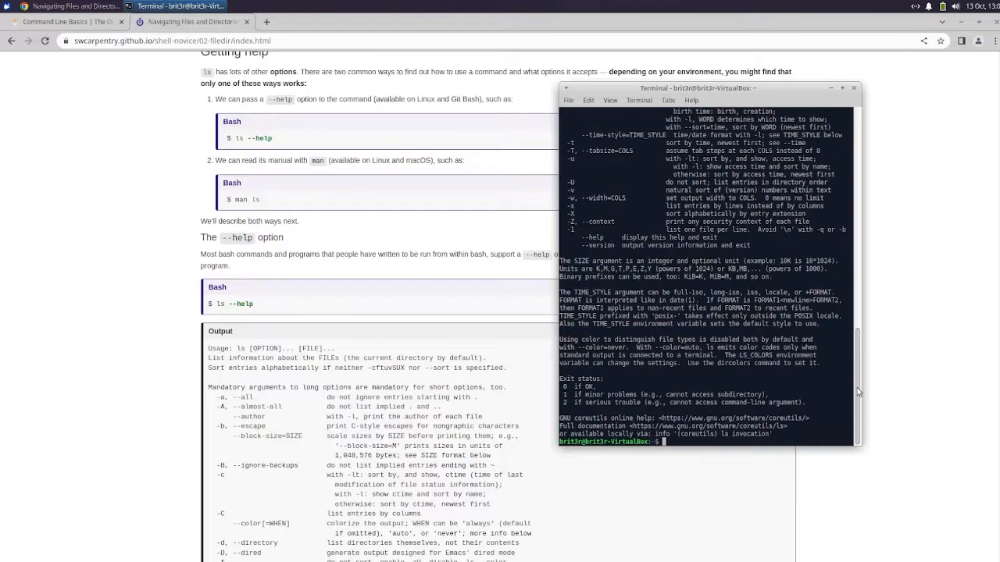
pyautogui.moveTo(353, 315)
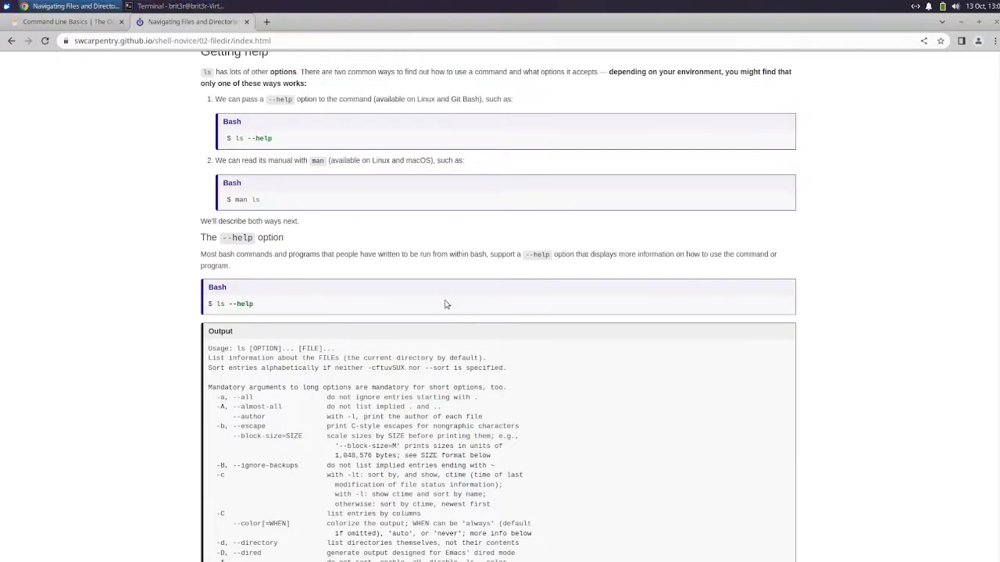
# Read past Unsupported command-line options and The man command into Exploring More ls Flags
pyautogui.scroll(-3)
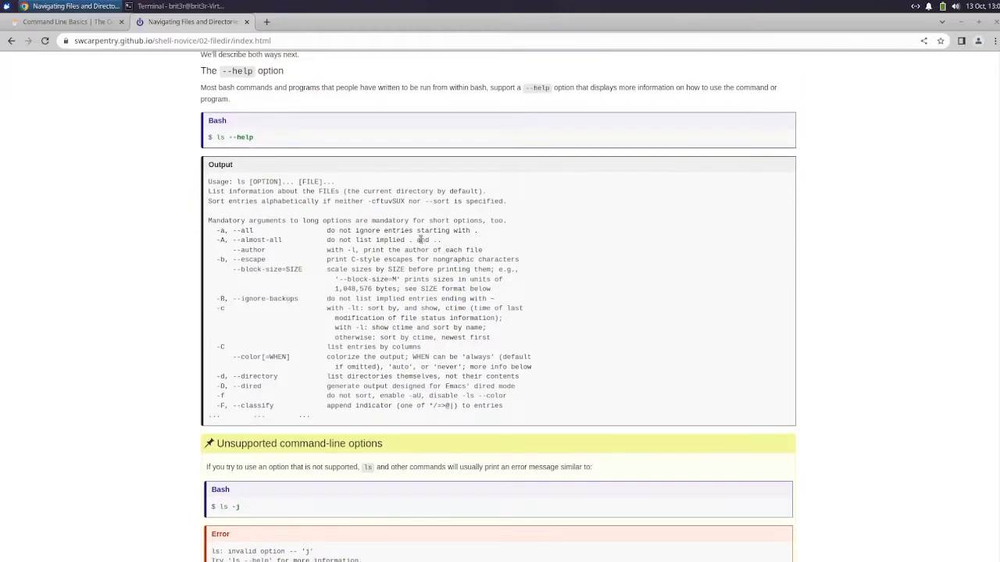
pyautogui.scroll(-3)
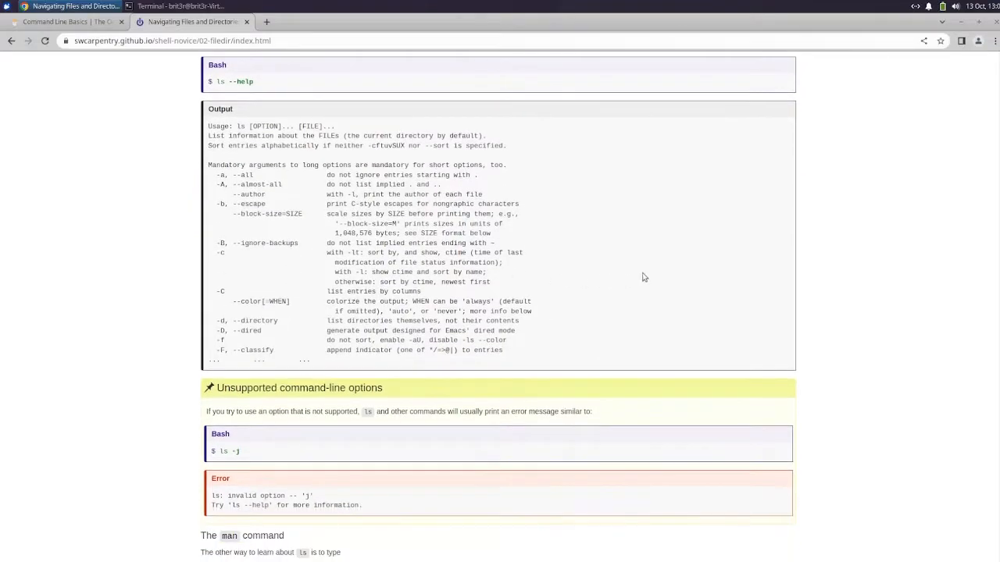
pyautogui.scroll(-3)
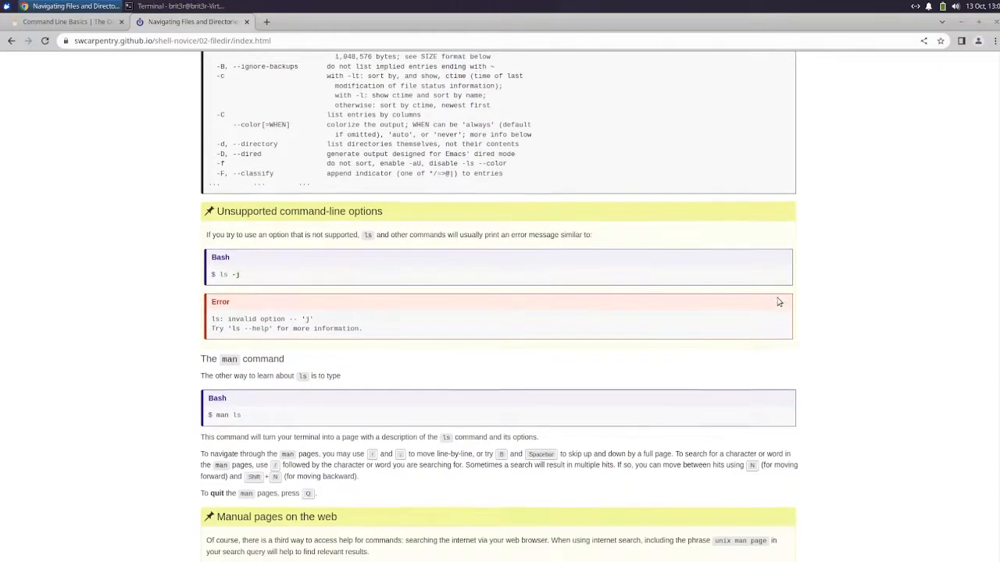
pyautogui.scroll(-3)
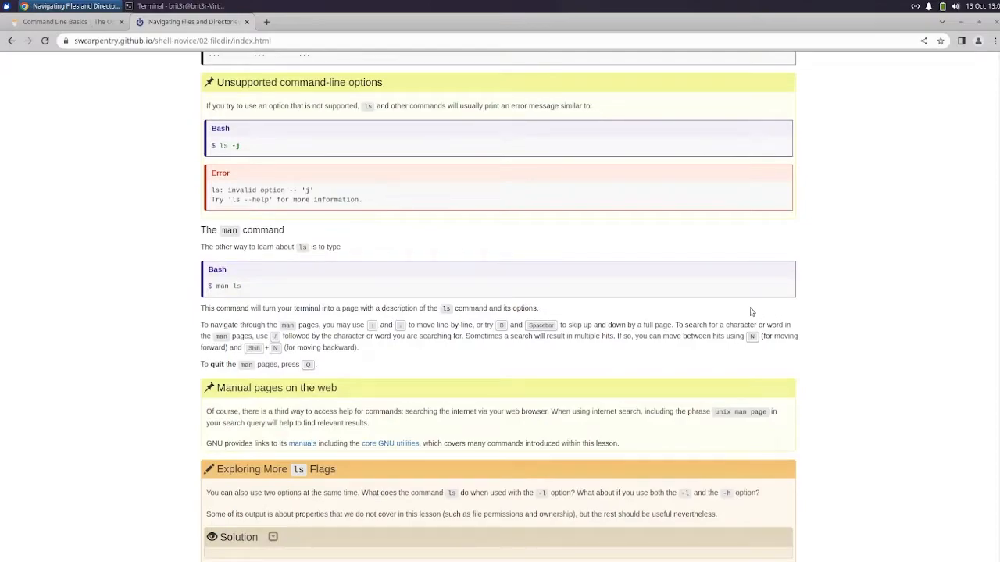
pyautogui.moveTo(721, 253)
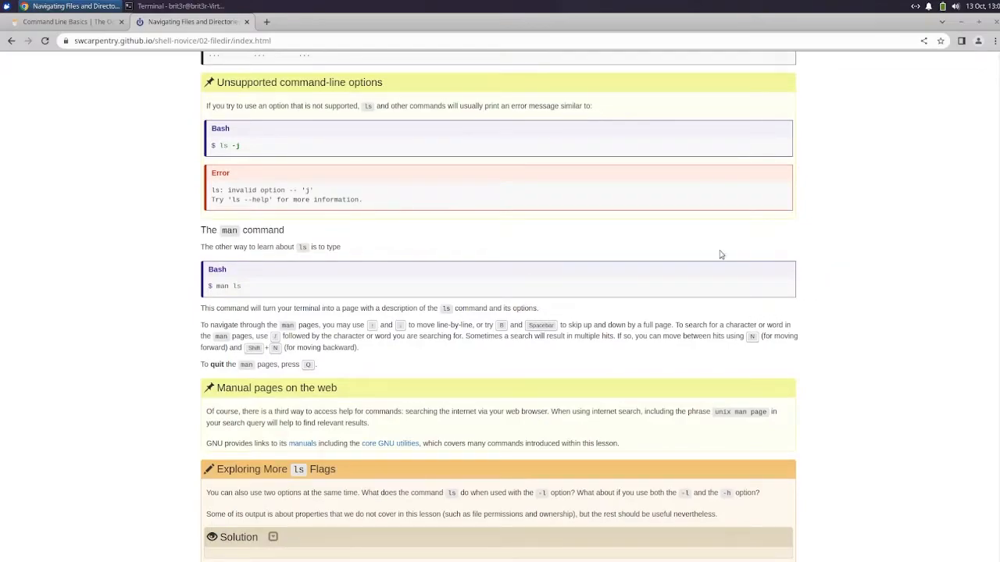
pyautogui.moveTo(292, 515)
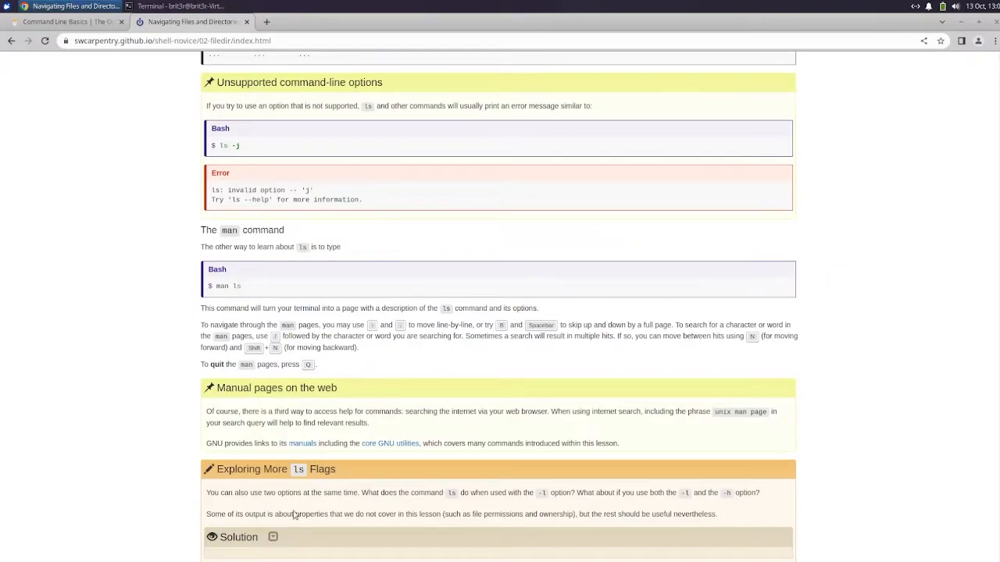
pyautogui.moveTo(241, 269)
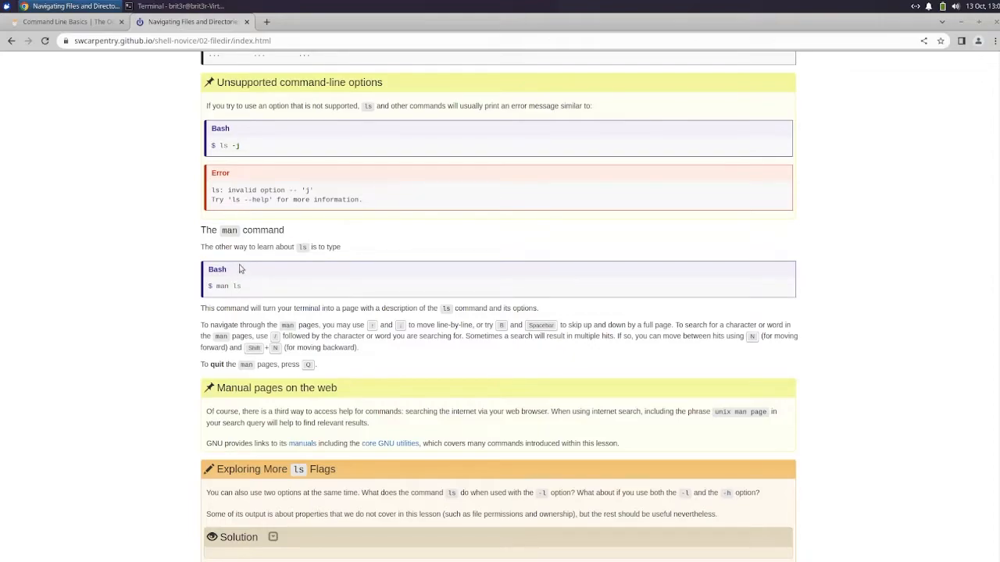
pyautogui.scroll(-3)
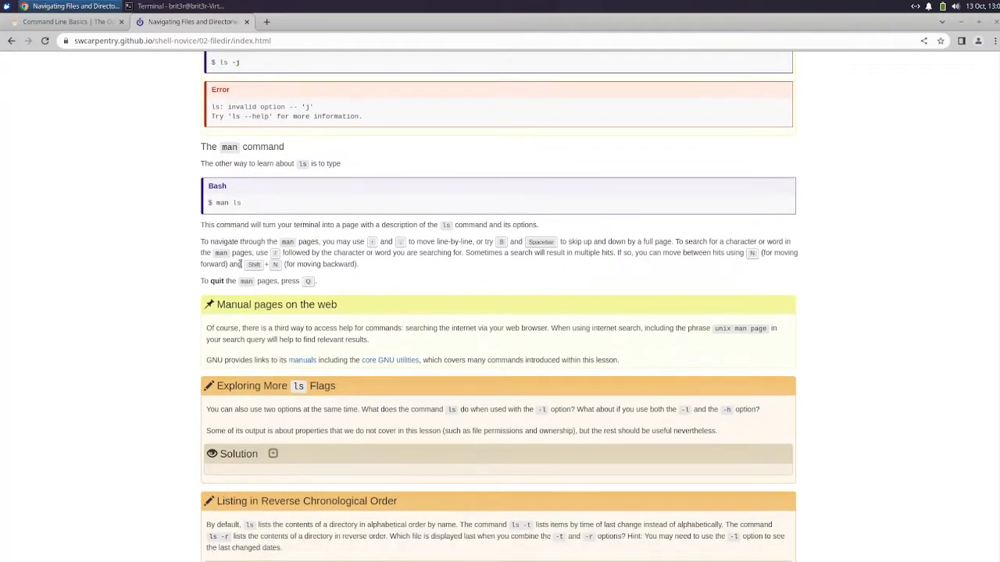
pyautogui.scroll(-3)
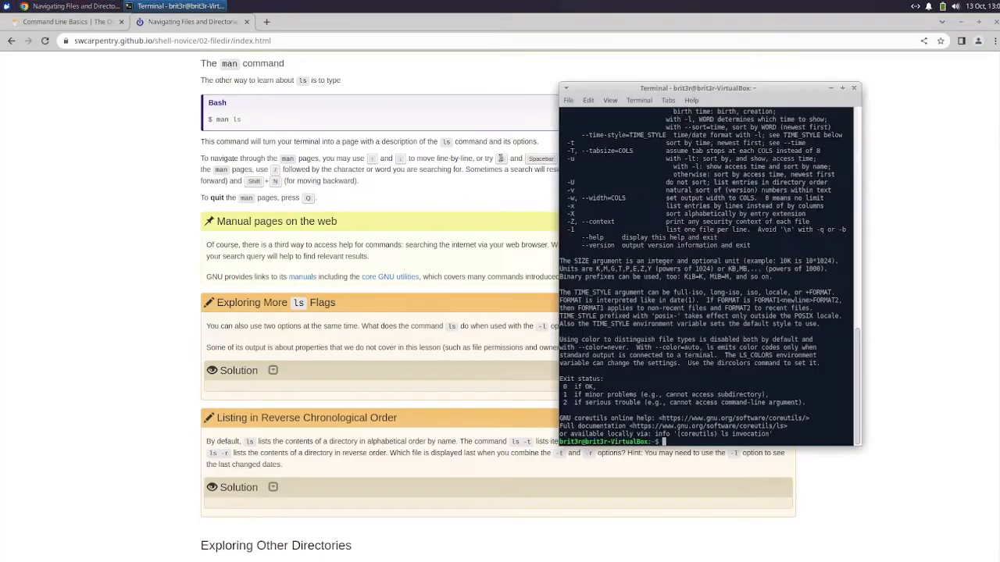
# Run man ls to view the ls manual page, then minimize the terminal and scroll into Exploring Other Directories
pyautogui.write('man')
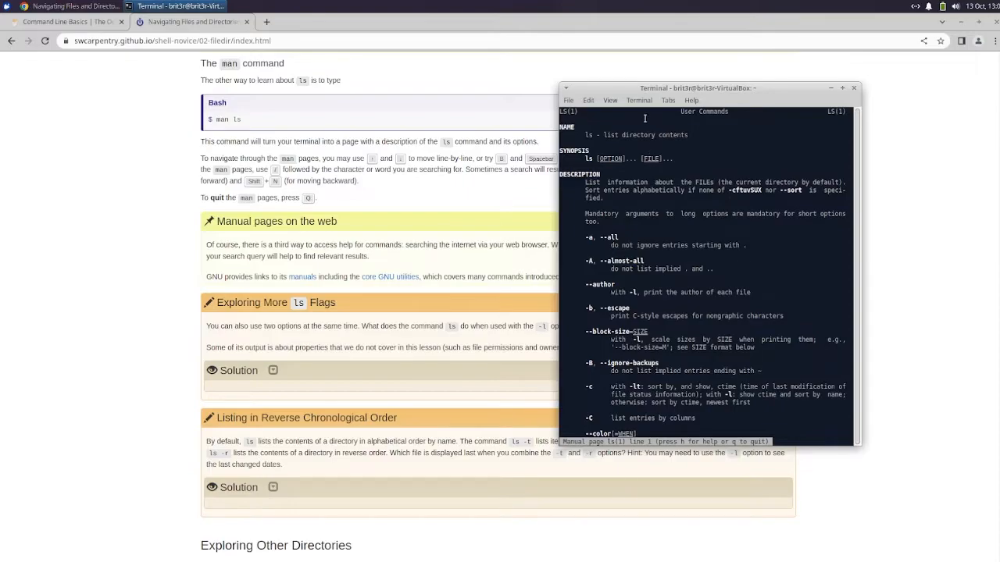
pyautogui.moveTo(690, 97)
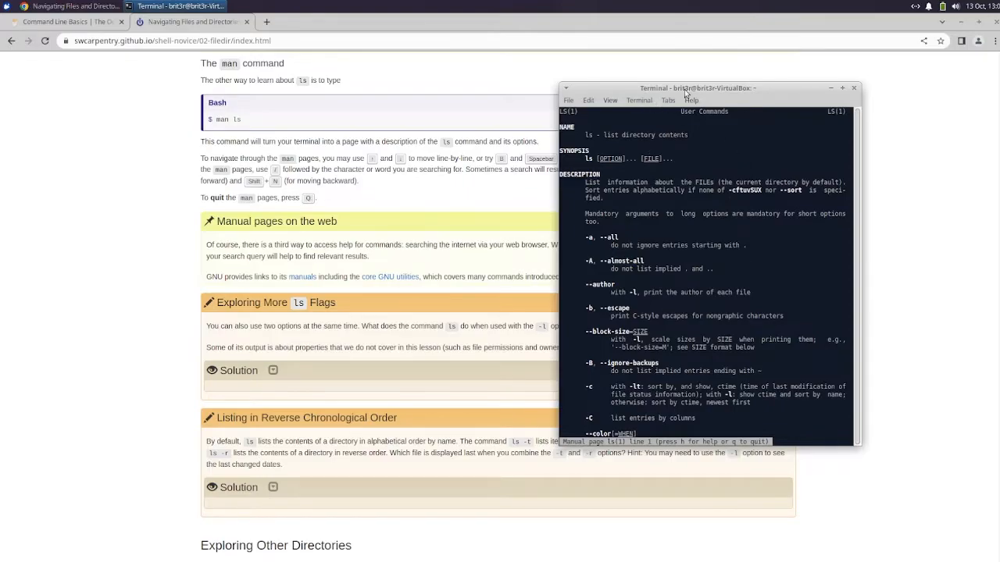
pyautogui.moveTo(684, 87); pyautogui.dragTo(693, 75)
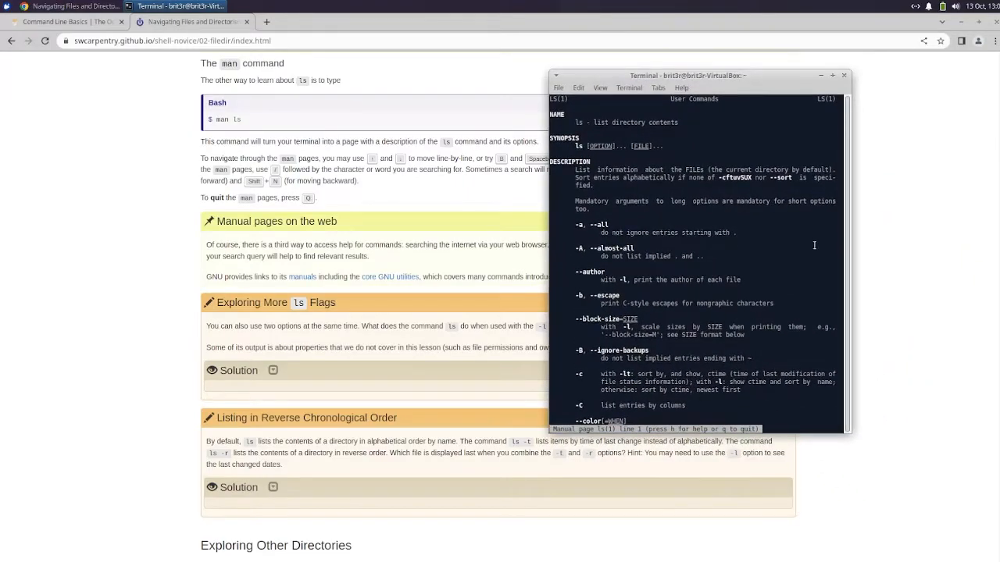
pyautogui.moveTo(850, 231)
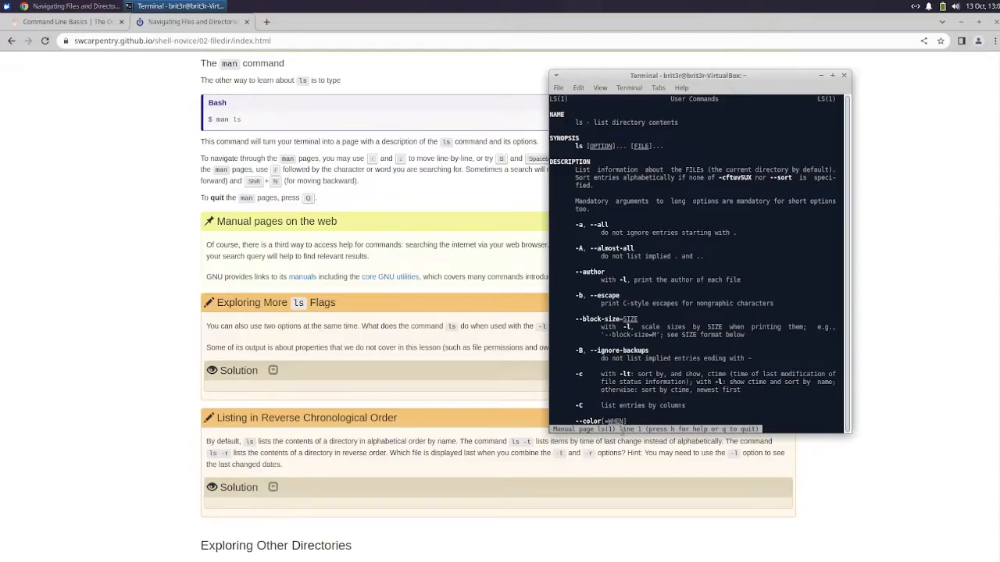
pyautogui.moveTo(853, 410)
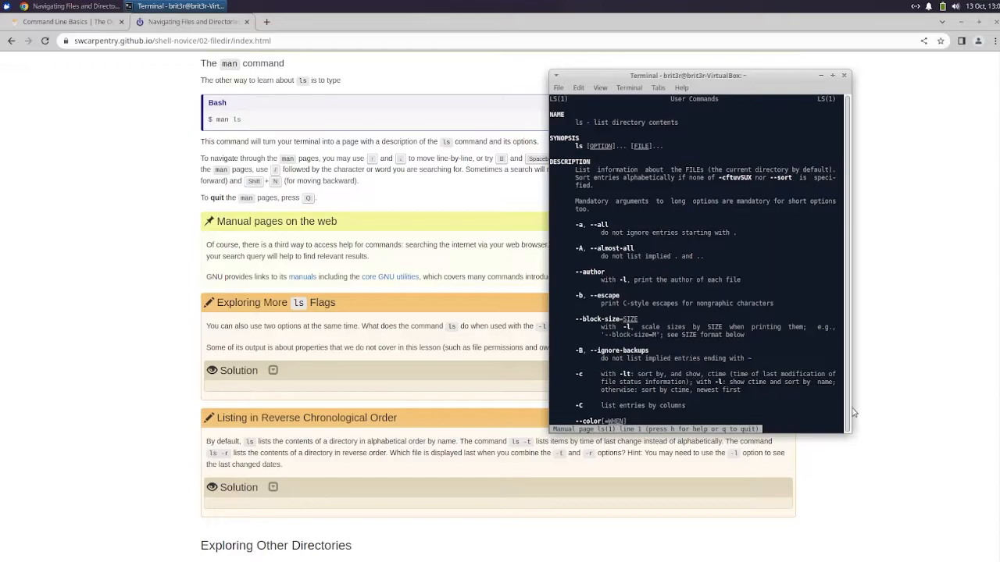
pyautogui.click(844, 75)
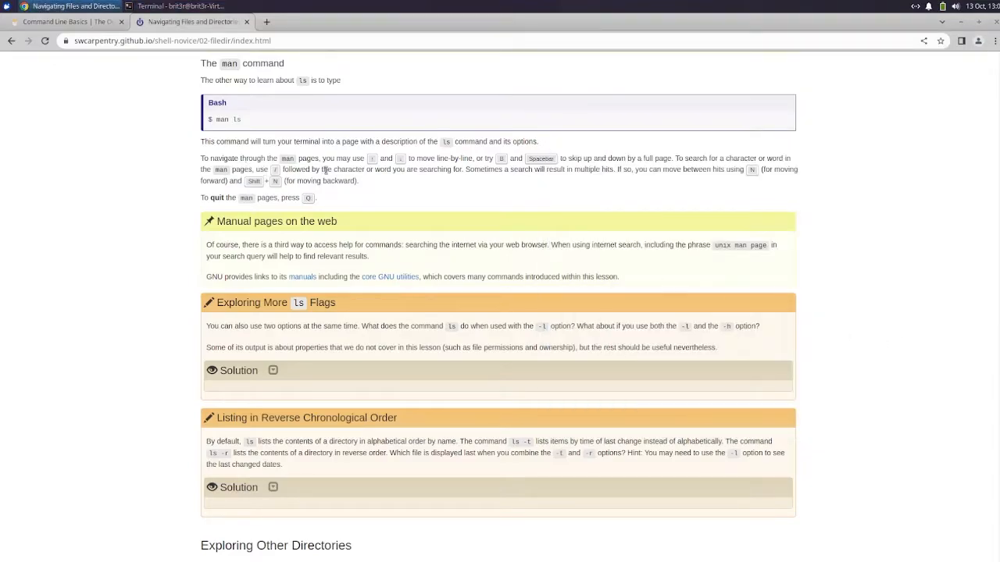
pyautogui.moveTo(372, 210)
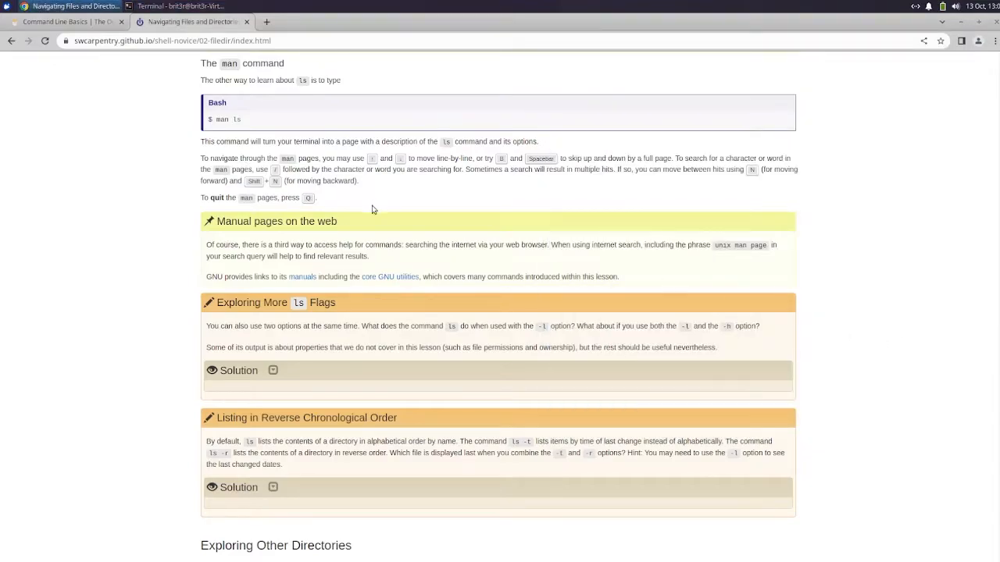
pyautogui.moveTo(515, 226)
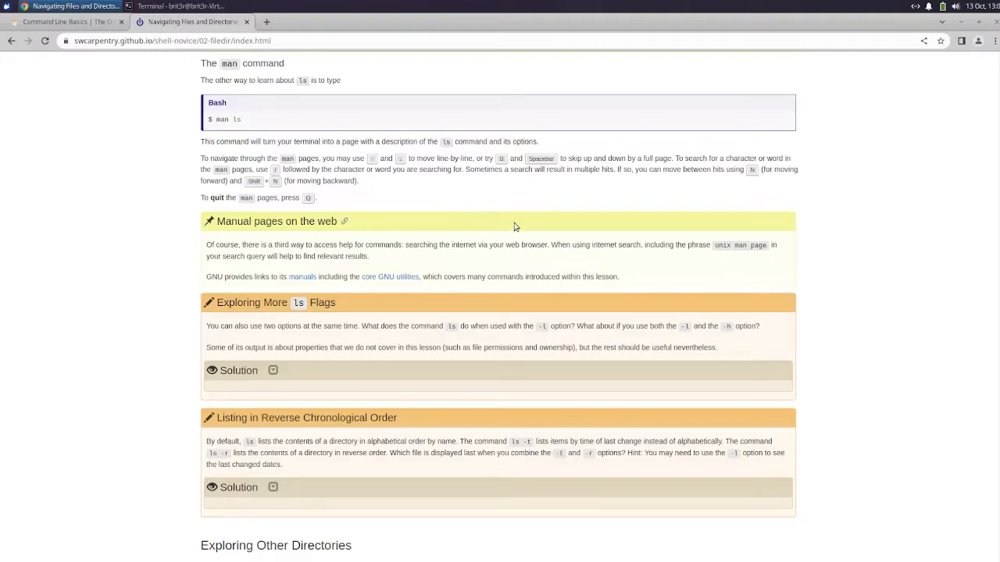
pyautogui.moveTo(528, 215)
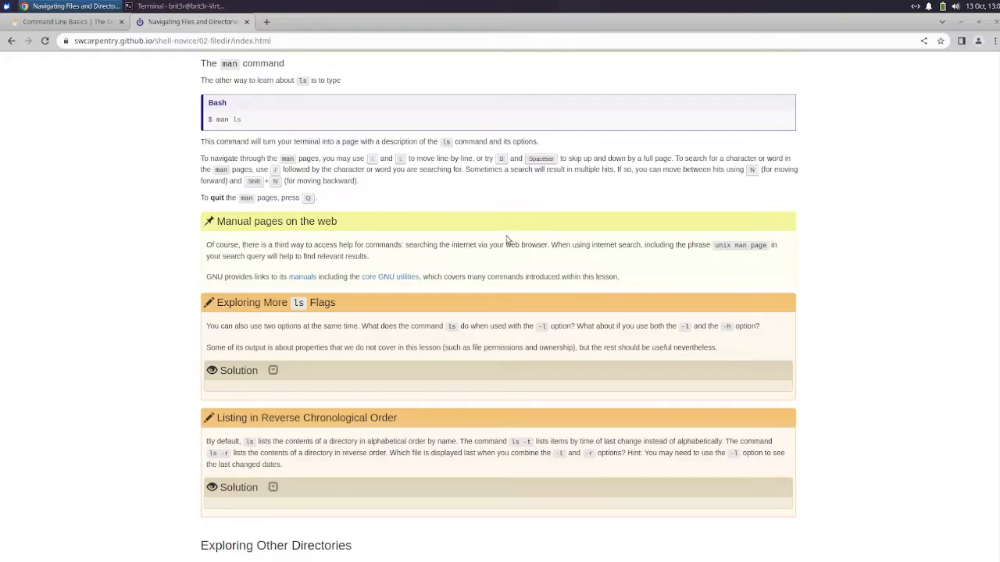
pyautogui.scroll(-3)
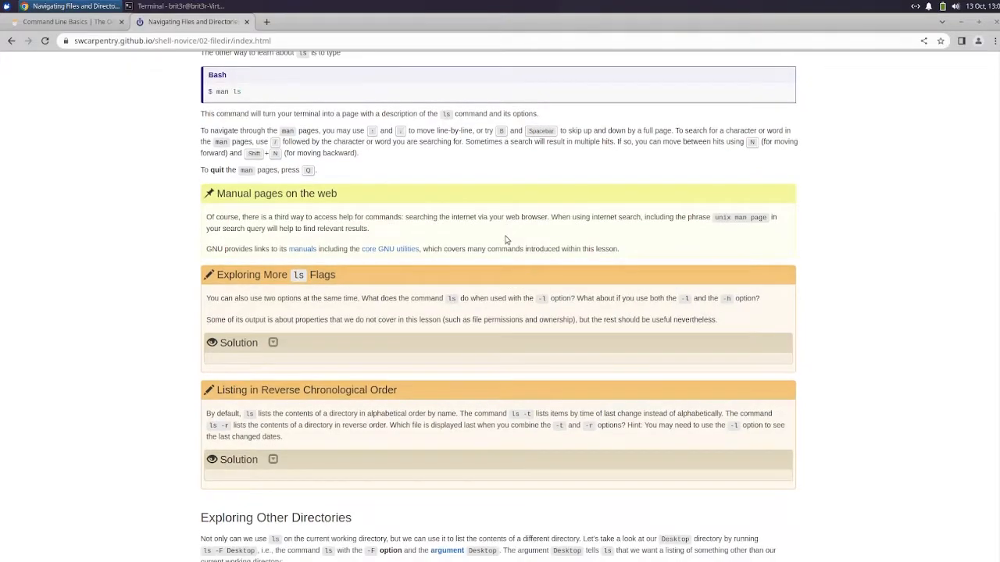
pyautogui.moveTo(506, 241)
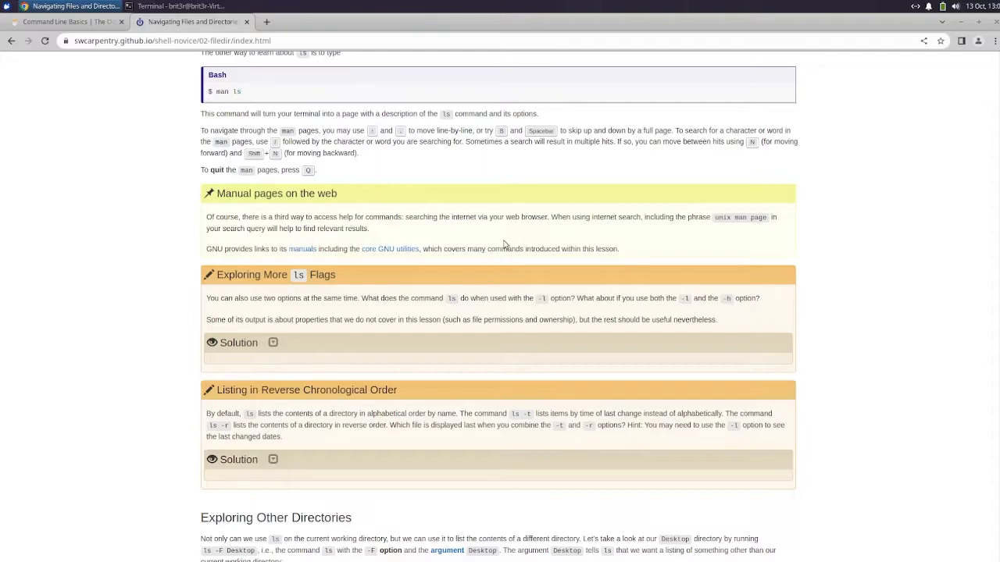
pyautogui.scroll(-3)
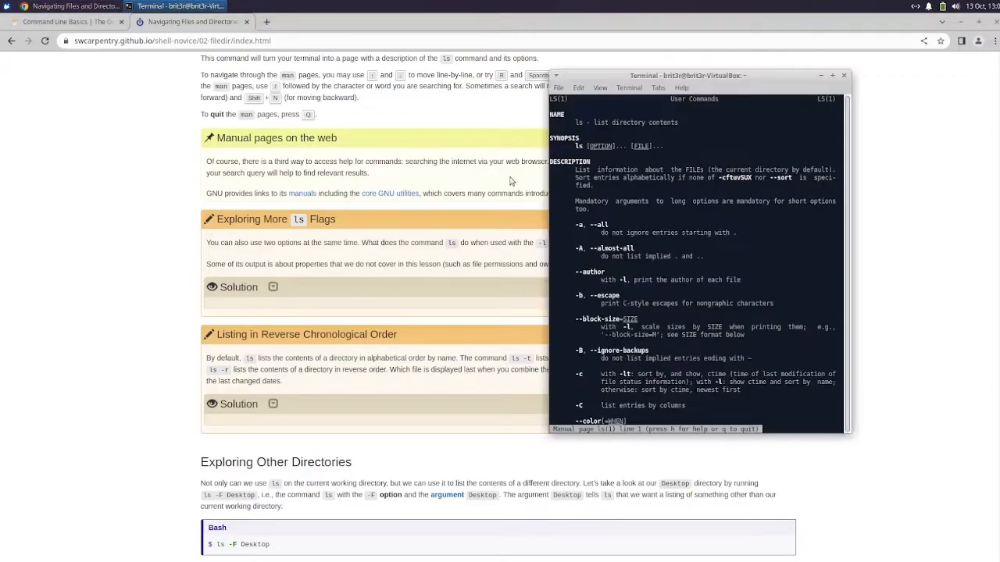
# Quit the man page with q and scroll the lesson to the Exploring More ls Flags exercise
pyautogui.press('q')
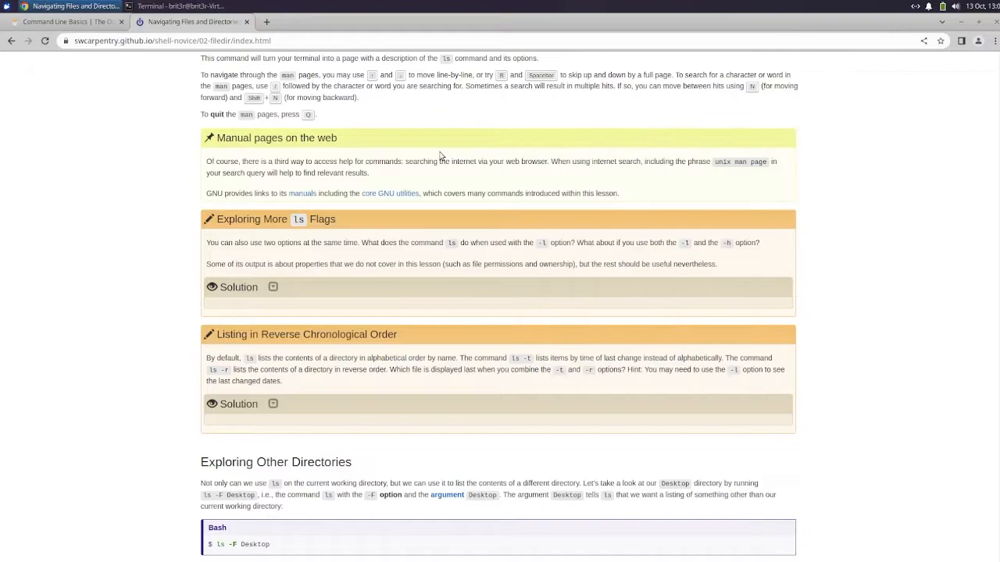
pyautogui.moveTo(541, 127)
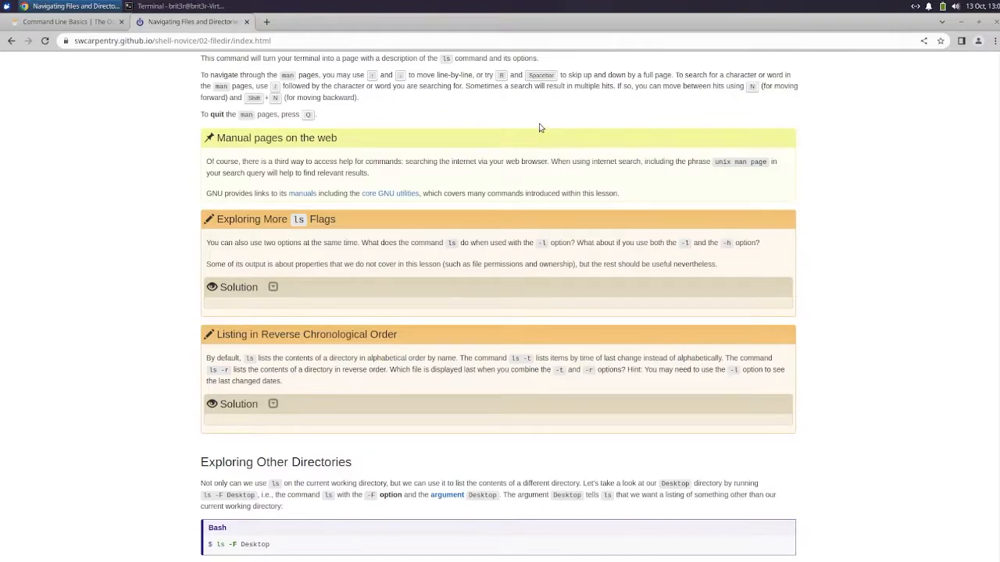
pyautogui.moveTo(532, 130)
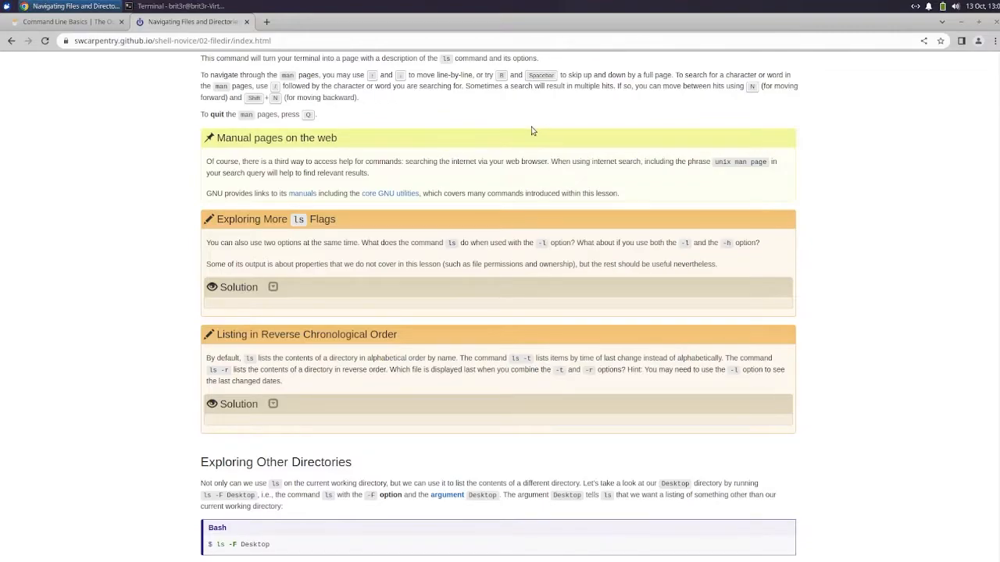
pyautogui.scroll(-3)
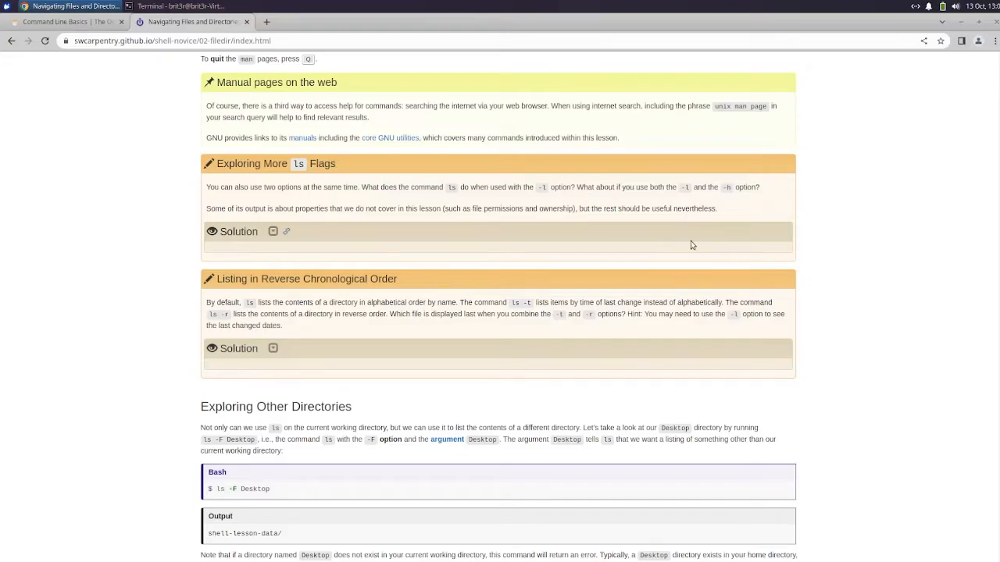
pyautogui.moveTo(707, 238)
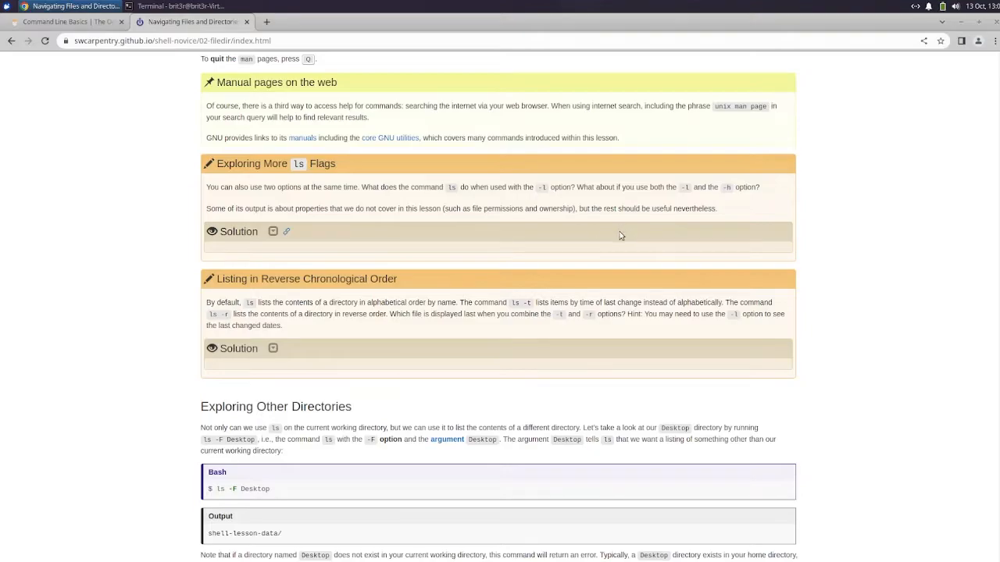
pyautogui.scroll(-3)
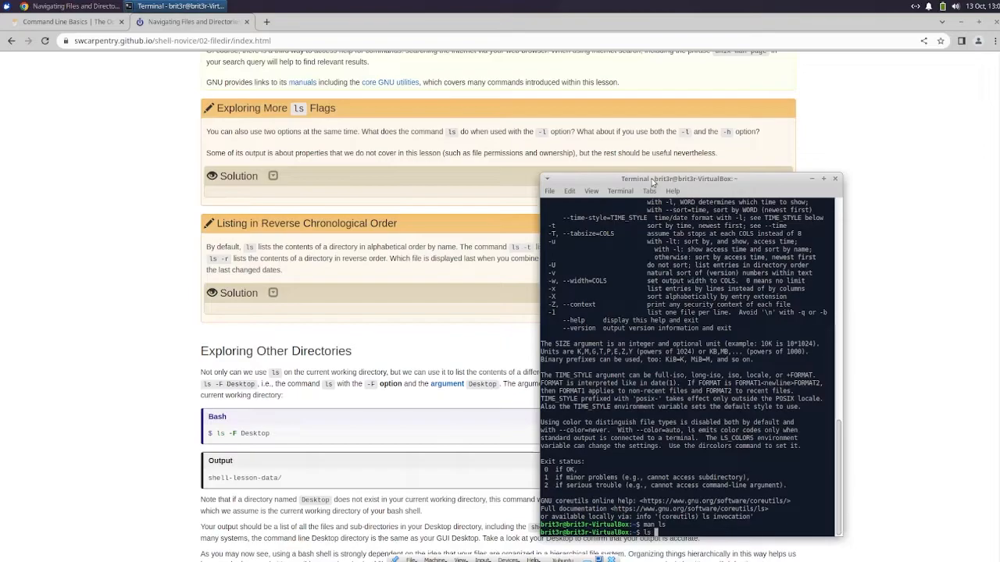
# Run ls -l and ls -l -h for long-format home listings, plain and with human-readable sizes
pyautogui.write('ls -l')
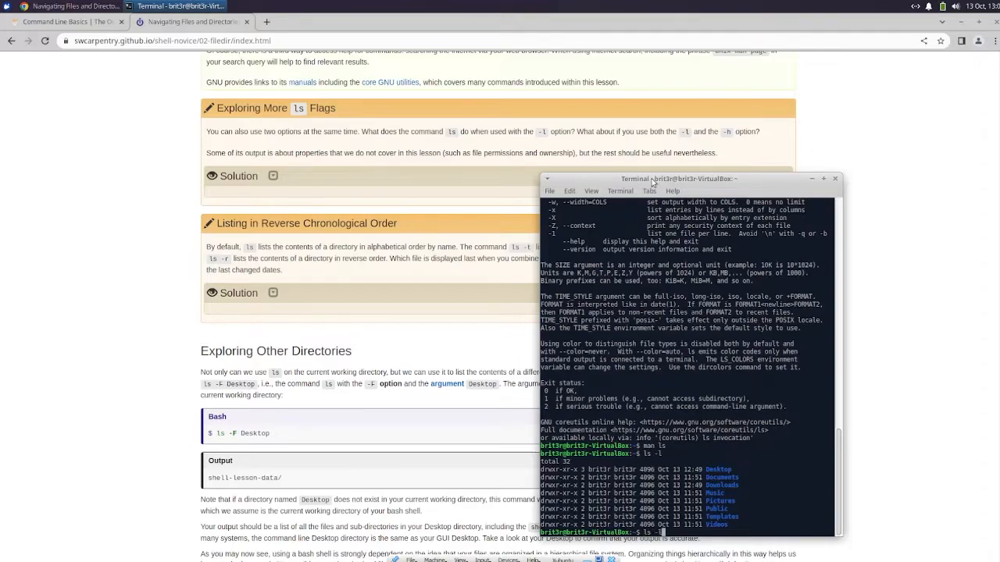
pyautogui.write('ls -l -h')
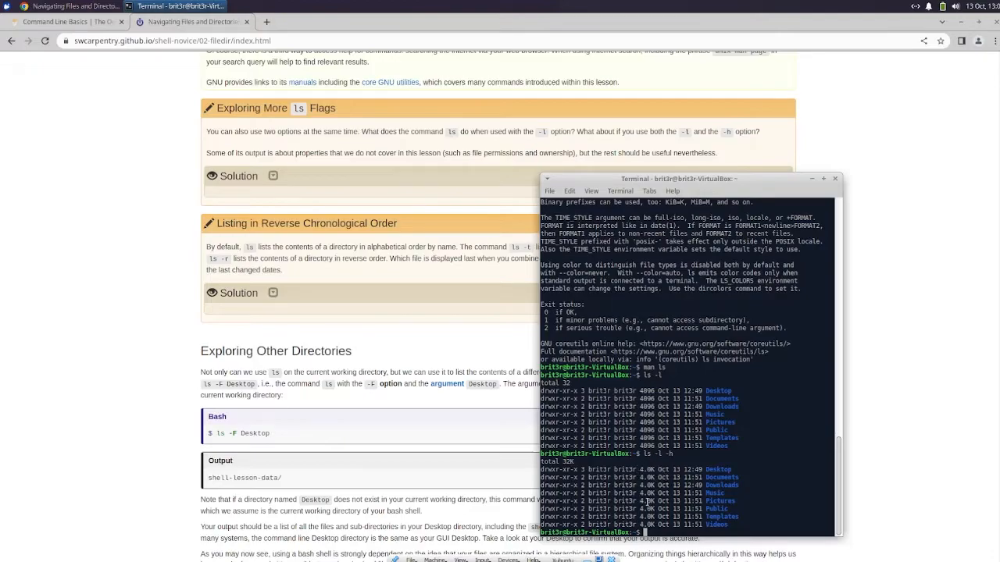
pyautogui.moveTo(261, 194)
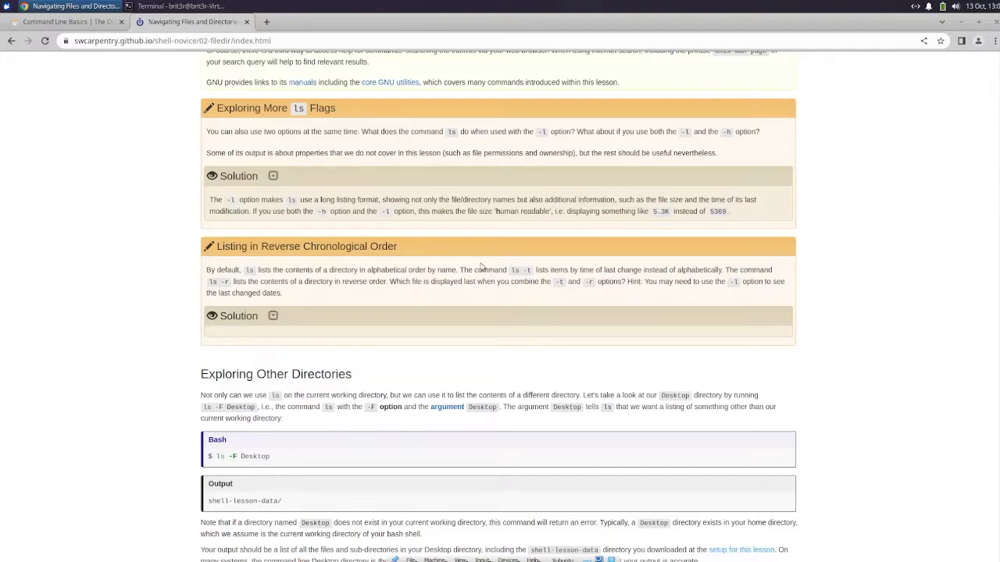
pyautogui.moveTo(586, 264)
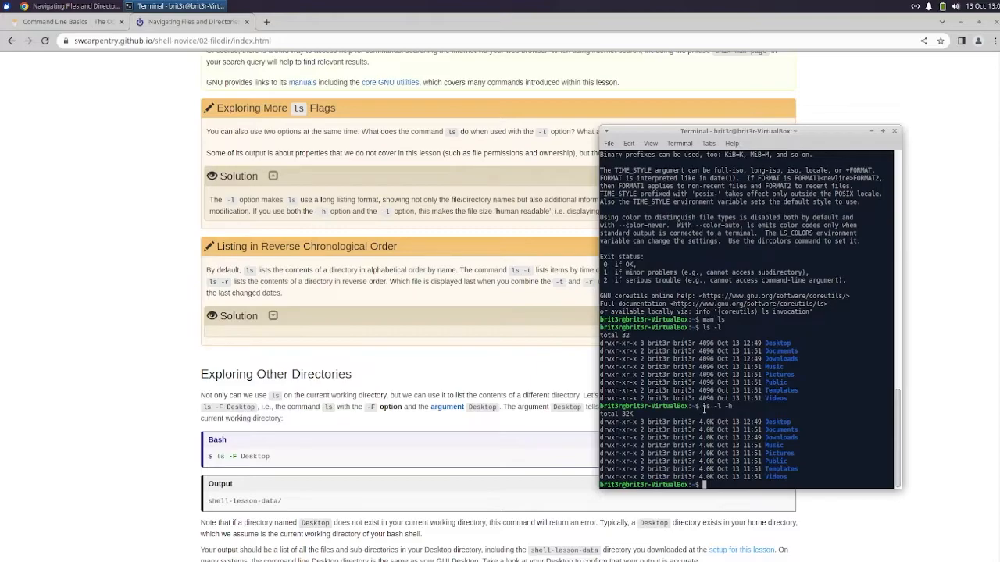
pyautogui.moveTo(691, 419)
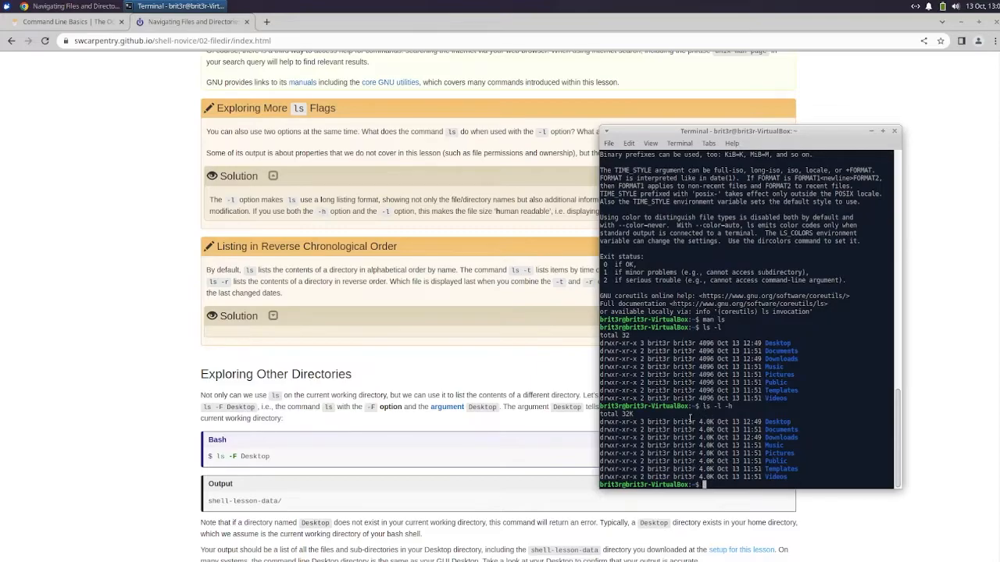
pyautogui.moveTo(763, 476)
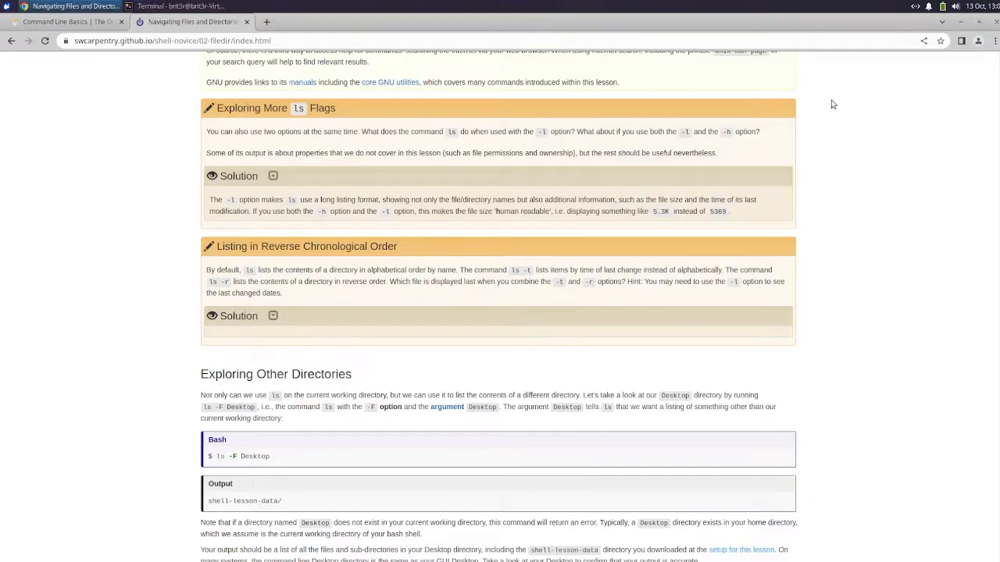
# Scroll into Exploring Other Directories showing the ls -F Desktop/shell-lesson-data output
pyautogui.scroll(-3)
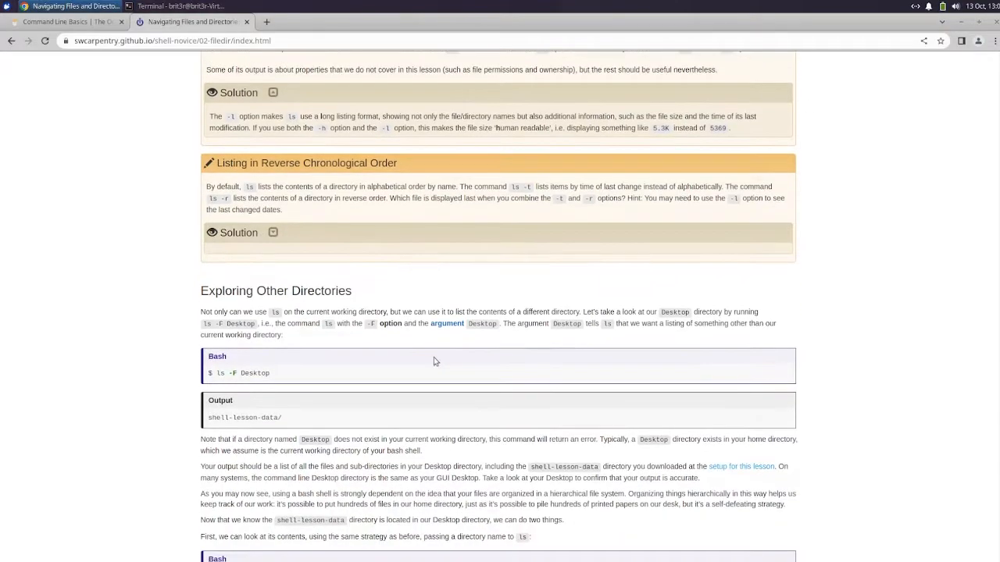
pyautogui.scroll(-3)
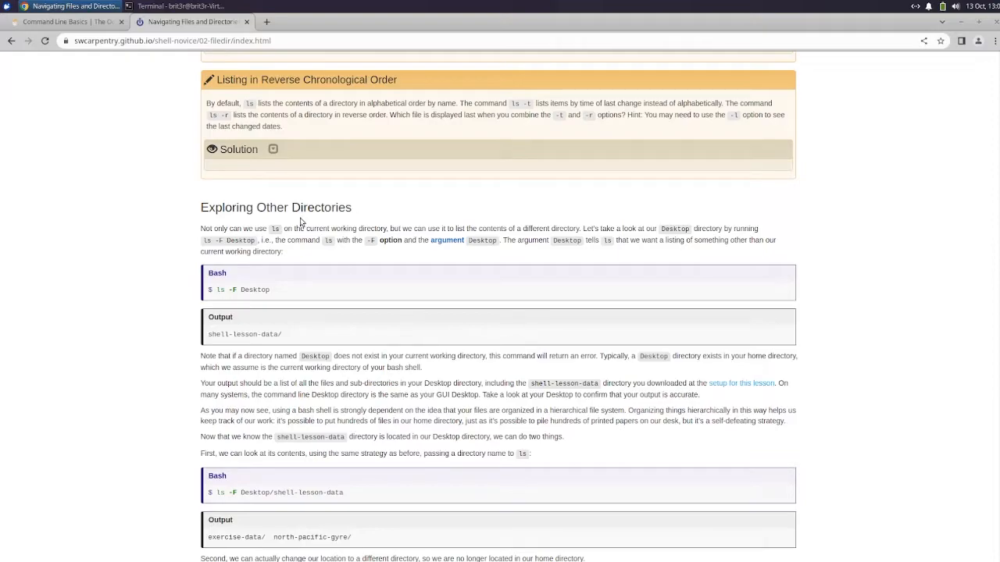
pyautogui.moveTo(445, 219)
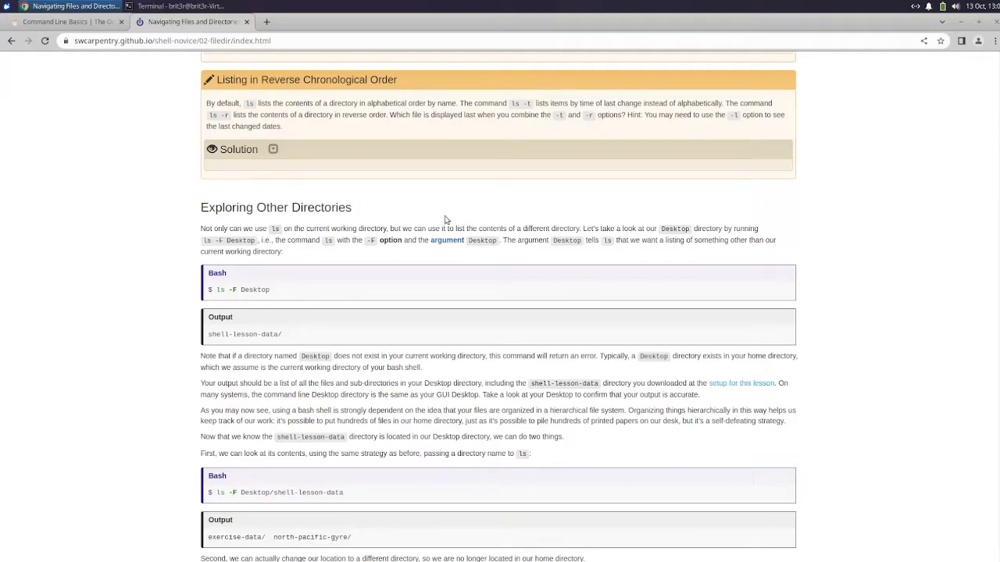
pyautogui.moveTo(449, 219)
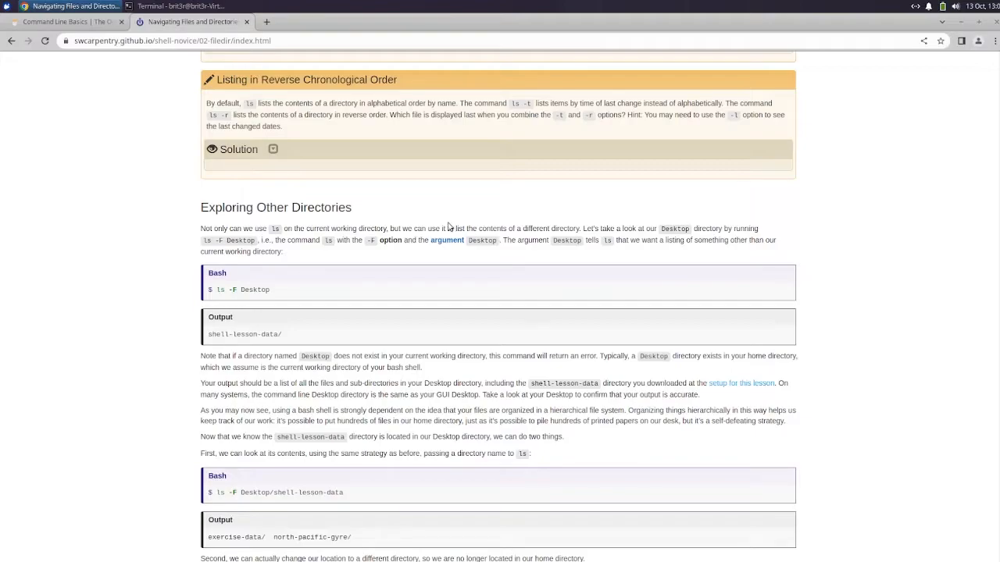
pyautogui.moveTo(455, 241)
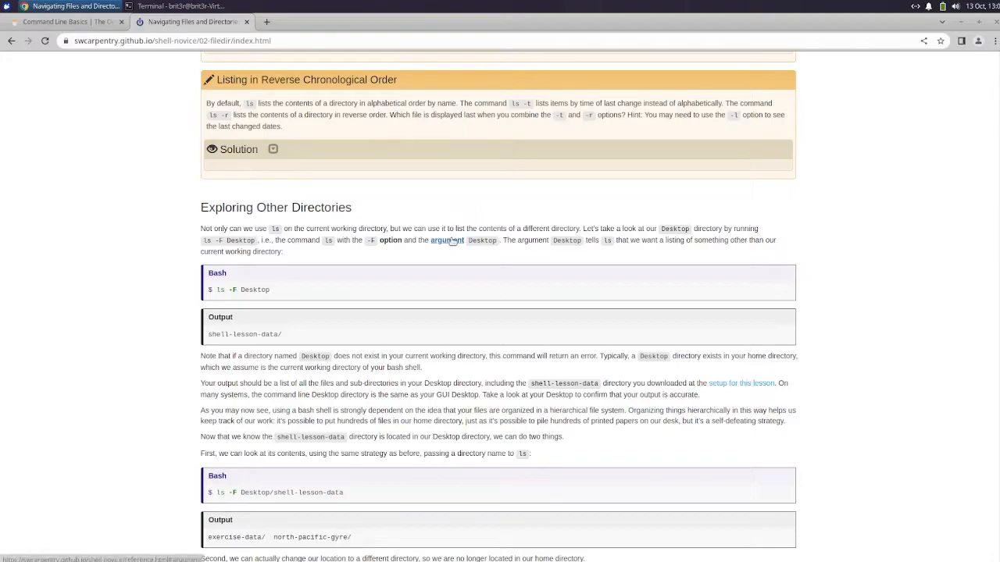
pyautogui.moveTo(450, 241)
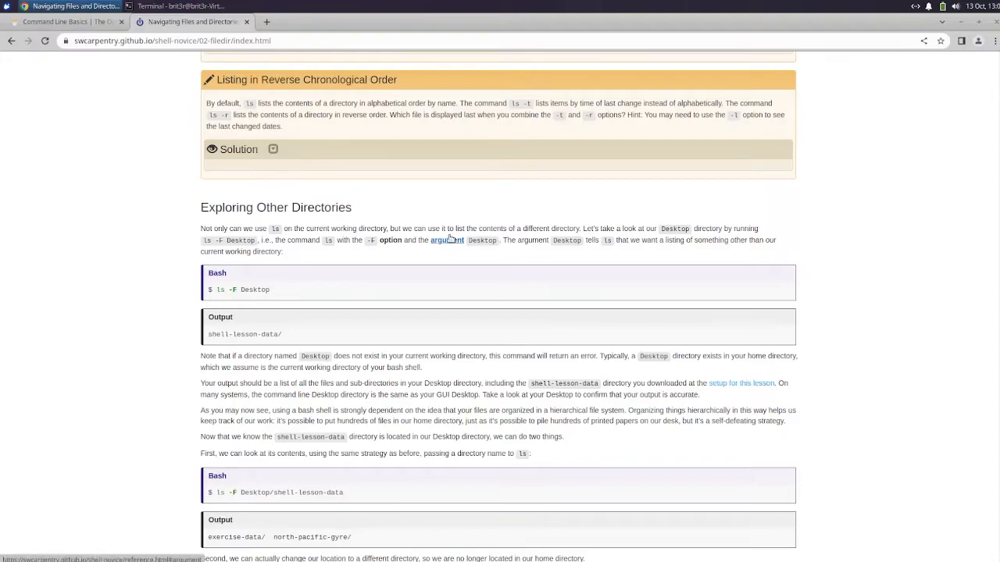
pyautogui.moveTo(470, 275)
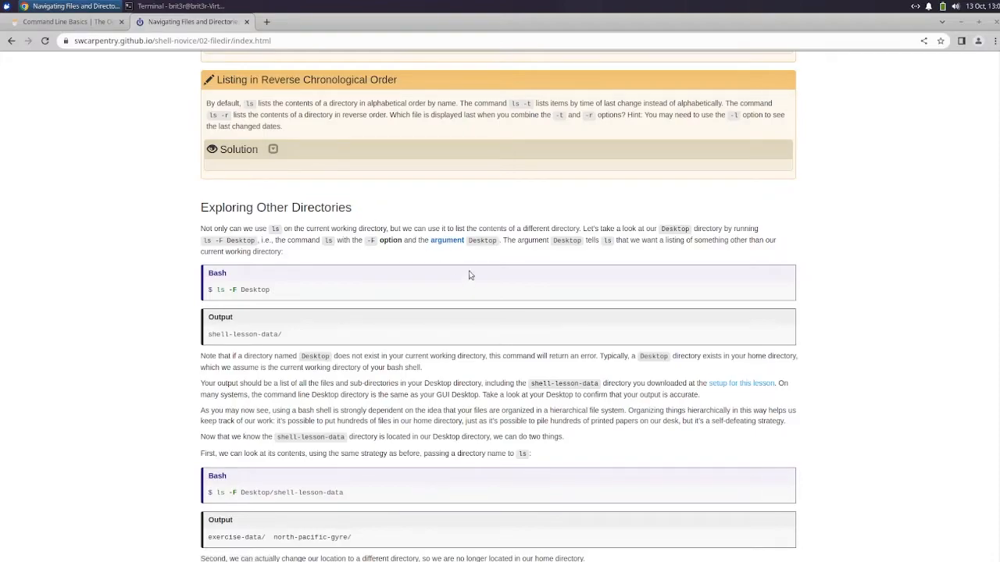
pyautogui.moveTo(484, 272)
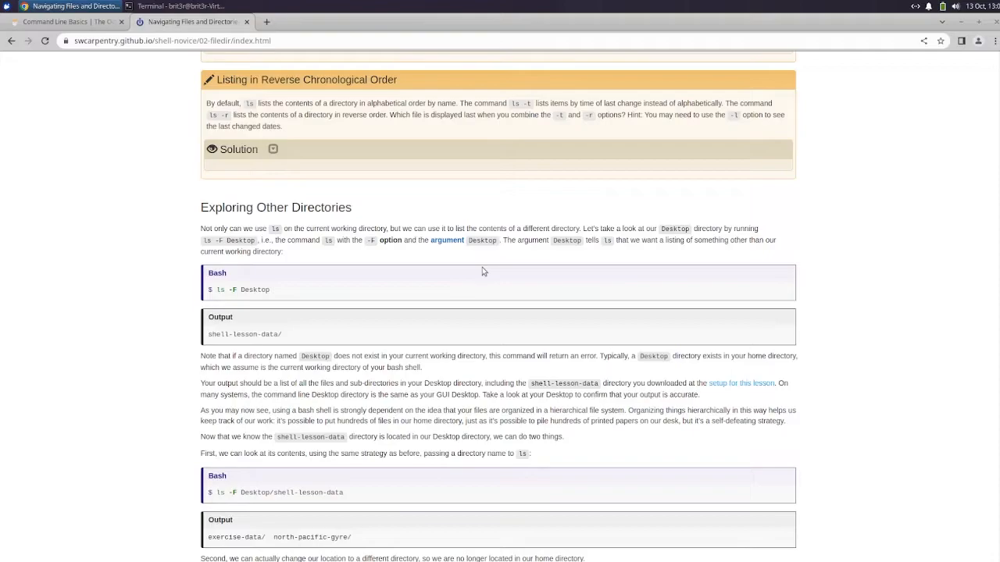
pyautogui.moveTo(318, 126)
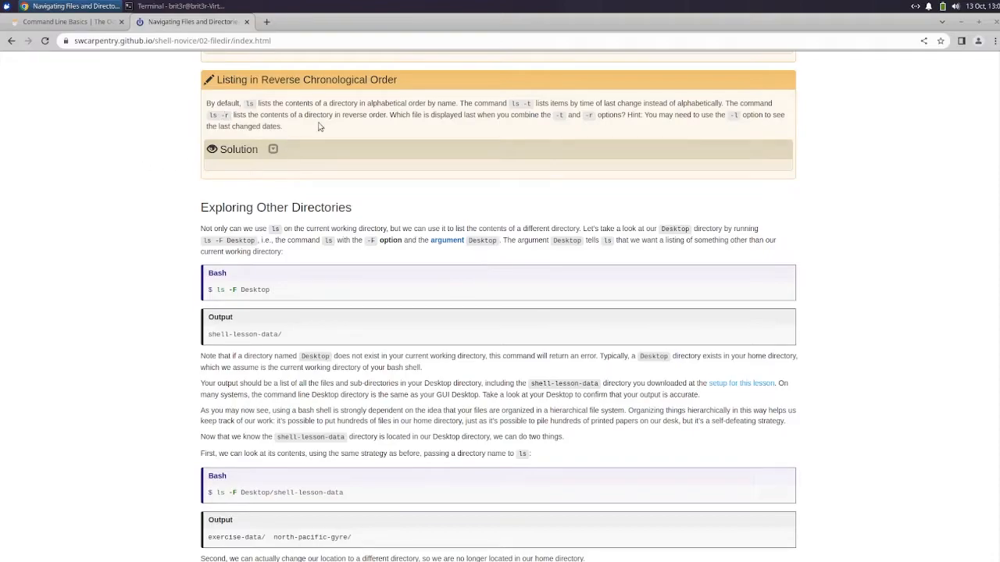
pyautogui.moveTo(383, 220)
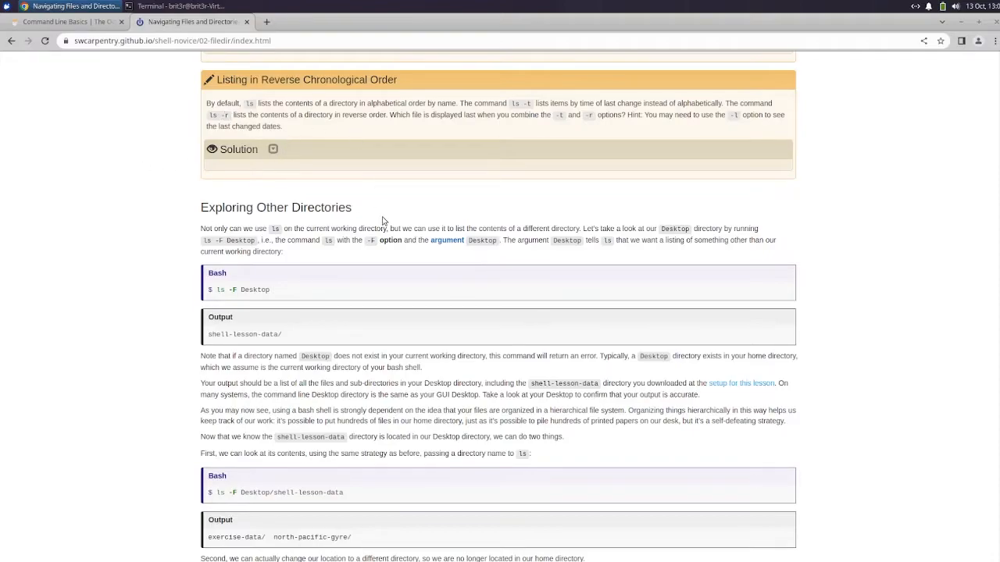
pyautogui.moveTo(387, 215)
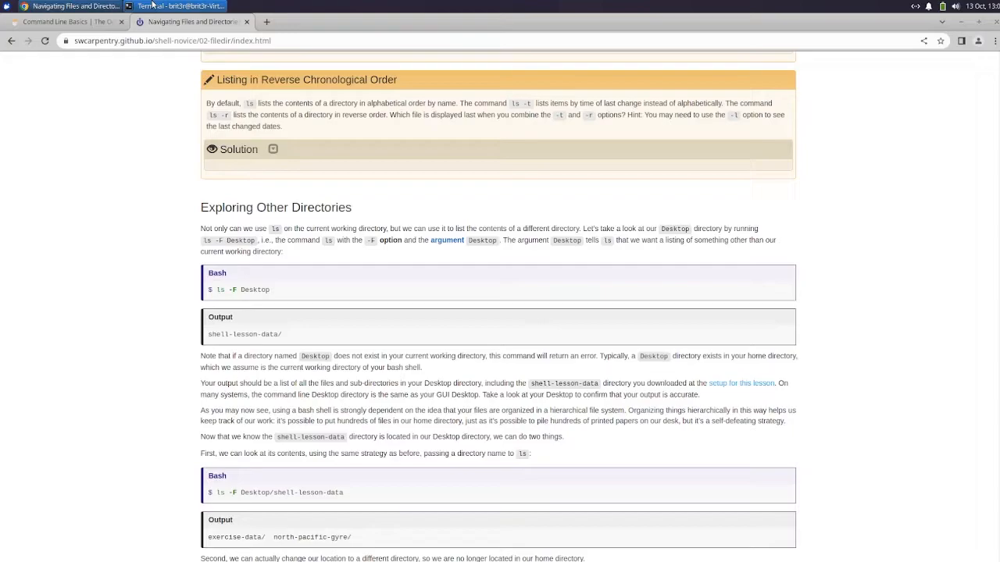
# List the home folder with ls -F, ls -l and ls -t to compare output formats
pyautogui.click(178, 6)
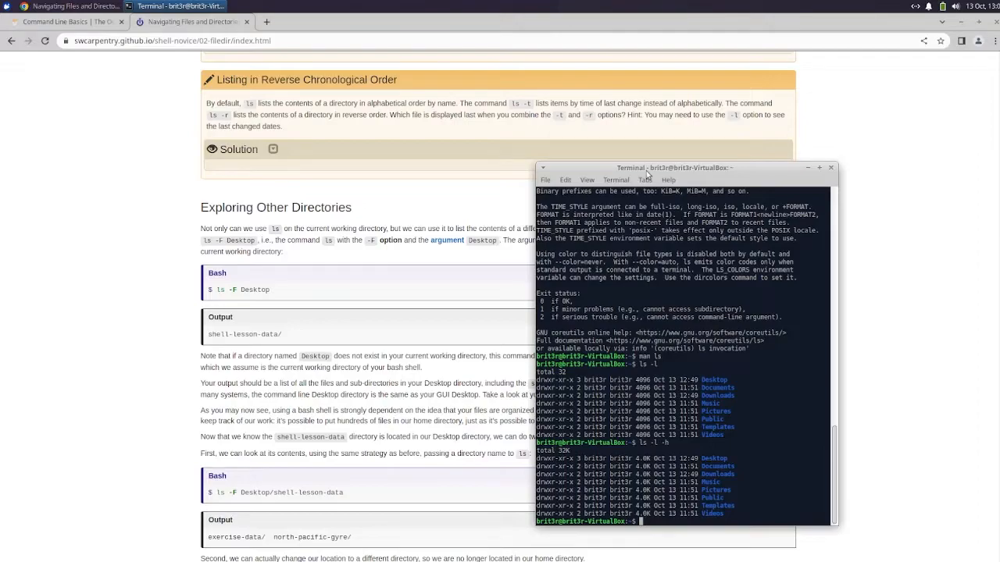
pyautogui.moveTo(645, 178)
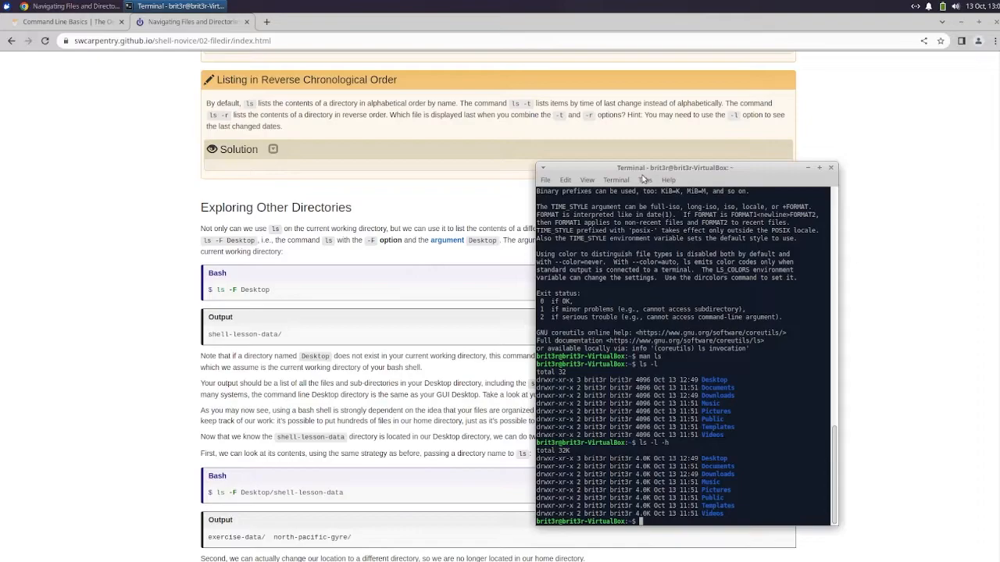
pyautogui.moveTo(749, 394)
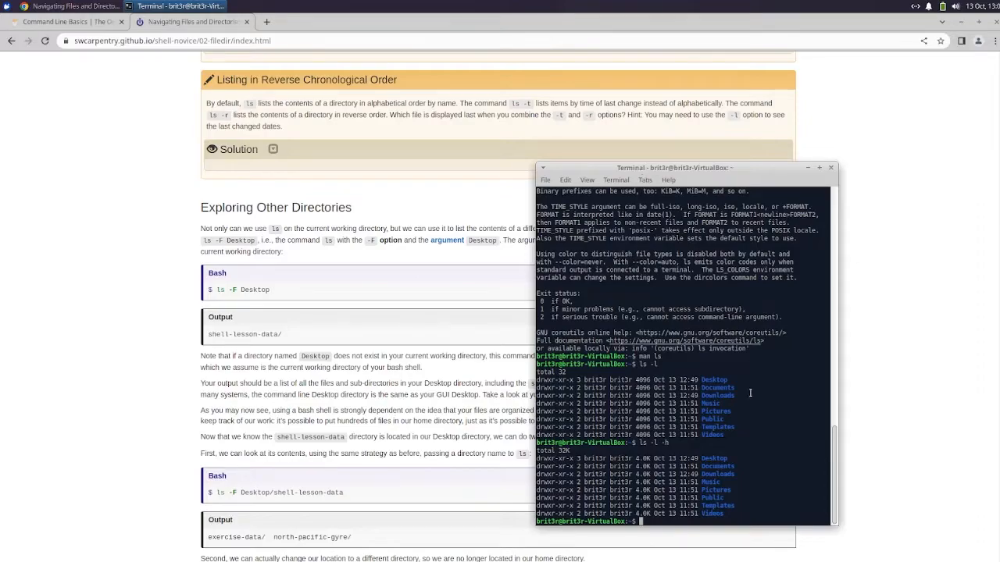
pyautogui.moveTo(727, 470)
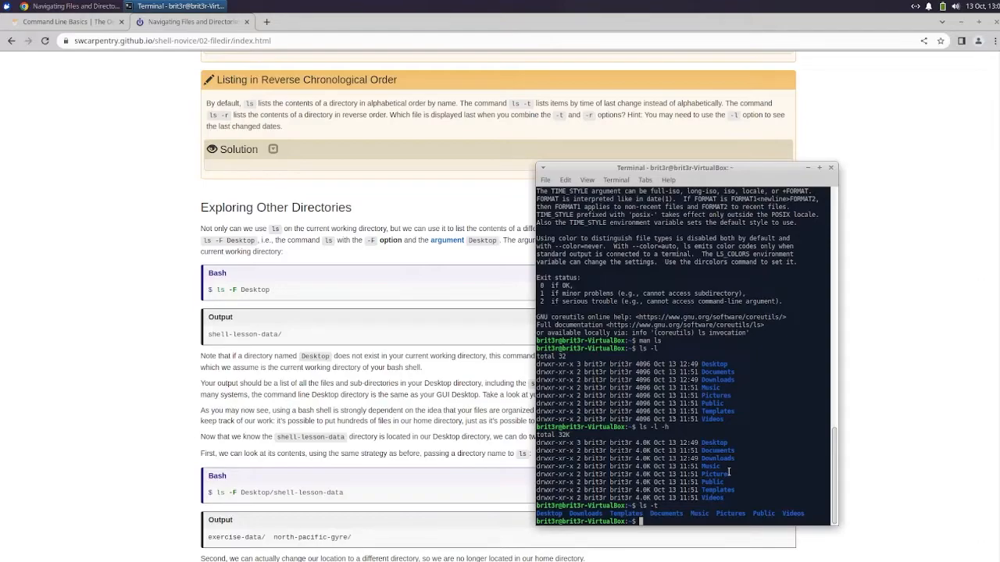
pyautogui.write('ls -r')
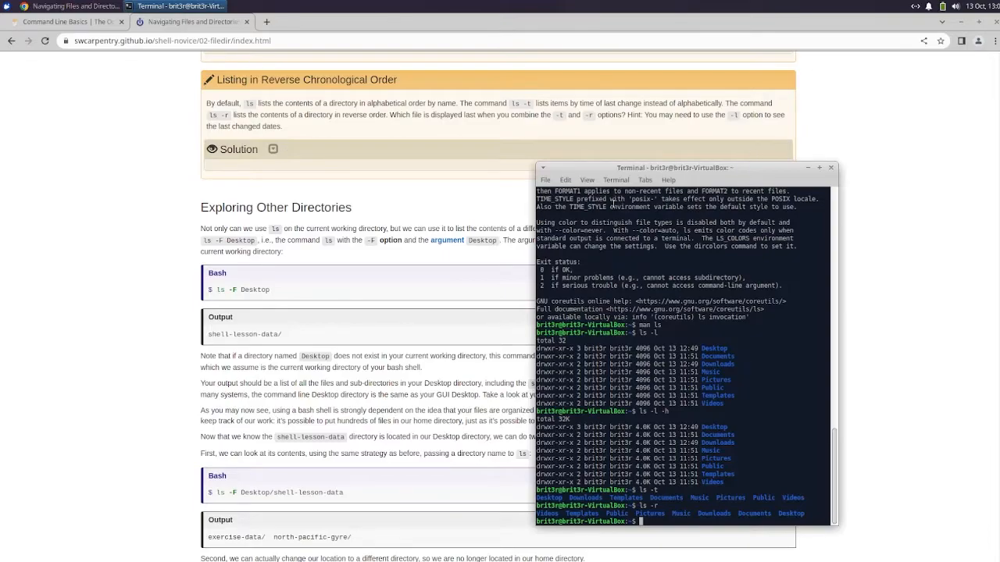
pyautogui.moveTo(315, 191)
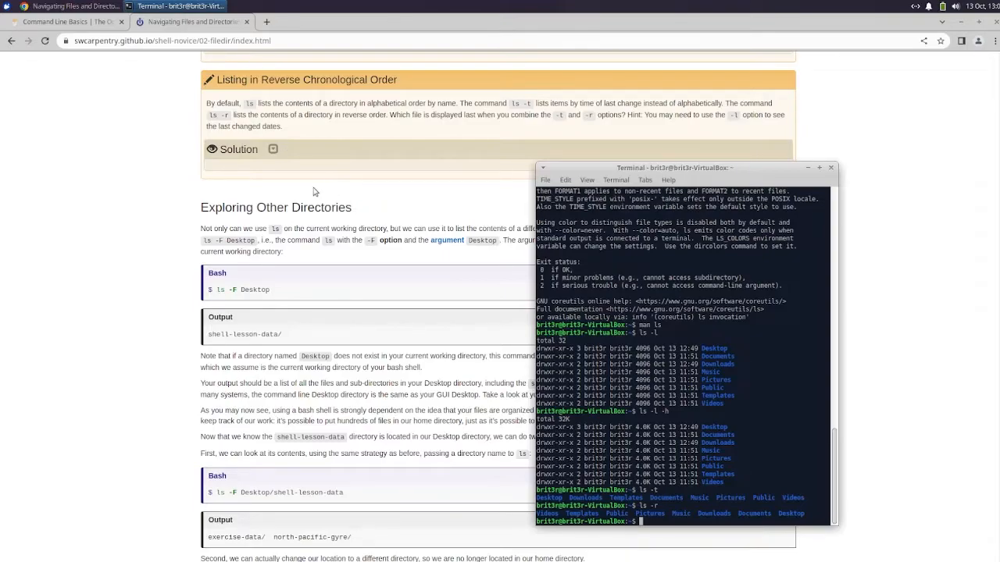
pyautogui.moveTo(298, 168)
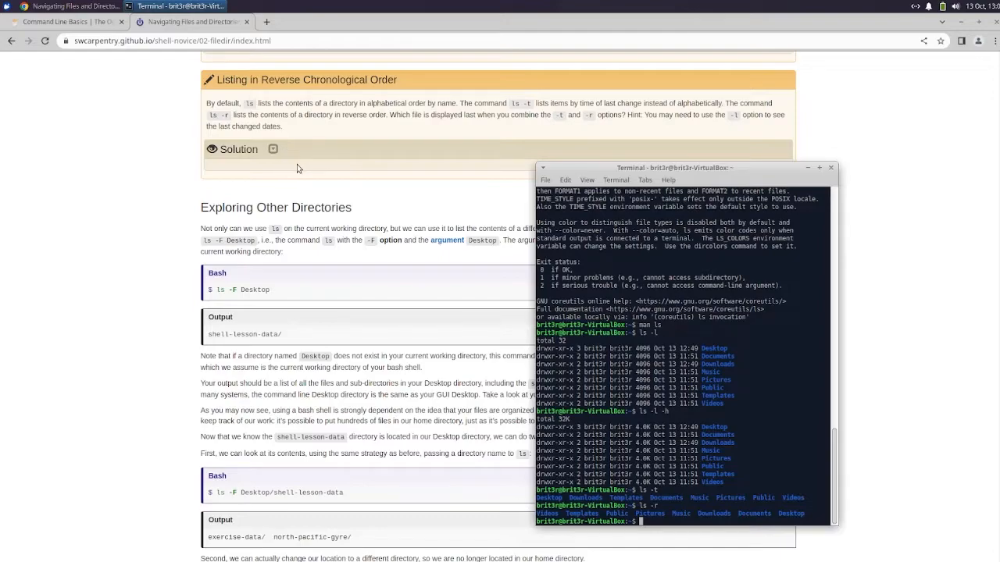
# Reveal the reverse chronological order solution and move on to Exploring Other Directories
pyautogui.click(272, 150)
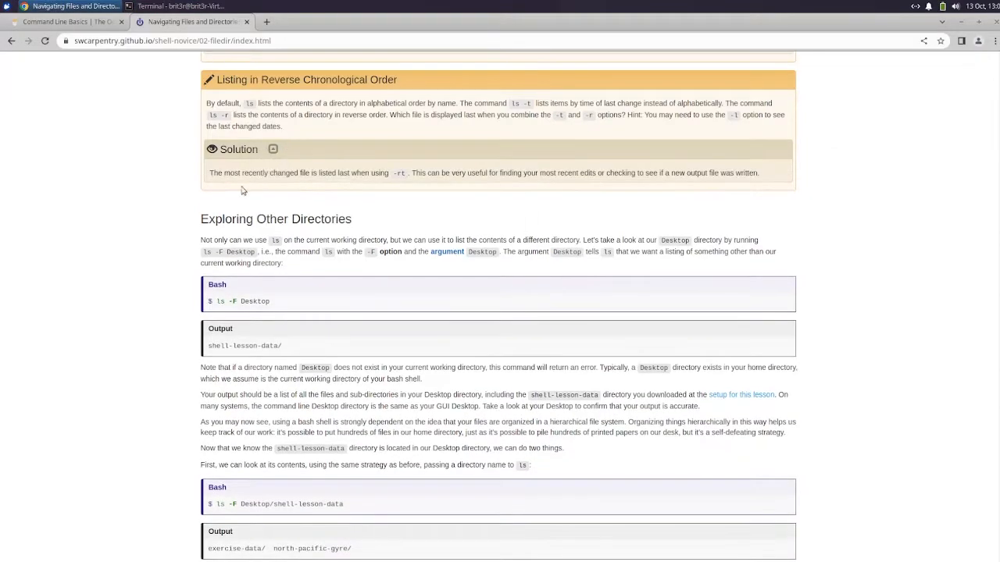
pyautogui.moveTo(421, 183)
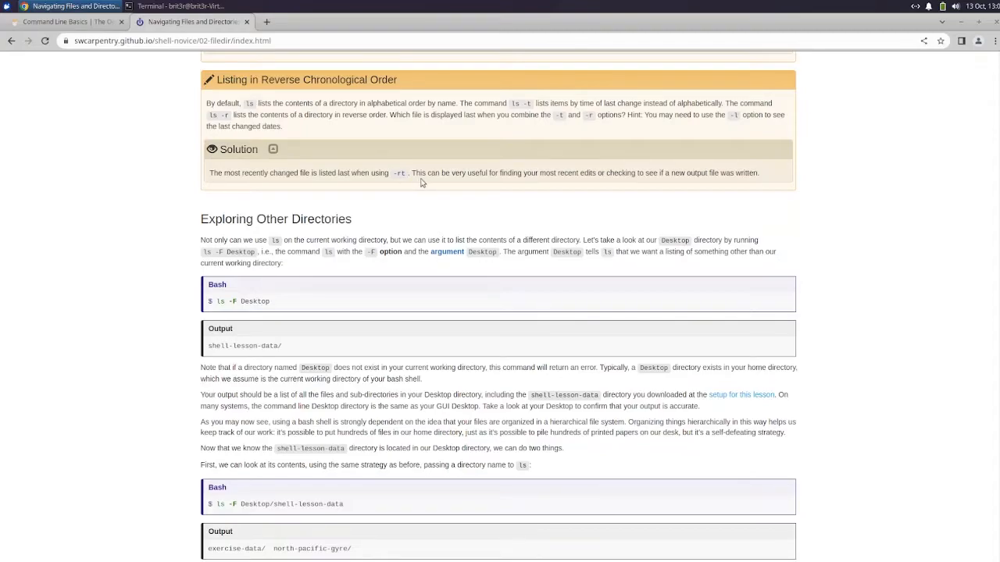
pyautogui.moveTo(531, 247)
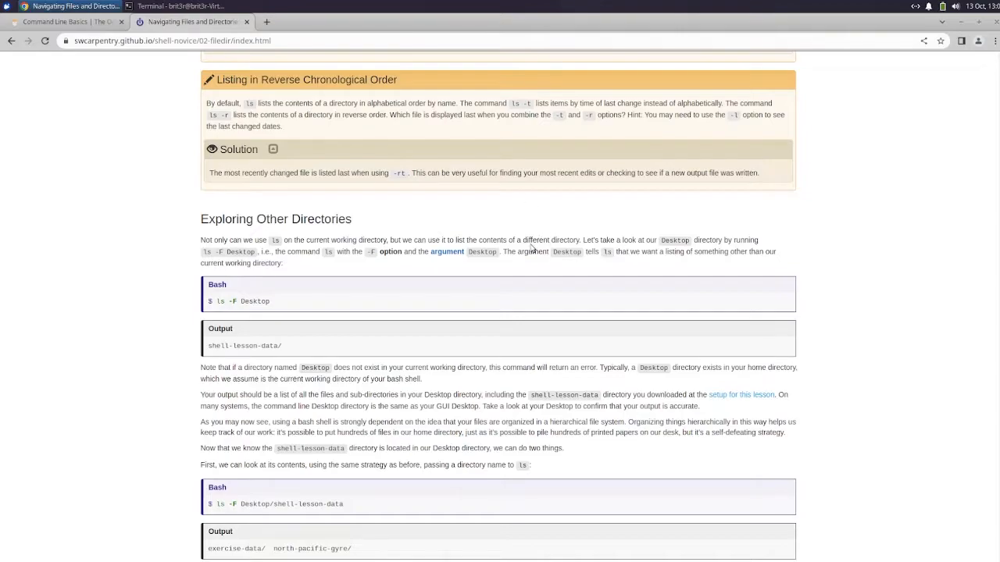
pyautogui.scroll(-3)
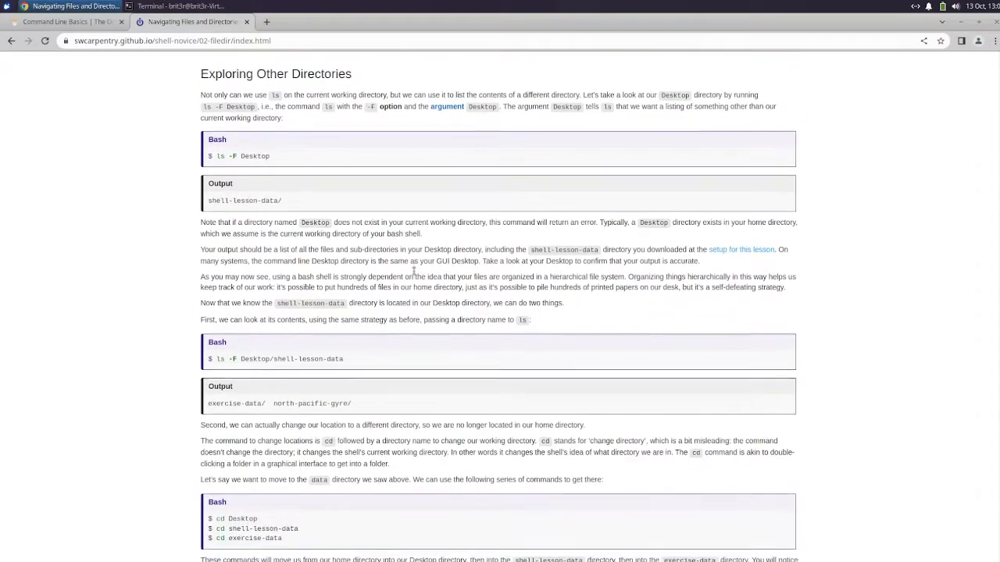
pyautogui.scroll(-3)
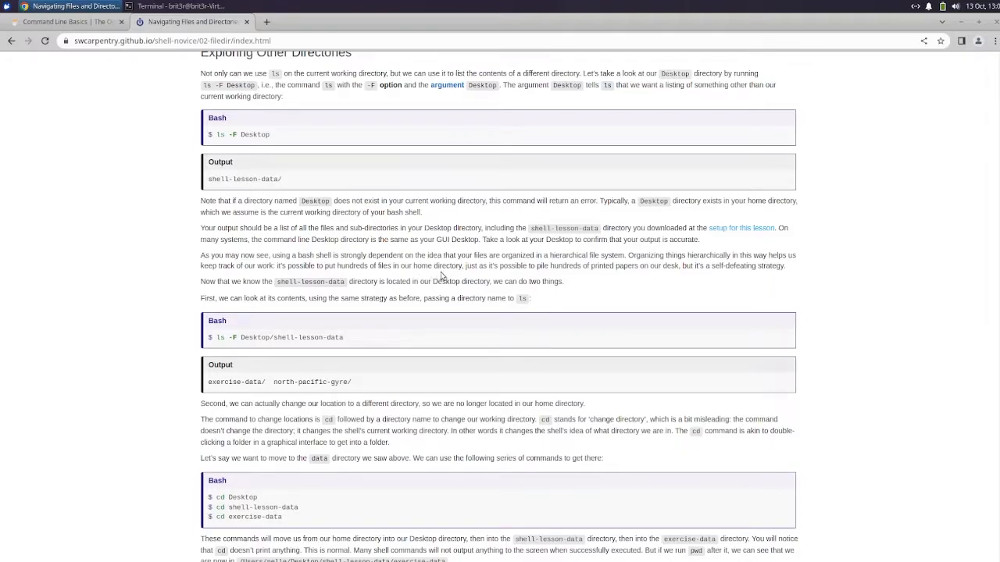
pyautogui.moveTo(673, 349)
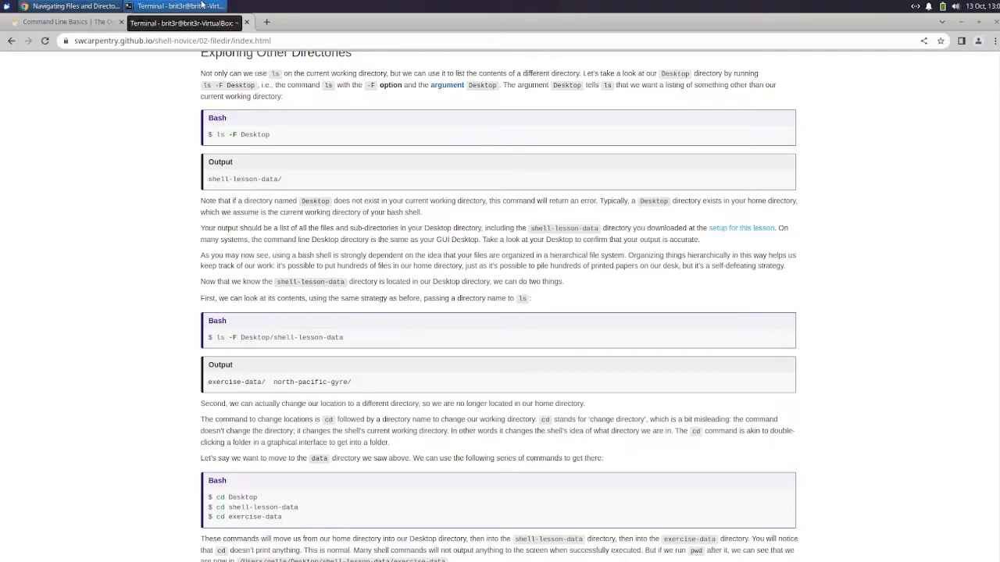
# Clear the terminal, run the misspelled ls -F Deskto, then enter ls -F Desktop
pyautogui.click(185, 11)
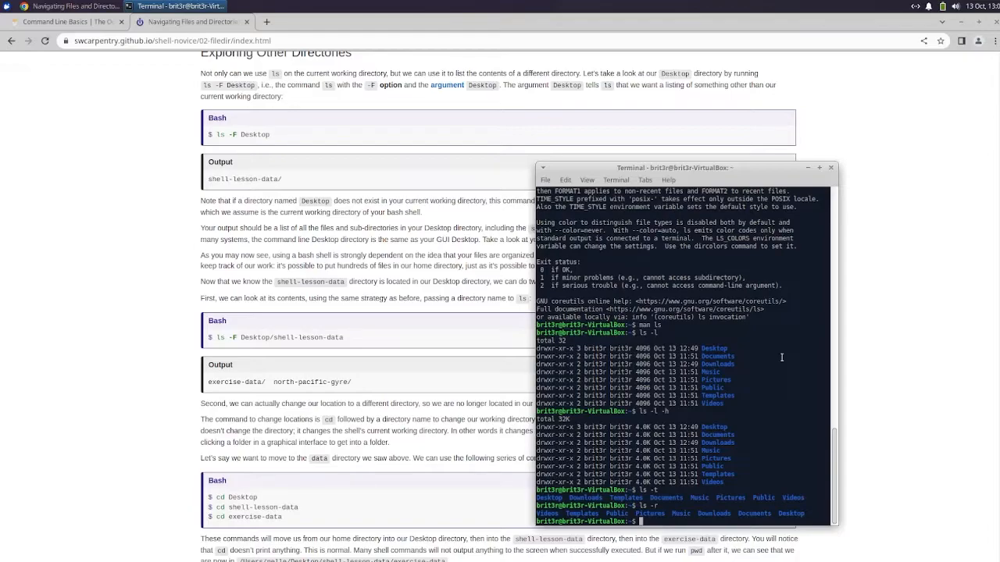
pyautogui.write('clear')
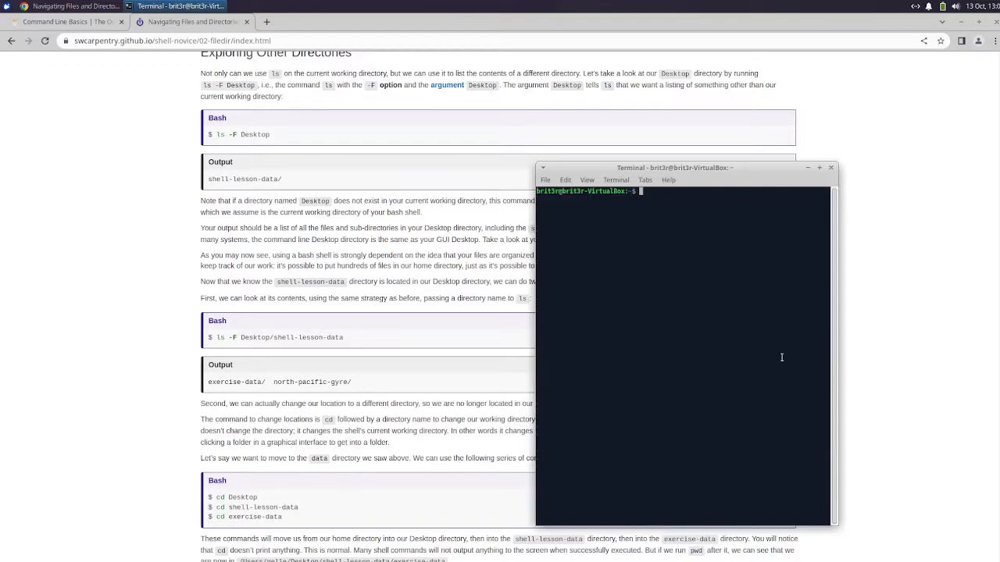
pyautogui.write('ls')
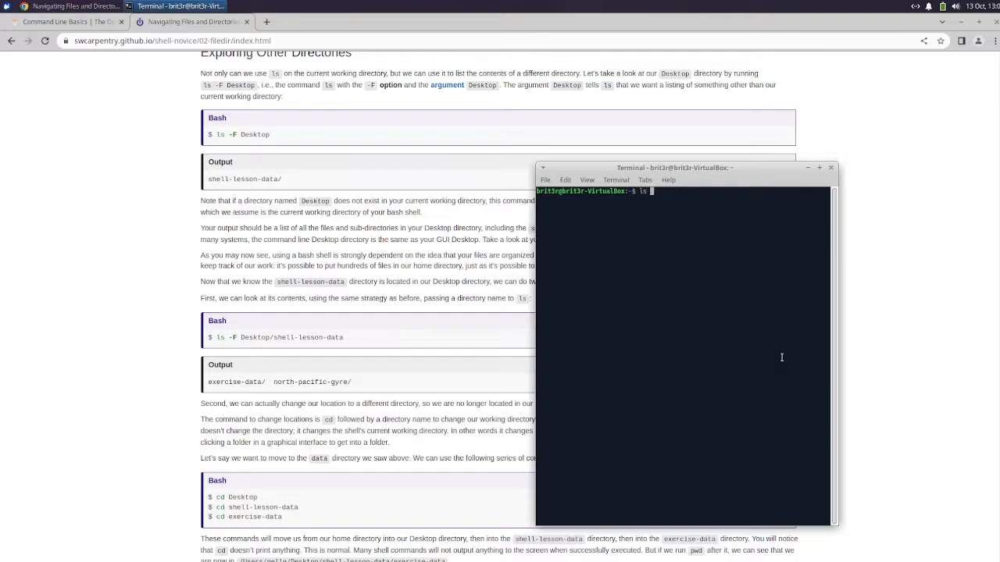
pyautogui.write('-F')
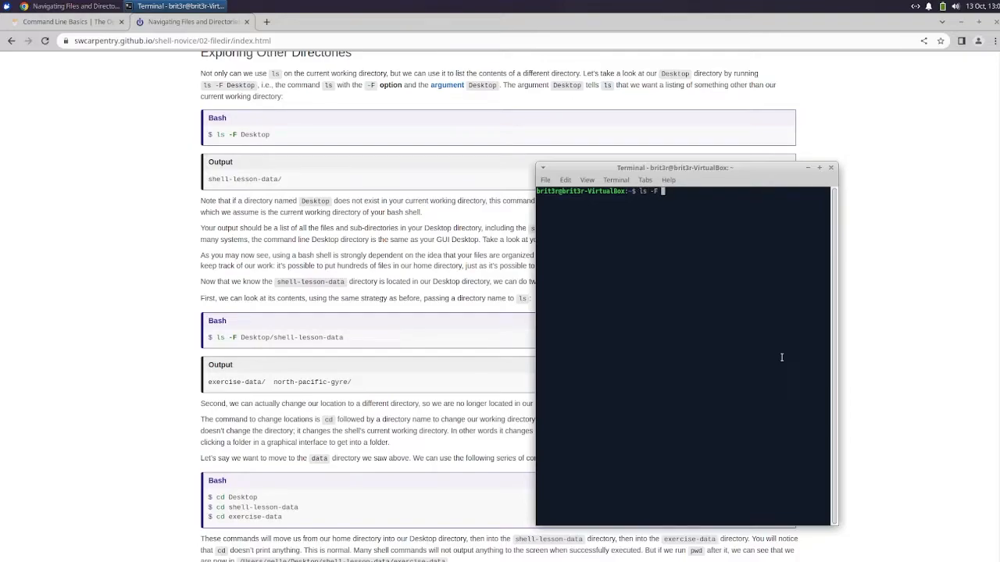
pyautogui.write('Deskto')
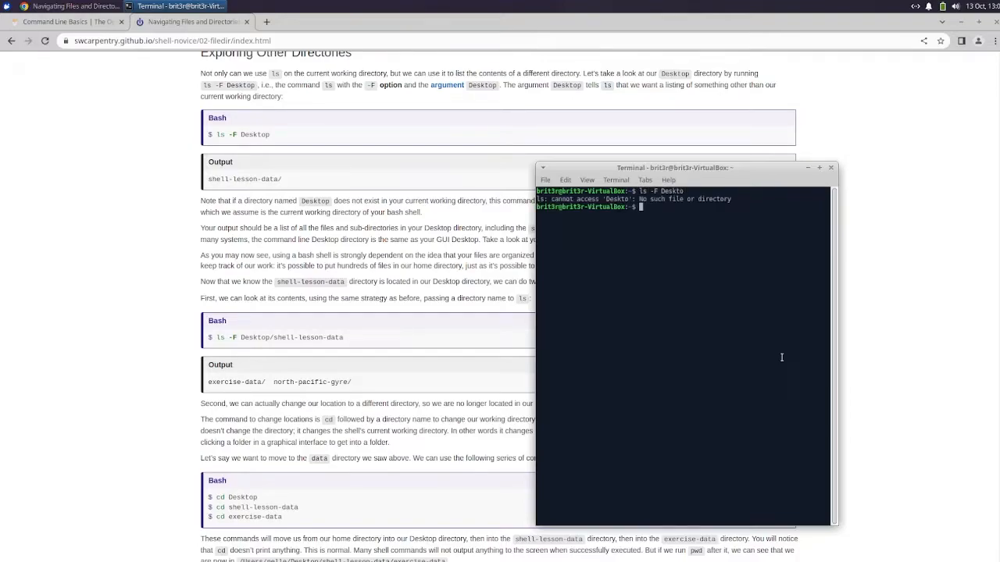
pyautogui.write('ls -F')
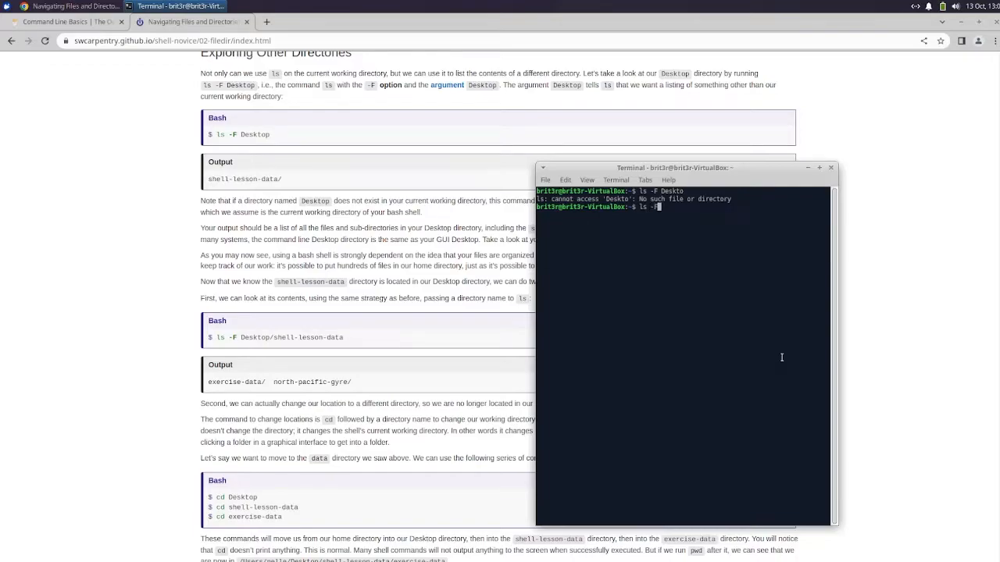
pyautogui.write('Desktop')
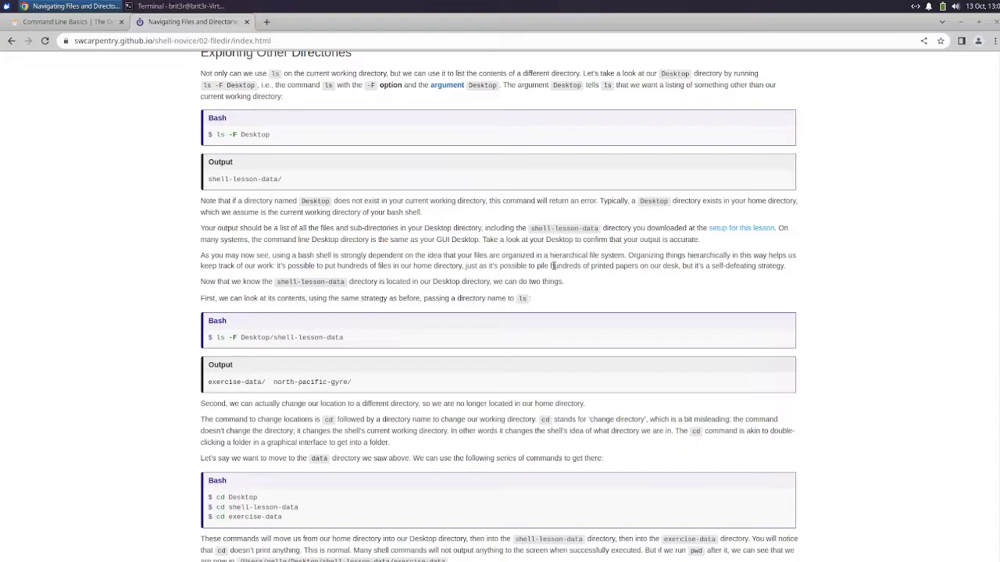
pyautogui.moveTo(553, 253)
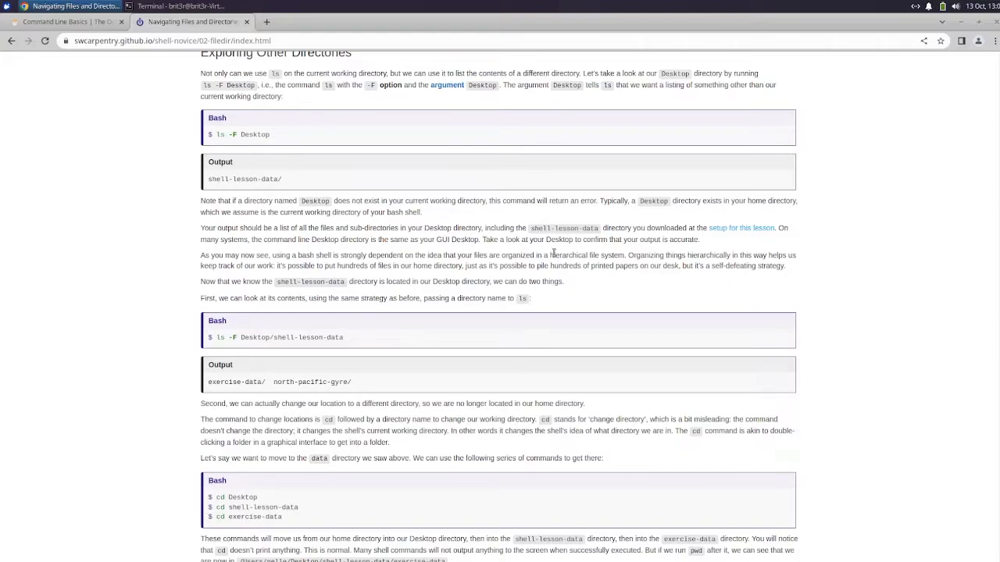
# Scroll the lesson past the cd Desktop, shell-lesson-data and exercise-data commands to the pwd output
pyautogui.scroll(-3)
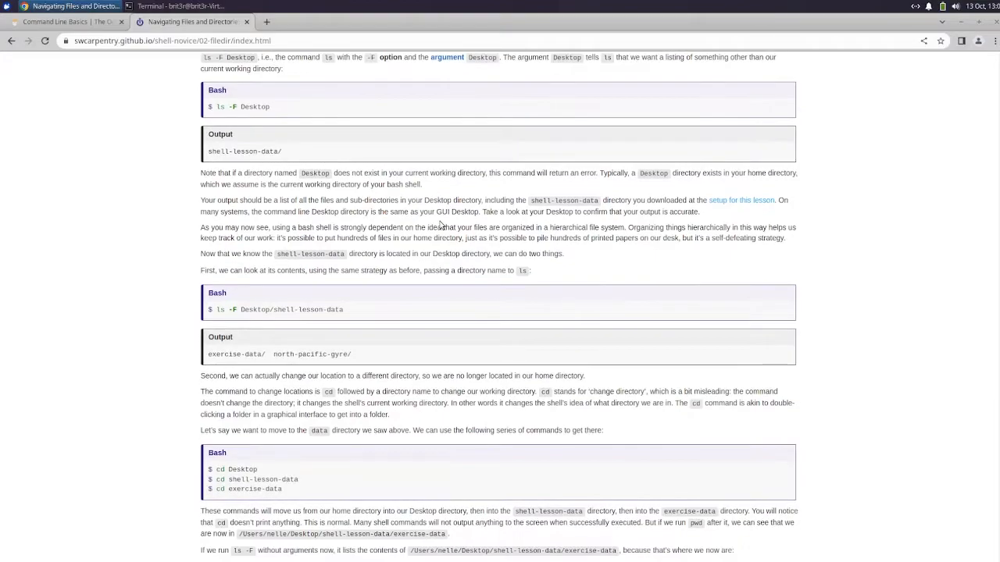
pyautogui.scroll(-3)
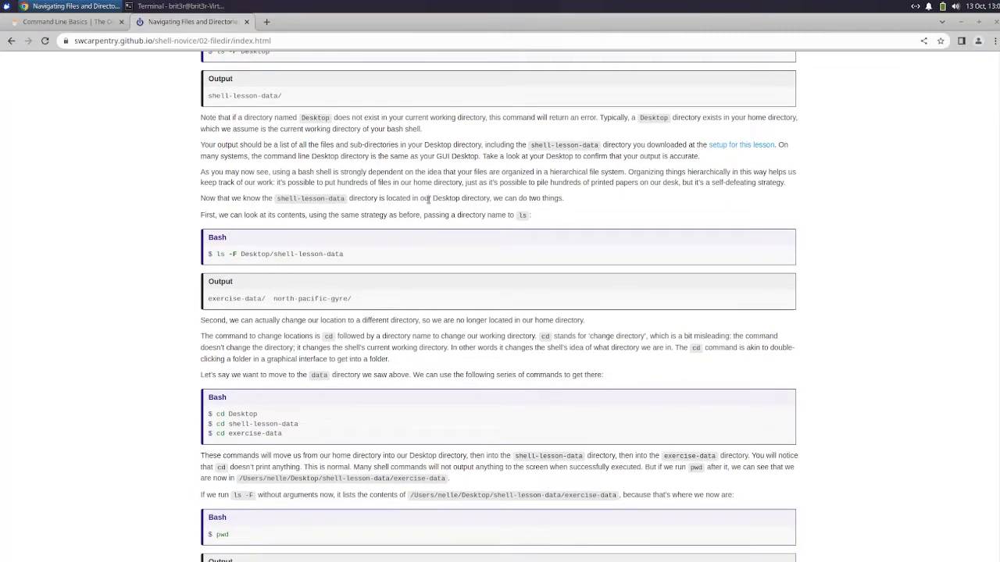
pyautogui.scroll(-3)
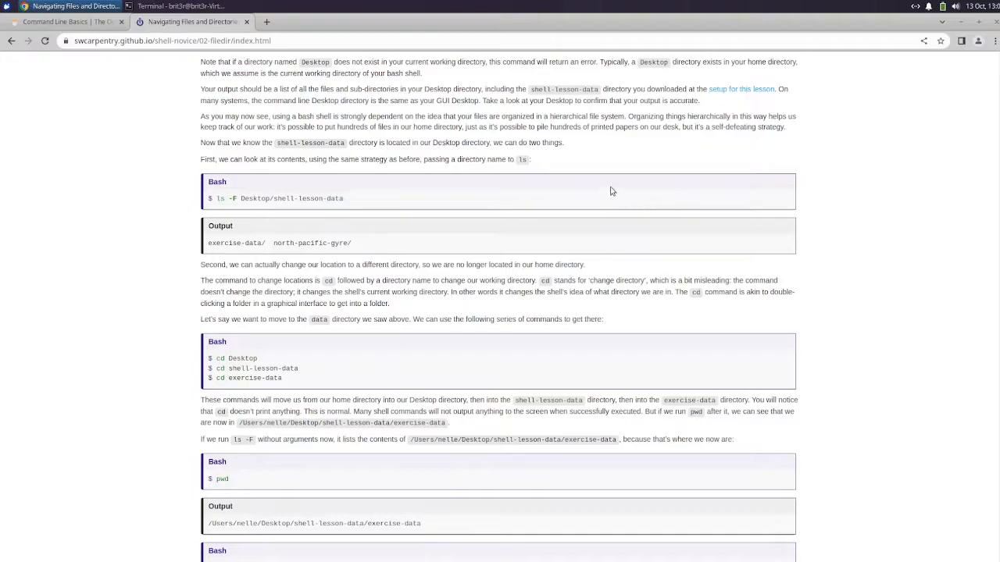
pyautogui.moveTo(534, 155)
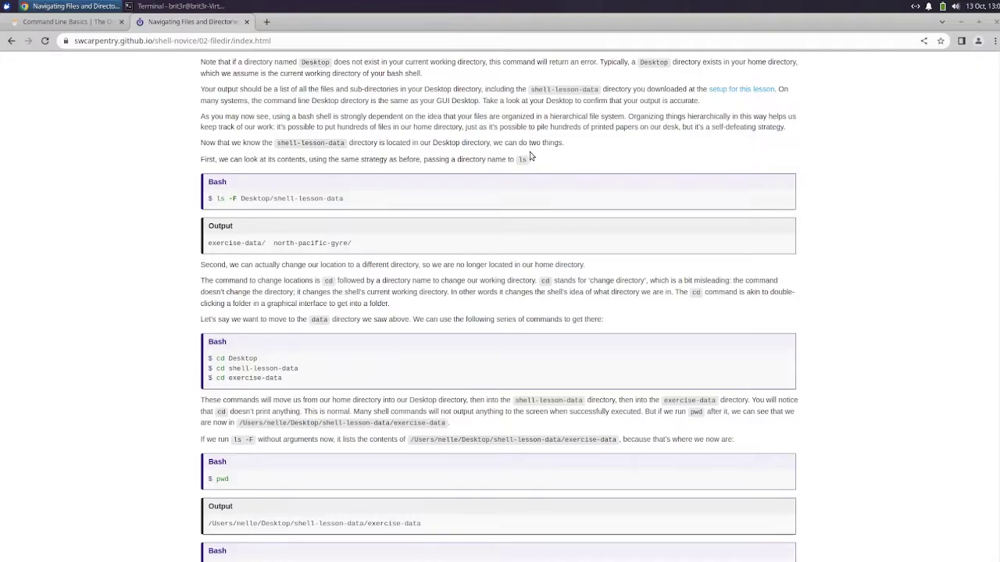
pyautogui.moveTo(617, 193)
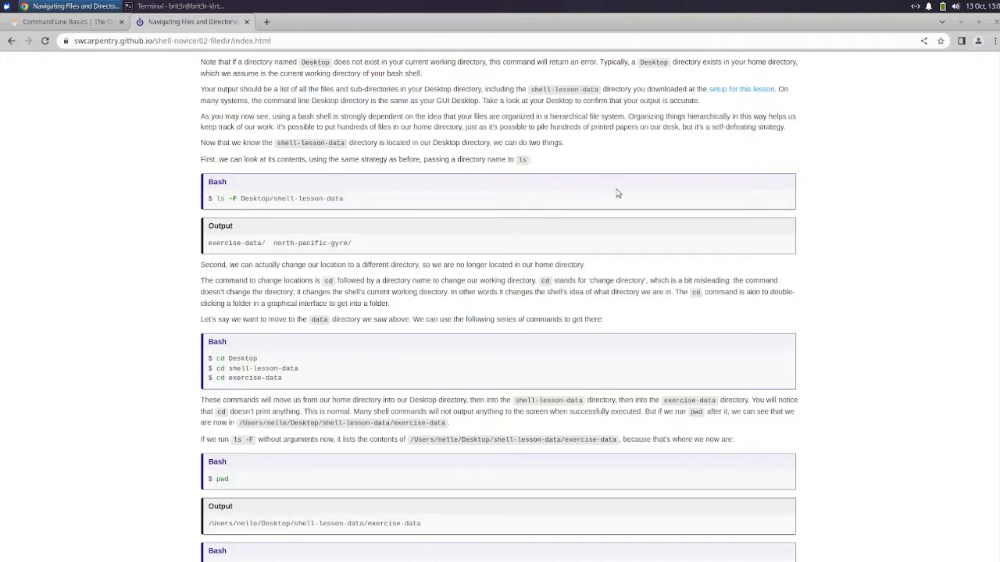
pyautogui.scroll(-3)
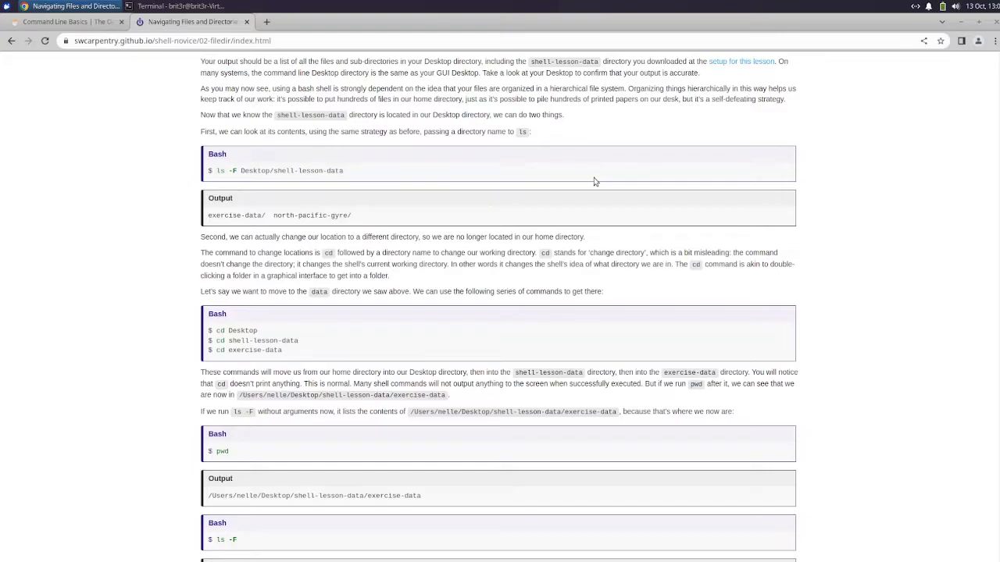
pyautogui.moveTo(568, 288)
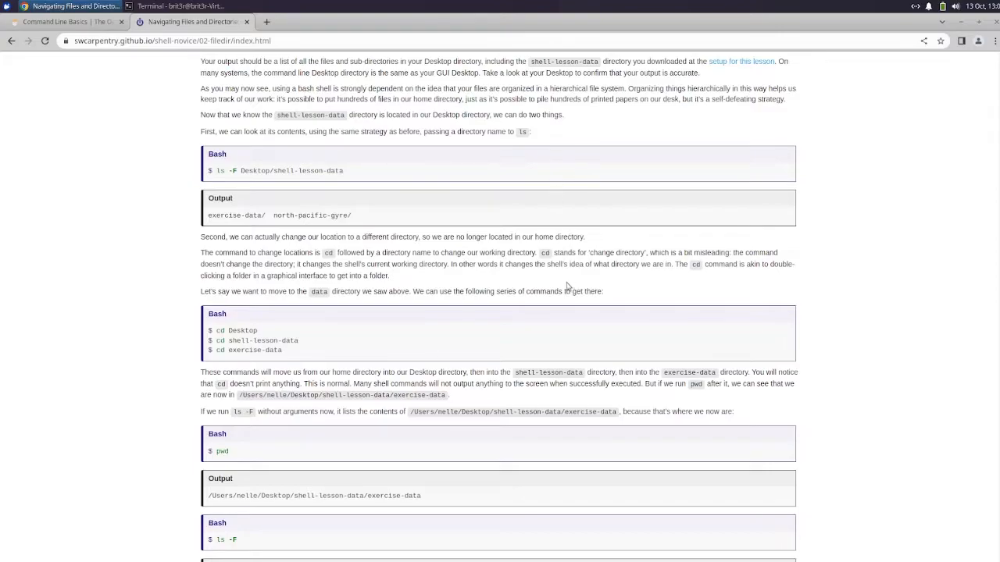
pyautogui.moveTo(537, 253)
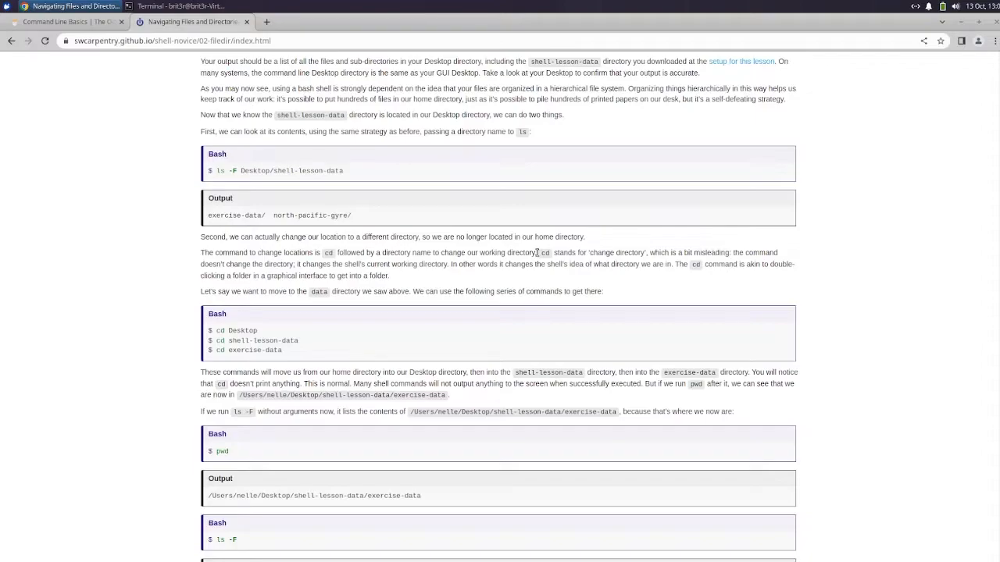
pyautogui.moveTo(545, 265)
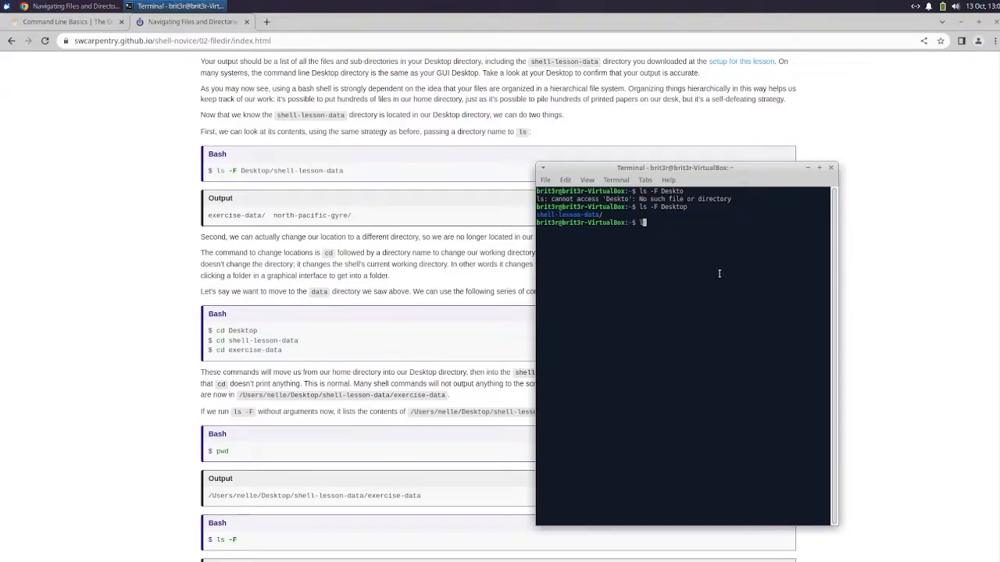
# Run ls -F Desktop/shell-lesson-data to list exercise-data/ and north-pacific-gyre/
pyautogui.write('s -F')
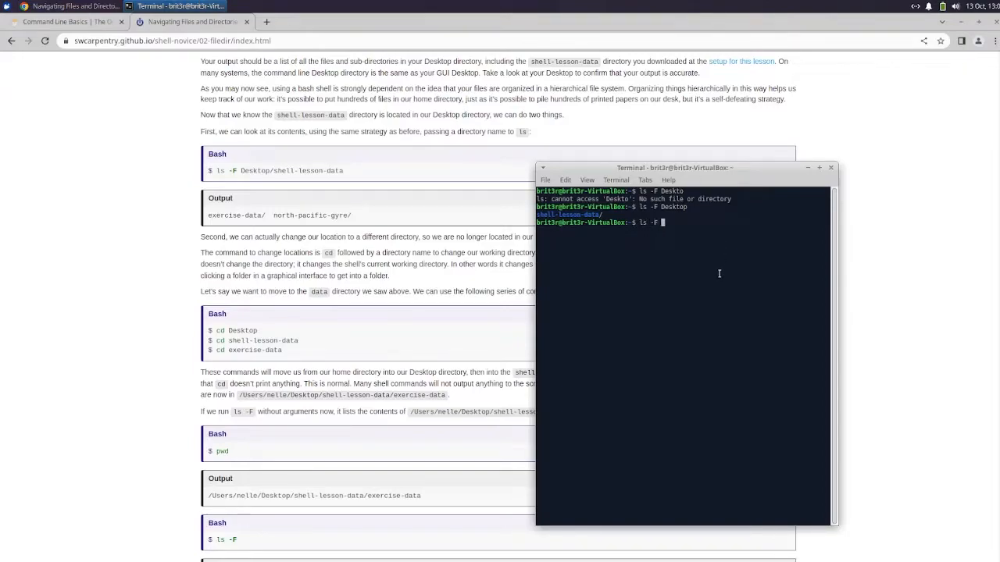
pyautogui.write('Desktop')
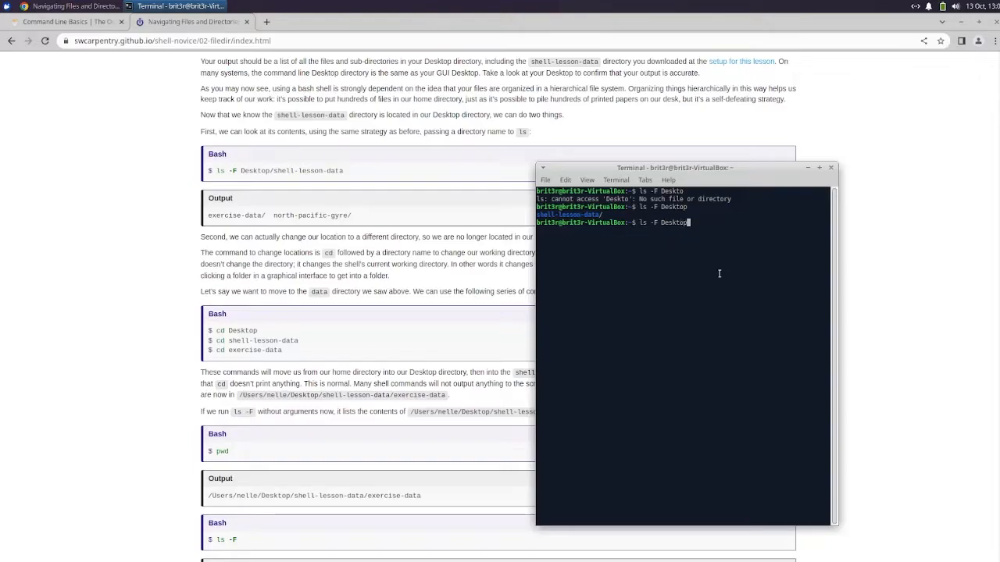
pyautogui.write('/shell-lesson-data')
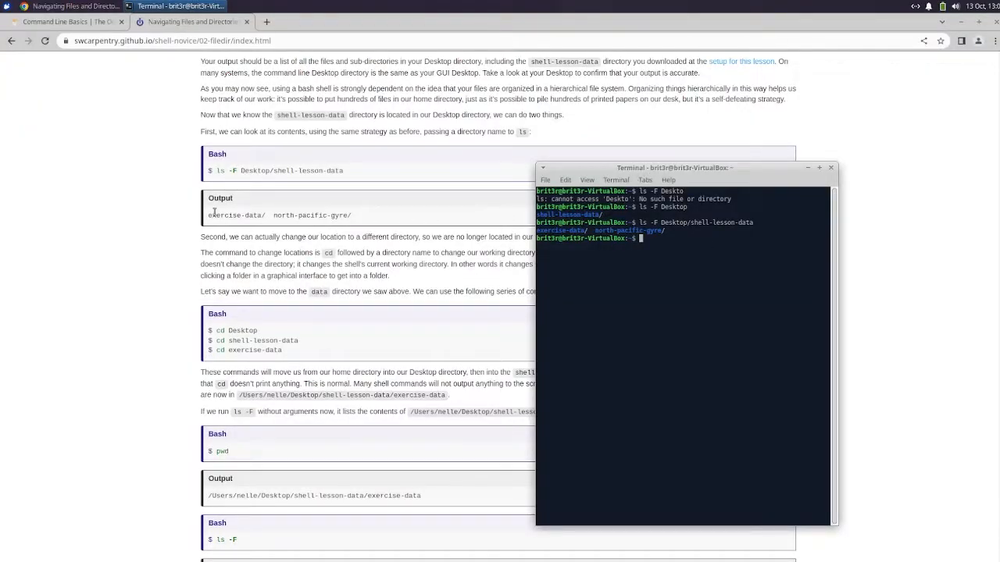
pyautogui.moveTo(399, 275)
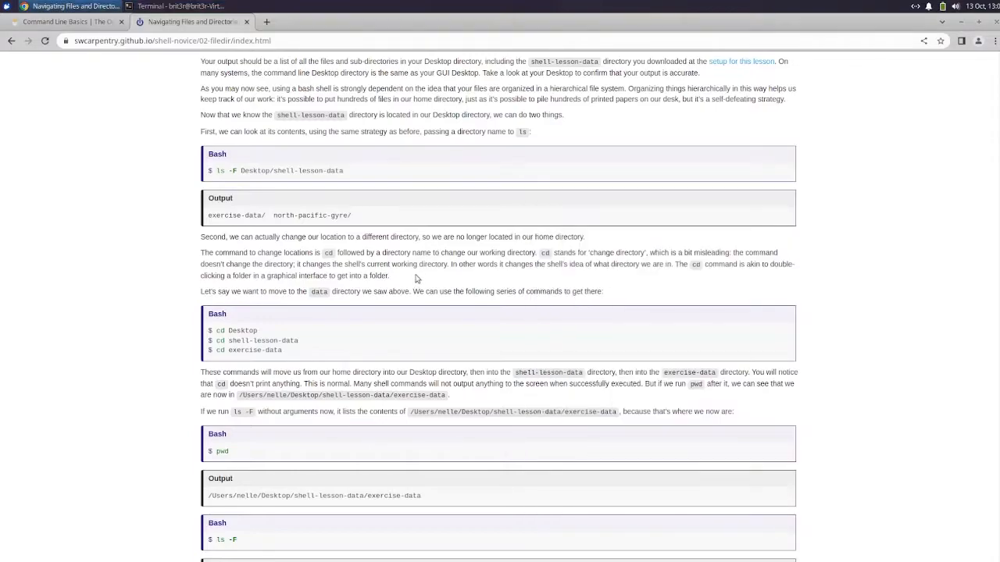
# Scroll the lesson to the cd shell-lesson-data error example, then bring the terminal forward
pyautogui.scroll(-3)
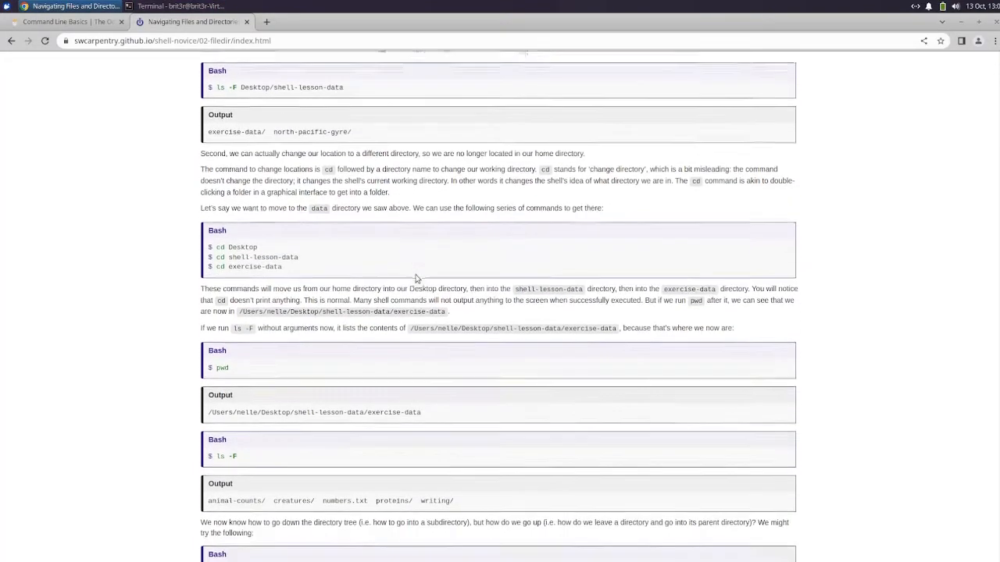
pyautogui.scroll(-3)
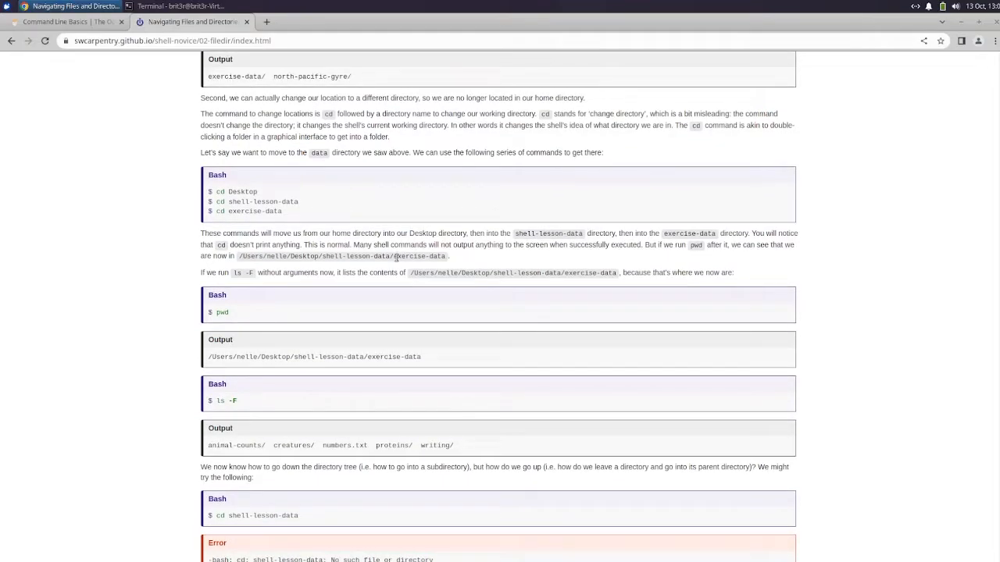
pyautogui.scroll(-3)
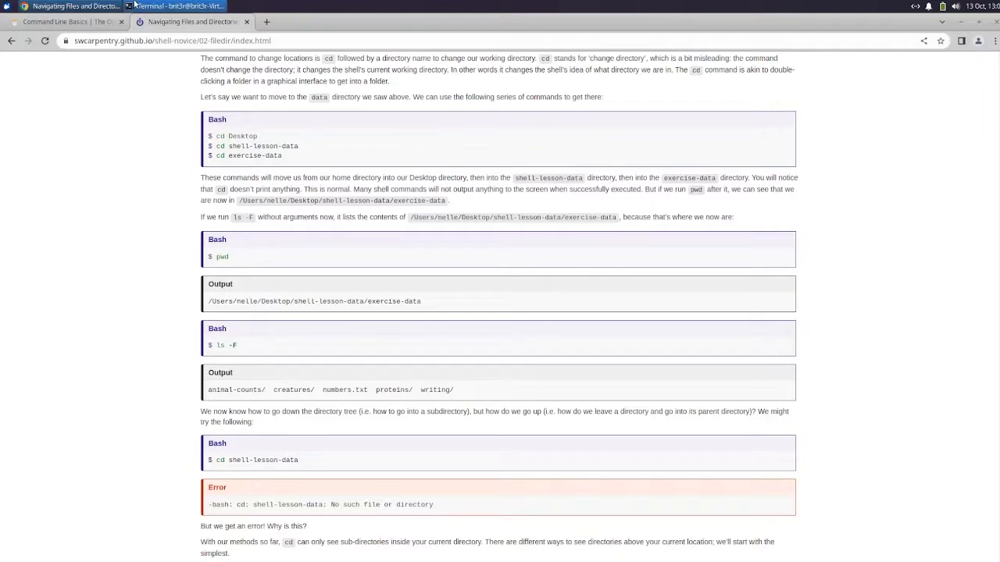
pyautogui.click(175, 6)
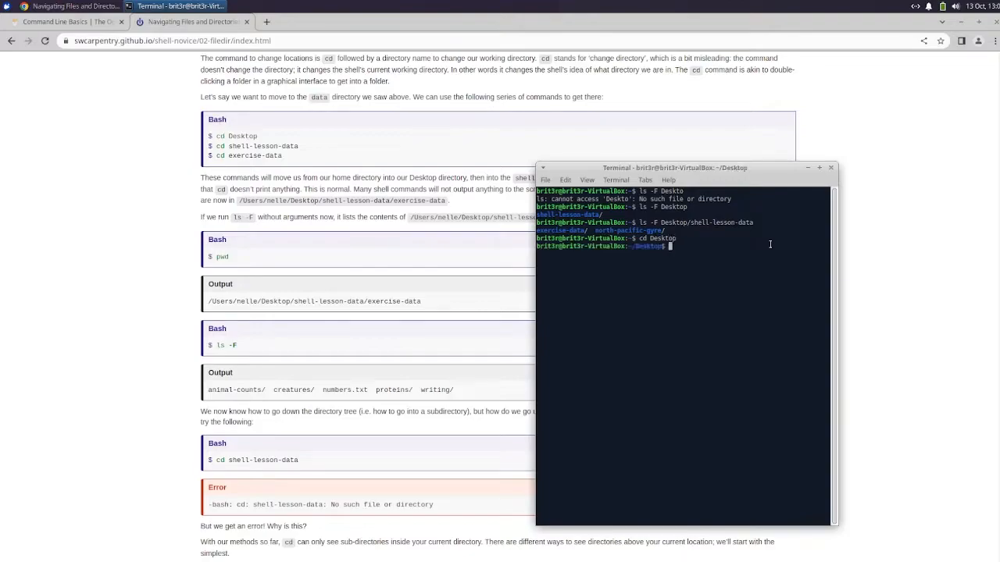
# Change into Desktop and shell-lesson-data with cd, trying cd exercise-data and cd Desktop along the way
pyautogui.write('cd')
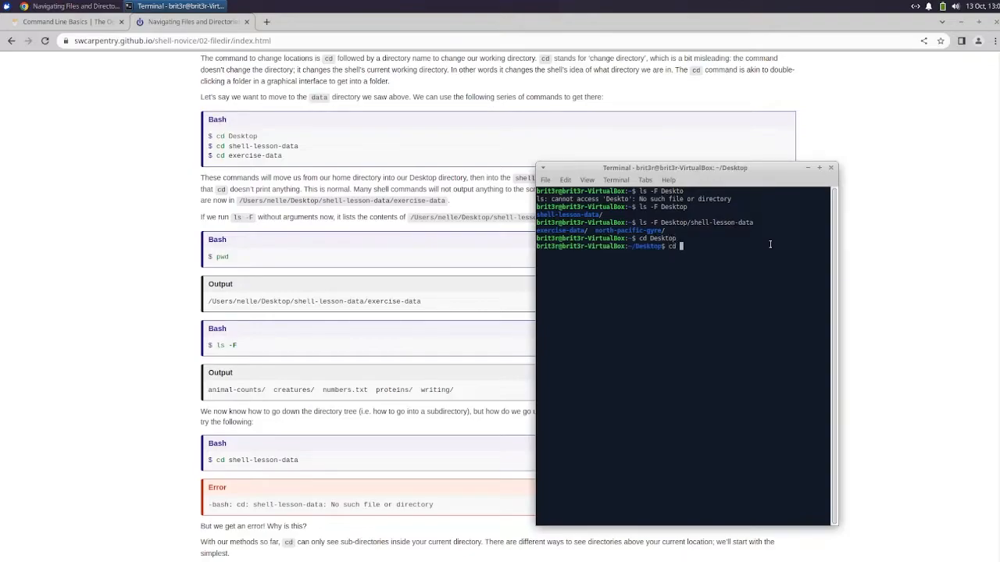
pyautogui.write('shell-lesson-data')
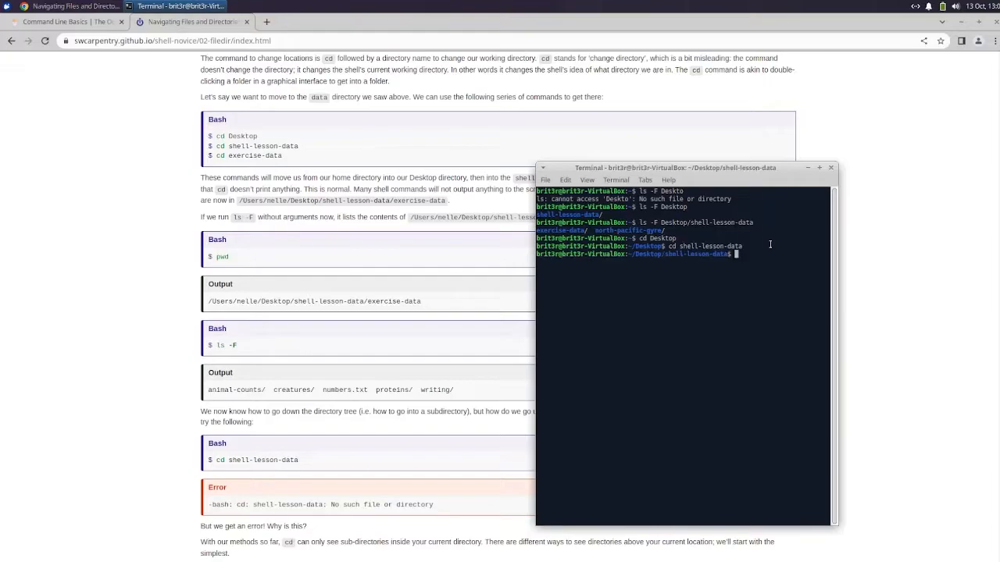
pyautogui.write('cd excecise-dat')
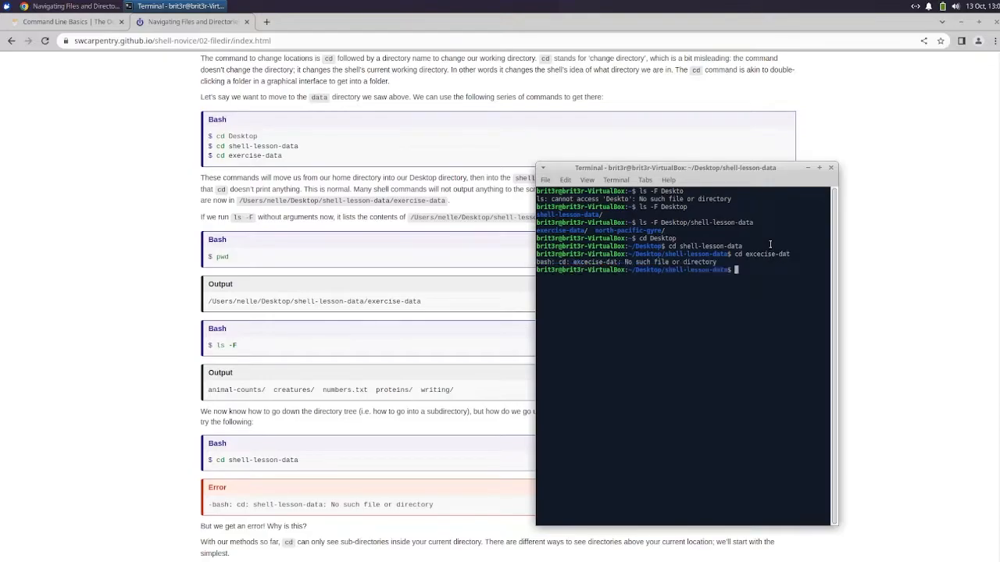
pyautogui.write('cd excercis.data')
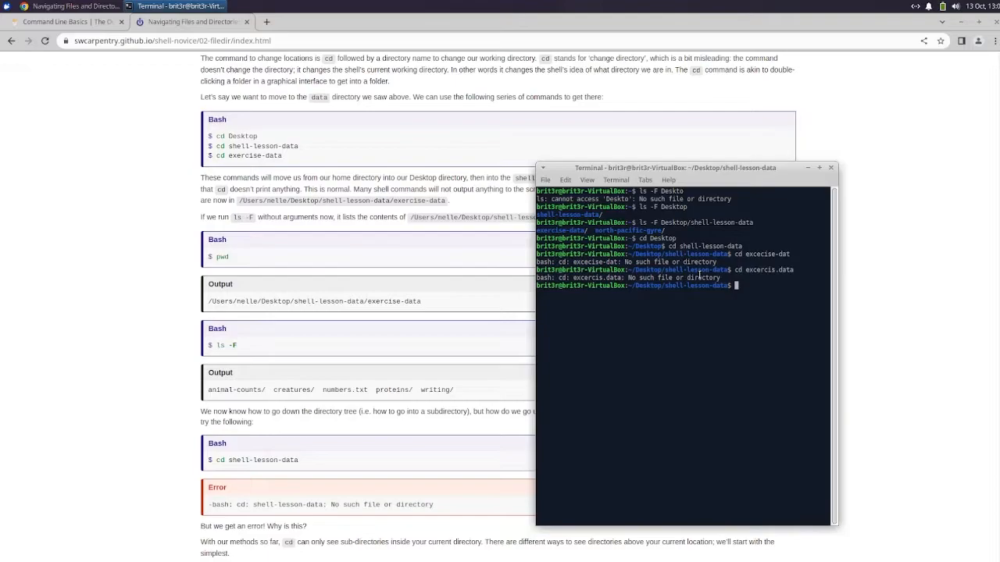
pyautogui.write('cd DES')
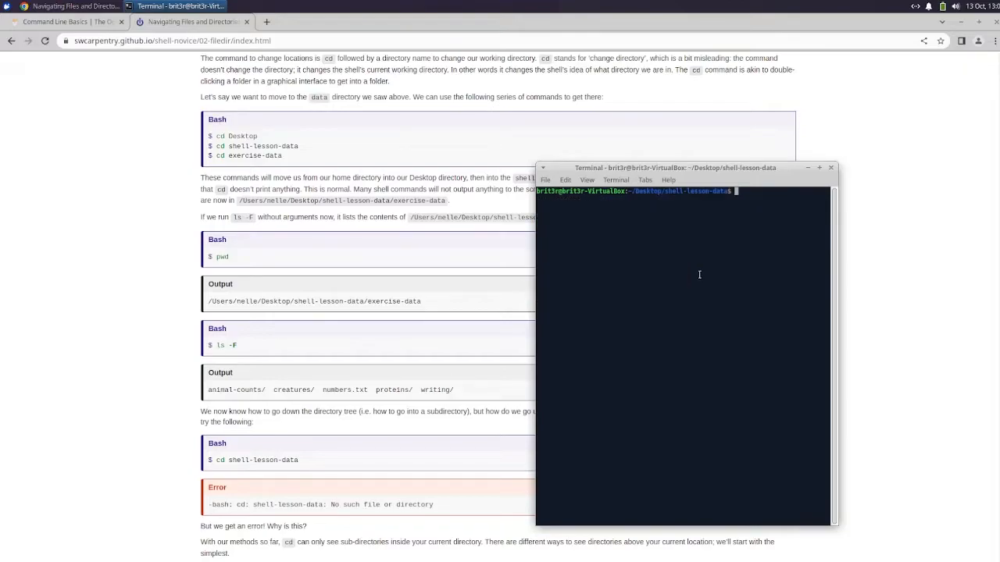
pyautogui.write('cd Desktop')
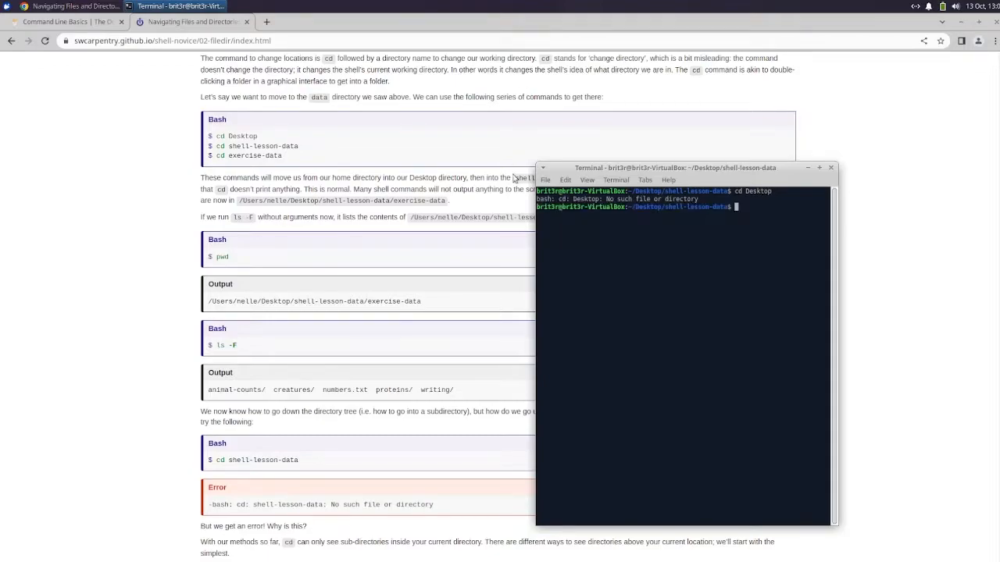
pyautogui.moveTo(708, 247)
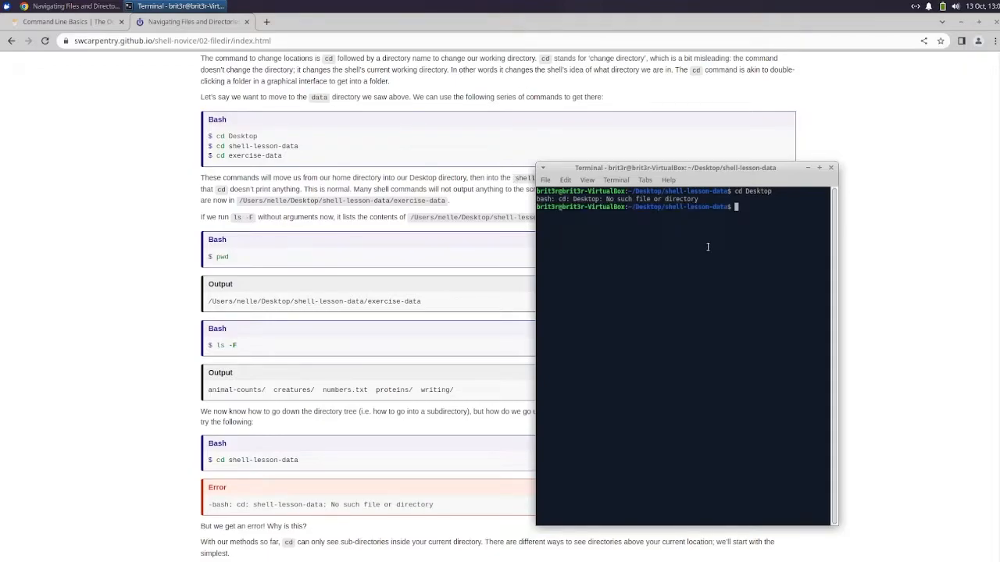
pyautogui.moveTo(761, 206)
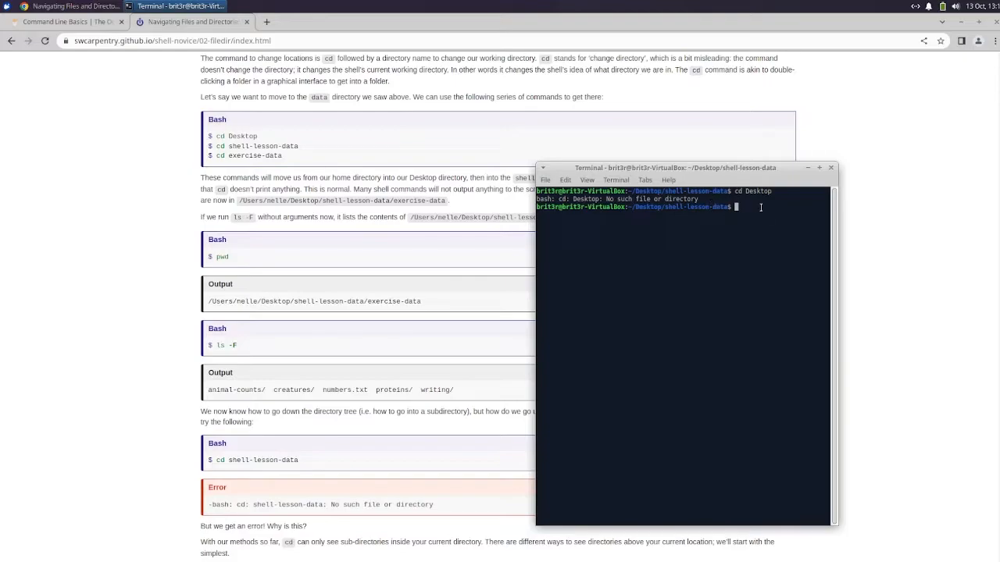
# Move the terminal window aside so the lesson text stays visible
pyautogui.moveTo(675, 167); pyautogui.dragTo(703, 231)
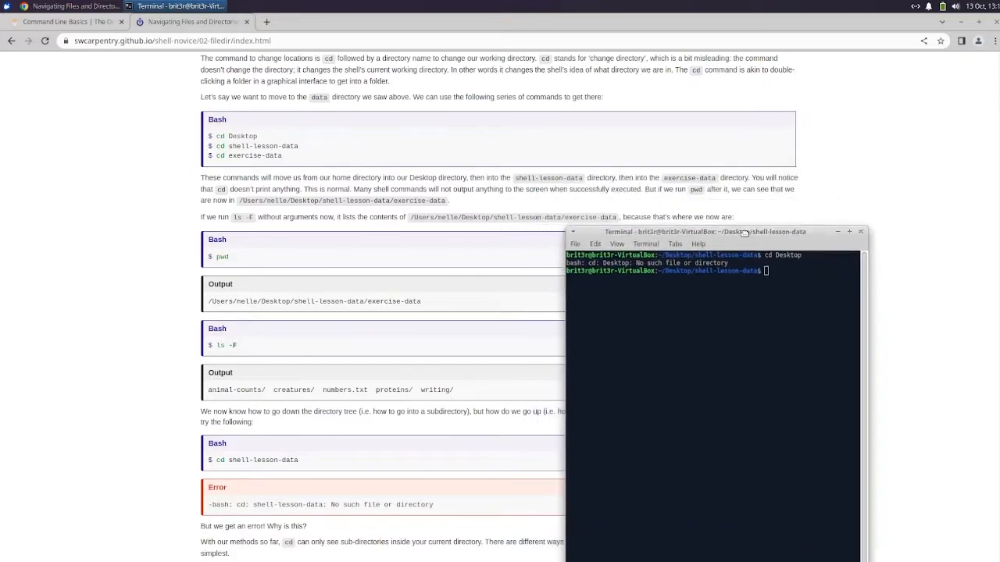
pyautogui.moveTo(743, 231); pyautogui.dragTo(787, 206)
pyautogui.write('ls -F')
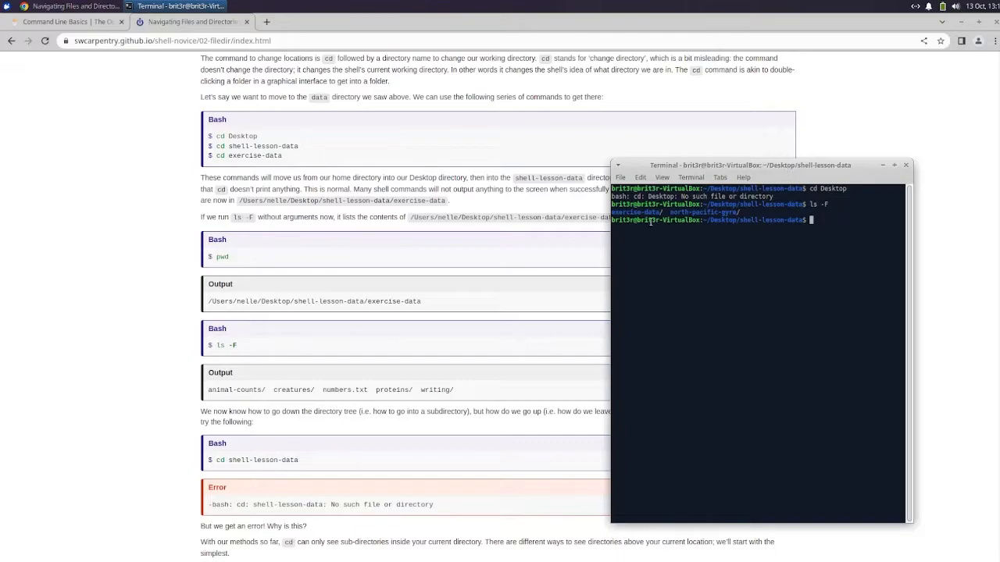
pyautogui.moveTo(747, 215)
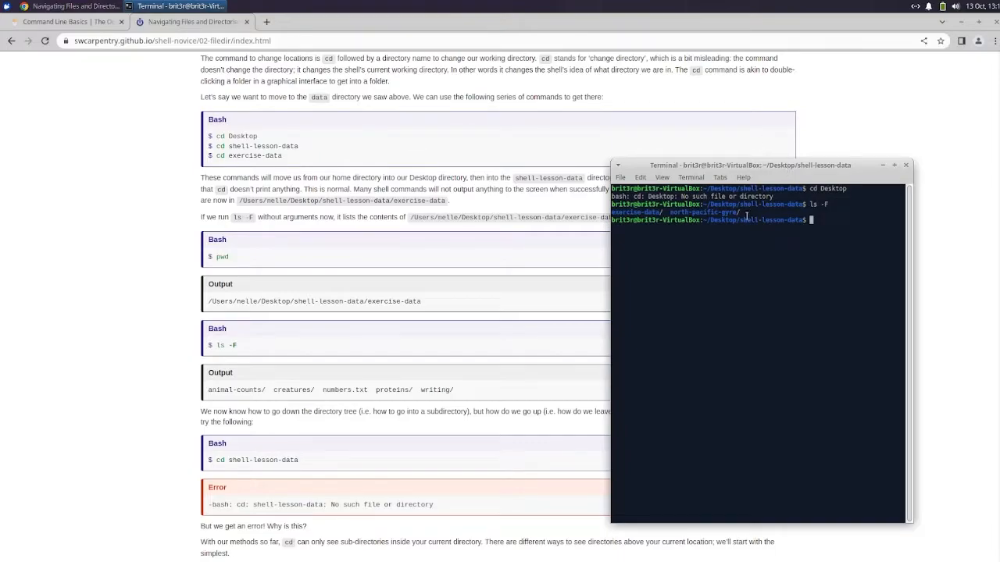
pyautogui.moveTo(766, 225)
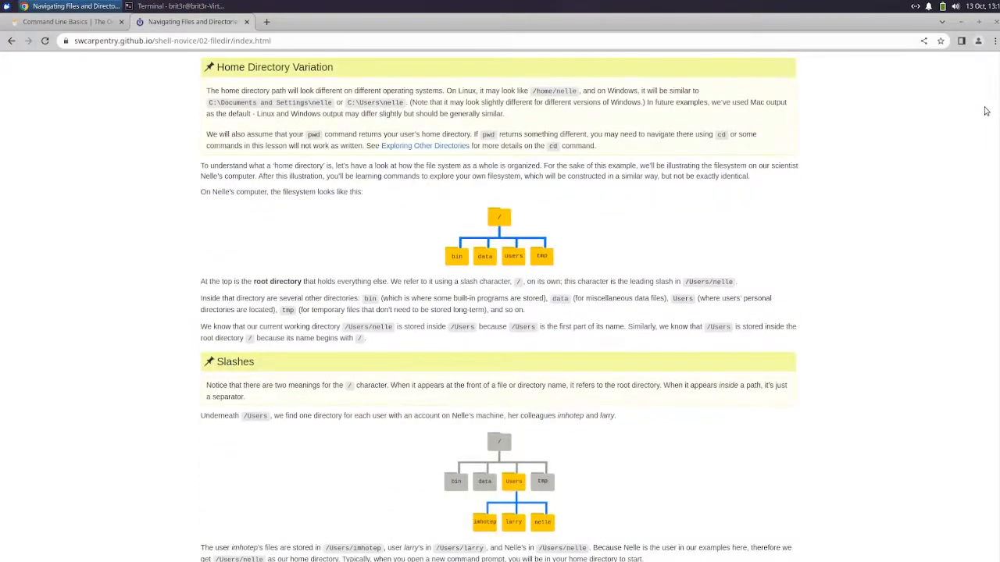
# Scroll back through the Navigating Files lesson and return to the Introducing the Shell episode
pyautogui.scroll(-3)
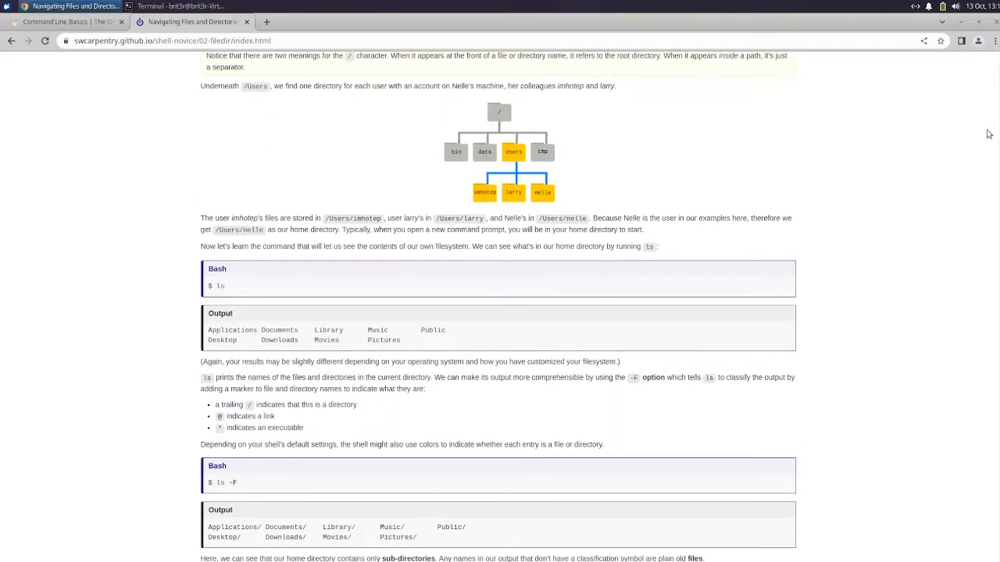
pyautogui.scroll(-3)
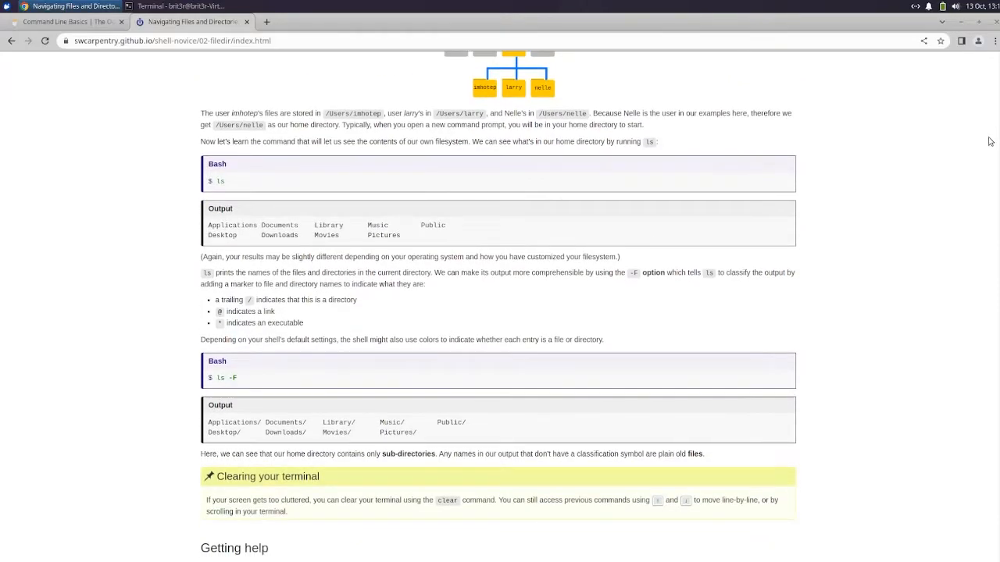
pyautogui.scroll(-3)
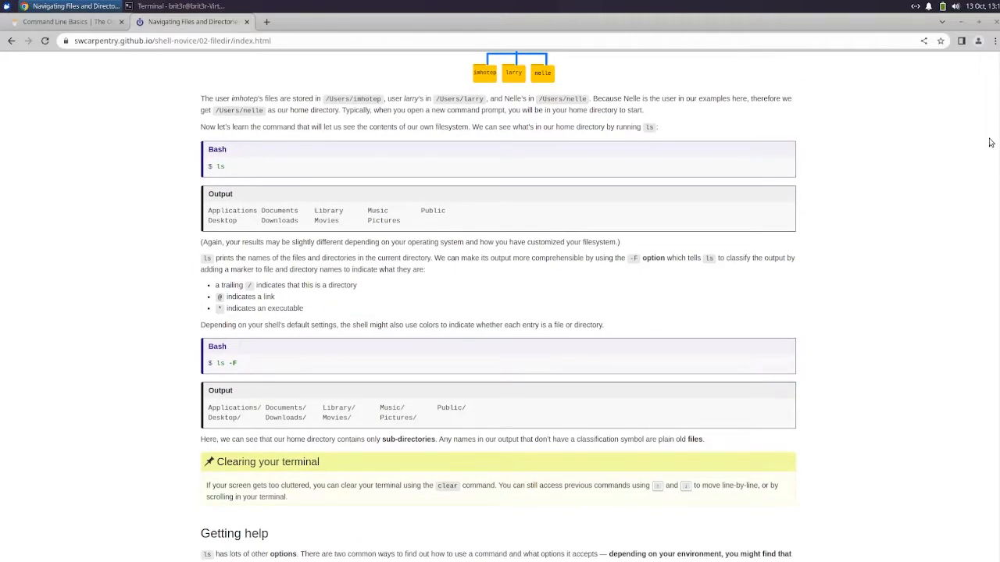
pyautogui.scroll(-3)
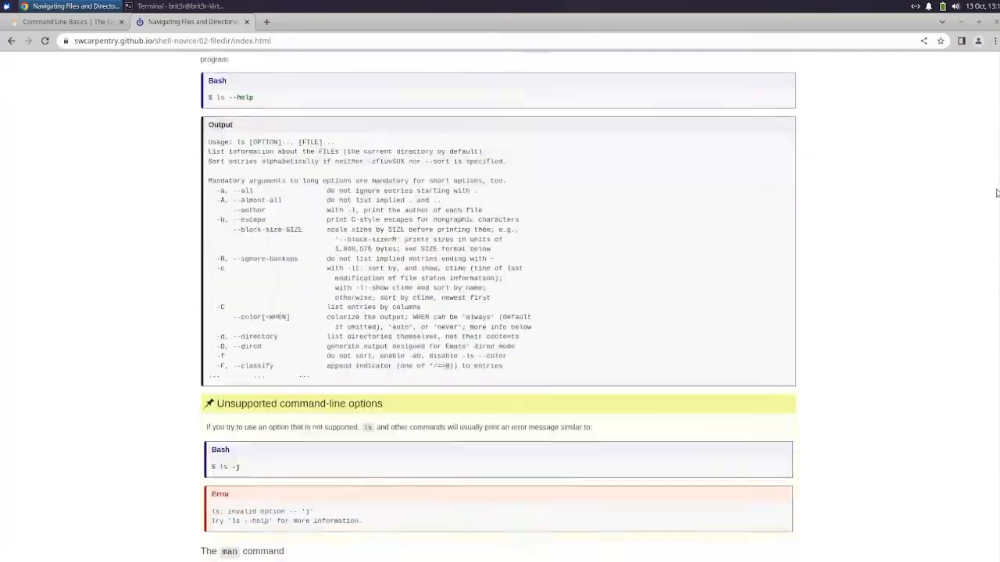
pyautogui.scroll(-3)
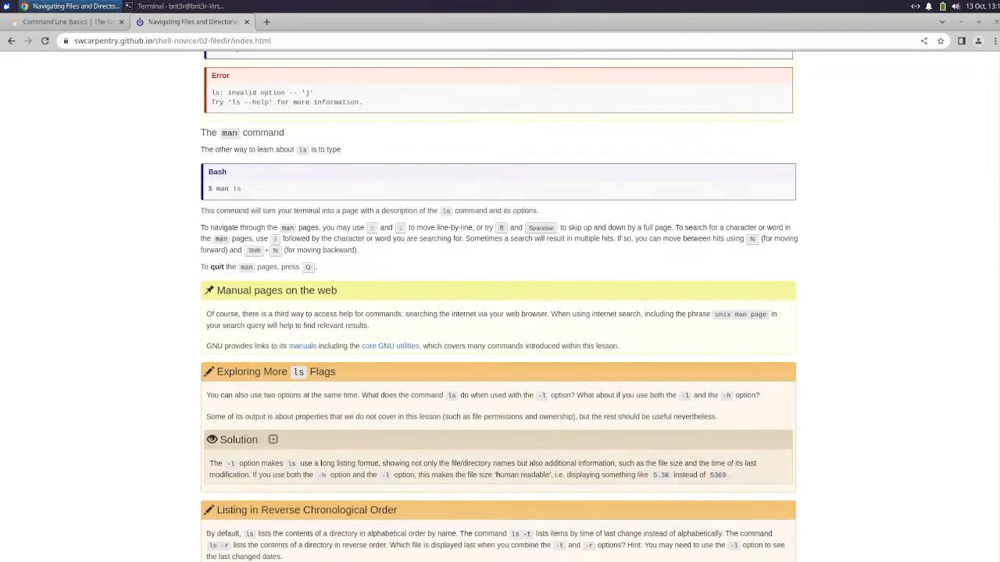
pyautogui.scroll(-3)
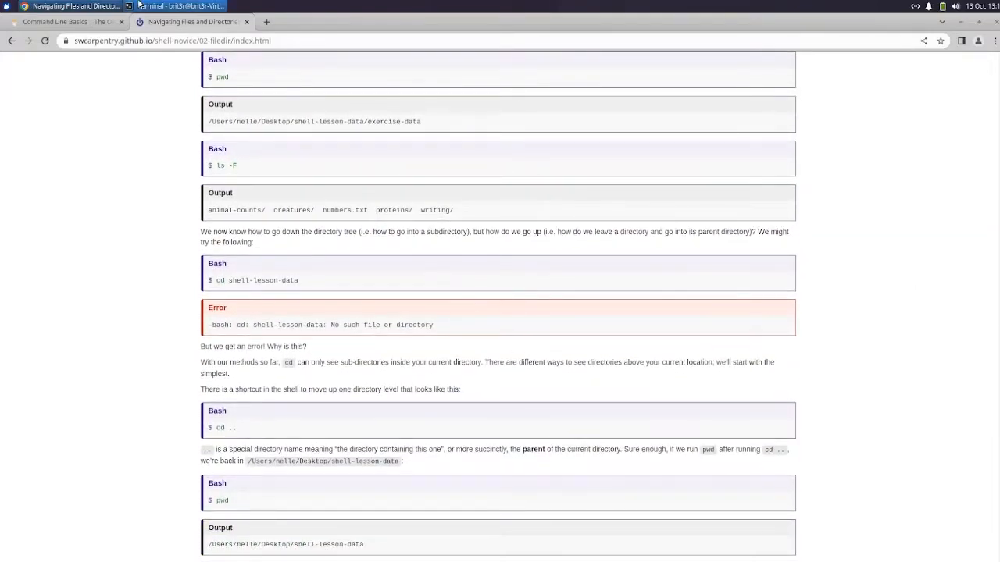
pyautogui.click(179, 6)
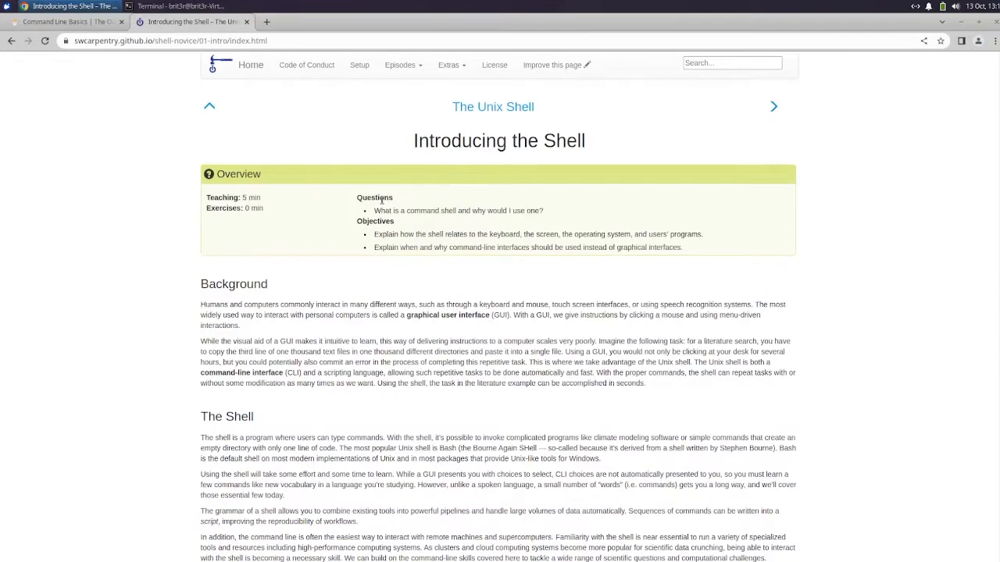
# Skim Introducing the Shell, then go forward to Navigating Files and Directories
pyautogui.scroll(-3)
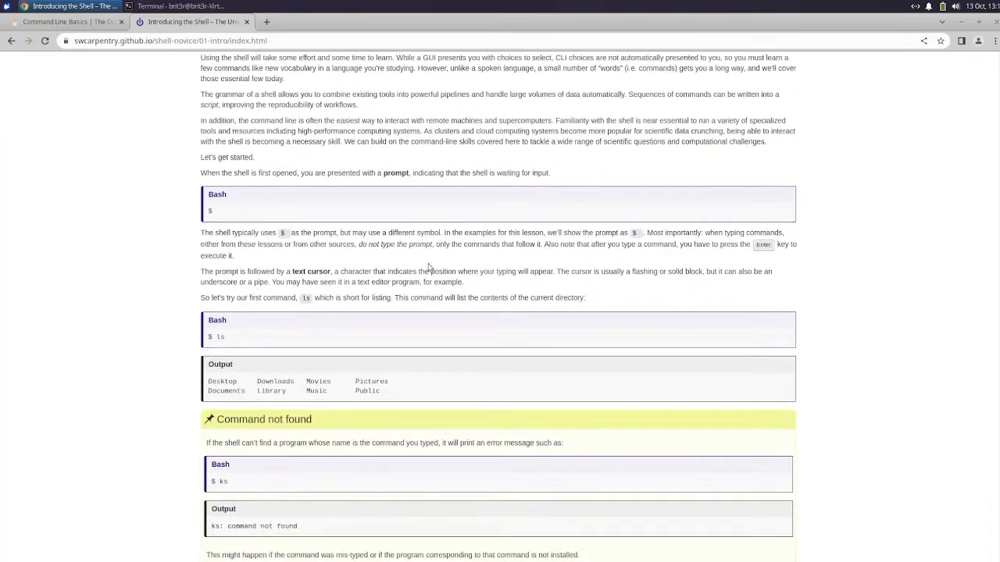
pyautogui.moveTo(625, 262)
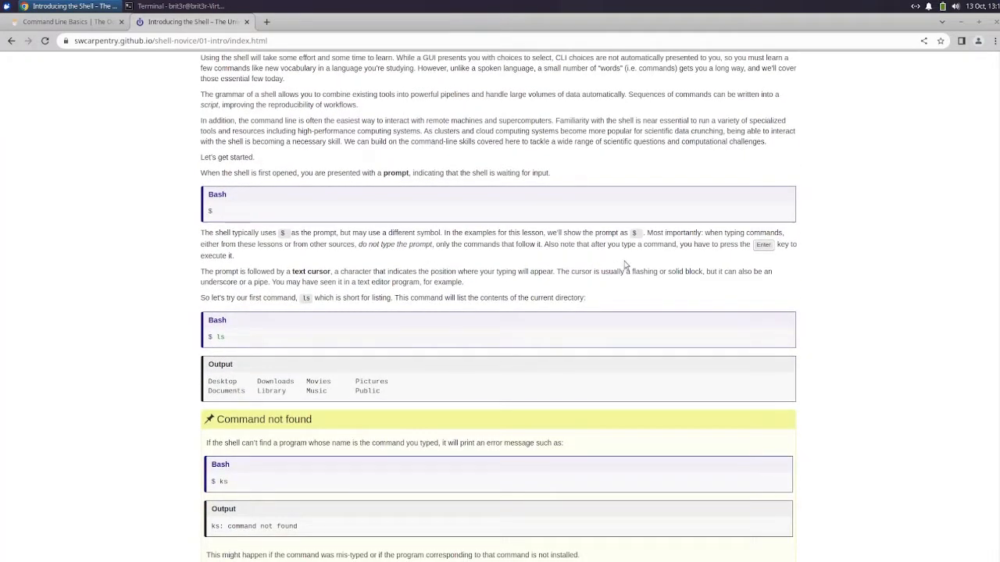
pyautogui.scroll(-3)
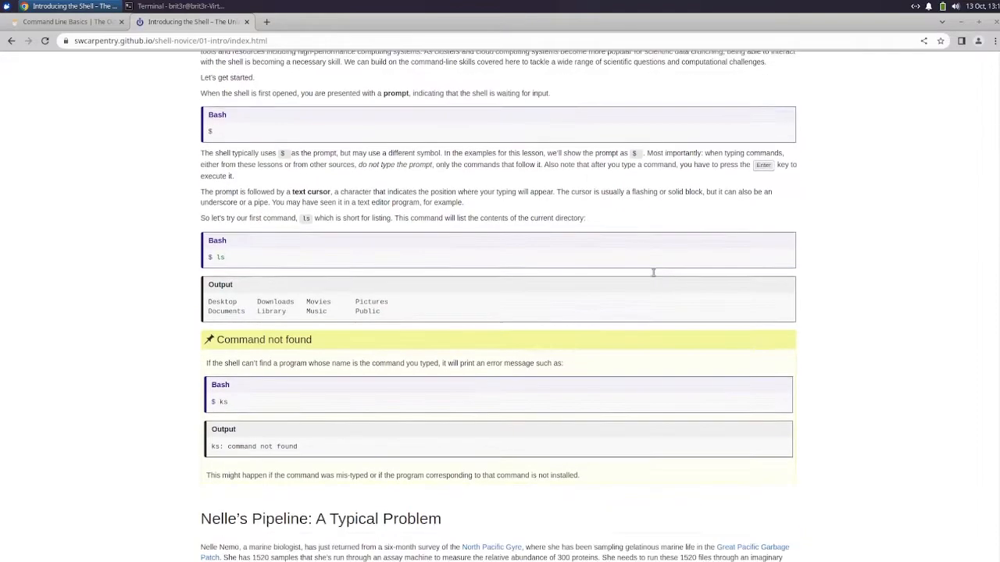
pyautogui.scroll(-3)
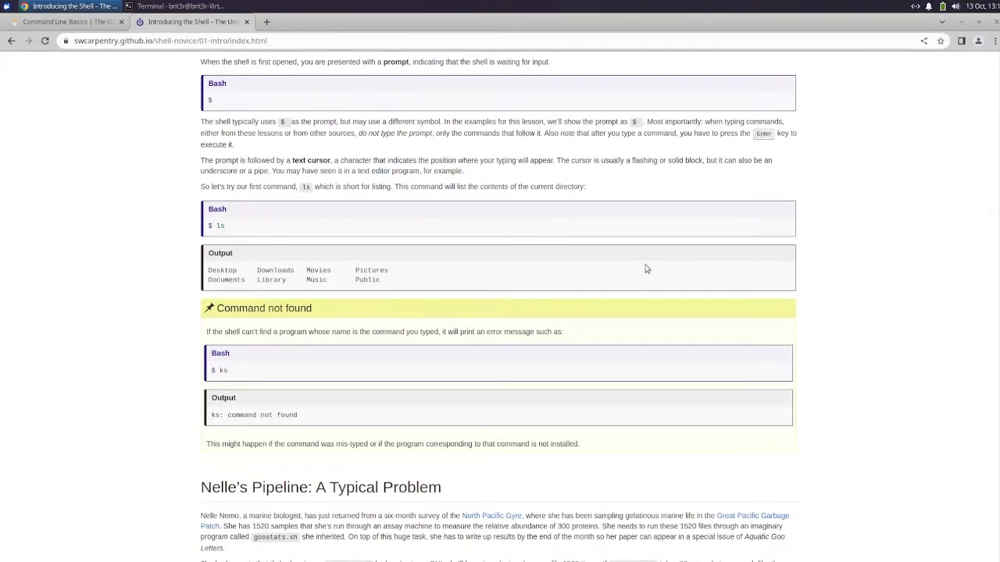
pyautogui.moveTo(640, 269)
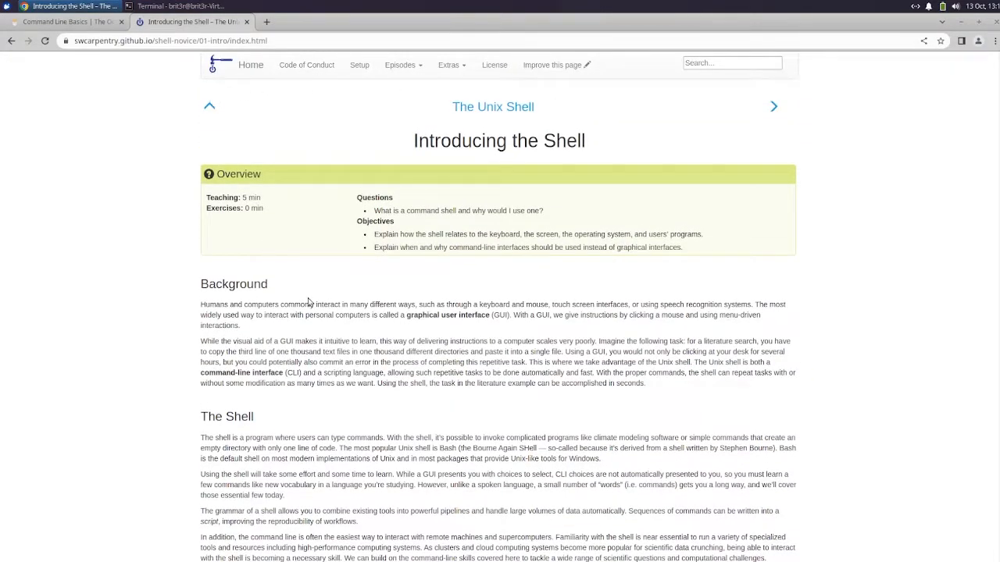
pyautogui.click(773, 106)
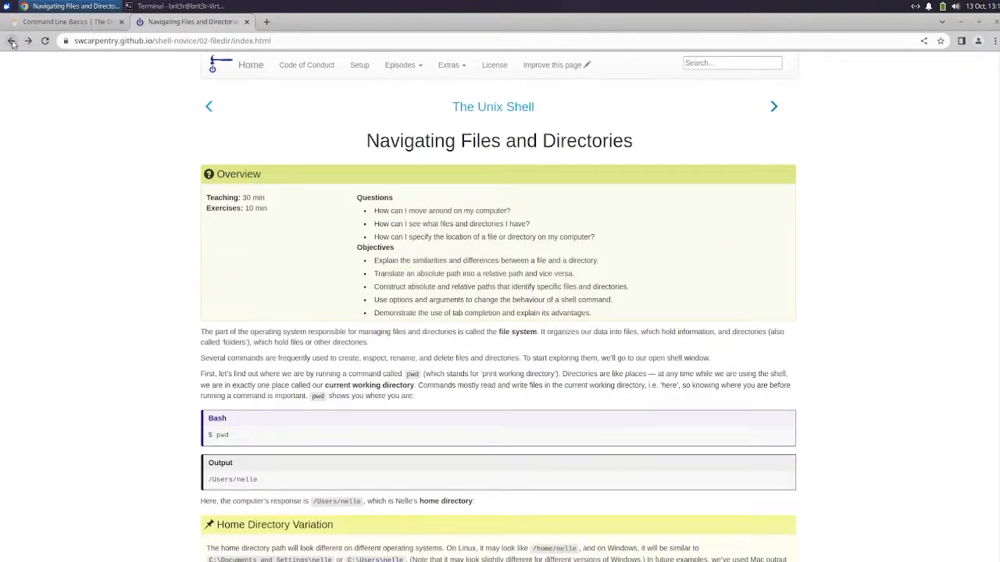
# Scroll down to the cd walkthrough with its pwd, ls -F output and cd shell-lesson-data error
pyautogui.scroll(-3)
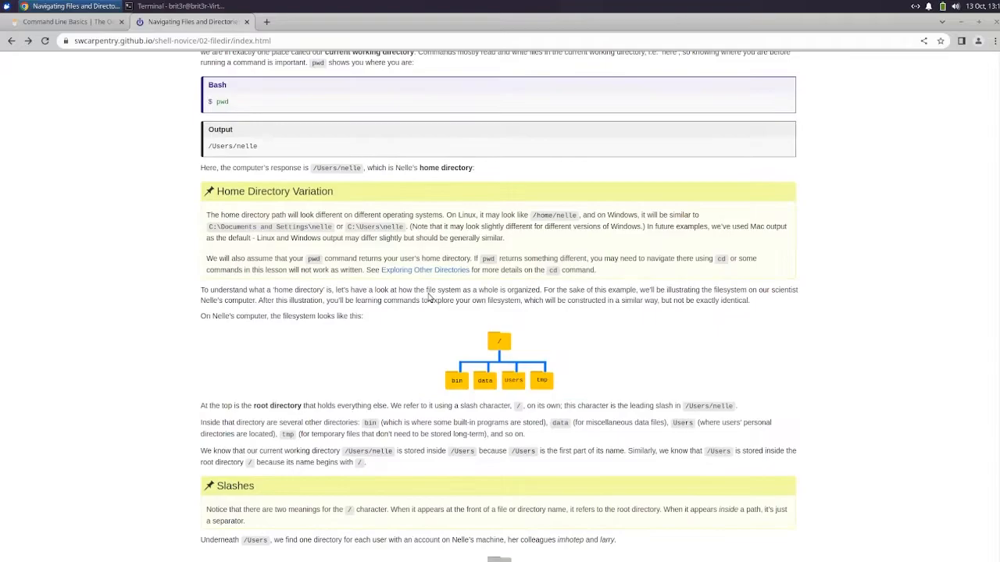
pyautogui.scroll(-3)
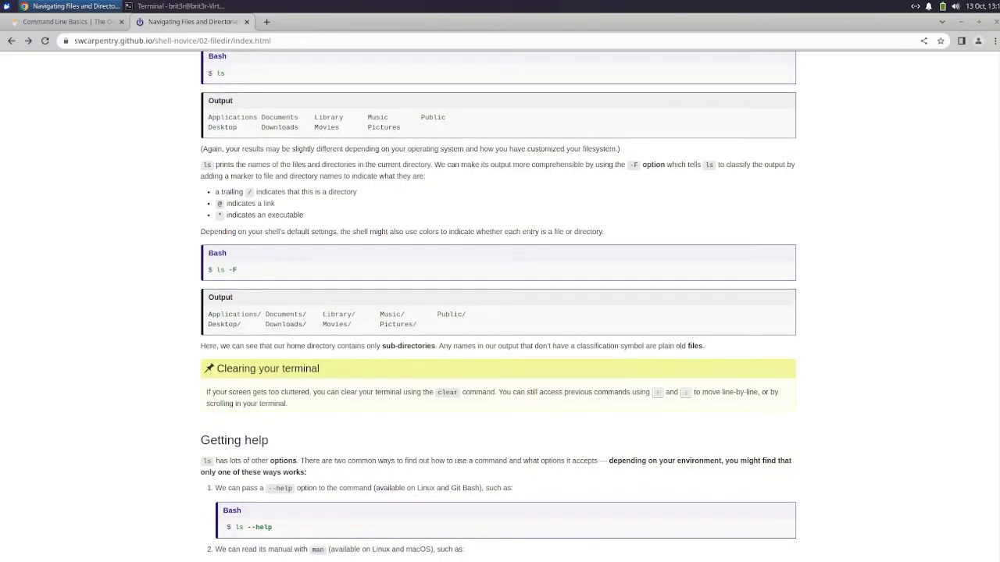
pyautogui.scroll(-3)
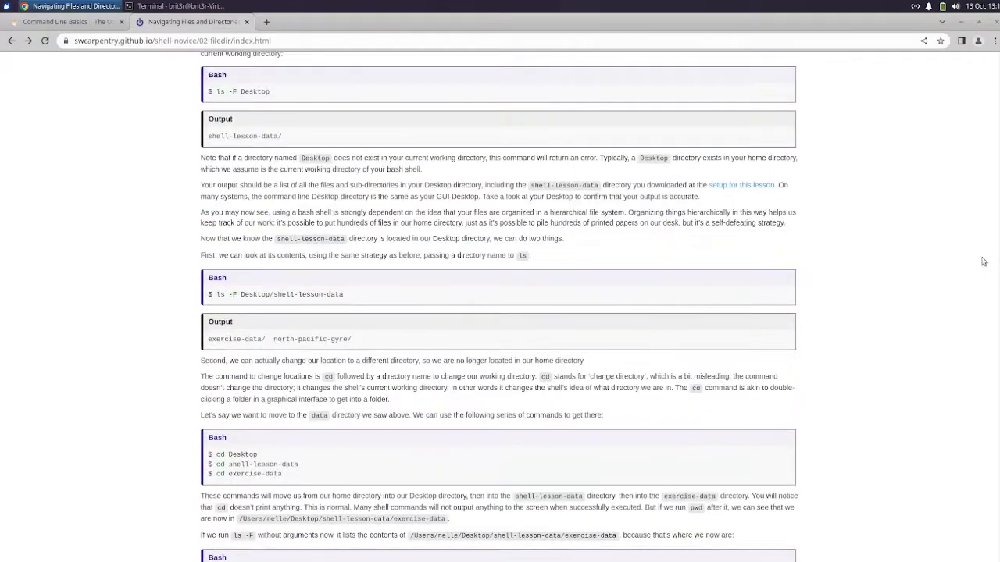
pyautogui.scroll(-3)
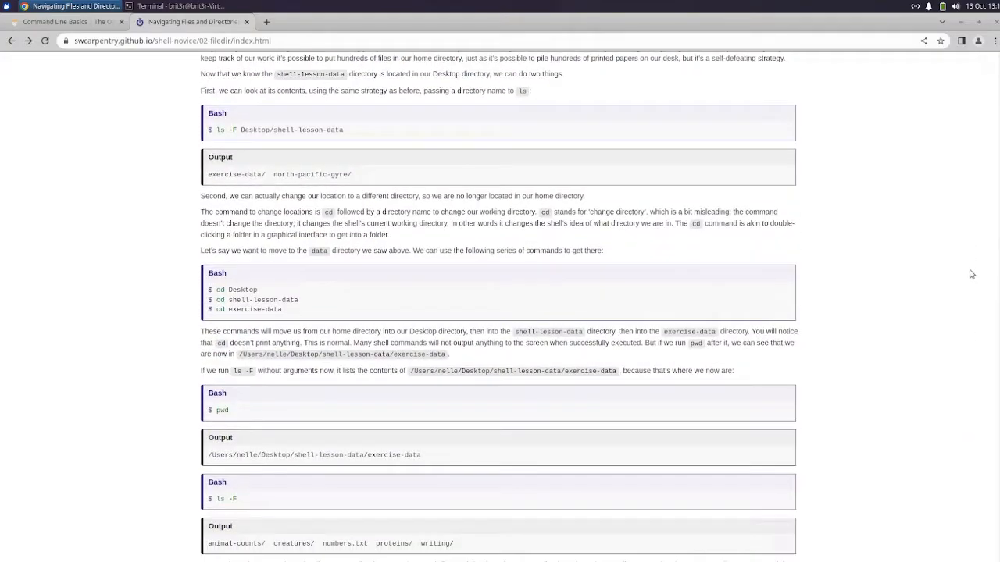
pyautogui.scroll(-3)
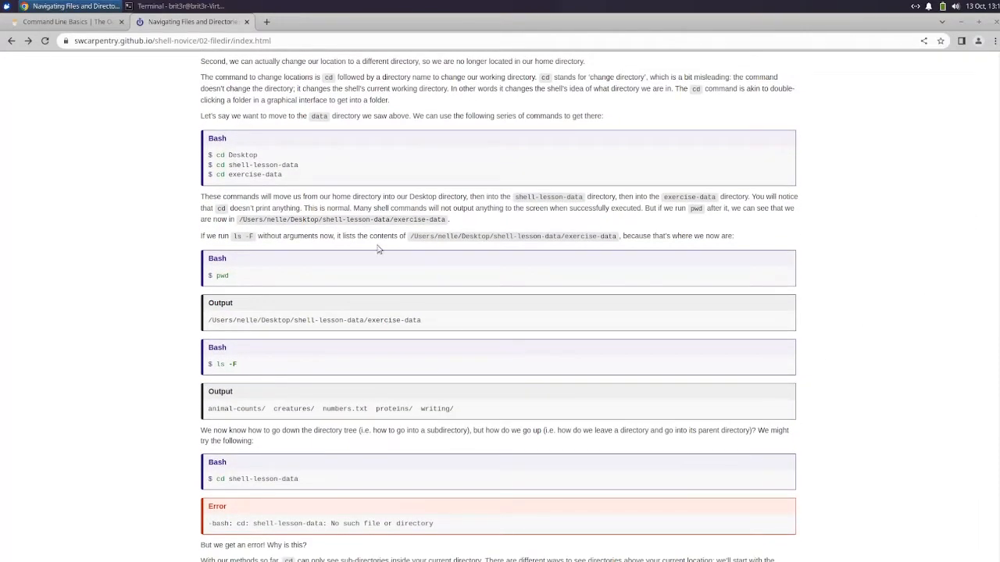
# Reposition the terminal window and settle the lesson page behind it
pyautogui.click(179, 6)
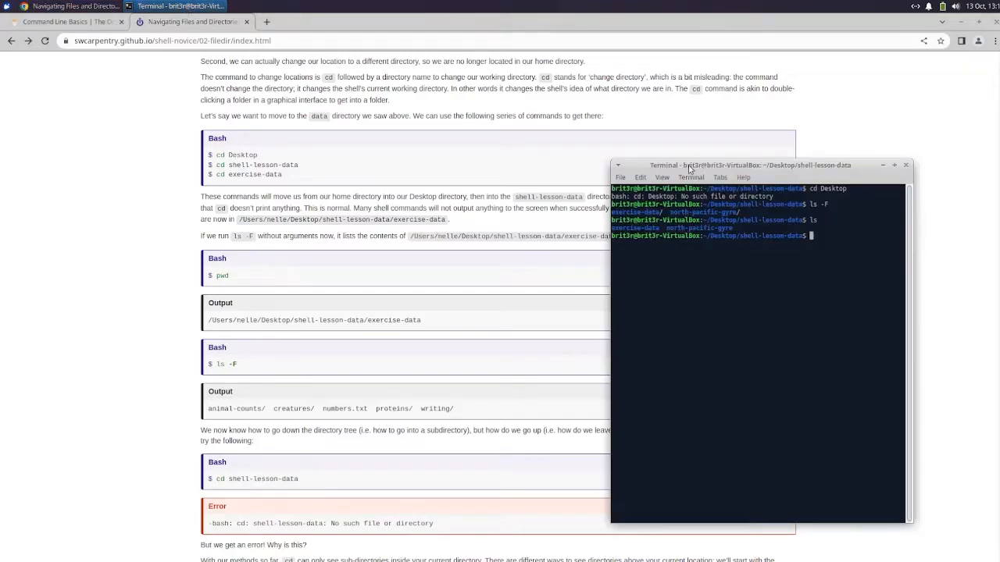
pyautogui.moveTo(834, 241)
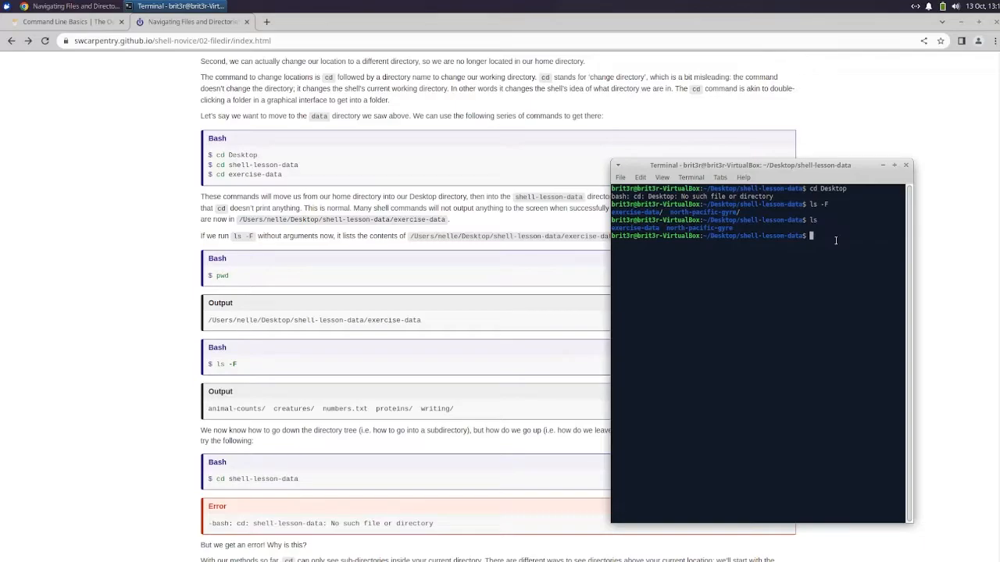
pyautogui.moveTo(748, 165); pyautogui.dragTo(745, 169)
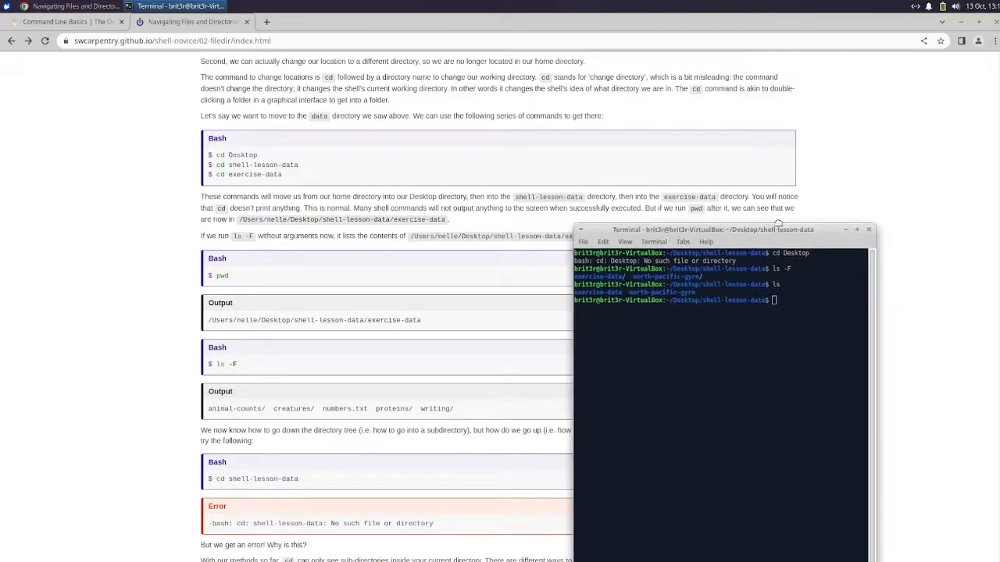
pyautogui.moveTo(731, 228); pyautogui.dragTo(809, 134)
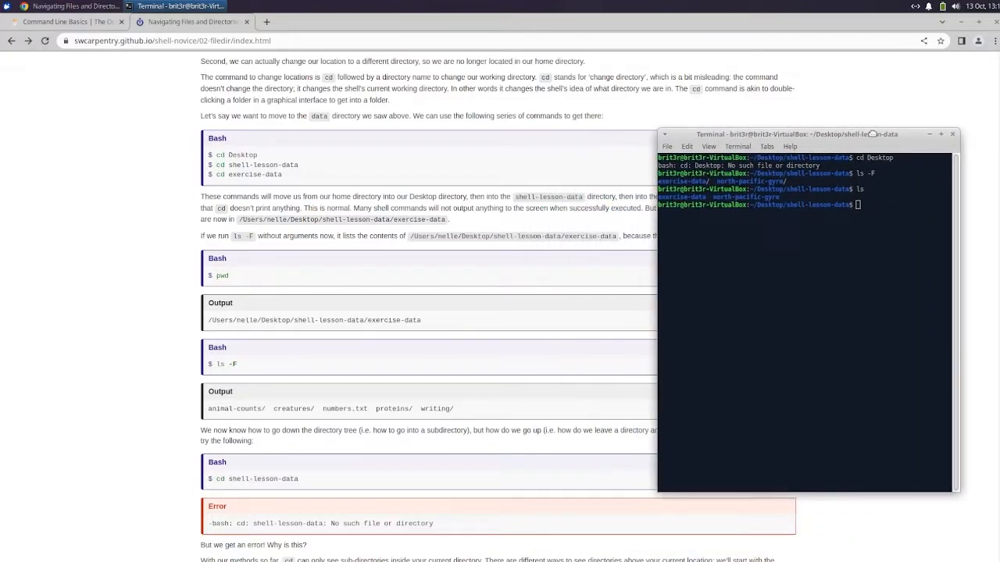
pyautogui.moveTo(794, 134); pyautogui.dragTo(788, 134)
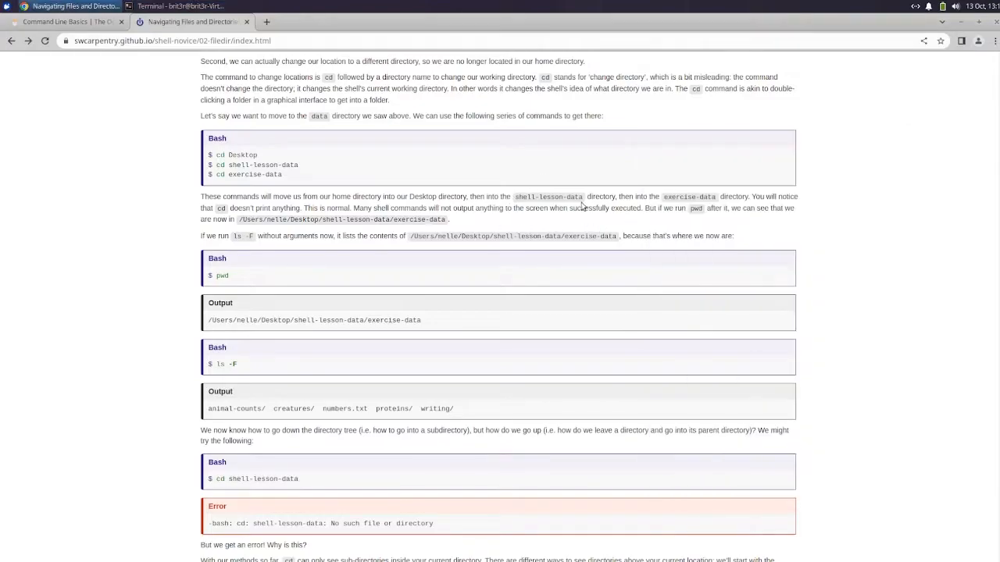
pyautogui.moveTo(482, 225)
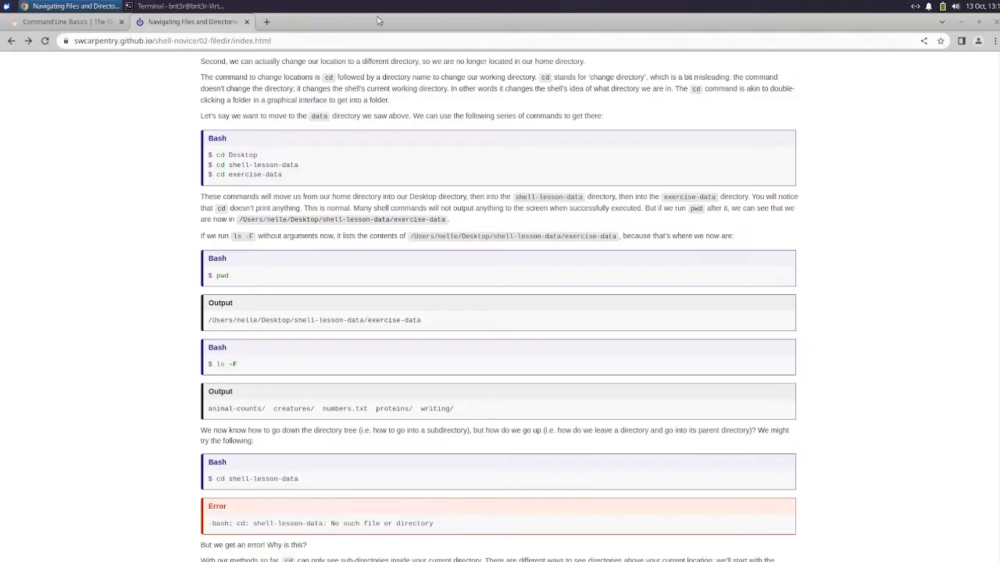
pyautogui.click(184, 6)
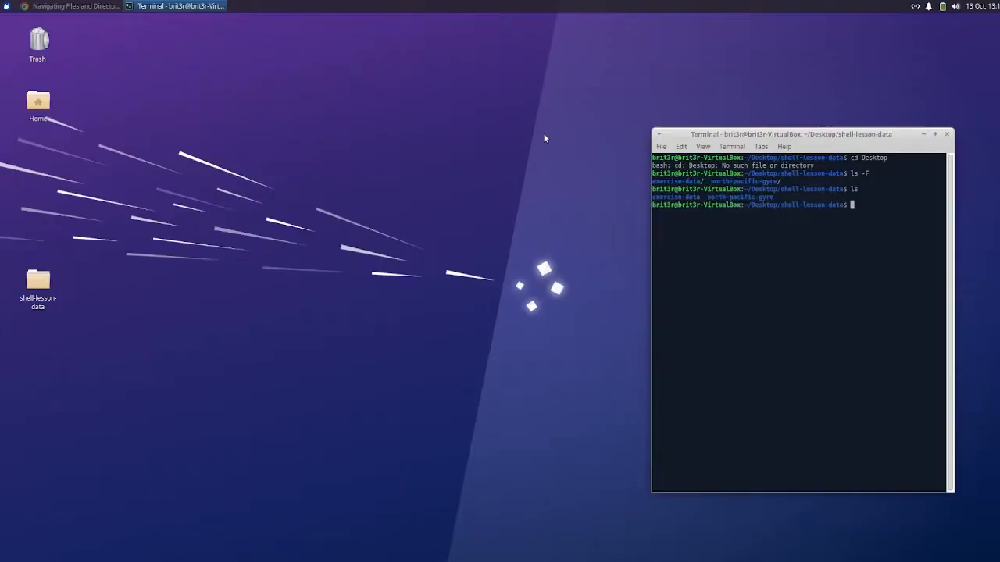
pyautogui.doubleClick(38, 278)
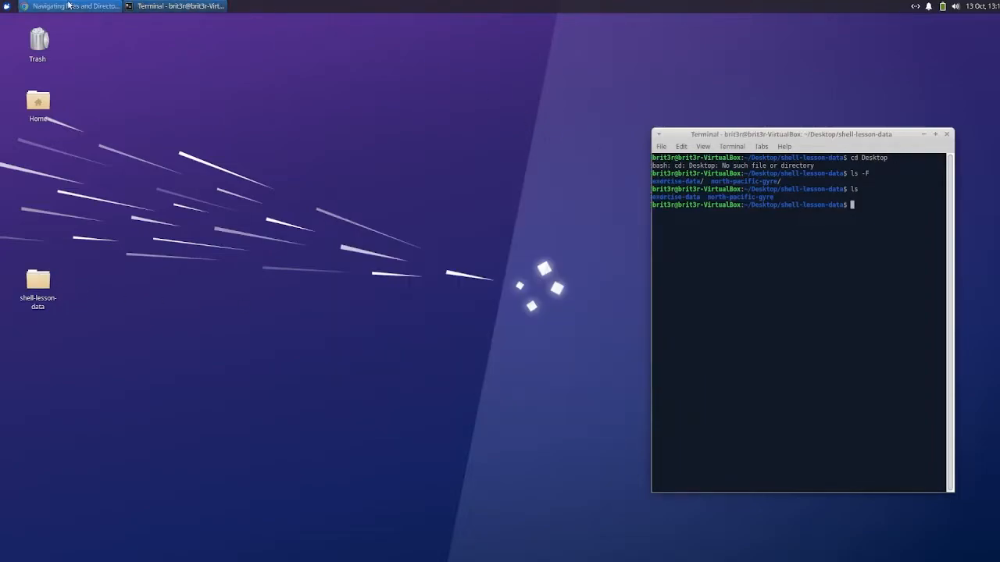
pyautogui.click(75, 5)
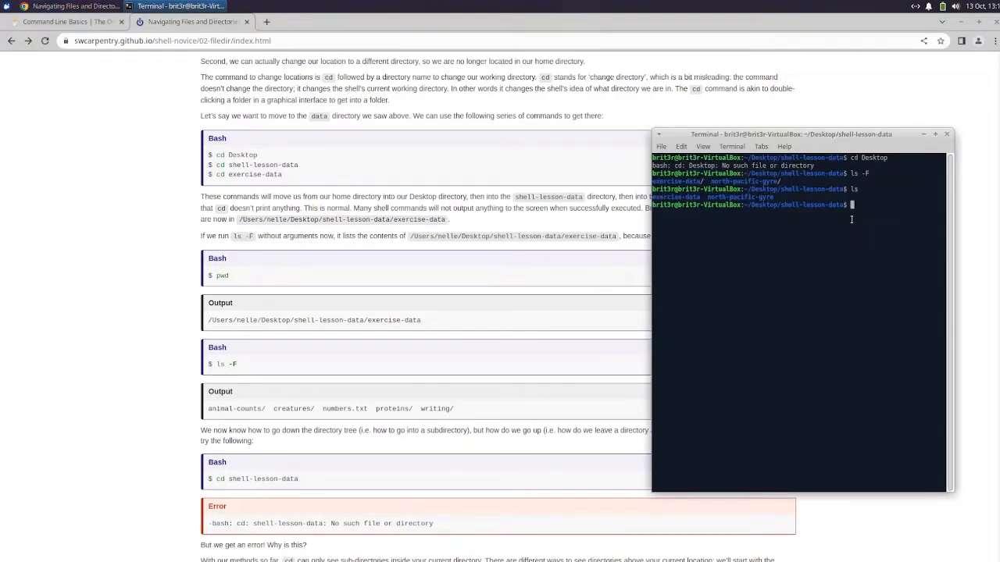
# Start a cd command into the exercise-data directory
pyautogui.write('cd')
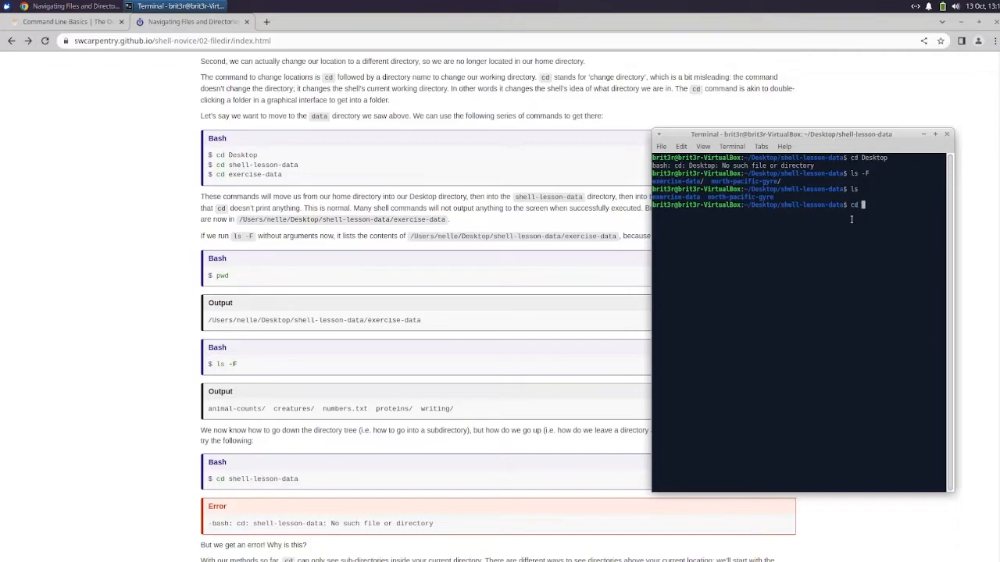
pyautogui.write('excer')
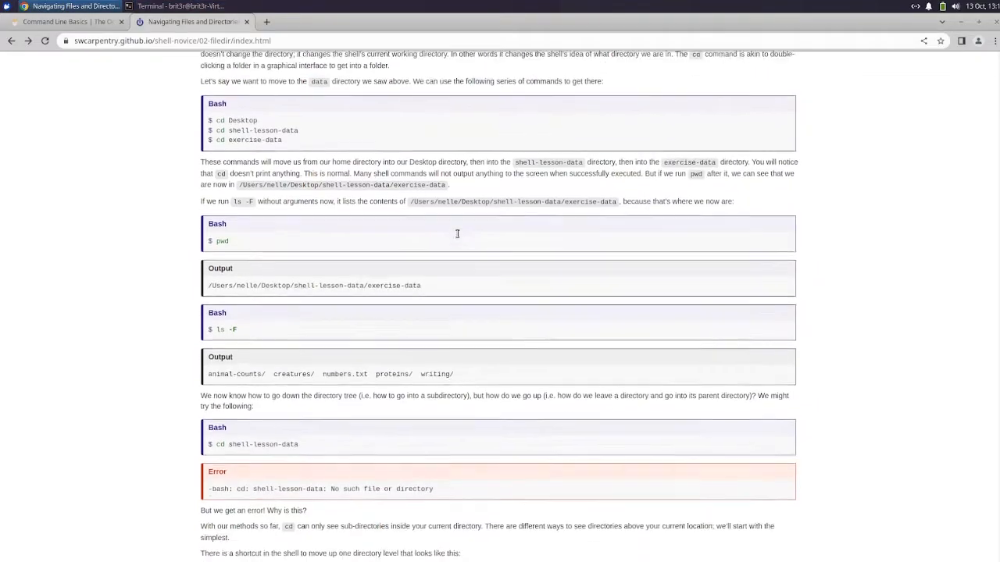
# Confirm the shell is in ~/Desktop/shell-lesson-data/exercise-data with pwd
pyautogui.scroll(-3)
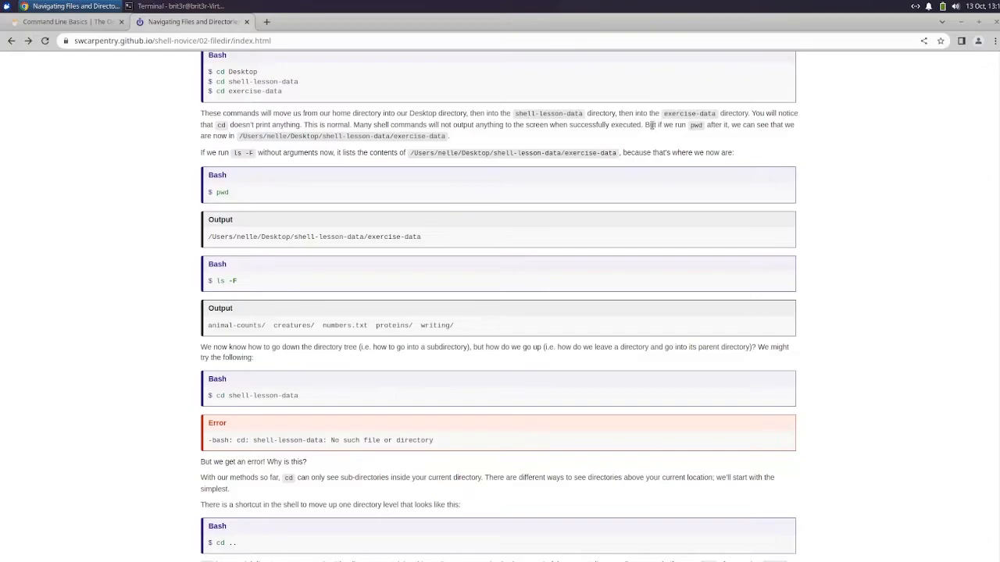
pyautogui.moveTo(741, 128)
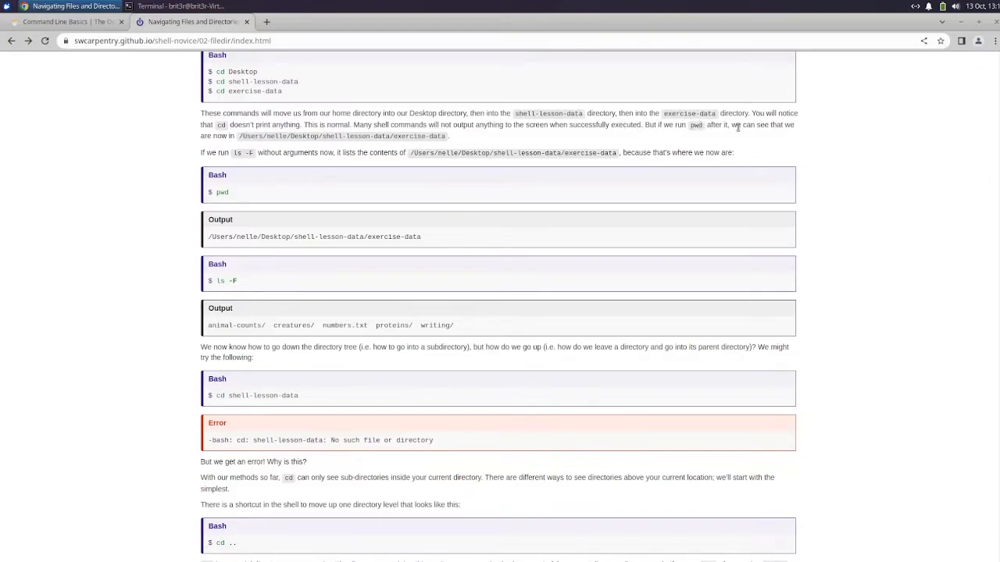
pyautogui.moveTo(687, 106)
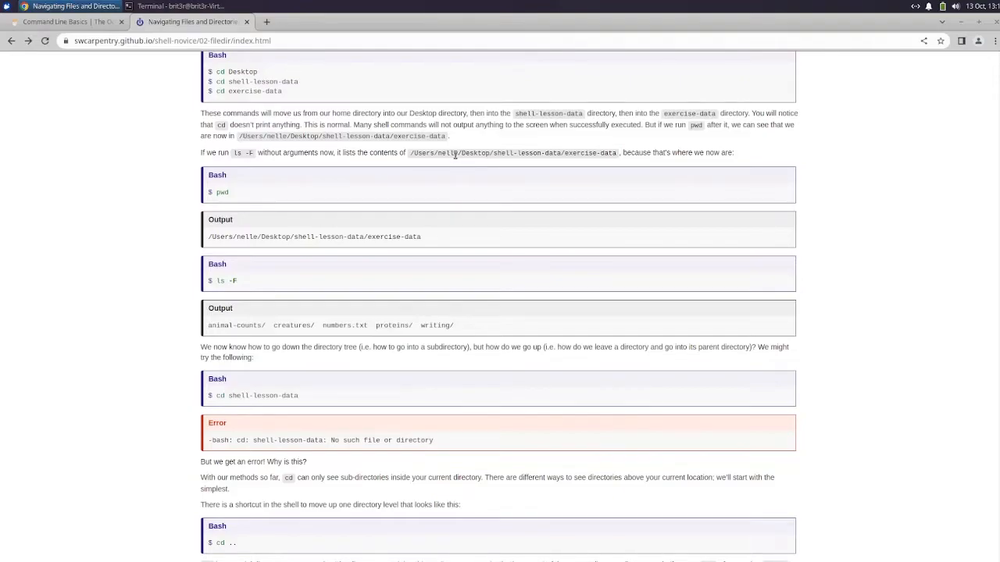
pyautogui.moveTo(675, 186)
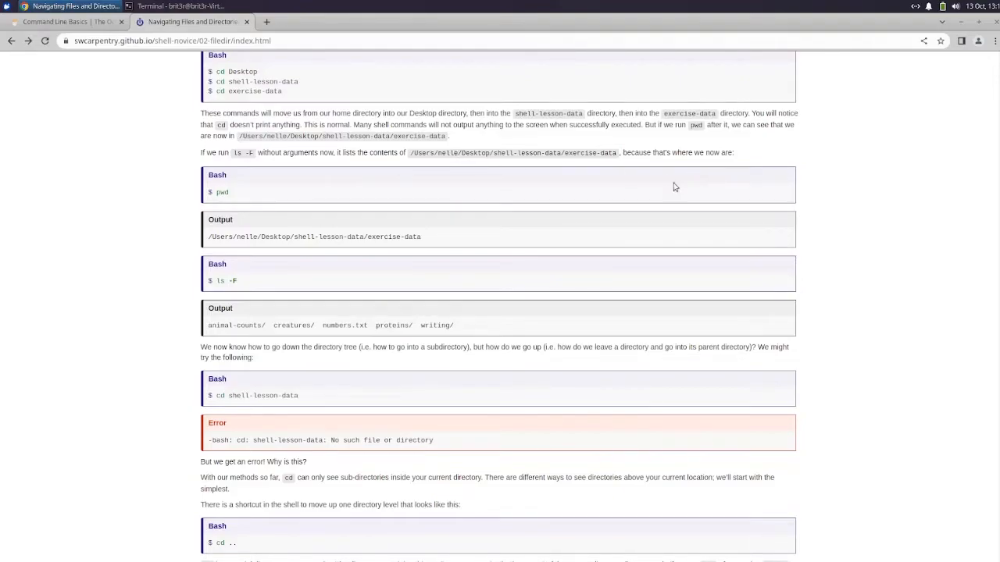
pyautogui.click(181, 7)
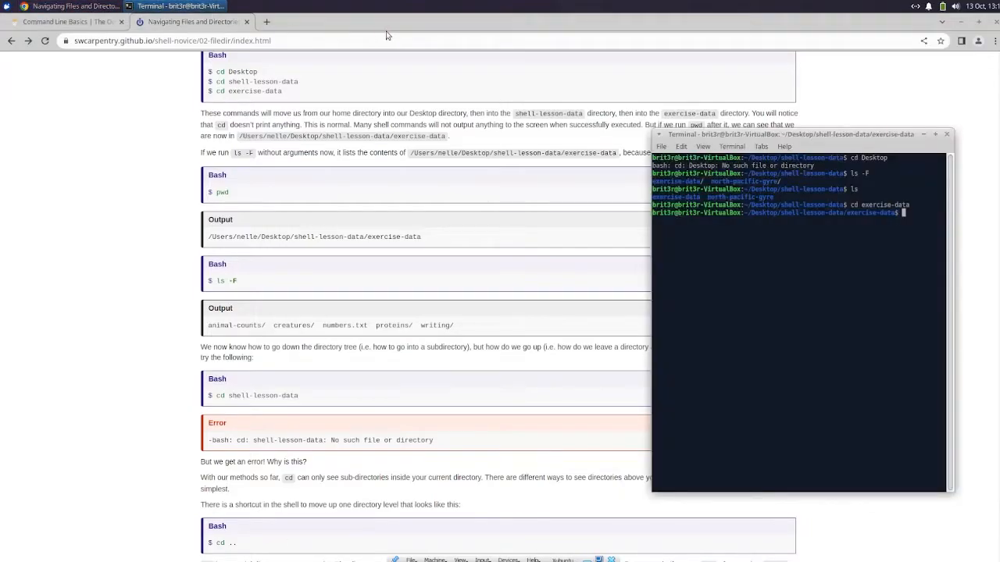
pyautogui.write('pwd')
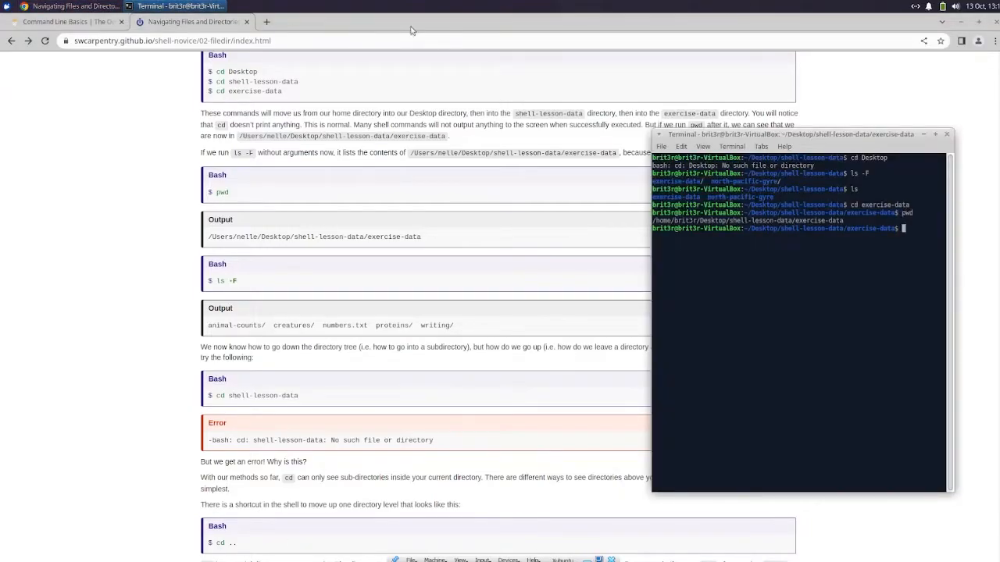
pyautogui.moveTo(789, 135); pyautogui.dragTo(756, 175)
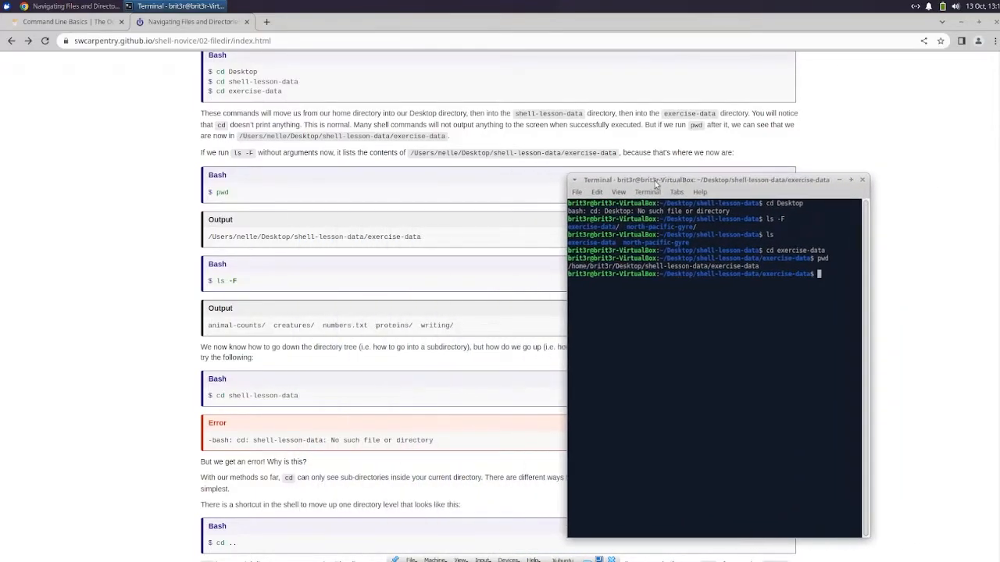
# List exercise-data with ls -F, showing animal-counts/, creatures/, numbers.txt, proteins/ and writing/
pyautogui.write('ls -F')
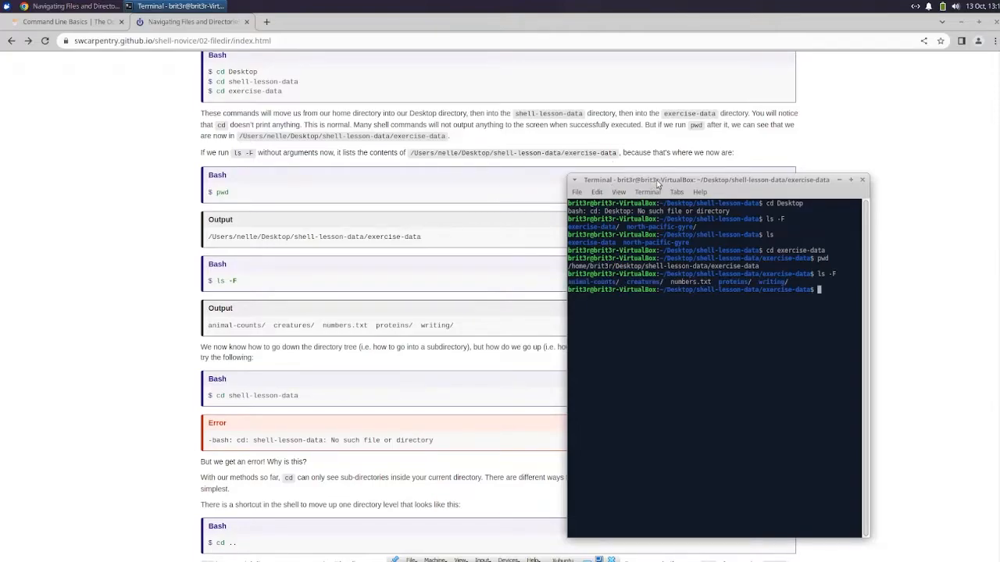
pyautogui.moveTo(702, 180); pyautogui.dragTo(711, 168)
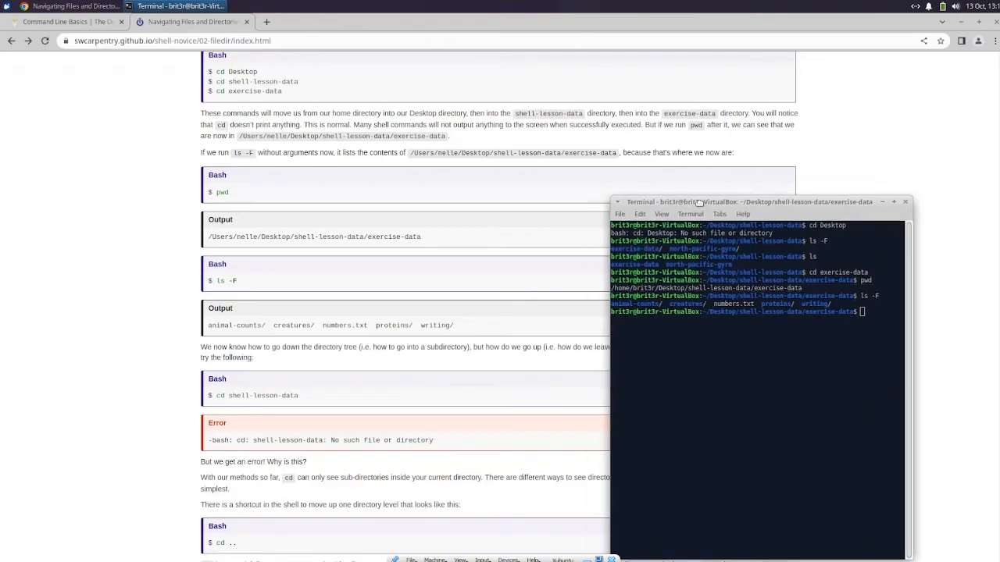
pyautogui.moveTo(748, 201); pyautogui.dragTo(746, 151)
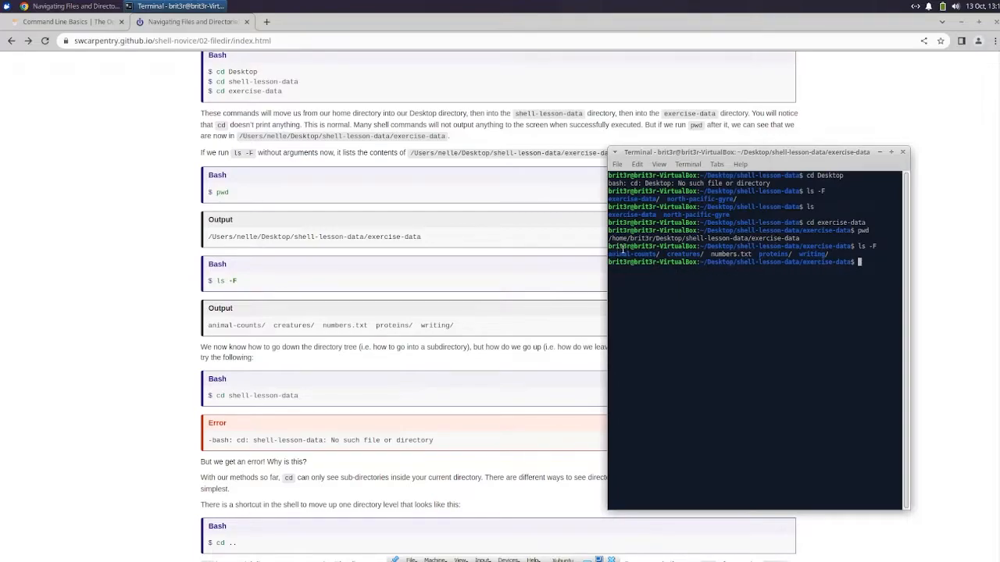
pyautogui.moveTo(818, 262)
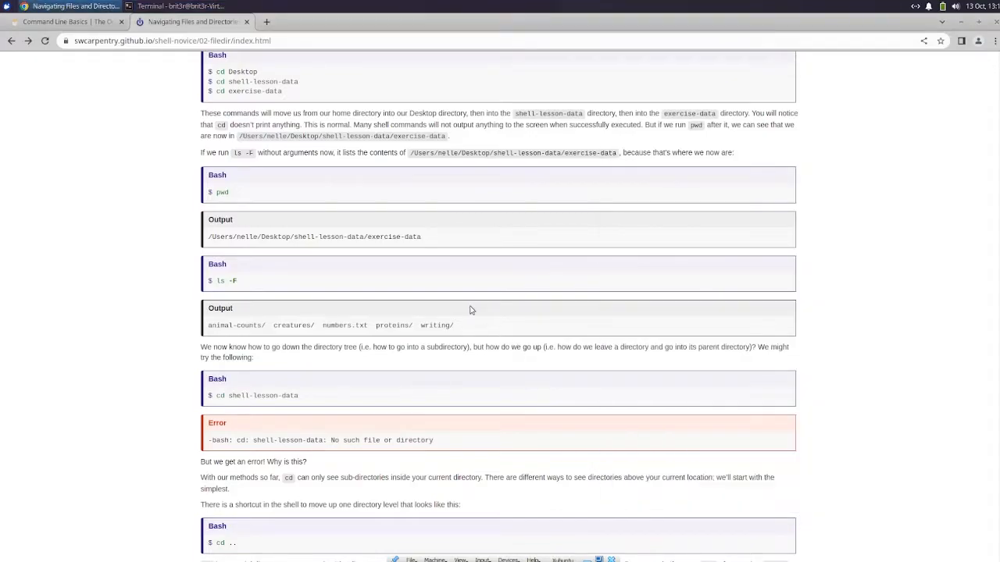
# Attempt cd shell-lesson-data from exercise-data, which fails with 'No such file or directory'
pyautogui.scroll(-3)
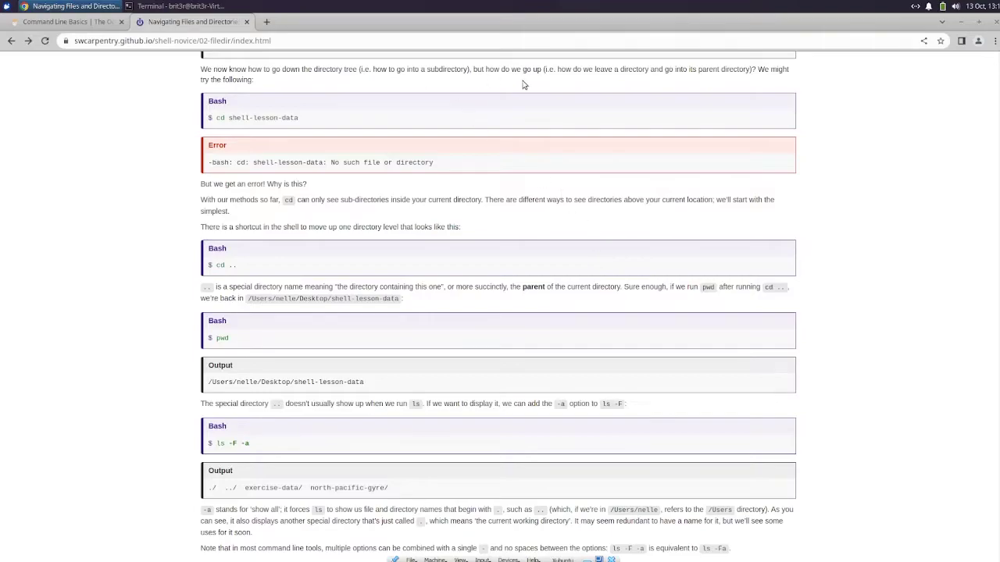
pyautogui.click(180, 6)
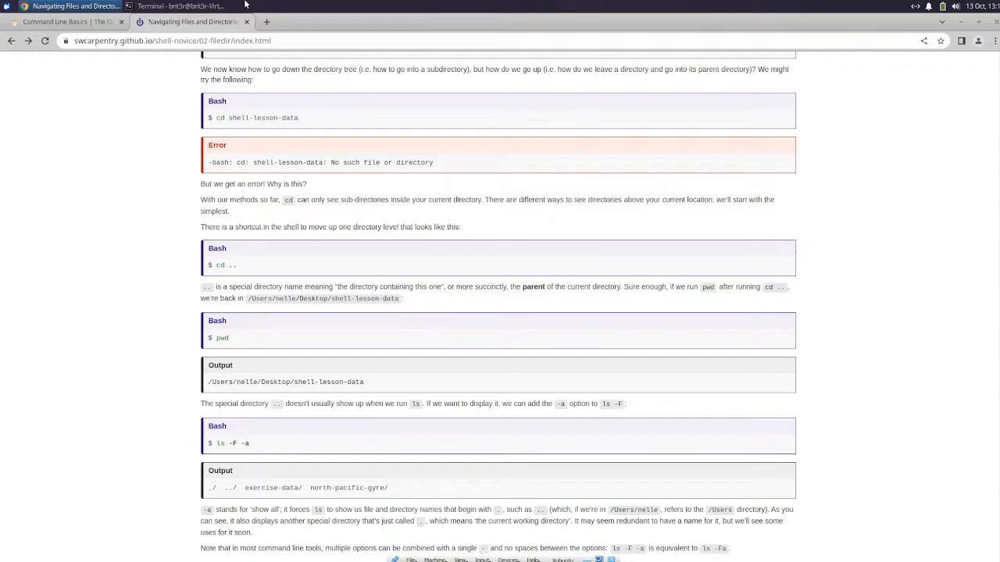
pyautogui.click(175, 6)
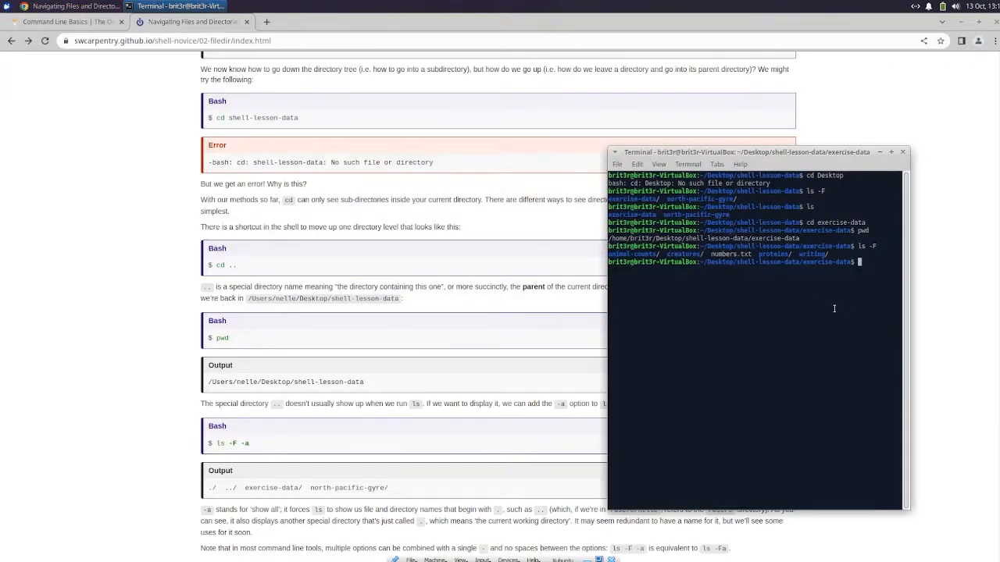
pyautogui.write('cd')
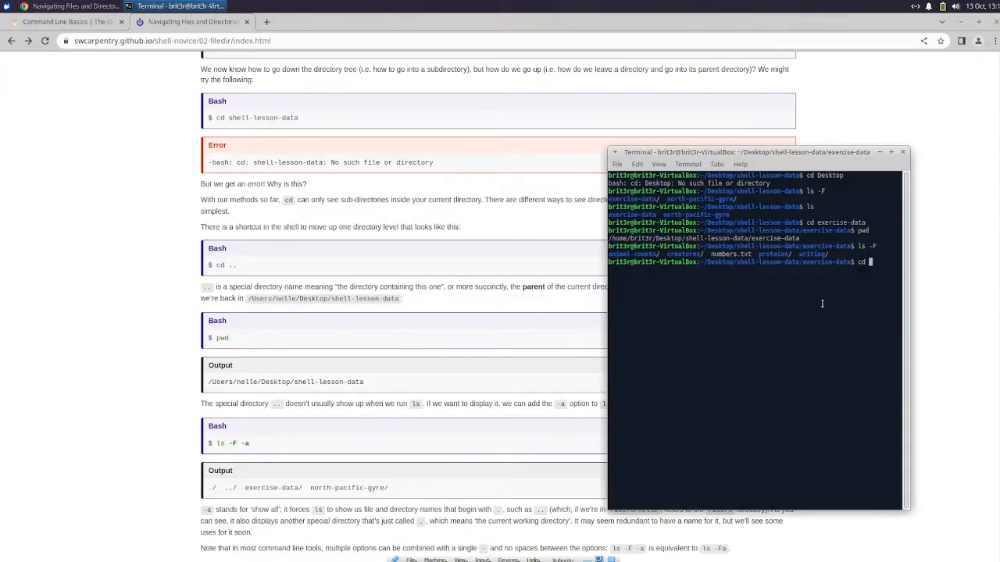
pyautogui.write('shell-lesson-data')
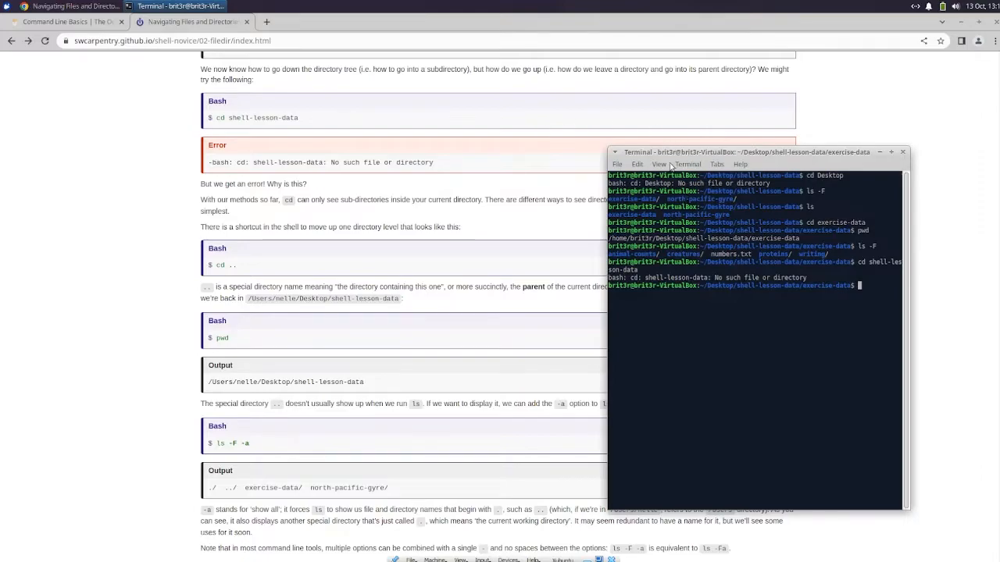
pyautogui.moveTo(747, 151); pyautogui.dragTo(646, 231)
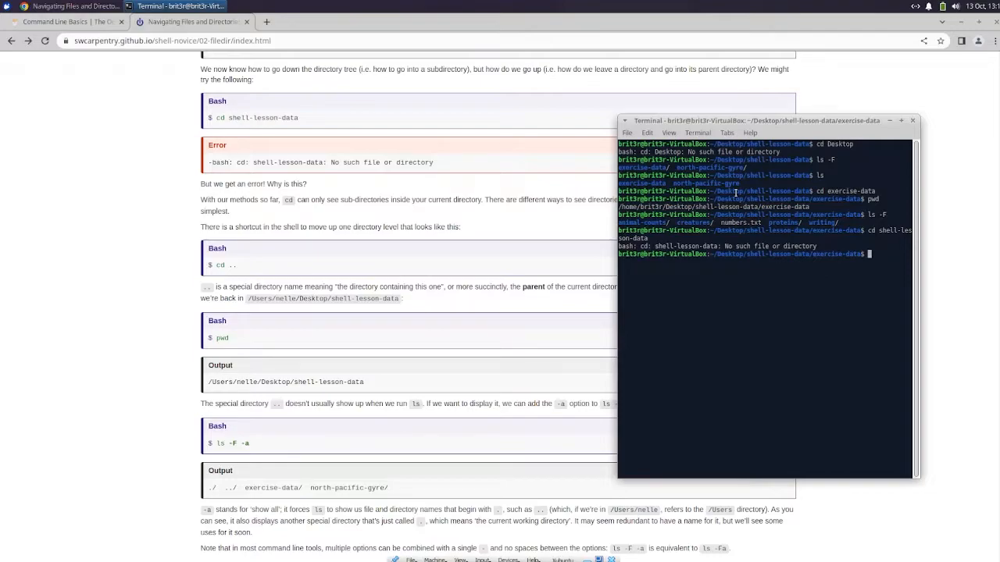
# Move up to shell-lesson-data with cd .. after a run-together cd.. typo
pyautogui.write('cd ..')
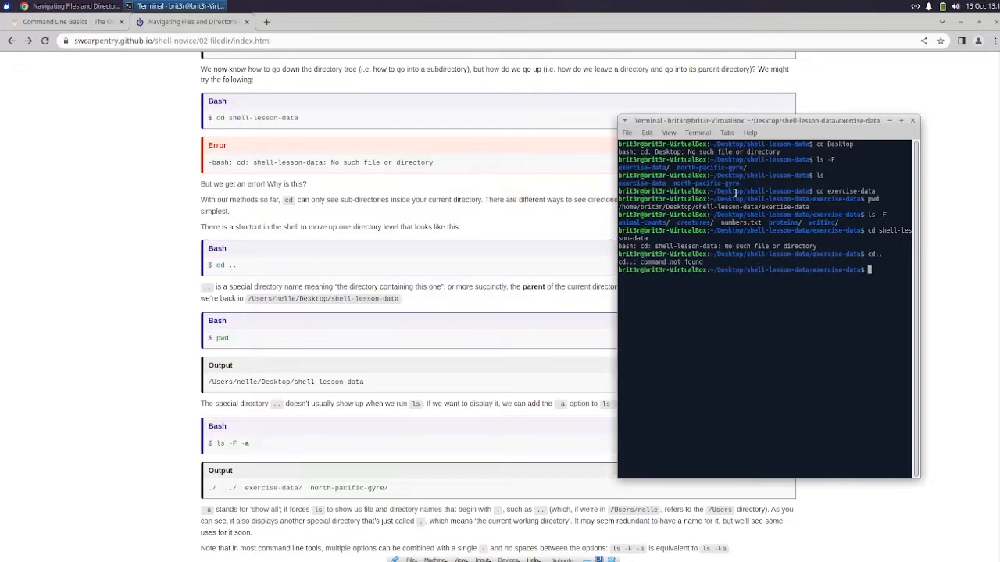
pyautogui.write('cd ..')
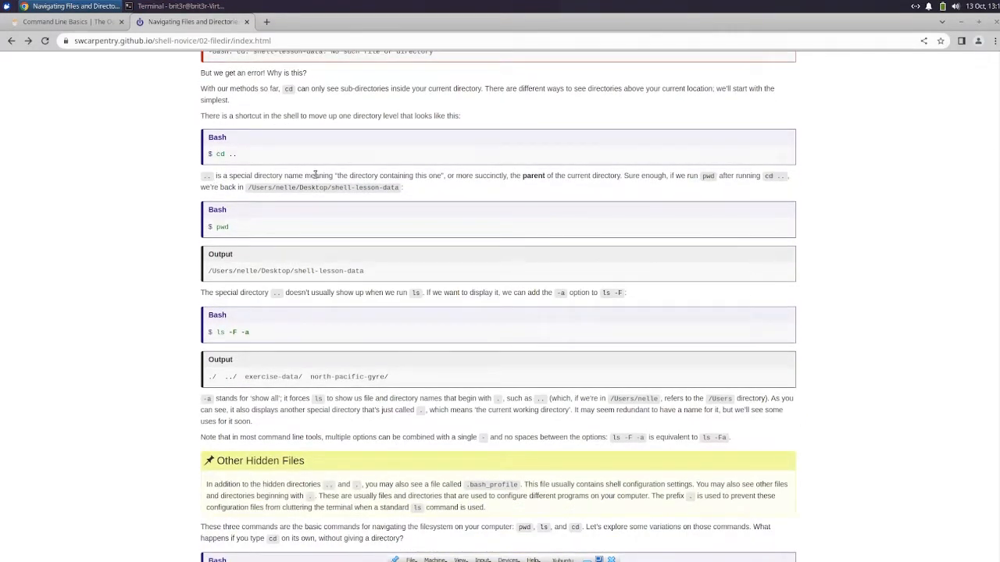
# Run pwd and ls with -F -a in shell-lesson-data to reveal the hidden ./ and ../ entries
pyautogui.scroll(-3)
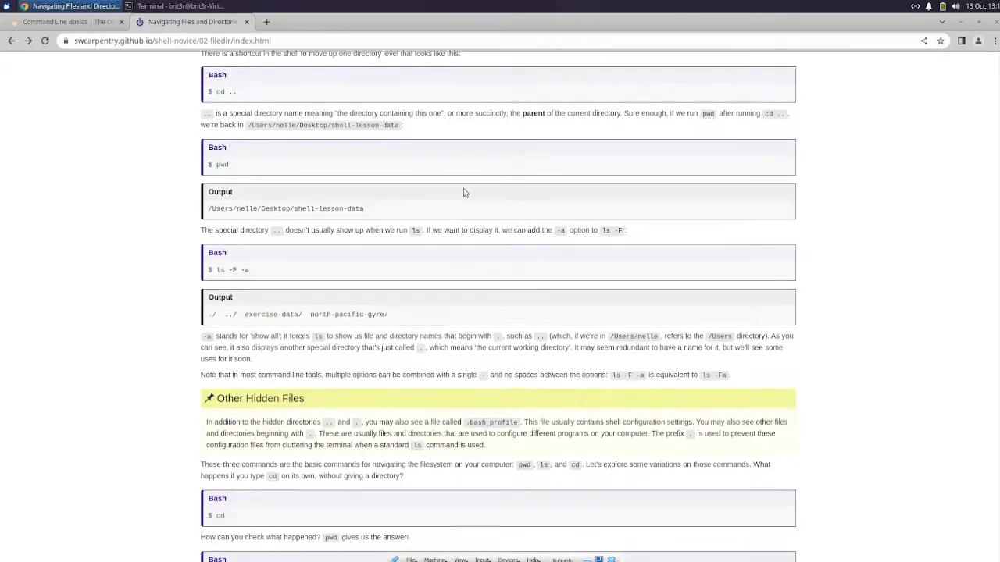
pyautogui.scroll(-3)
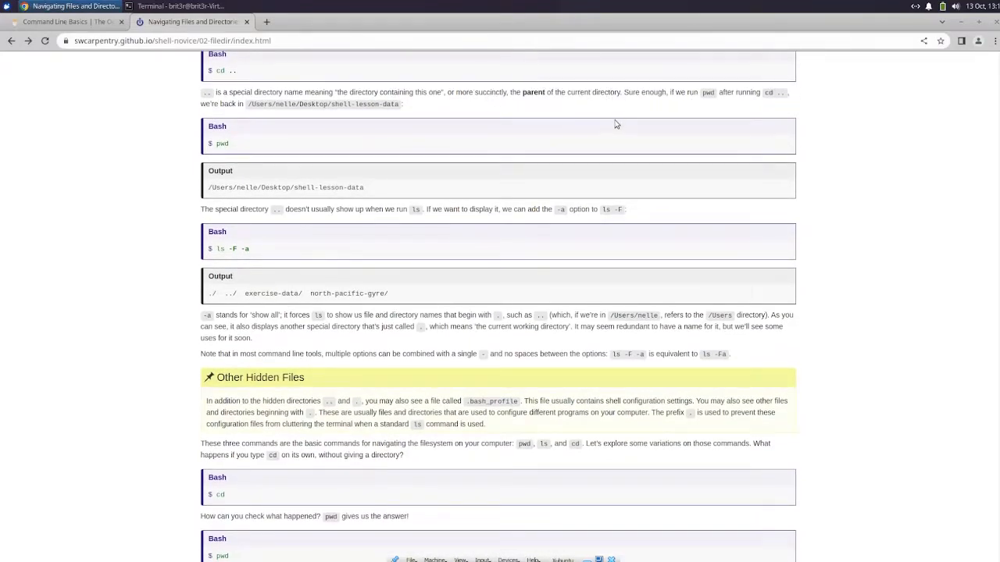
pyautogui.click(179, 6)
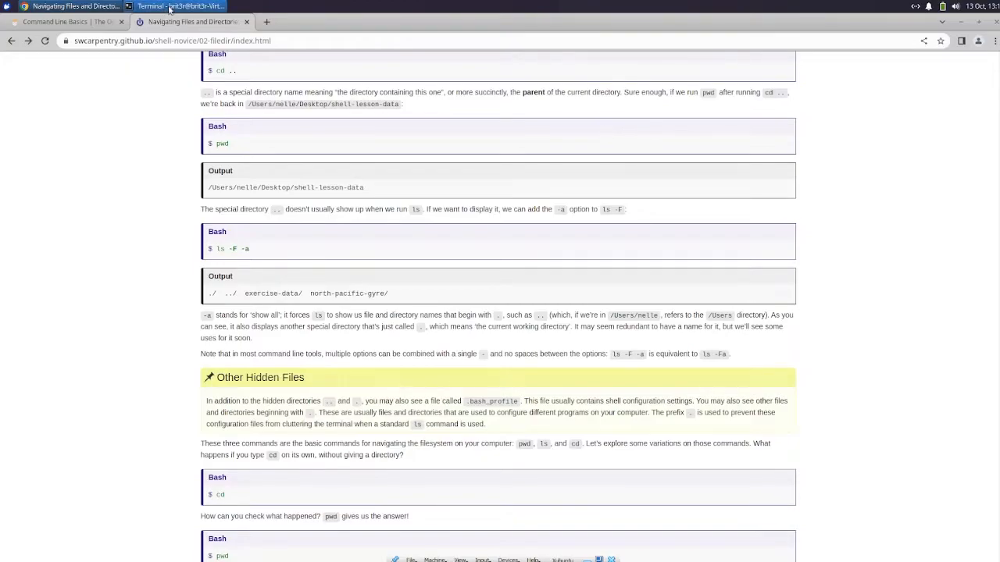
pyautogui.click(166, 6)
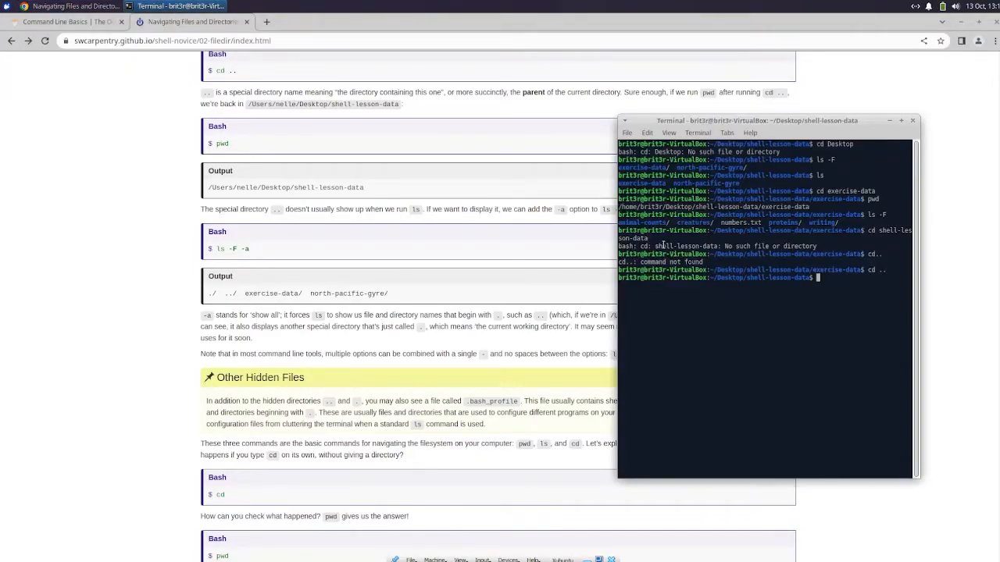
pyautogui.write('pwd')
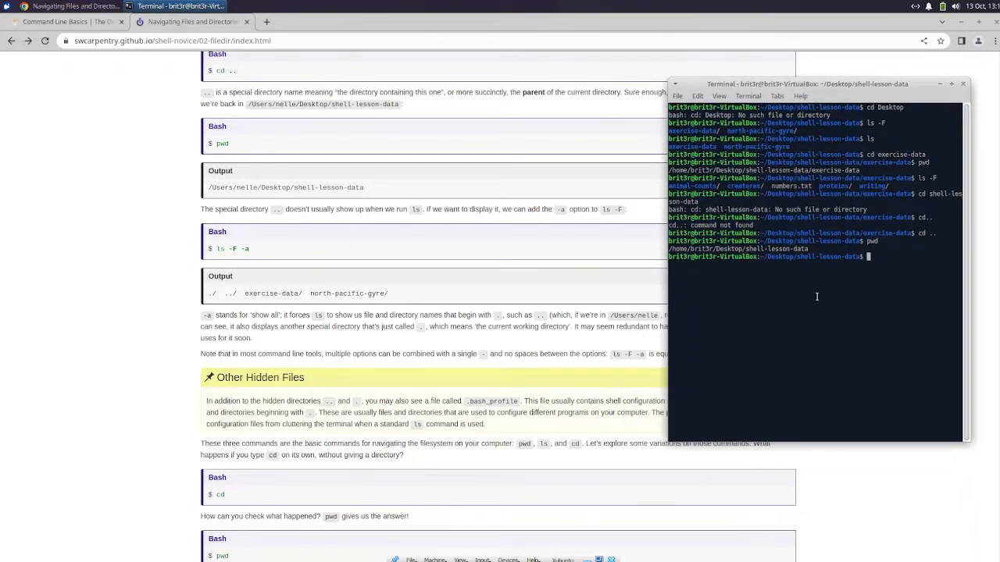
pyautogui.write('ls -F -a')
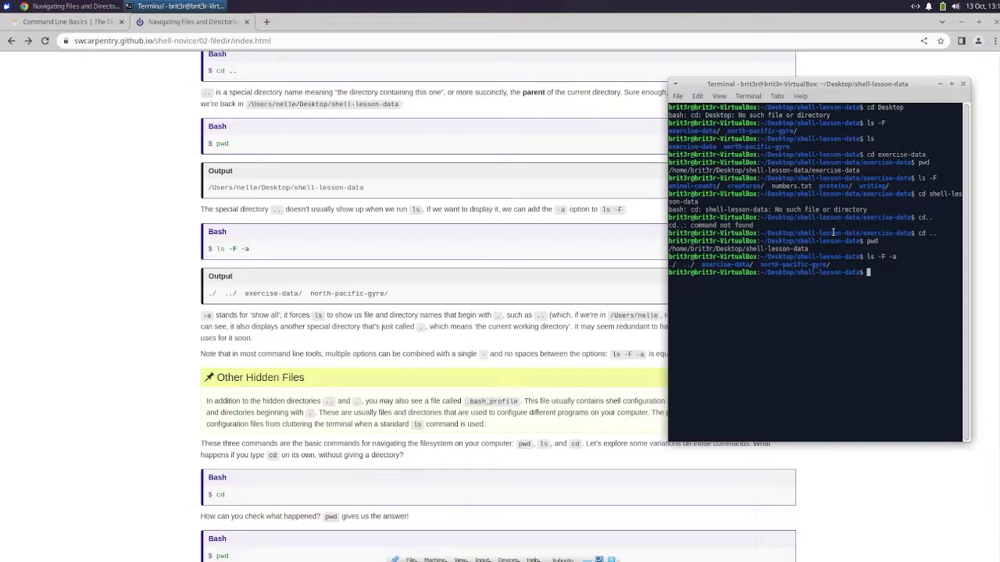
pyautogui.moveTo(392, 340)
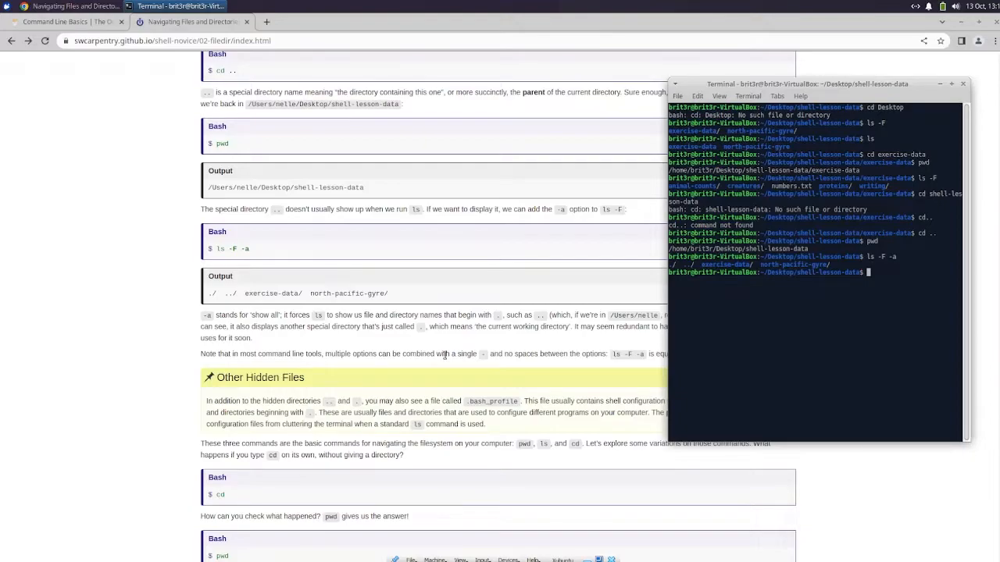
pyautogui.moveTo(571, 366)
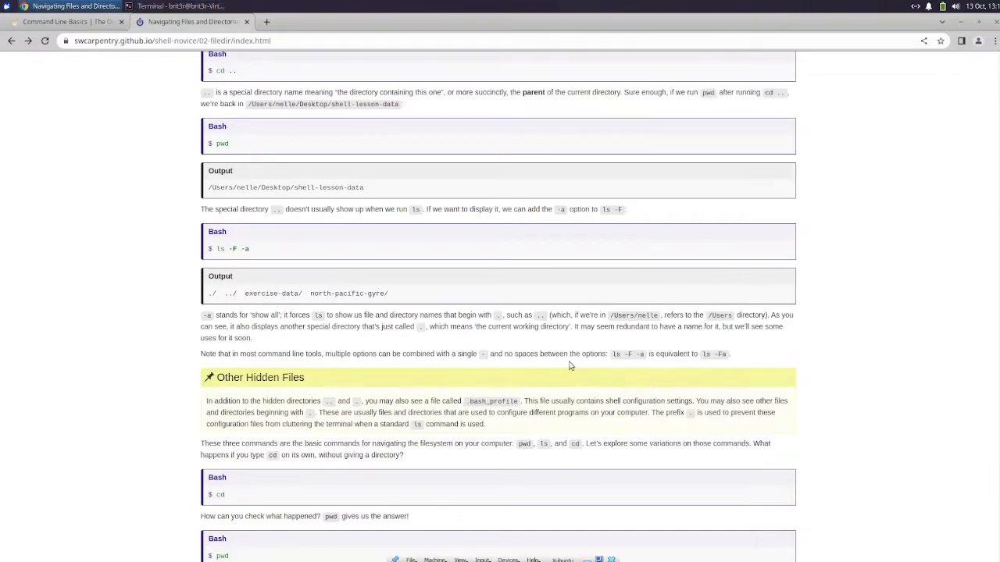
# Continue the lesson to cd without arguments, keeping the terminal positioned beside it
pyautogui.scroll(-3)
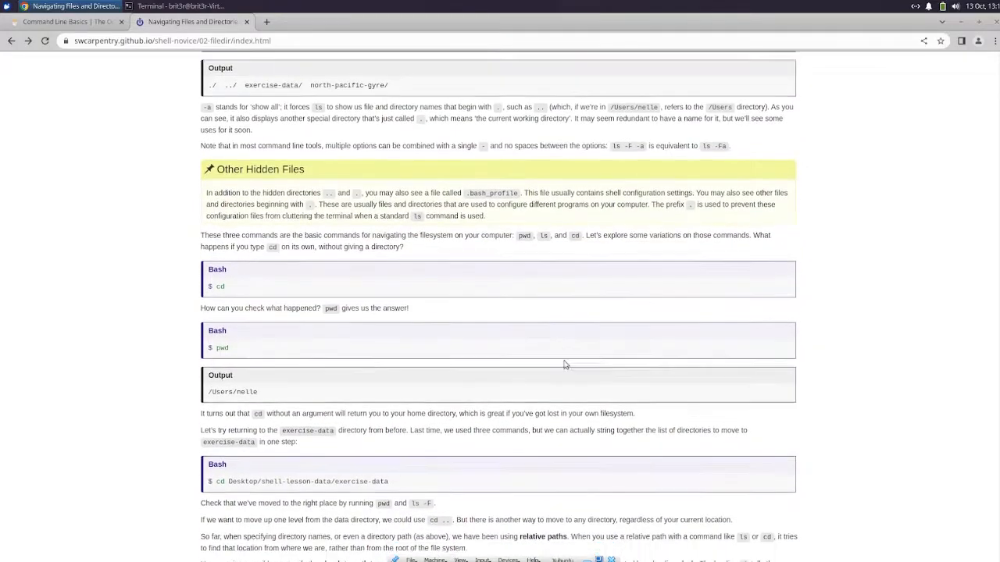
pyautogui.scroll(-3)
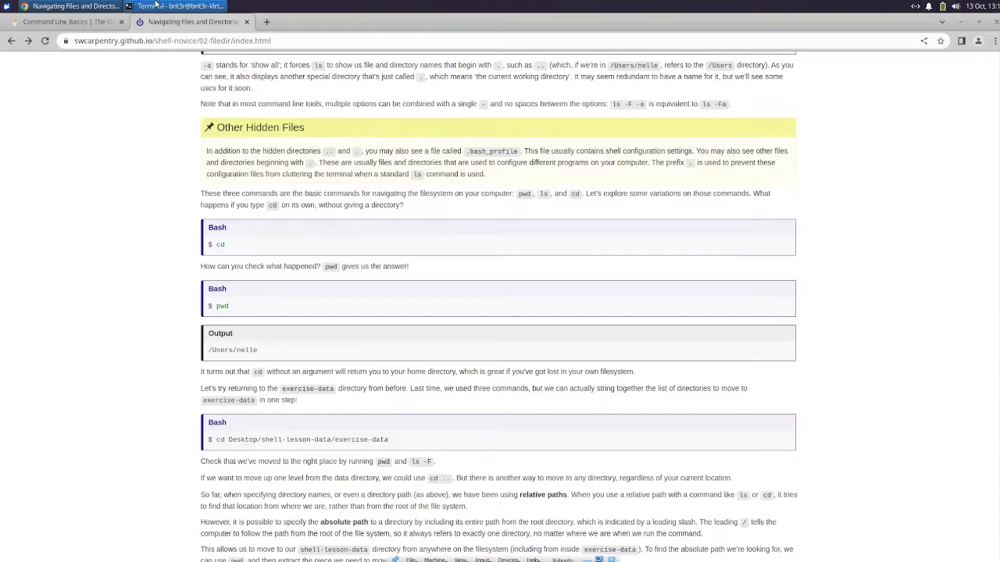
pyautogui.click(179, 7)
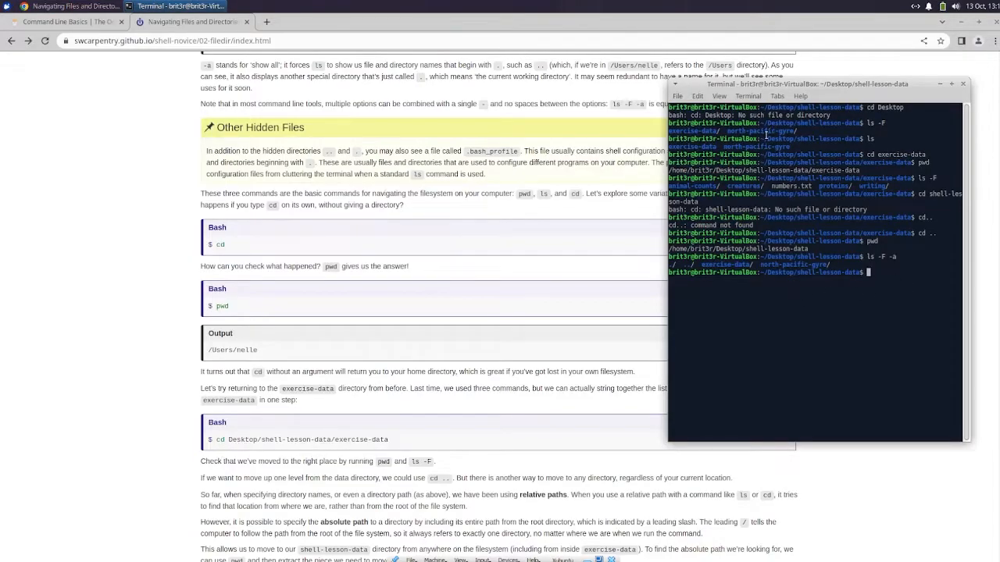
pyautogui.moveTo(806, 84); pyautogui.dragTo(446, 125)
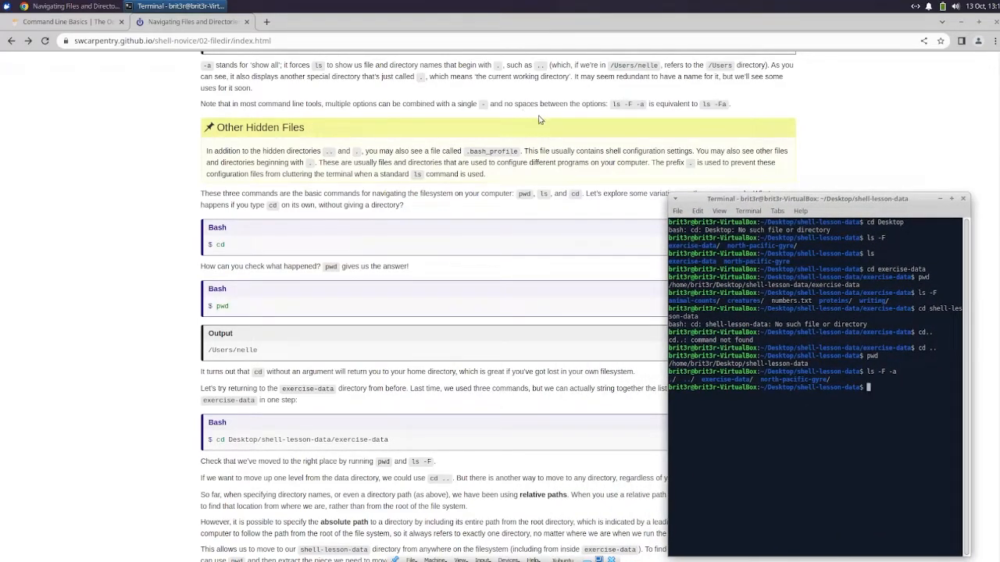
pyautogui.moveTo(425, 205)
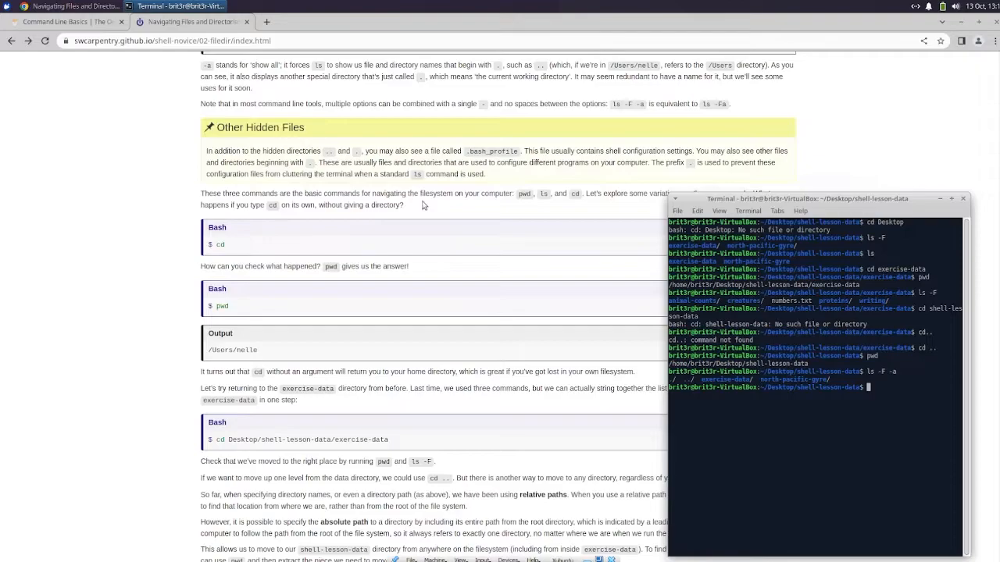
pyautogui.moveTo(425, 205)
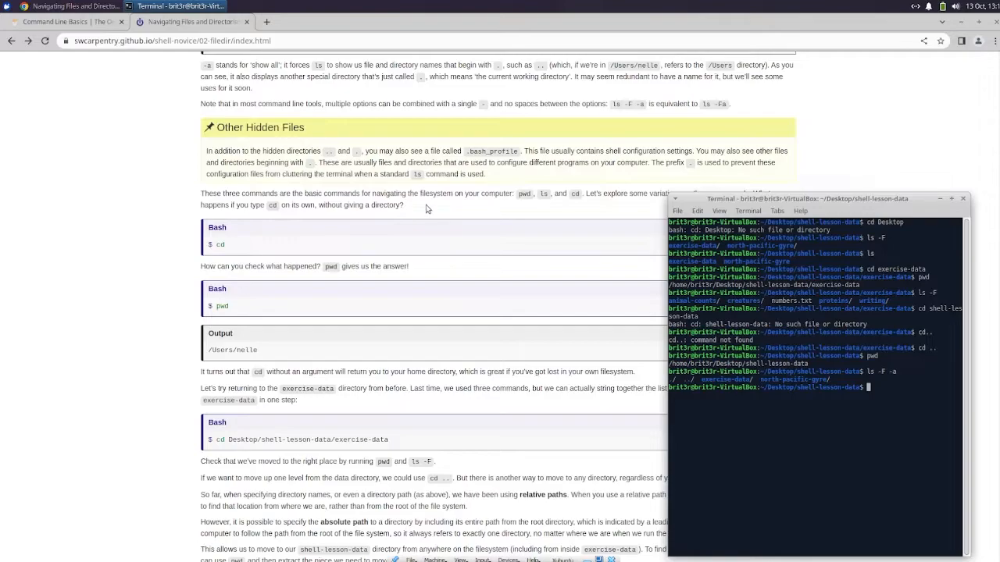
pyautogui.moveTo(498, 174)
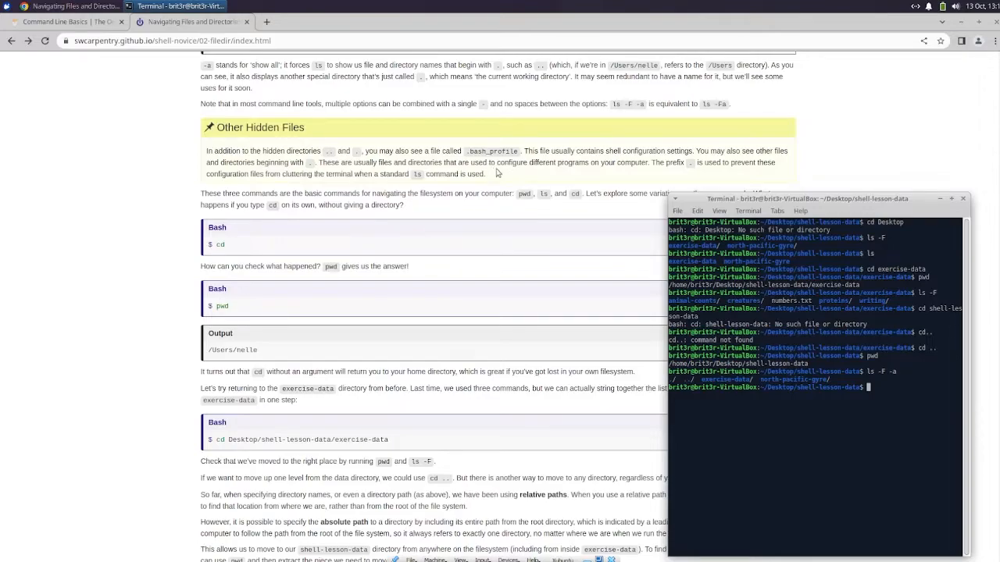
pyautogui.moveTo(486, 224)
pyautogui.write('ls -Fa')
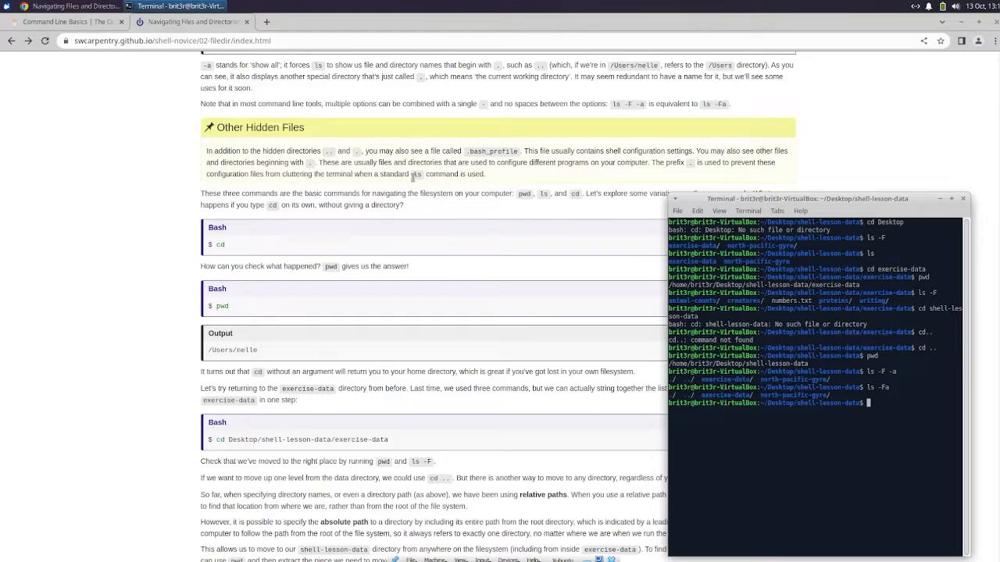
pyautogui.moveTo(366, 234)
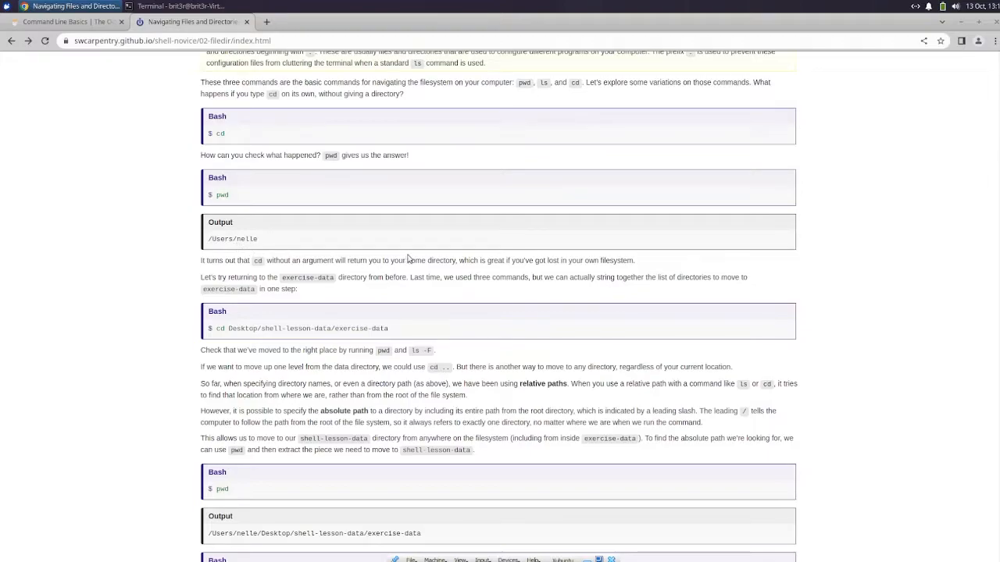
pyautogui.moveTo(431, 259)
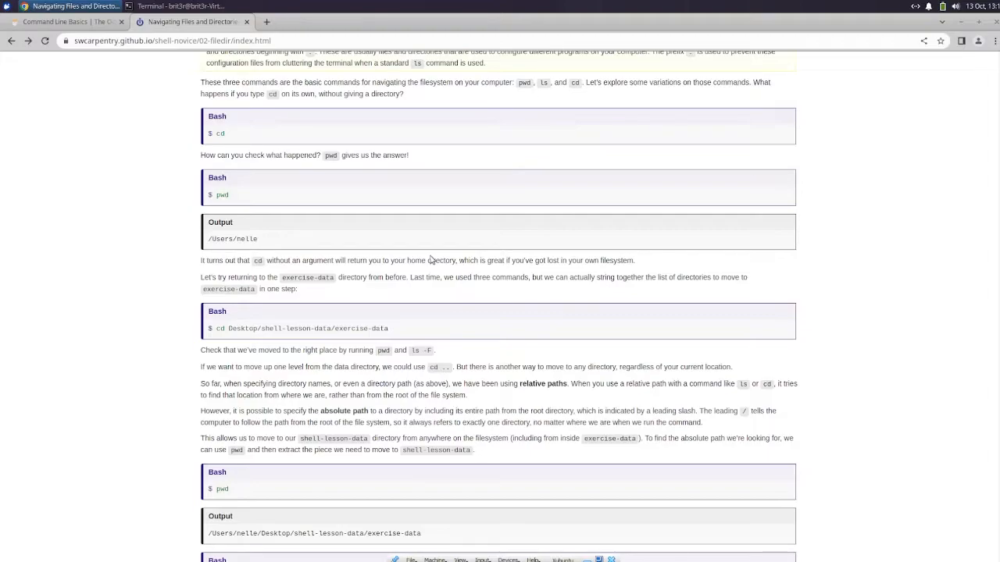
pyautogui.moveTo(434, 258)
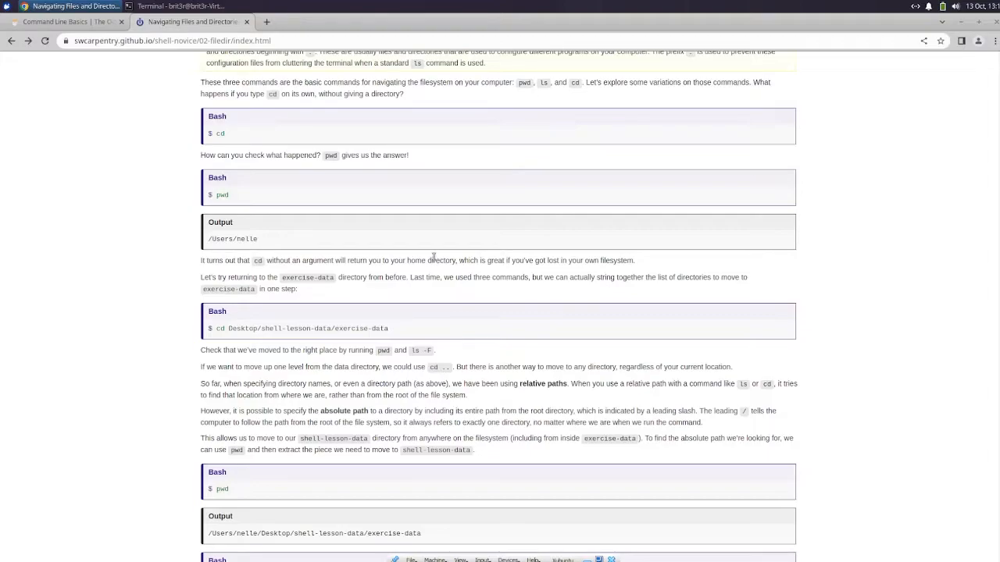
pyautogui.moveTo(475, 431)
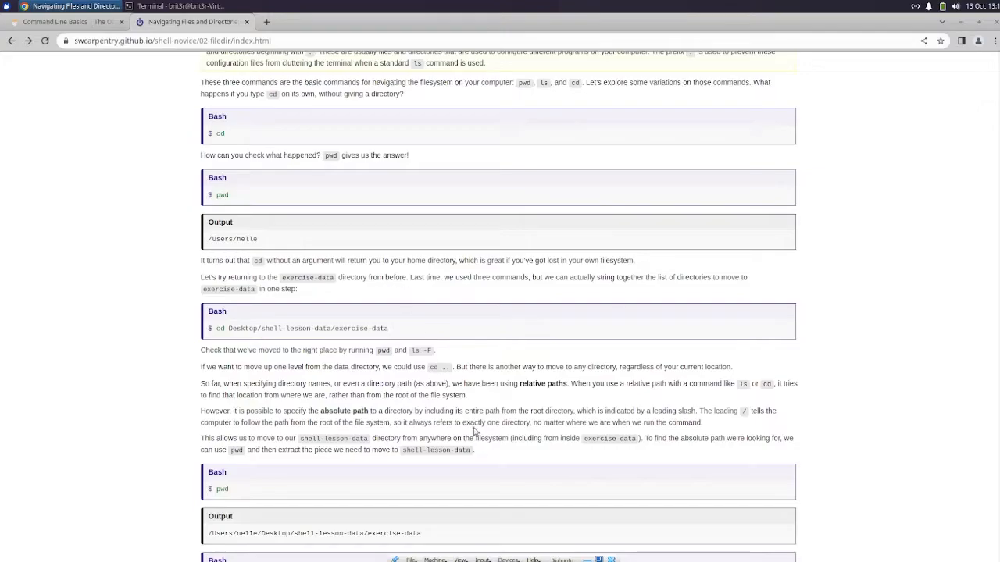
# Scroll the lesson past the absolute-path example into Two More Shortcuts
pyautogui.click(174, 6)
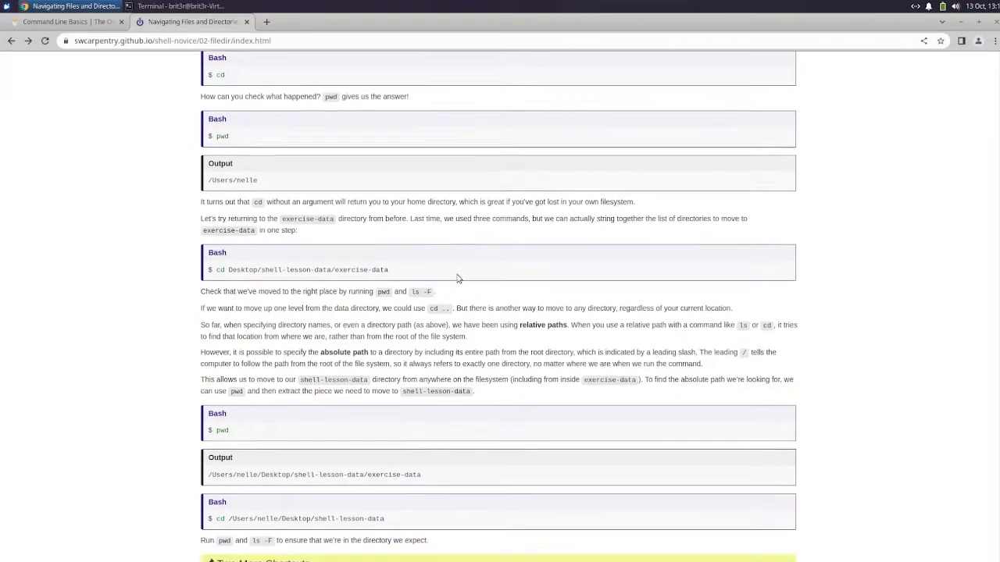
pyautogui.scroll(-3)
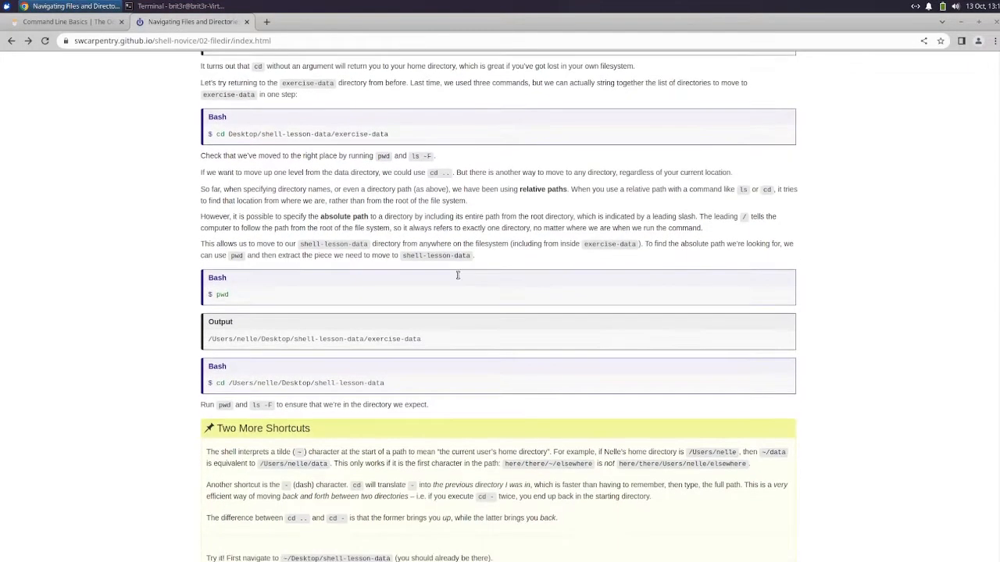
pyautogui.moveTo(477, 228)
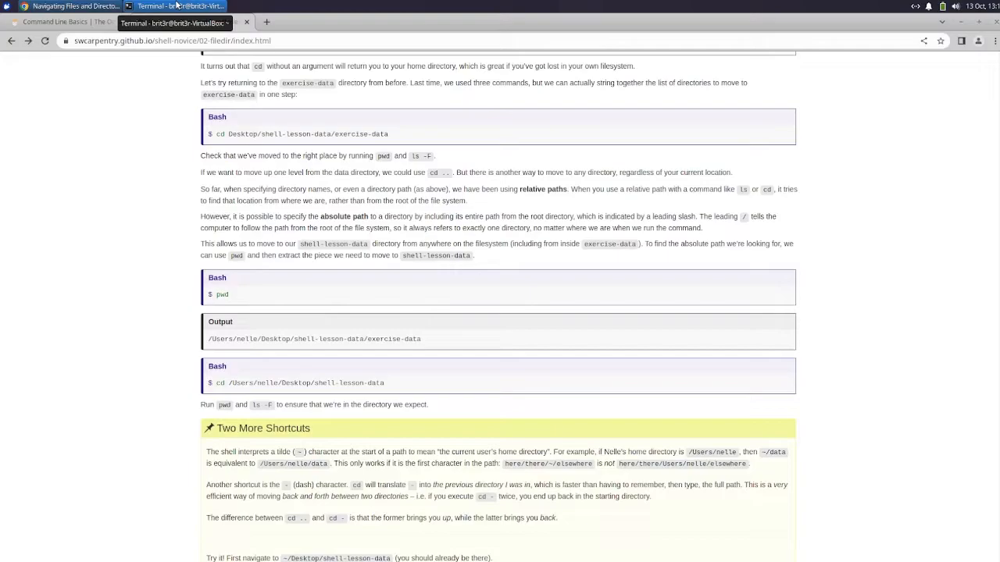
# Return home with a bare cd, then jump to Desktop/shell-lesson-data/exercise-data in one cd
pyautogui.click(188, 10)
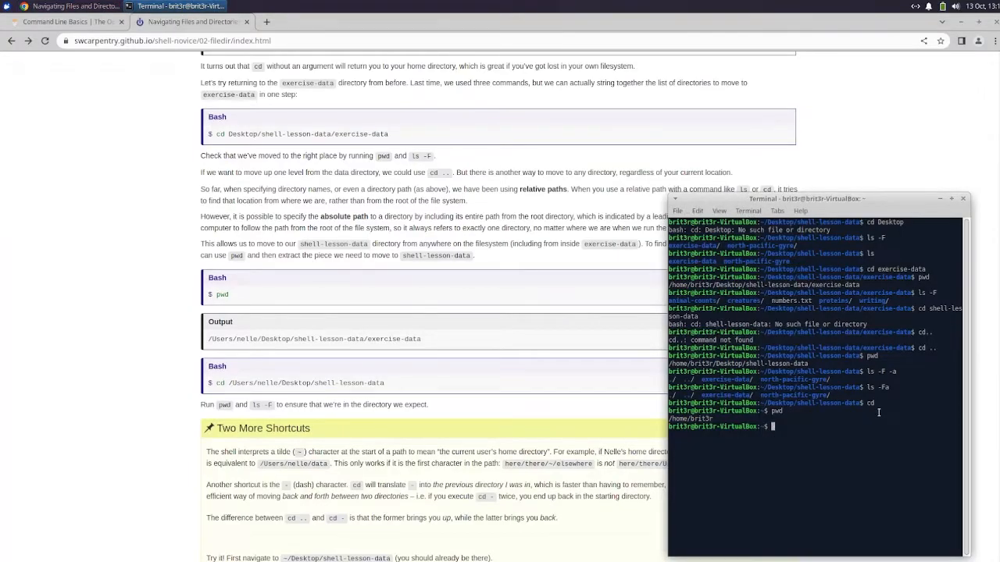
pyautogui.write('cd')
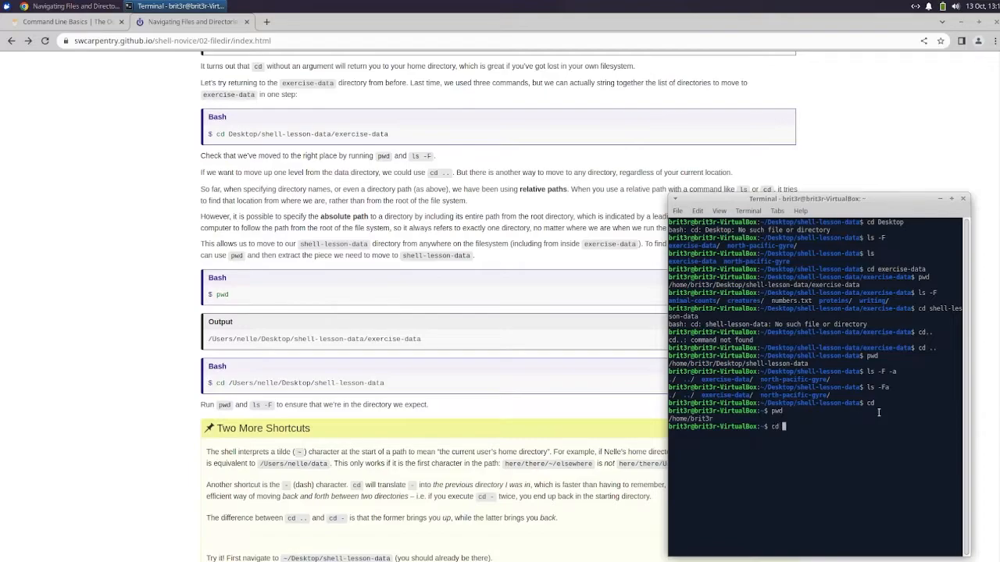
pyautogui.write('Desktop')
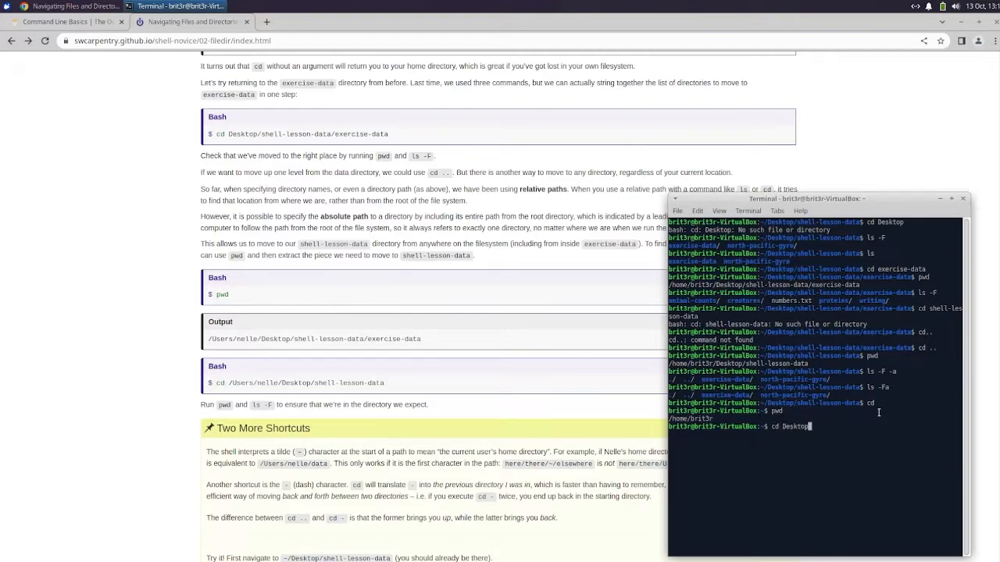
pyautogui.write('/shell')
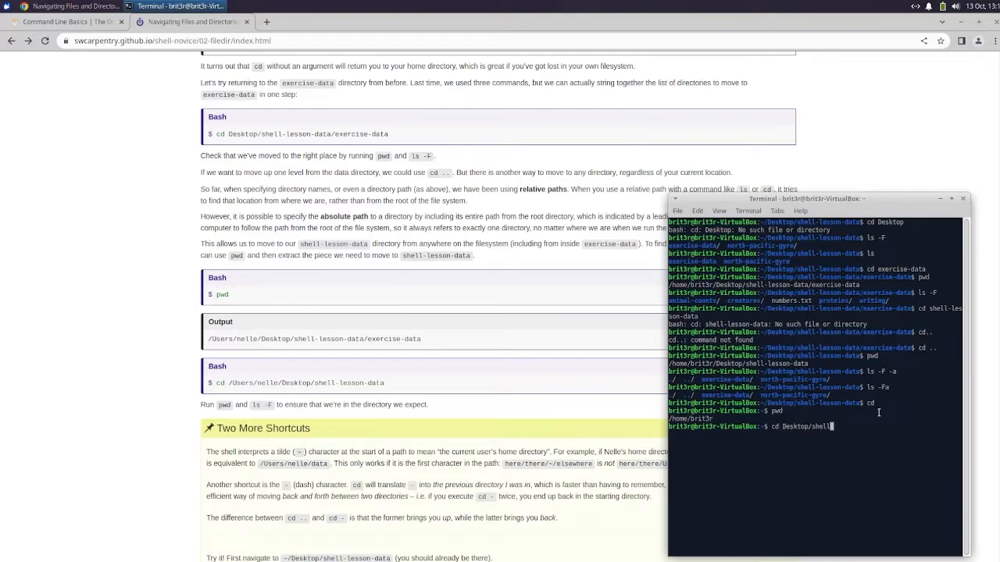
pyautogui.write('-lesson-data/exercise-data')
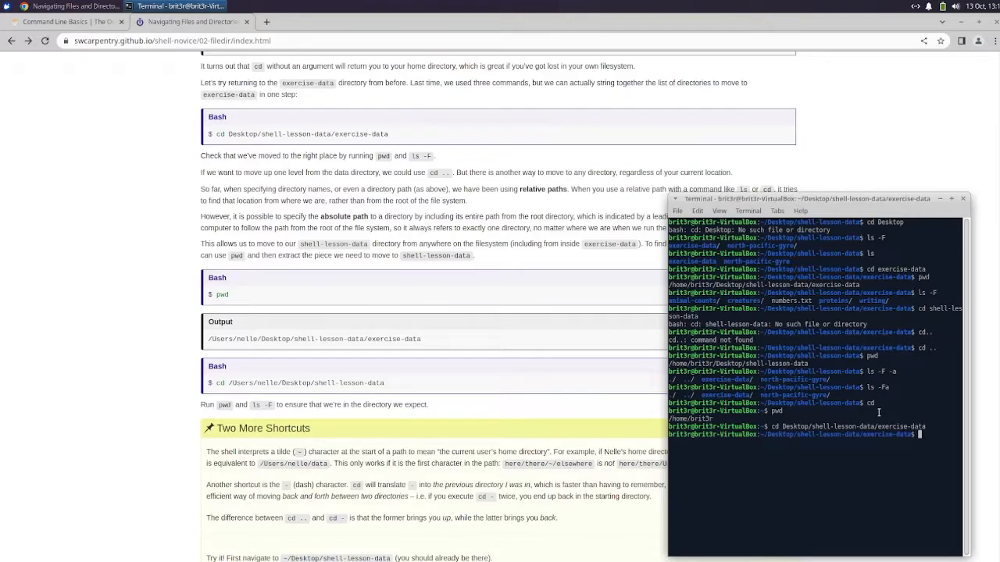
# Confirm the location with pwd and list its contents with ls -F
pyautogui.write('pwd')
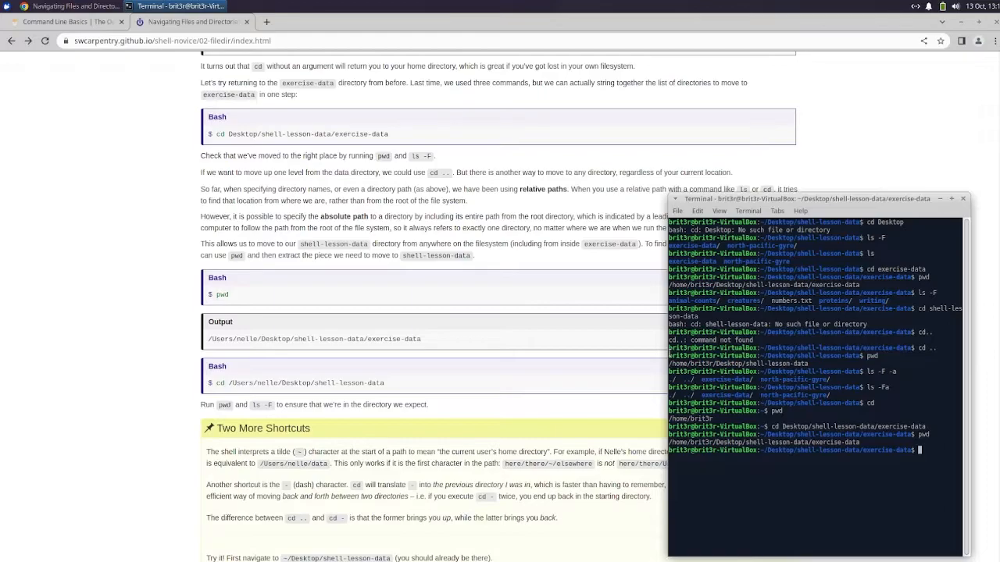
pyautogui.write('ls -F')
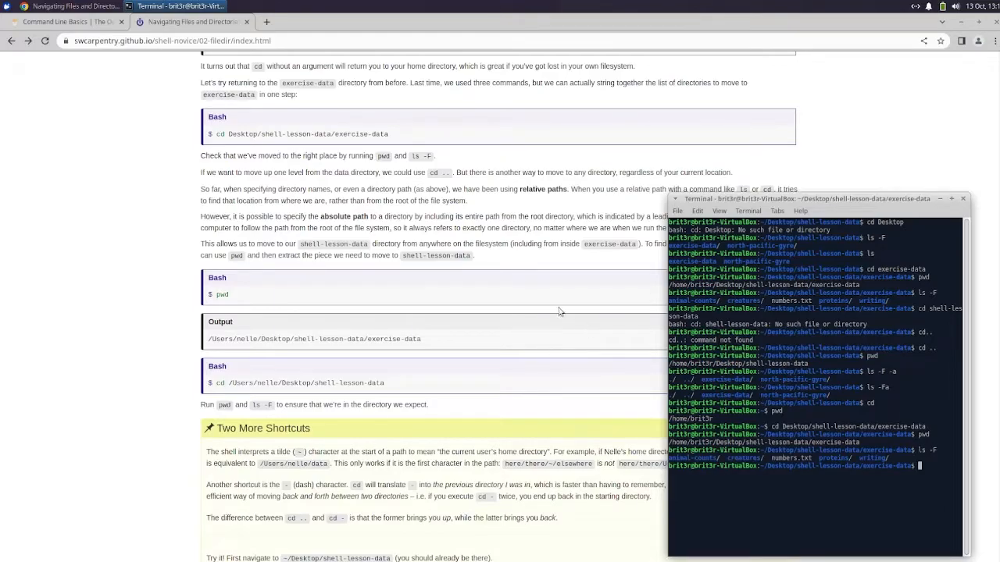
pyautogui.moveTo(515, 287)
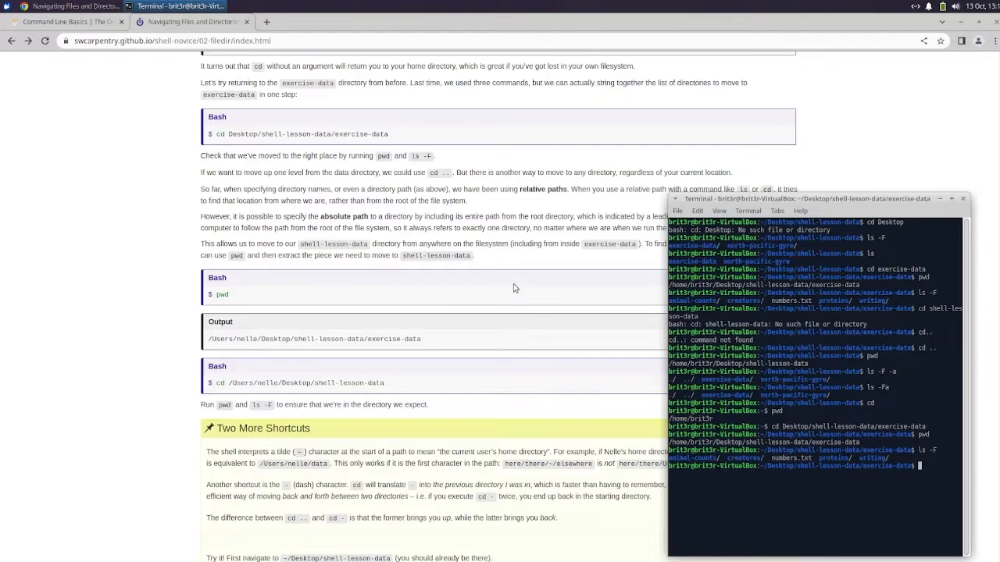
pyautogui.moveTo(528, 280)
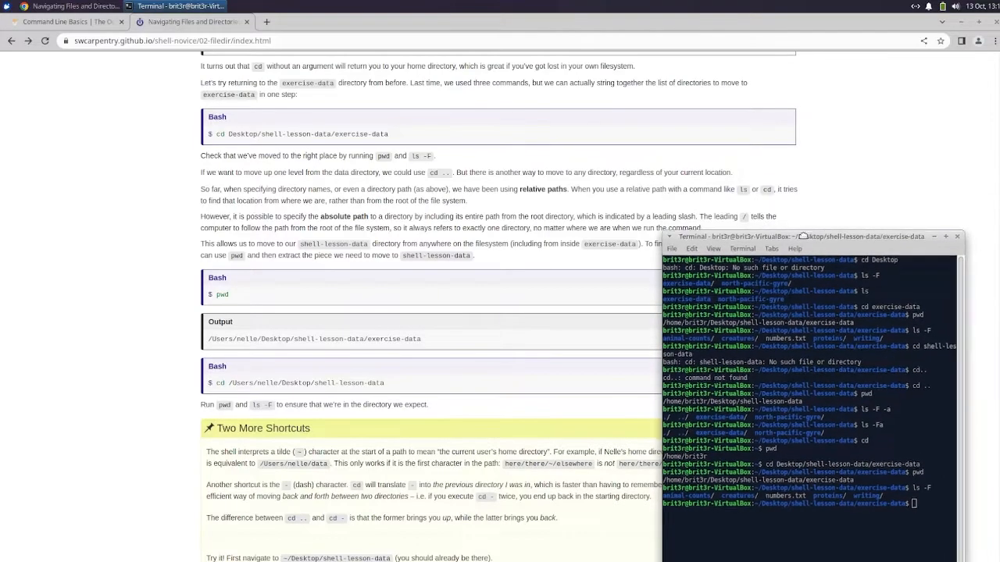
pyautogui.moveTo(804, 236); pyautogui.dragTo(843, 182)
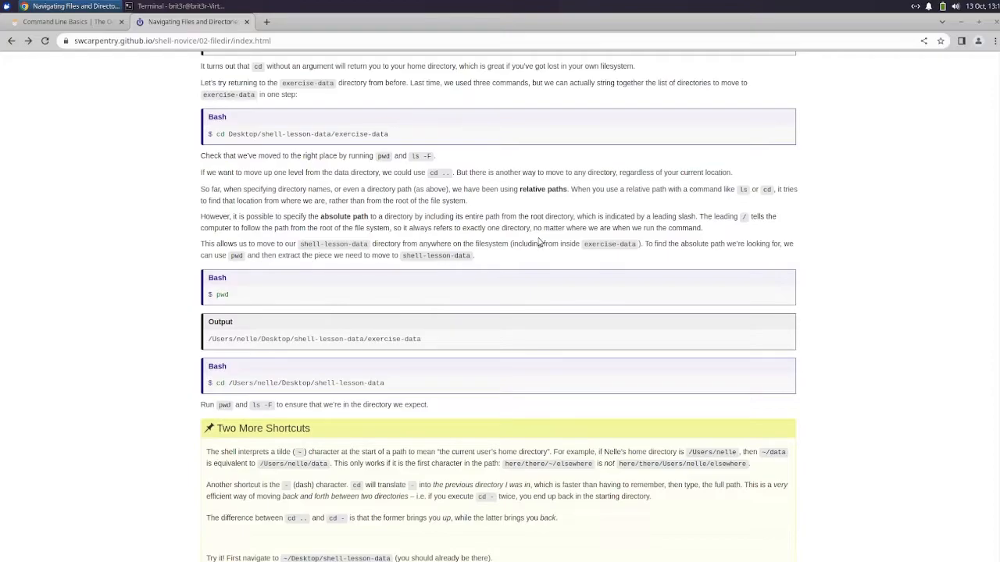
pyautogui.moveTo(534, 246)
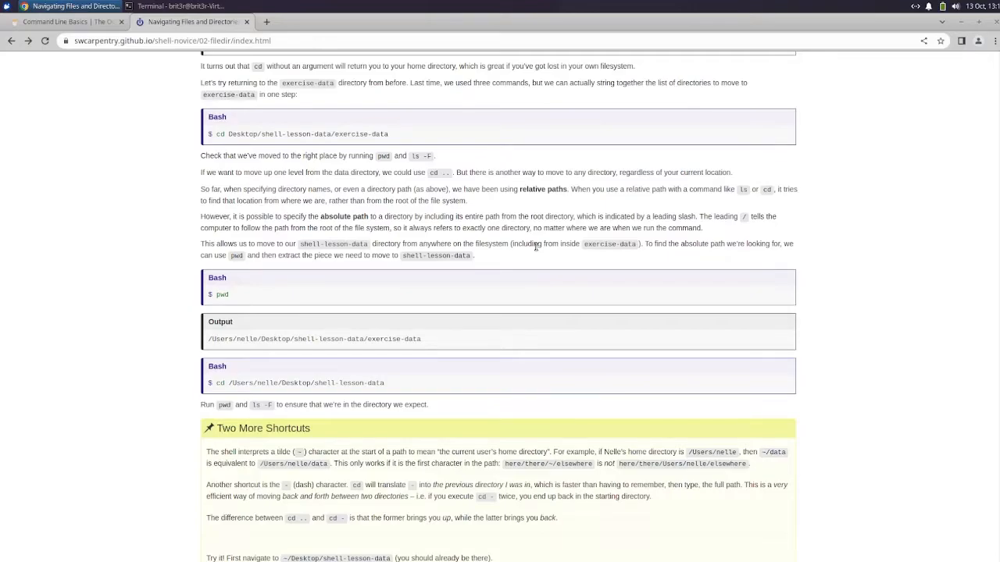
# Scroll the lesson to the tilde and dash shortcut explanations and their practice exercise
pyautogui.scroll(-3)
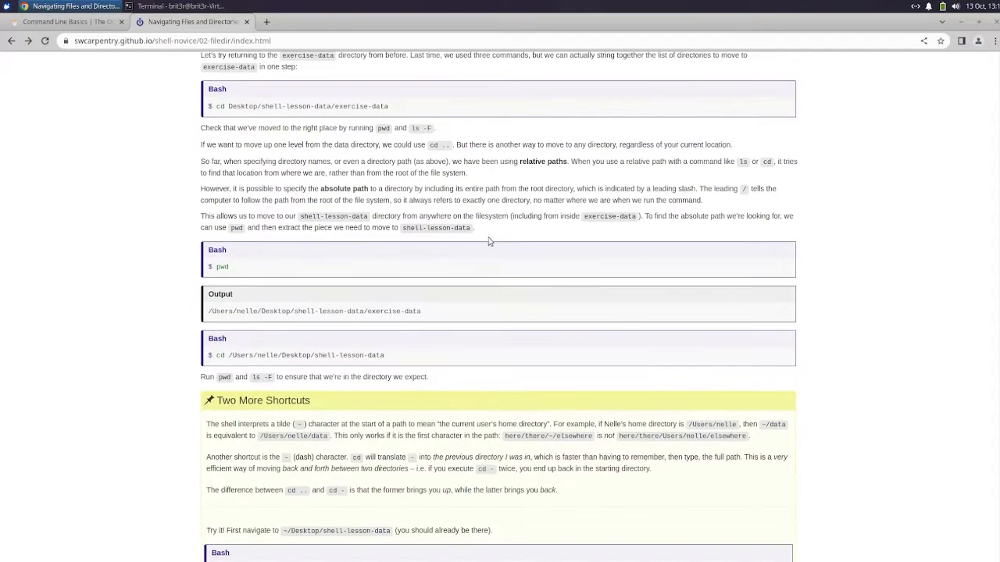
pyautogui.scroll(-3)
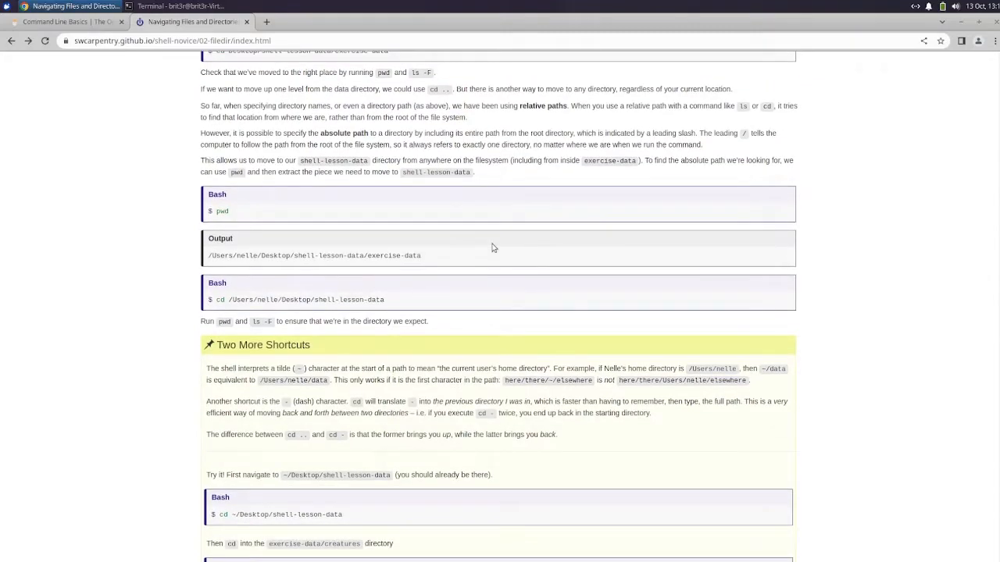
pyautogui.scroll(-3)
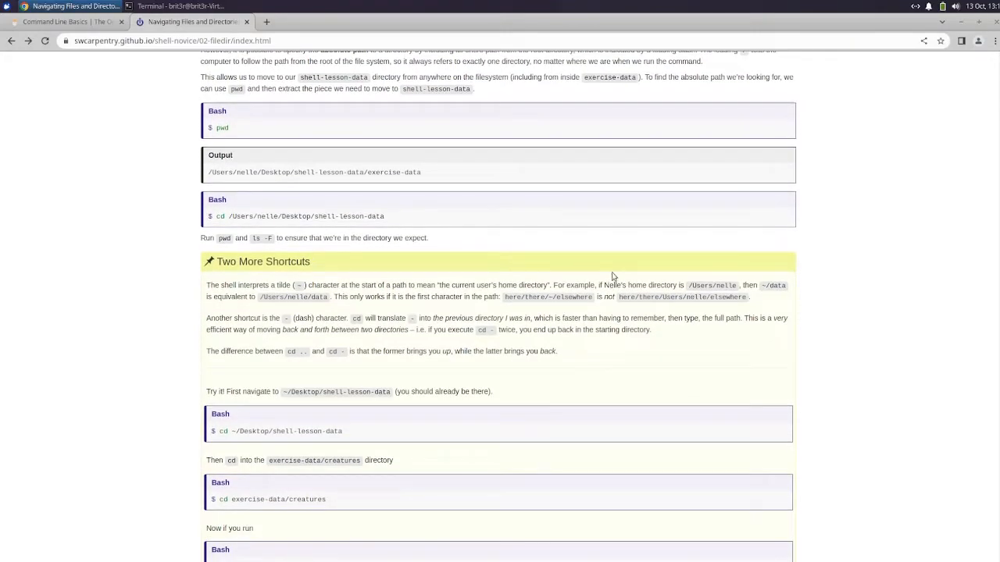
pyautogui.moveTo(611, 268)
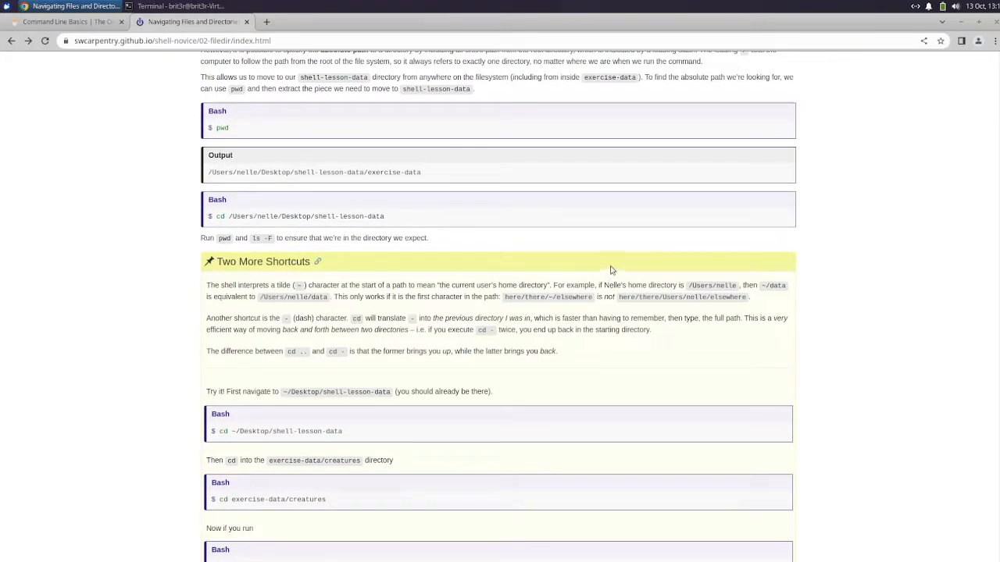
pyautogui.moveTo(616, 263)
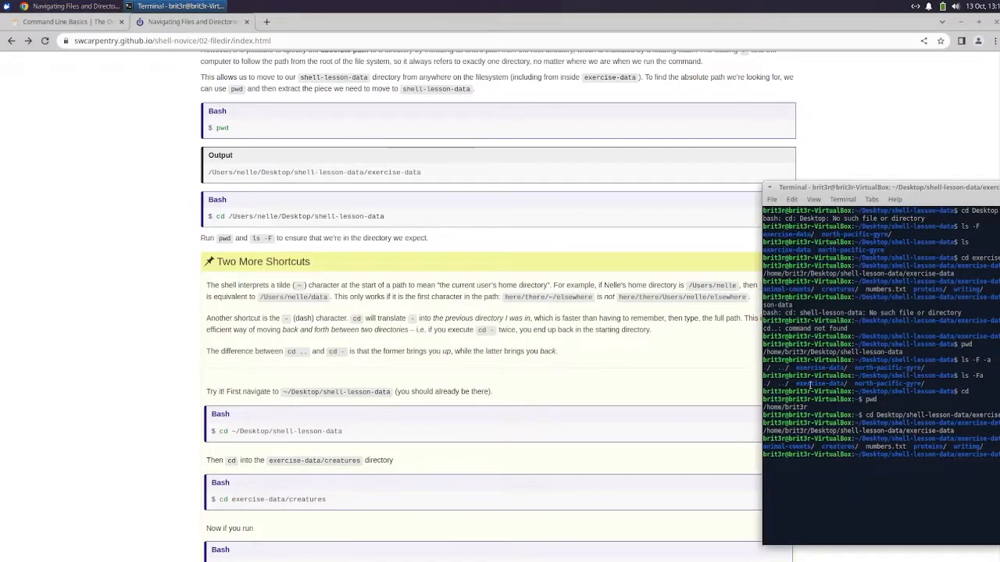
# Change into shell-lesson-data using the full /home/.../Desktop/shell-lesson-data path
pyautogui.moveTo(887, 187); pyautogui.dragTo(687, 188)
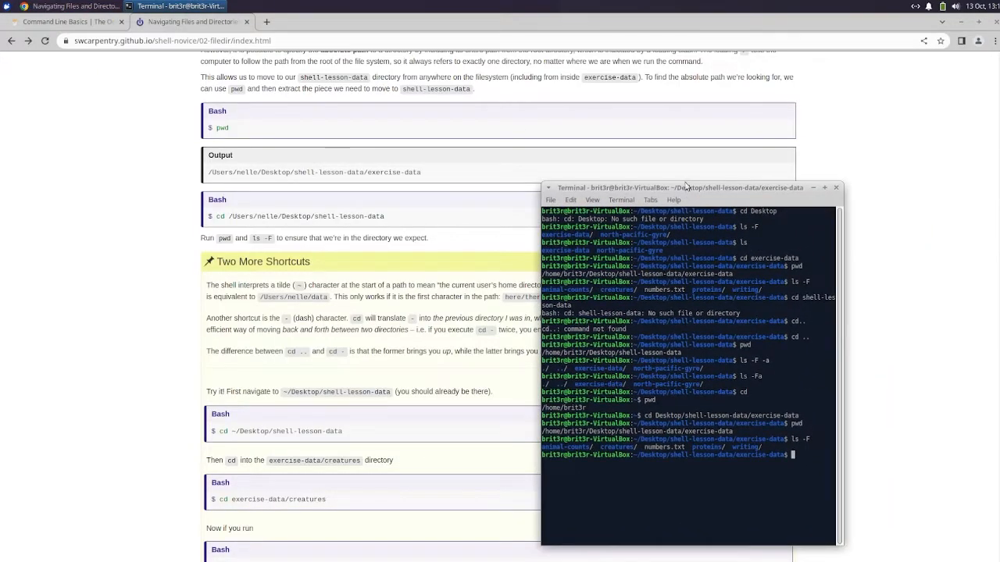
pyautogui.moveTo(686, 188); pyautogui.dragTo(740, 197)
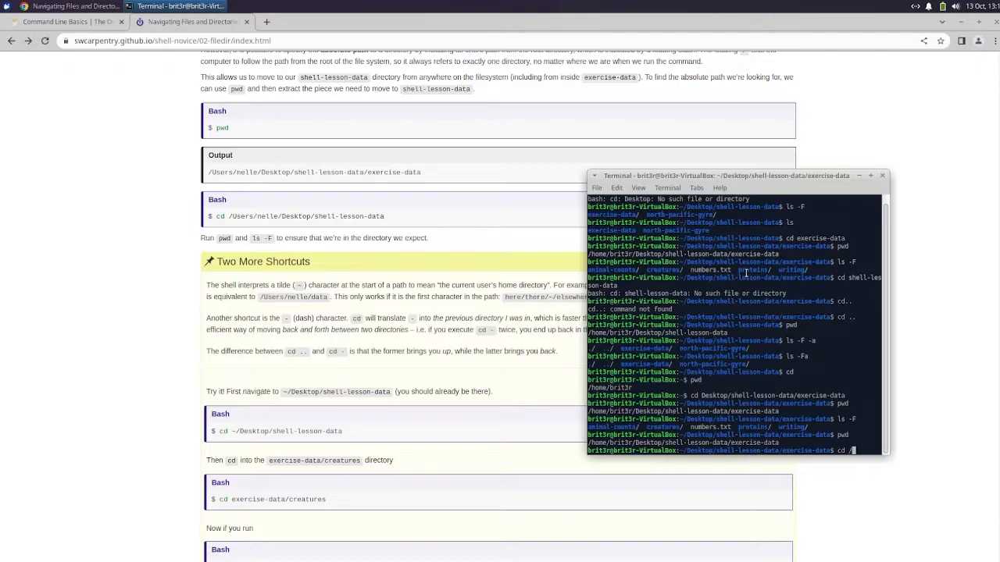
pyautogui.write('home')
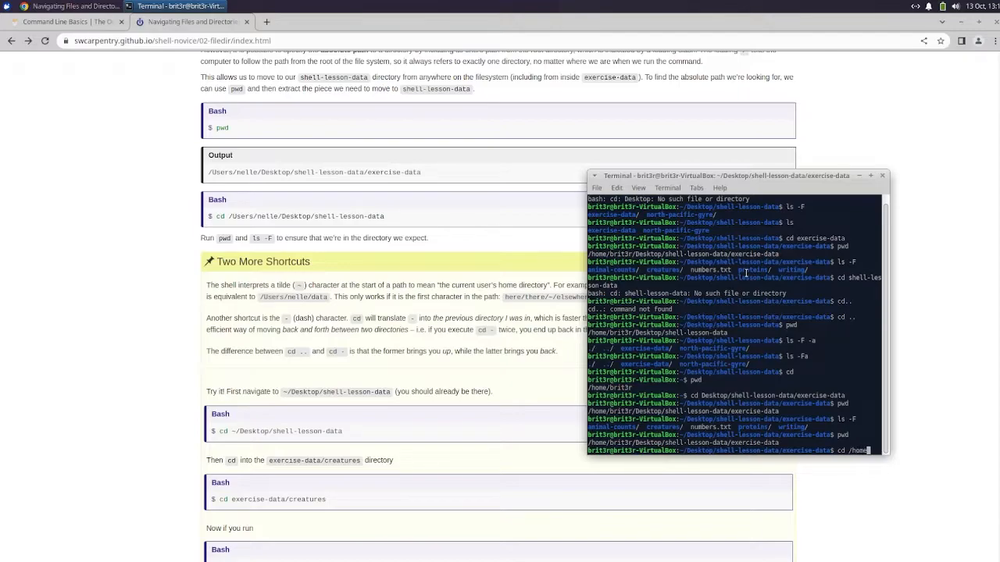
pyautogui.write('/brit3r/Desktop/')
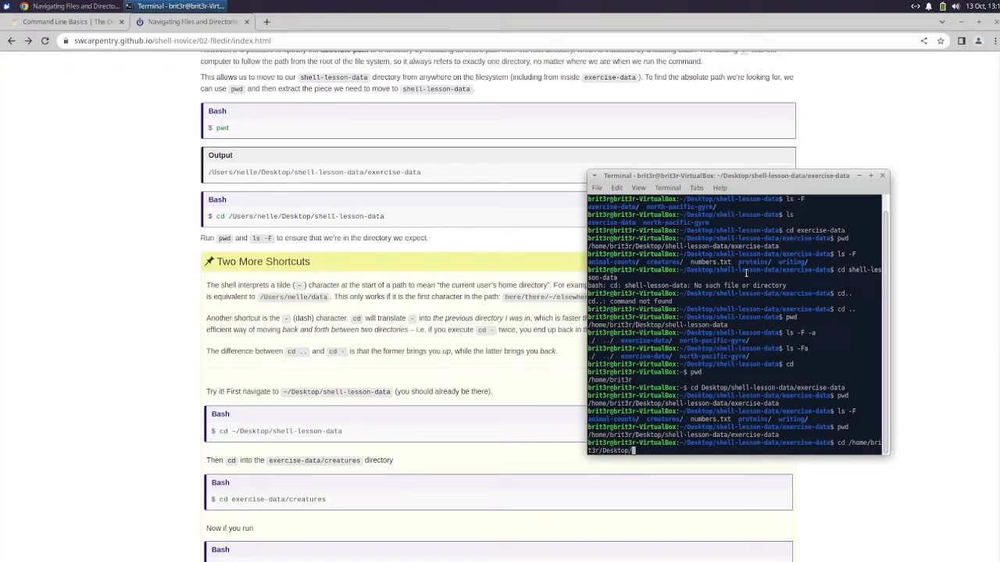
pyautogui.write('shell')
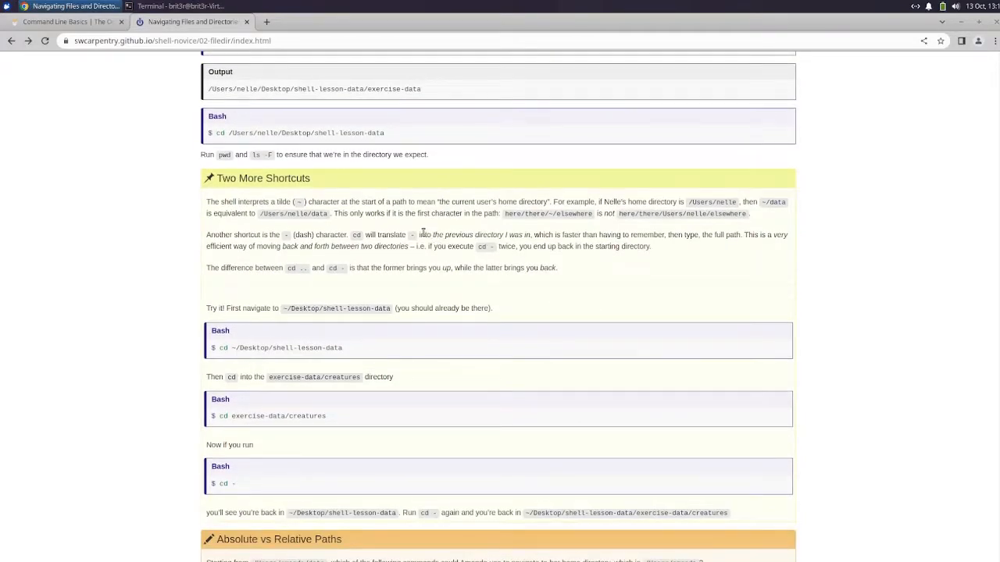
# Scroll the lesson past the cd - example to the Absolute vs Relative Paths exercise
pyautogui.scroll(-3)
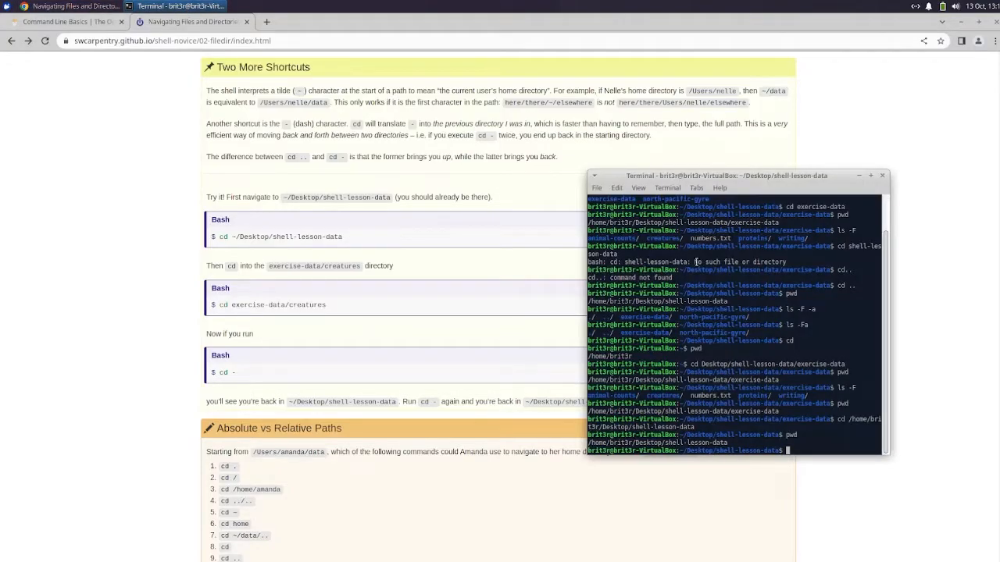
pyautogui.moveTo(775, 296)
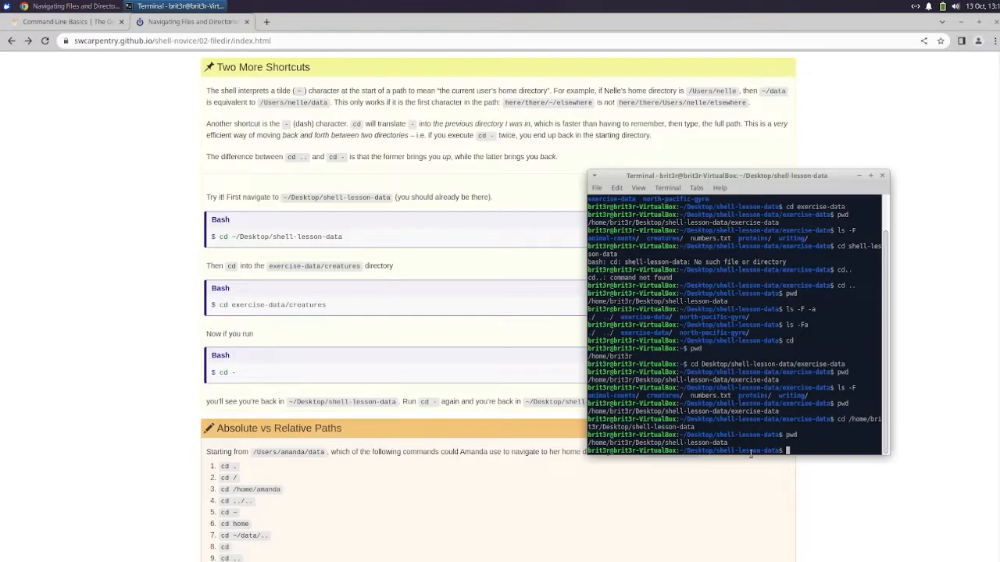
pyautogui.moveTo(815, 431)
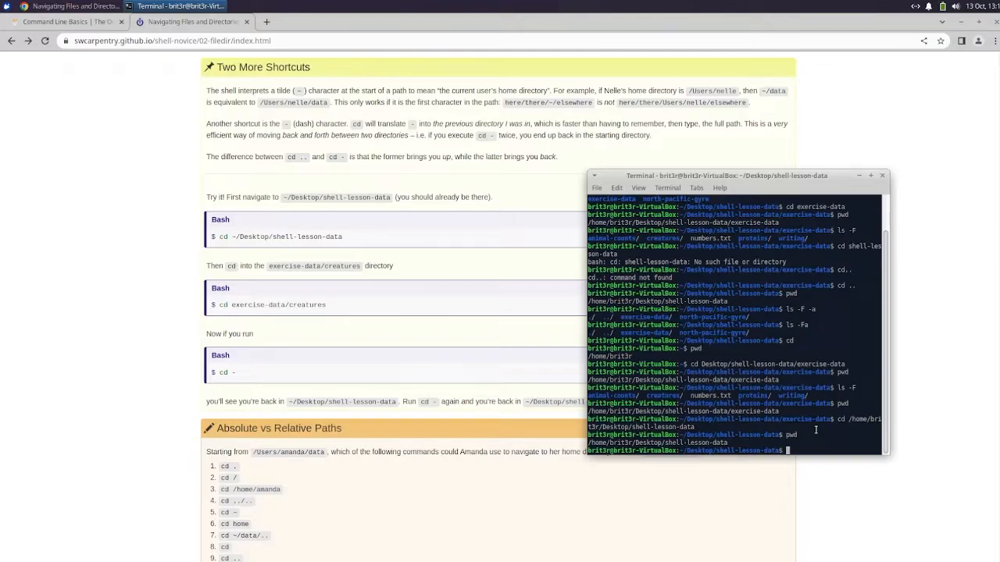
# Go into exercise-data/creatures, confirm with pwd, and return with cd -
pyautogui.write('cd')
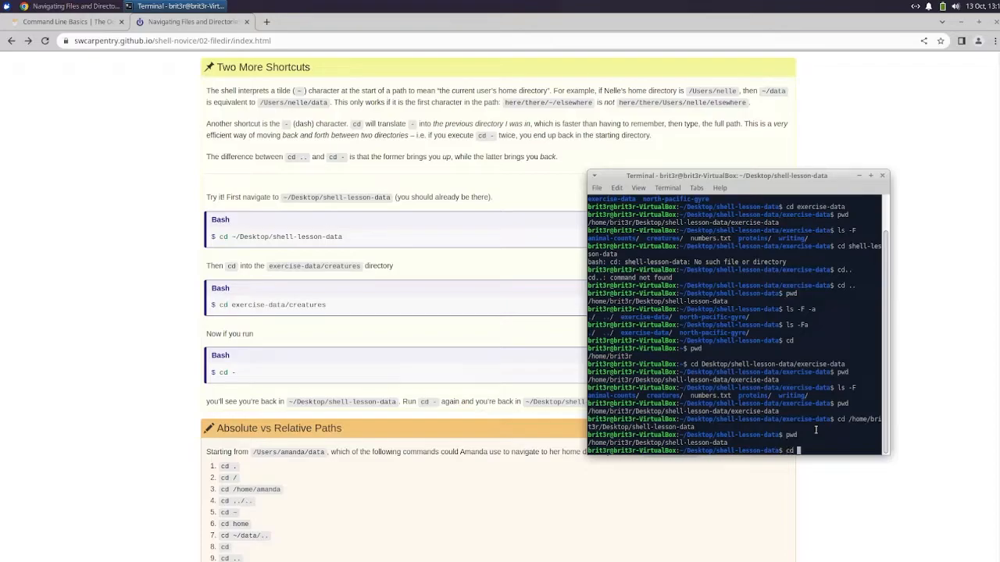
pyautogui.write('exercise-data/creatures')
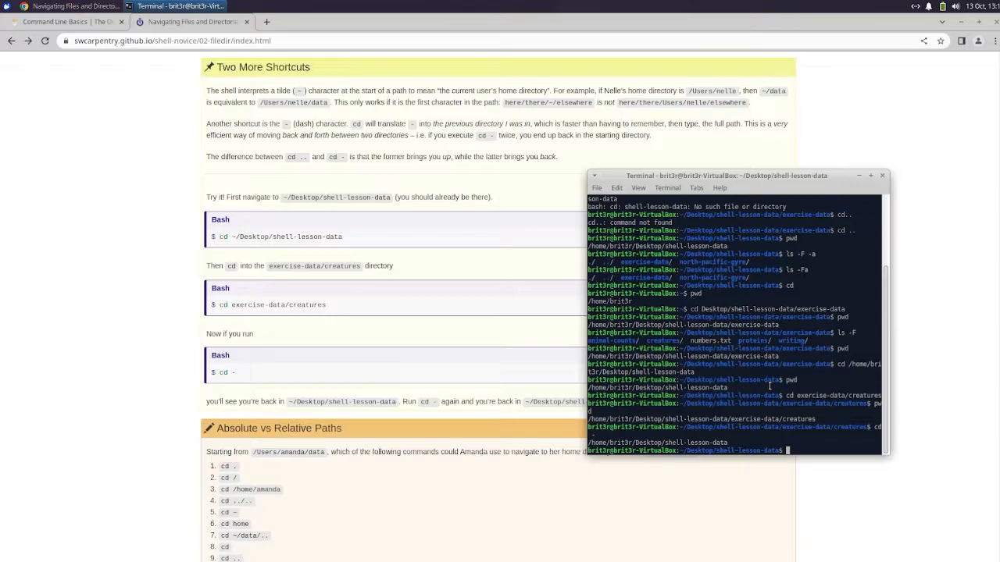
pyautogui.moveTo(725, 175); pyautogui.dragTo(548, 62)
pyautogui.write('cd -')
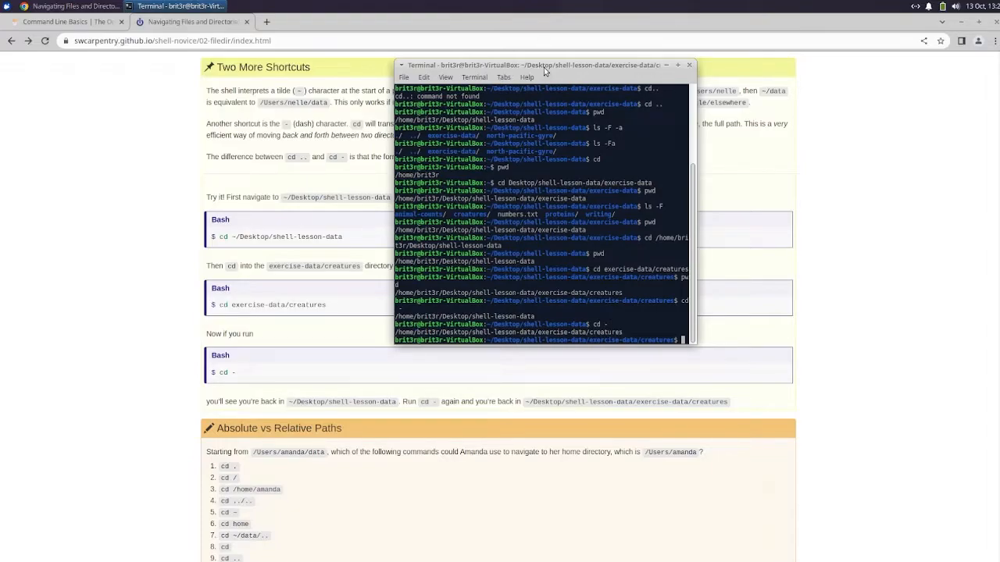
pyautogui.moveTo(433, 390)
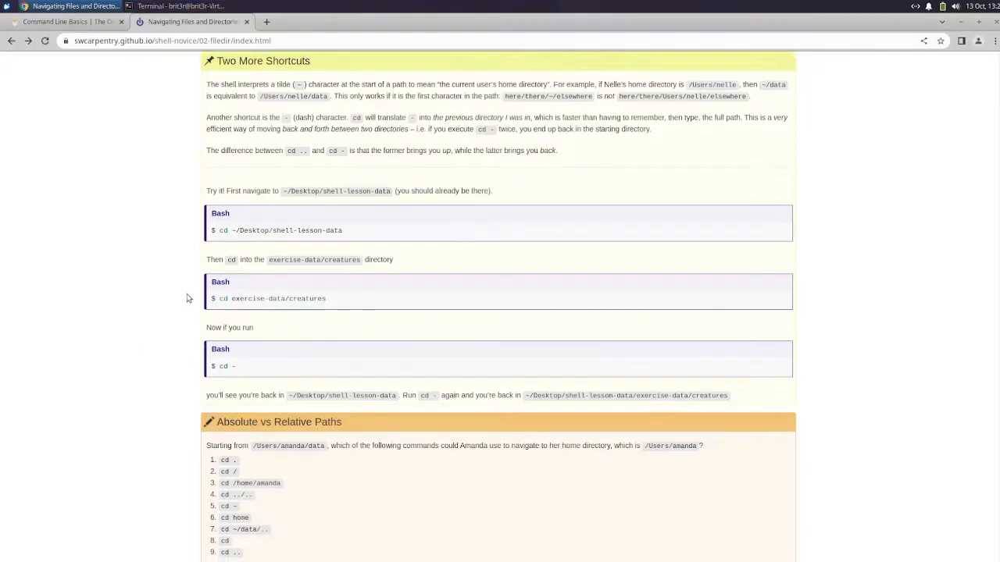
# Review the nine candidate cd commands and mark the cd /home/amanda option
pyautogui.scroll(-3)
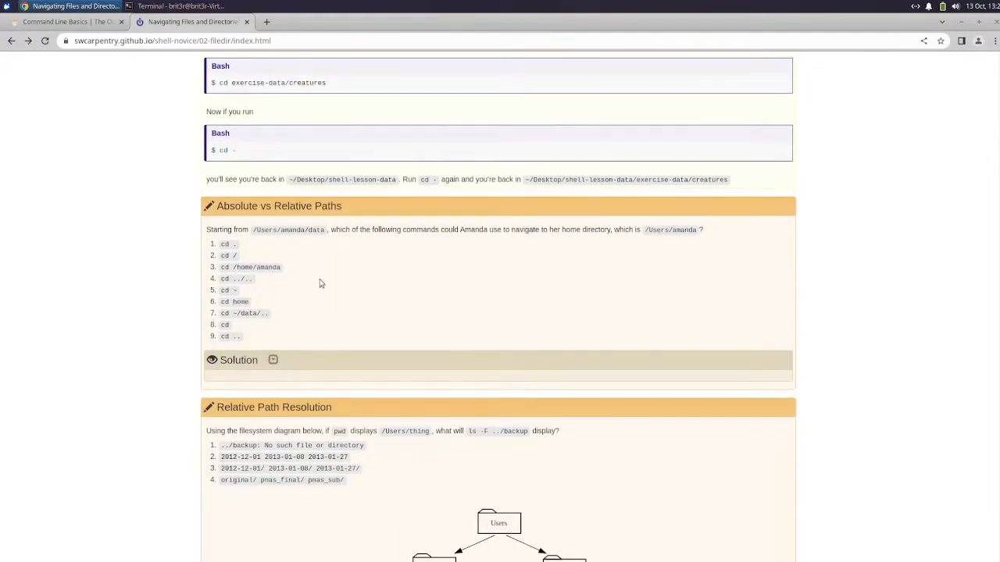
pyautogui.scroll(-3)
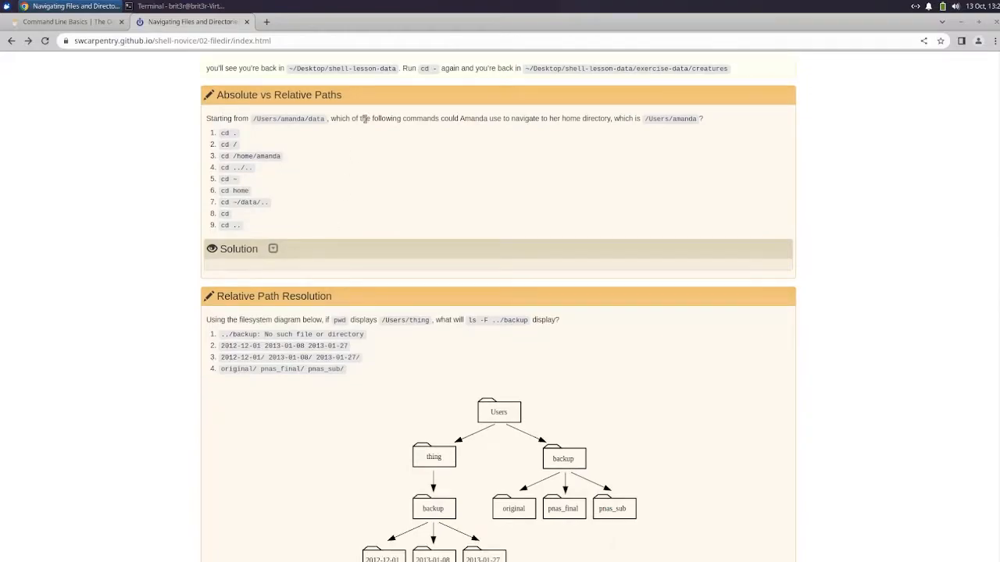
pyautogui.moveTo(499, 225)
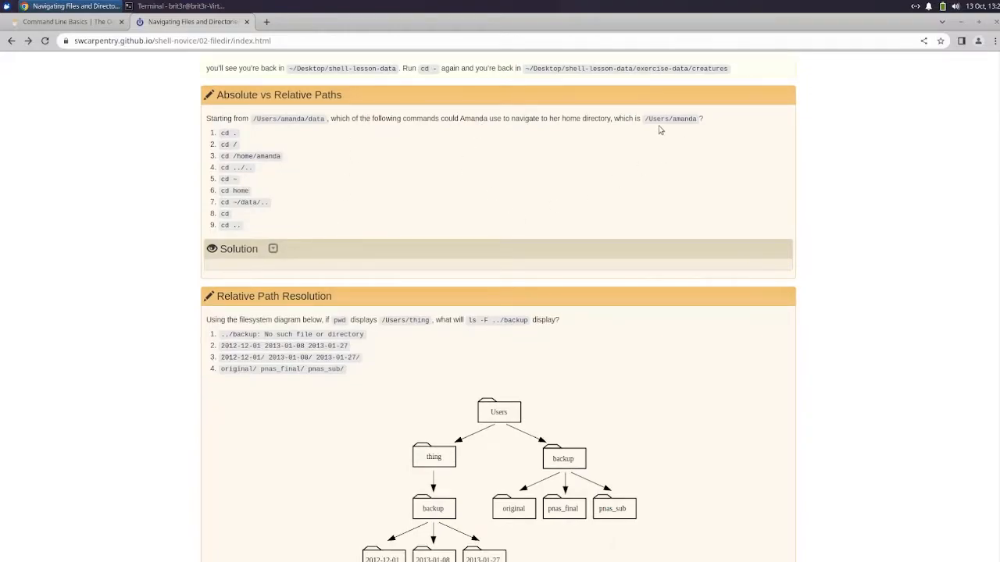
pyautogui.moveTo(265, 194)
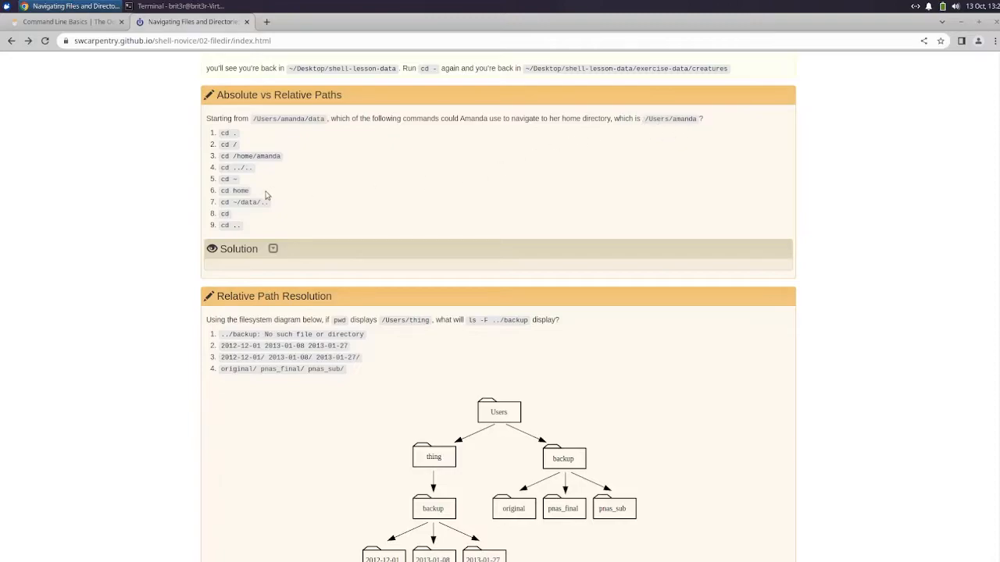
pyautogui.moveTo(313, 122)
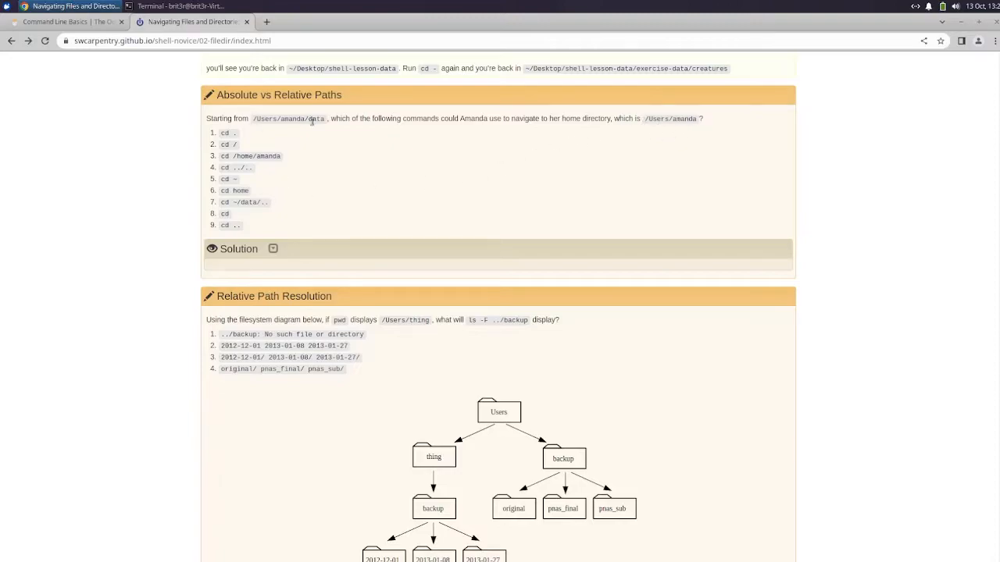
pyautogui.moveTo(365, 134)
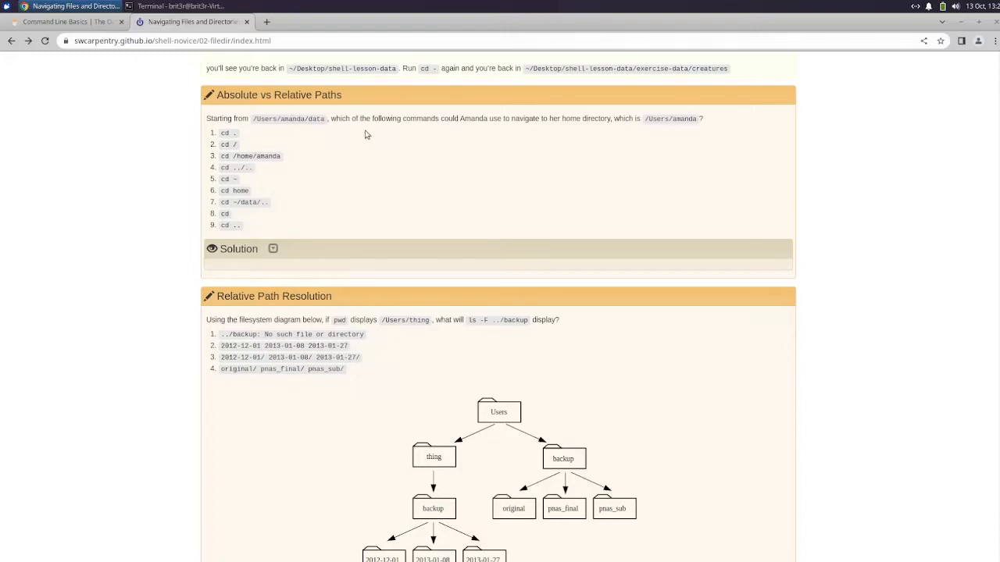
pyautogui.moveTo(296, 178)
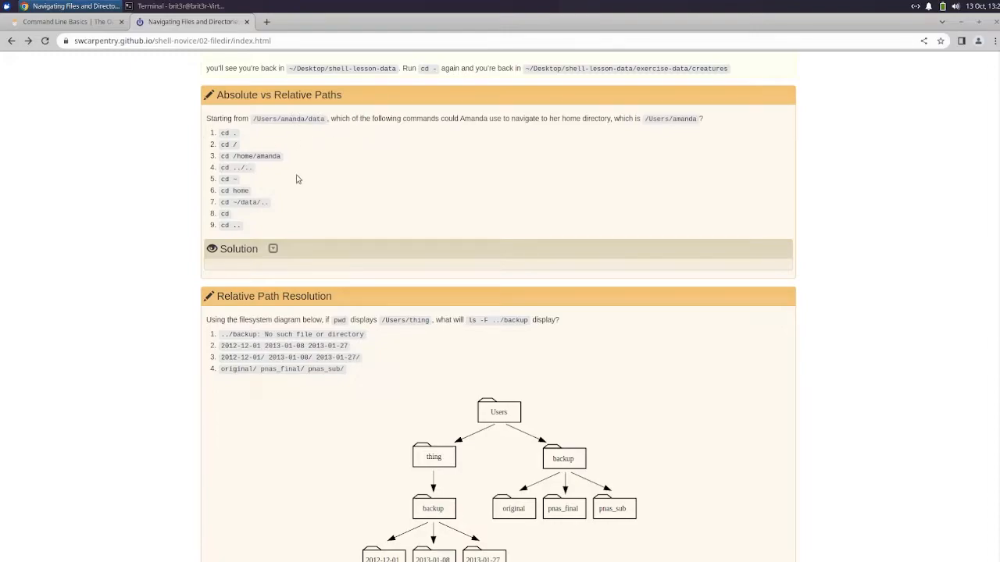
pyautogui.scroll(3)
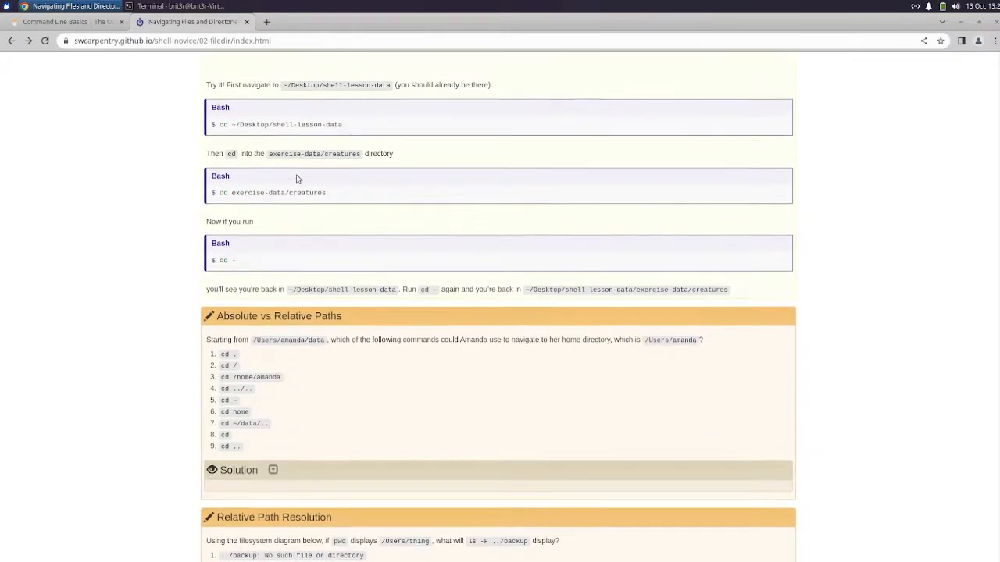
pyautogui.scroll(3)
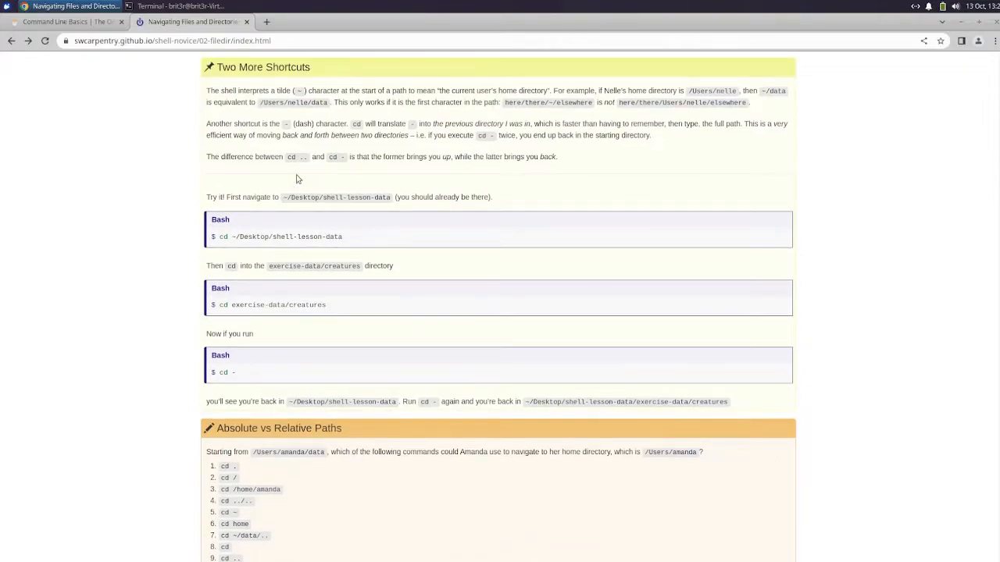
pyautogui.scroll(-3)
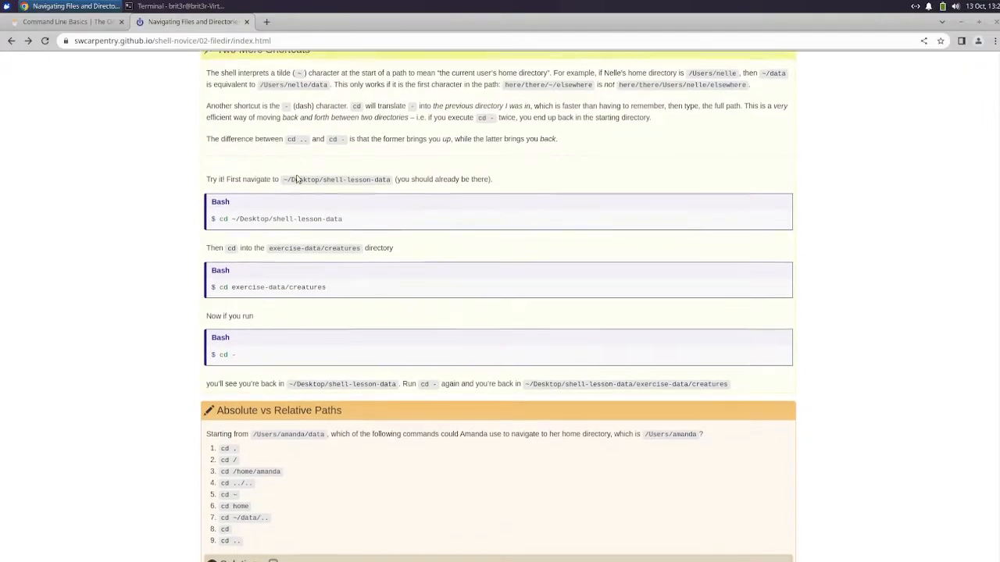
pyautogui.scroll(-3)
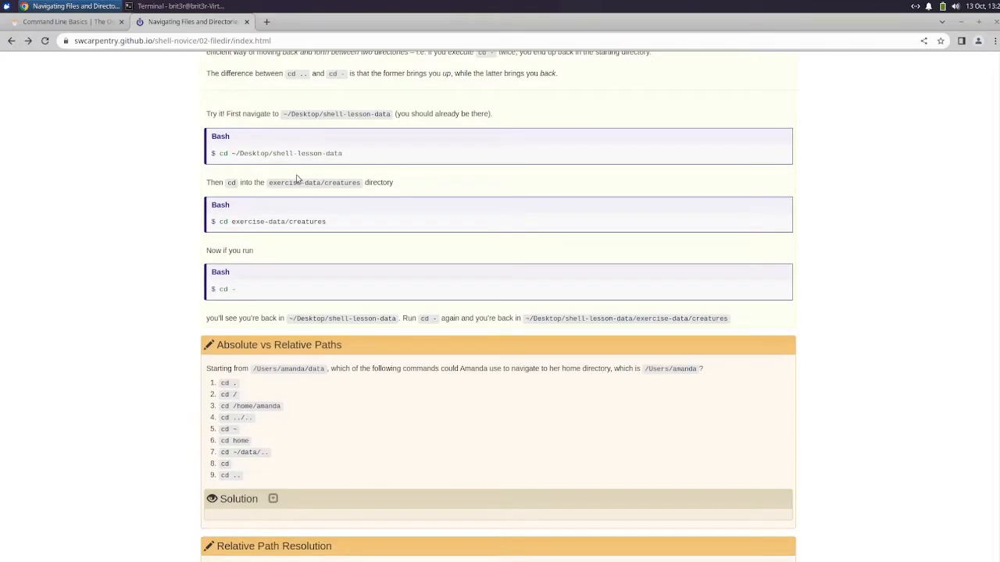
pyautogui.scroll(-3)
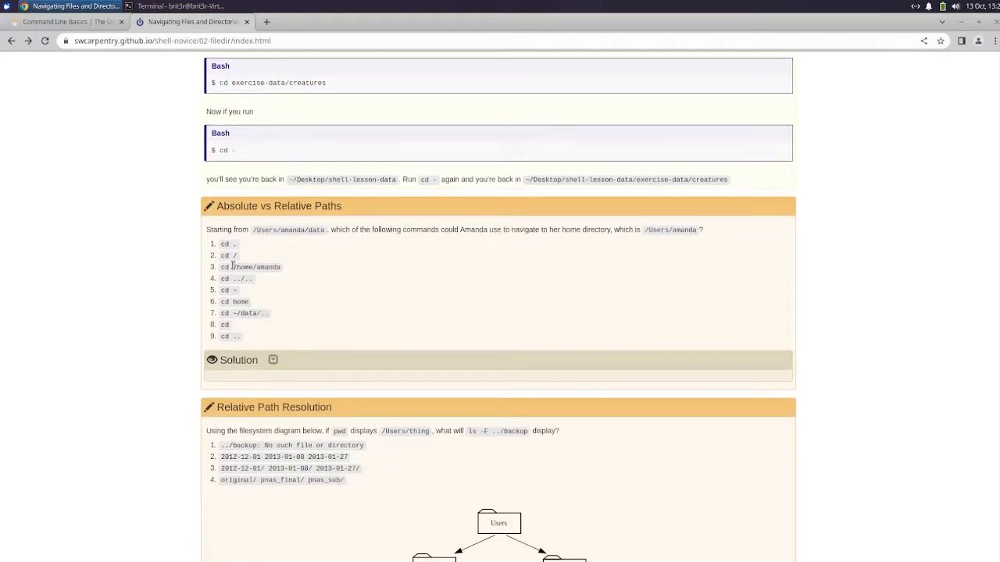
pyautogui.moveTo(293, 328)
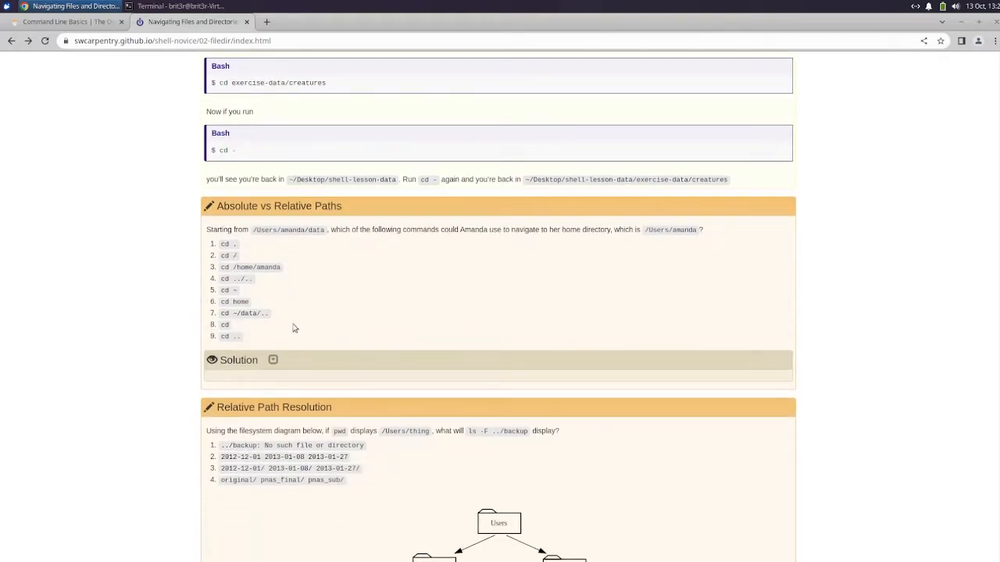
pyautogui.scroll(3)
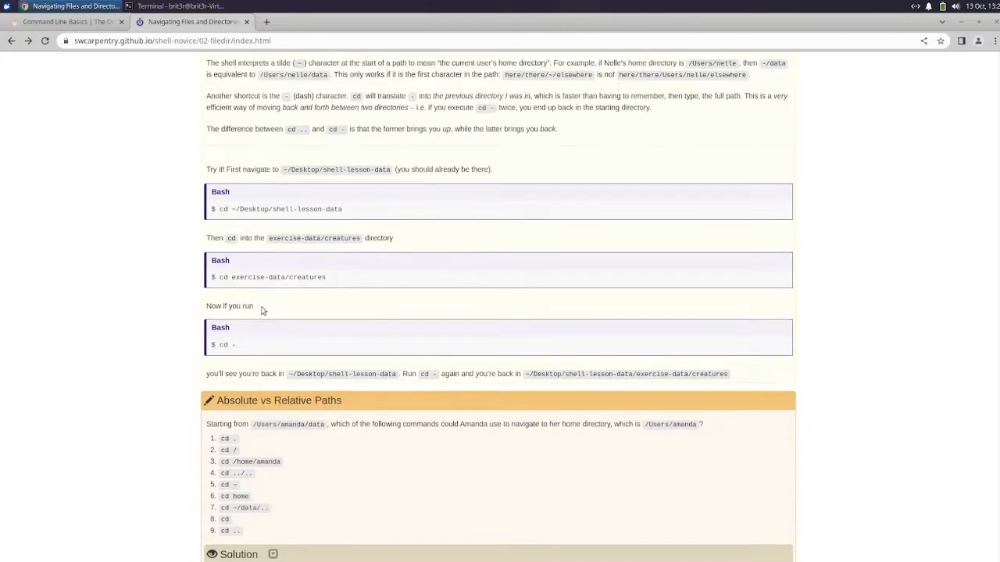
pyautogui.scroll(-3)
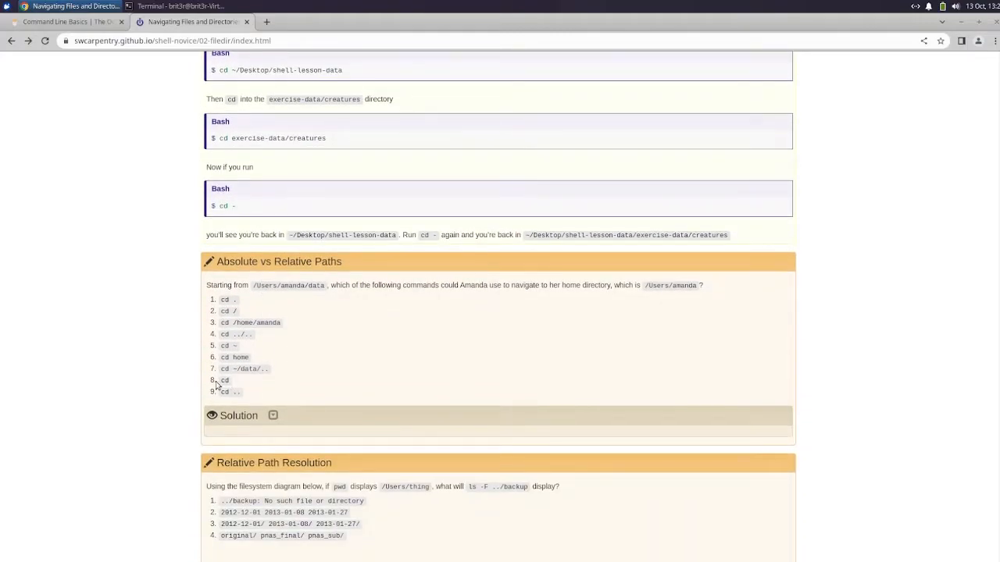
pyautogui.moveTo(258, 316)
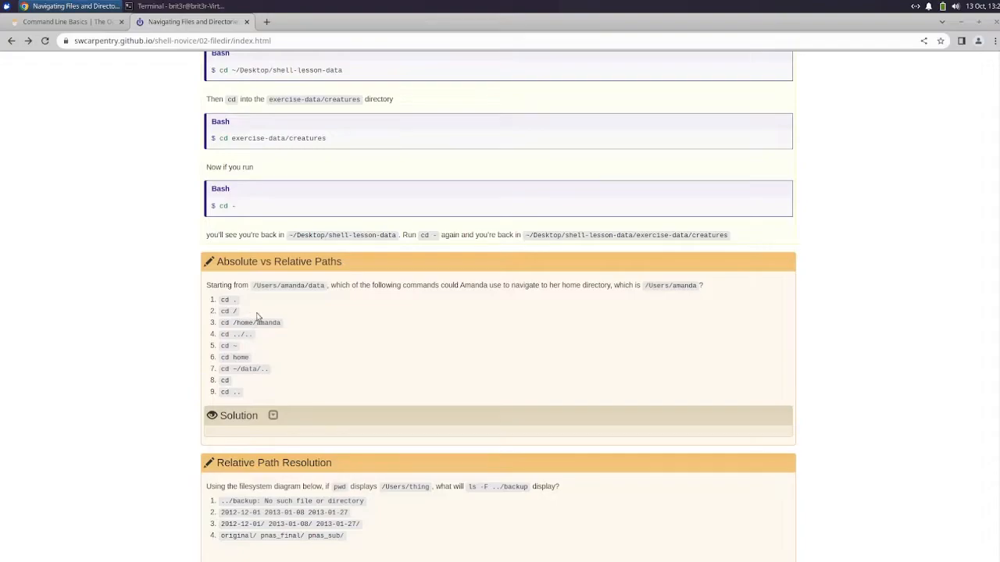
pyautogui.scroll(3)
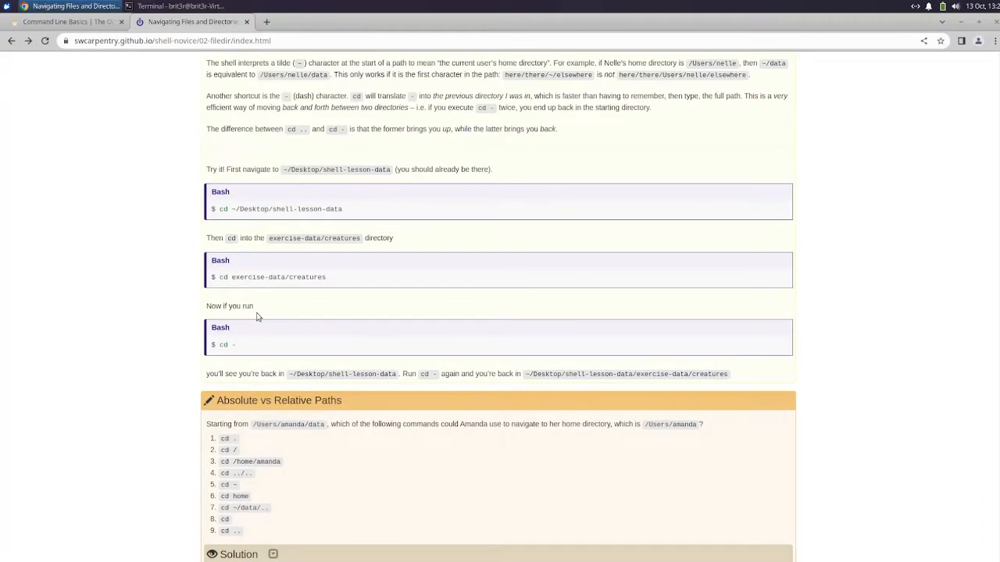
pyautogui.scroll(-3)
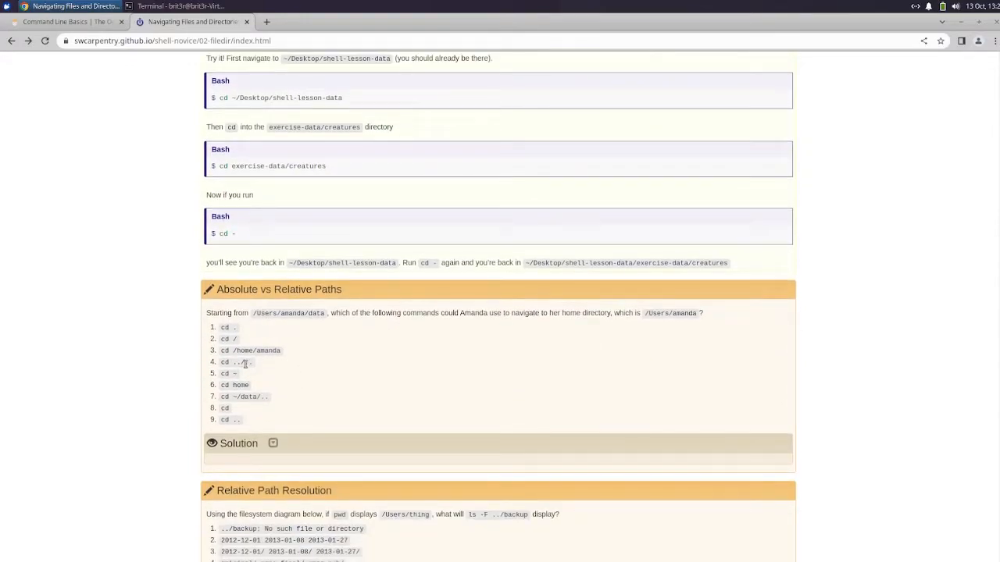
pyautogui.doubleClick(250, 349)
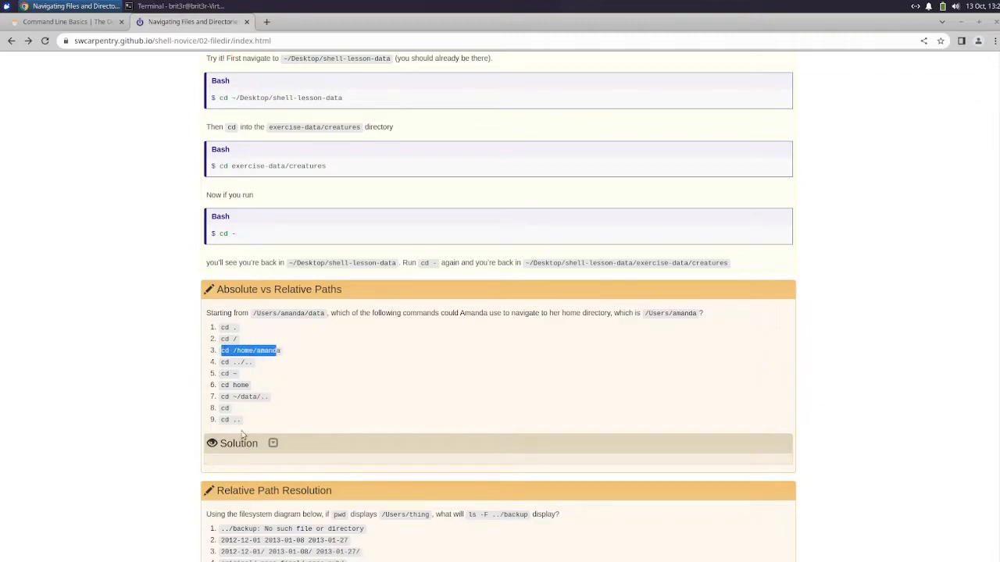
# Reveal the Absolute vs Relative Paths solution and read the explanations for answers 3, 5, 7 and 9
pyautogui.click(272, 444)
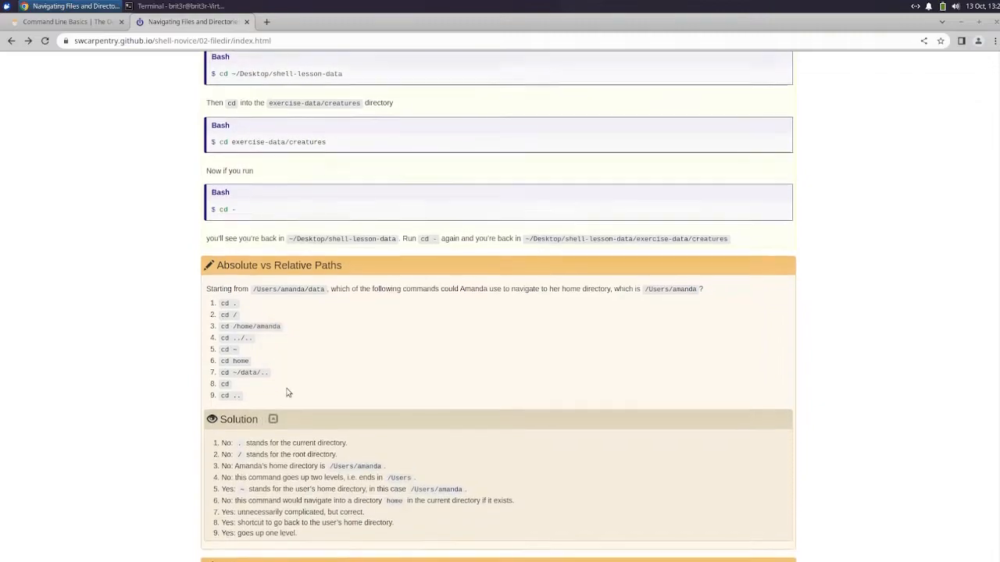
pyautogui.scroll(-3)
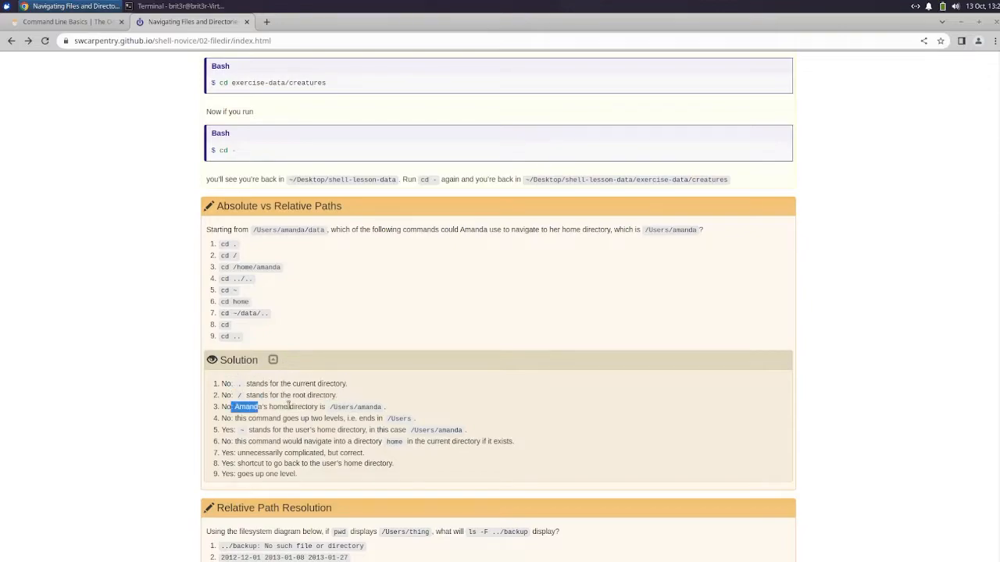
pyautogui.moveTo(235, 406); pyautogui.dragTo(378, 406)
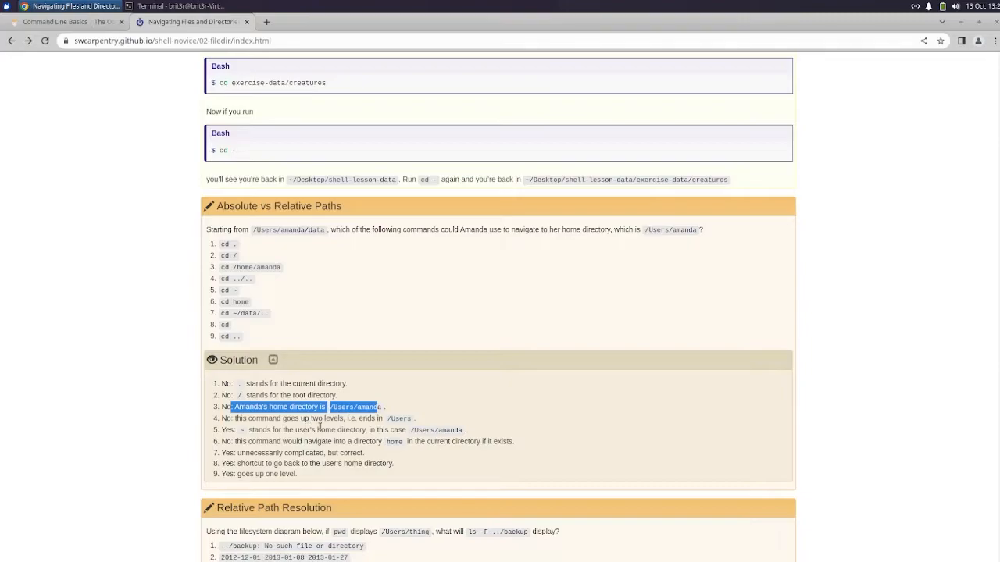
pyautogui.moveTo(371, 429)
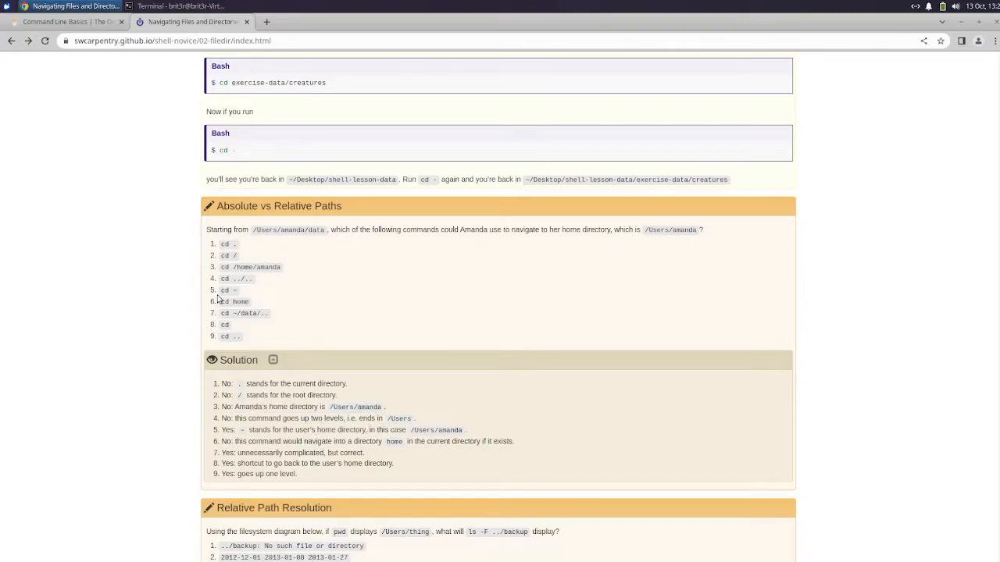
pyautogui.moveTo(267, 429); pyautogui.dragTo(311, 429)
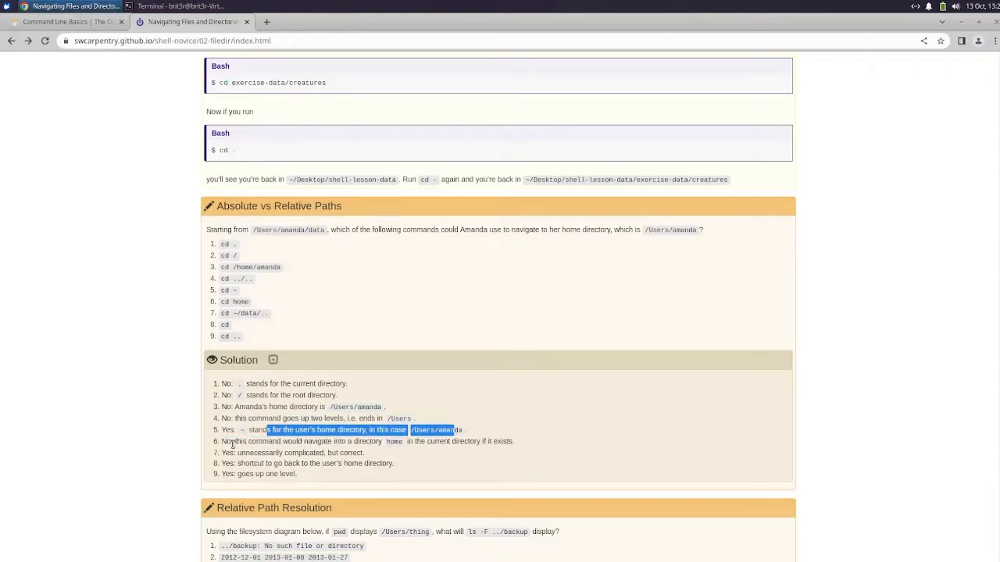
pyautogui.moveTo(234, 440); pyautogui.dragTo(429, 440)
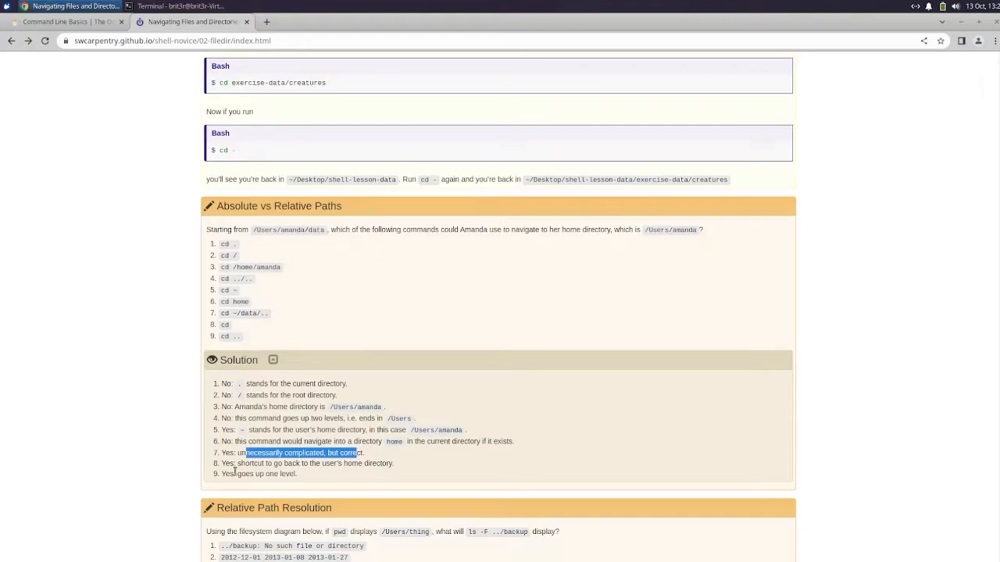
pyautogui.moveTo(243, 463); pyautogui.dragTo(393, 462)
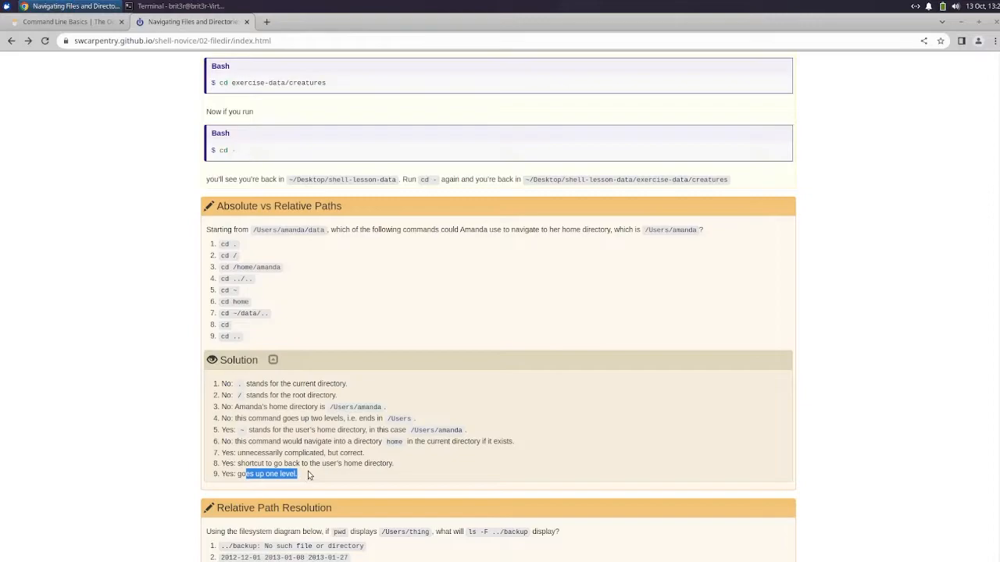
pyautogui.moveTo(264, 240)
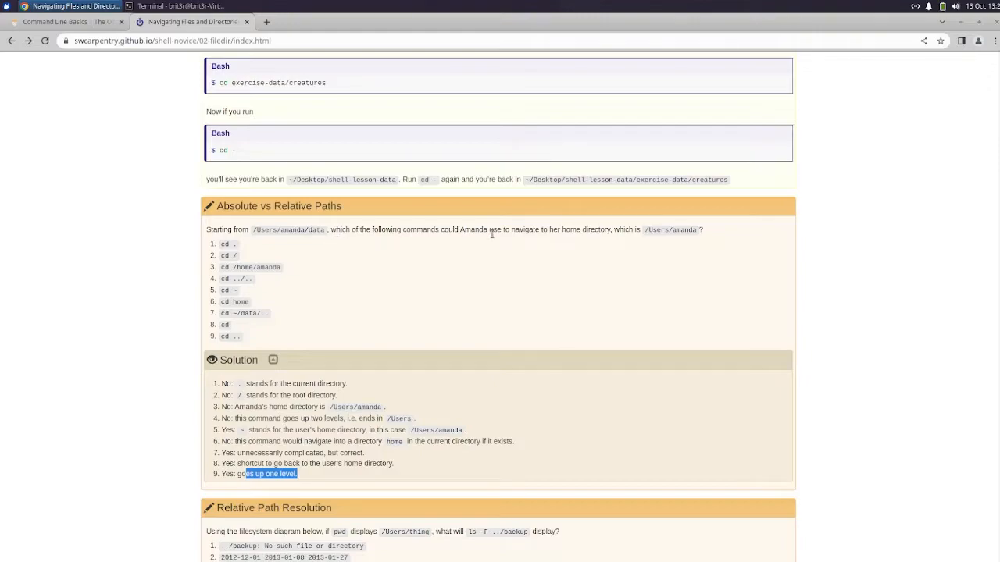
pyautogui.moveTo(659, 228)
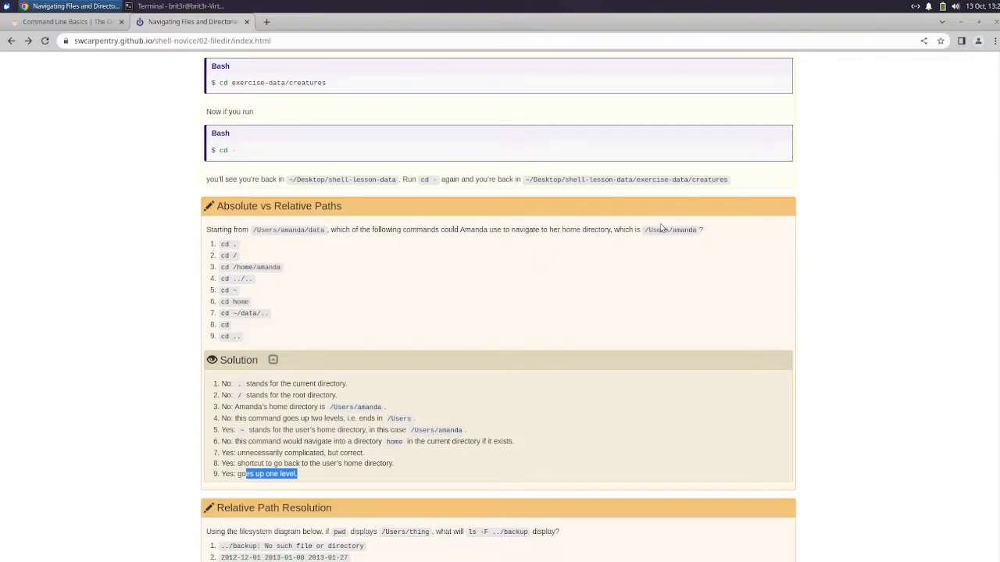
pyautogui.moveTo(663, 228)
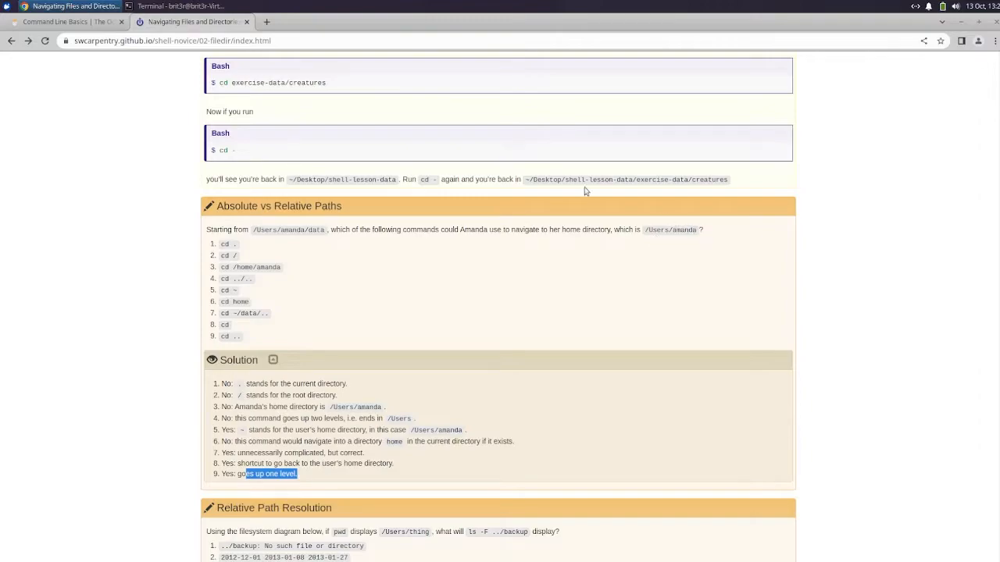
pyautogui.moveTo(537, 275)
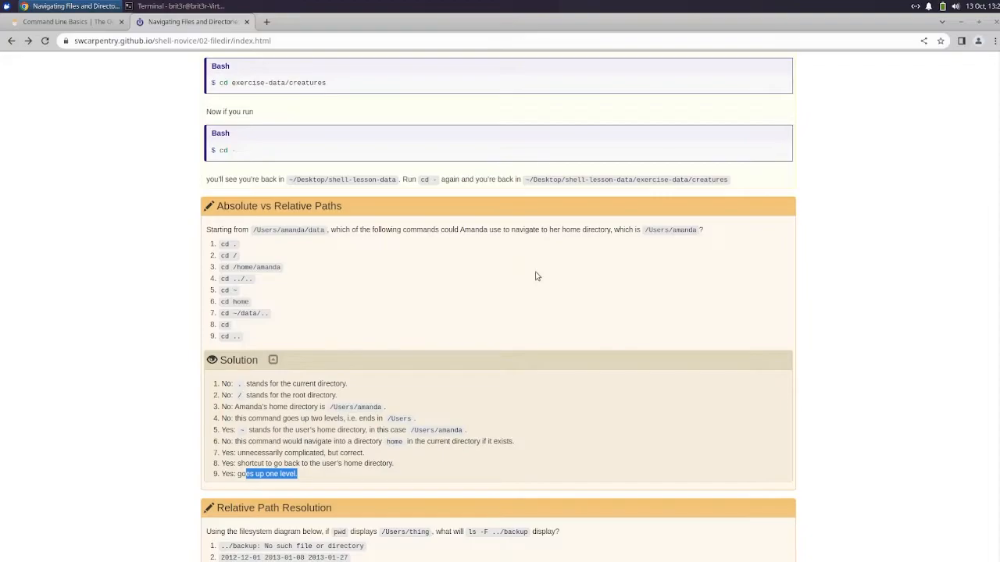
# Study the Relative Path Resolution diagram and reveal its solution marking option 4 correct
pyautogui.scroll(-3)
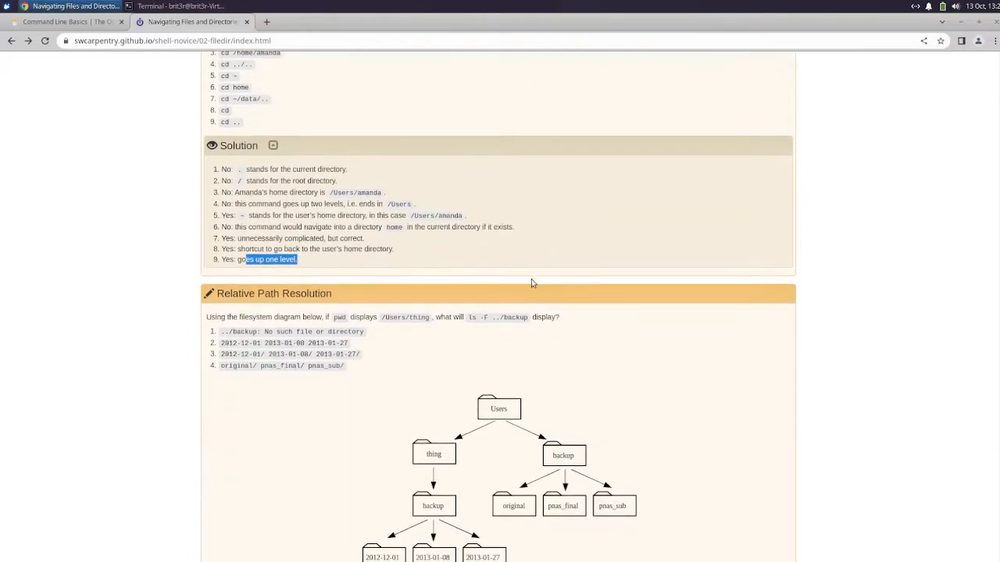
pyautogui.scroll(-3)
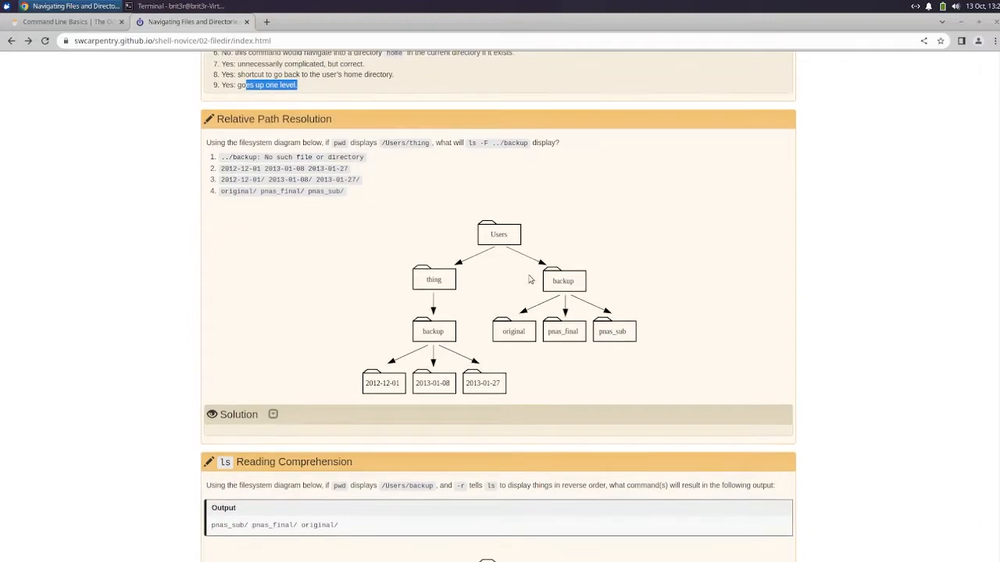
pyautogui.scroll(-3)
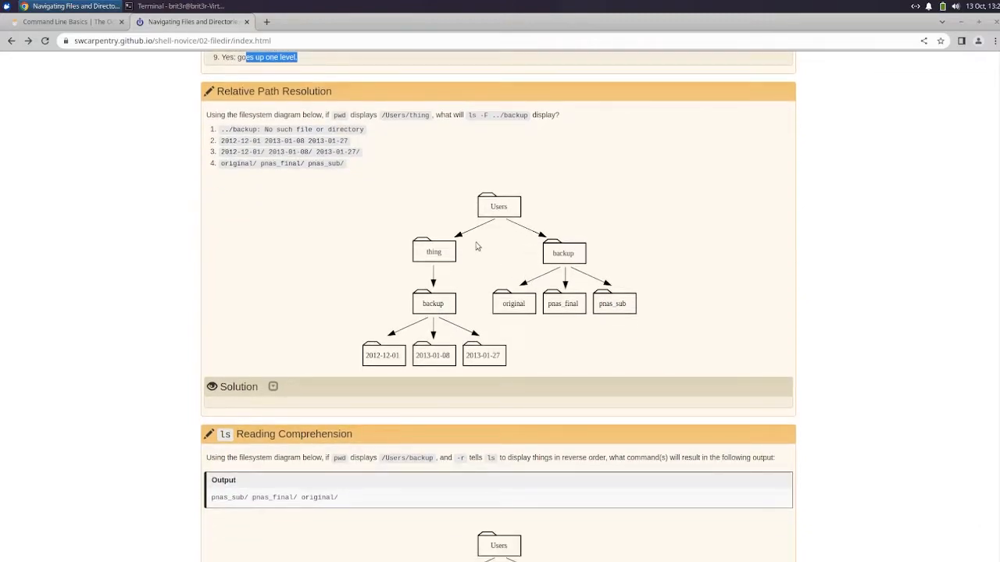
pyautogui.moveTo(528, 142)
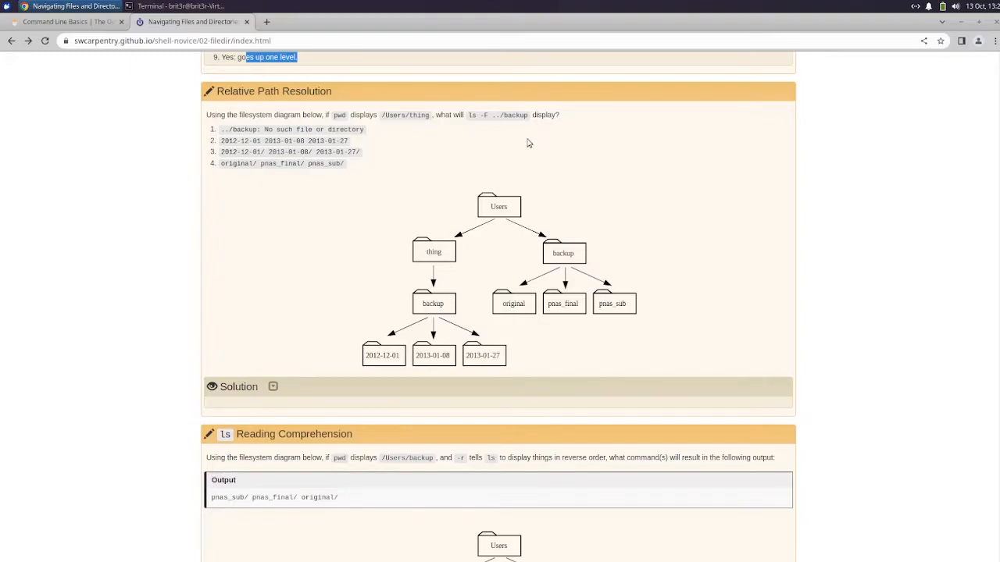
pyautogui.moveTo(540, 129)
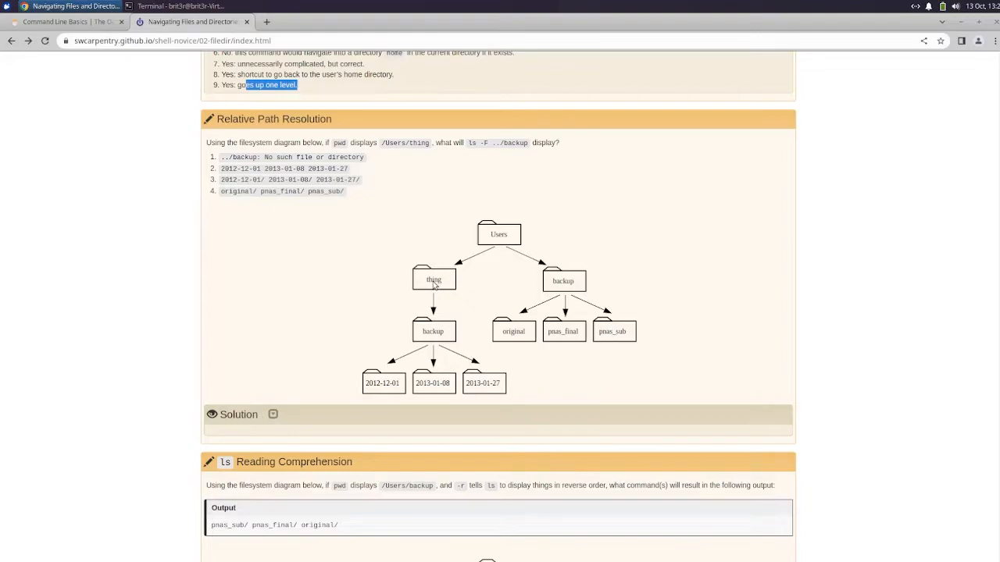
pyautogui.moveTo(439, 341)
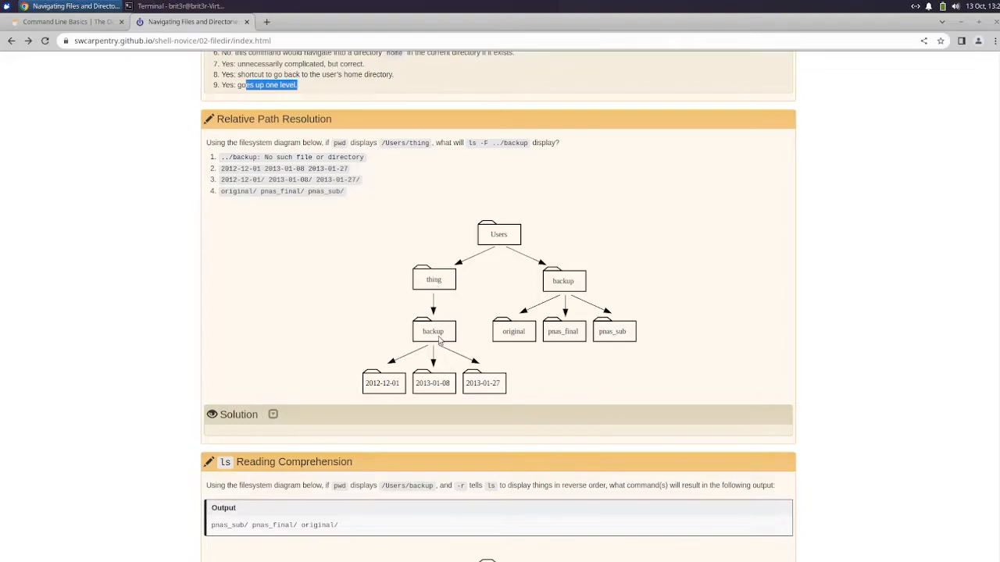
pyautogui.moveTo(431, 283)
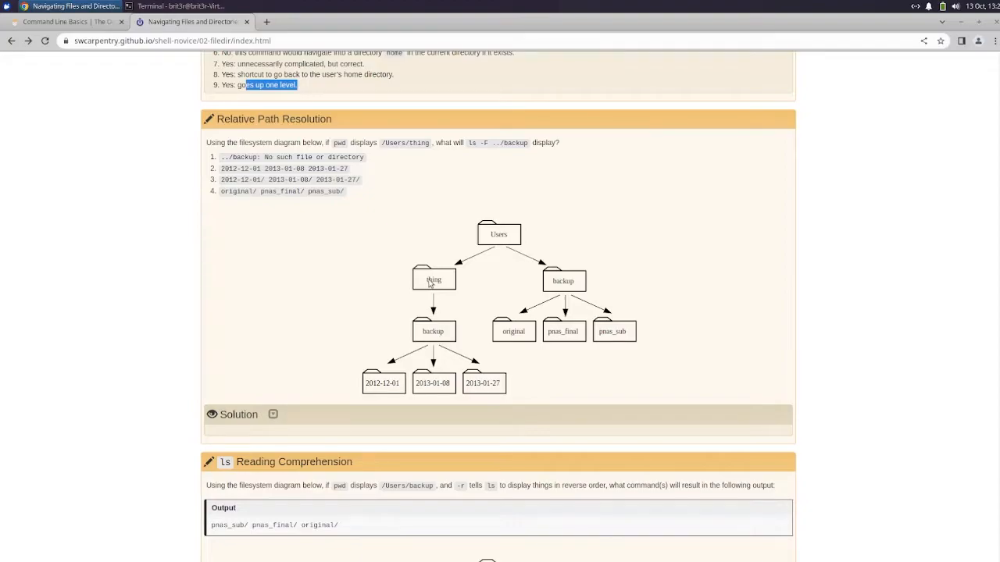
pyautogui.moveTo(434, 284)
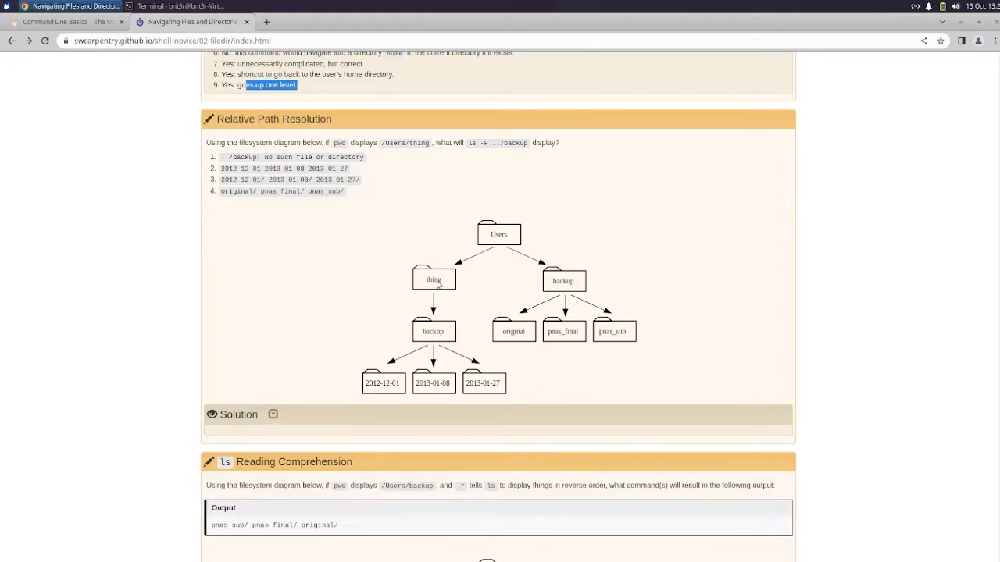
pyautogui.moveTo(294, 425)
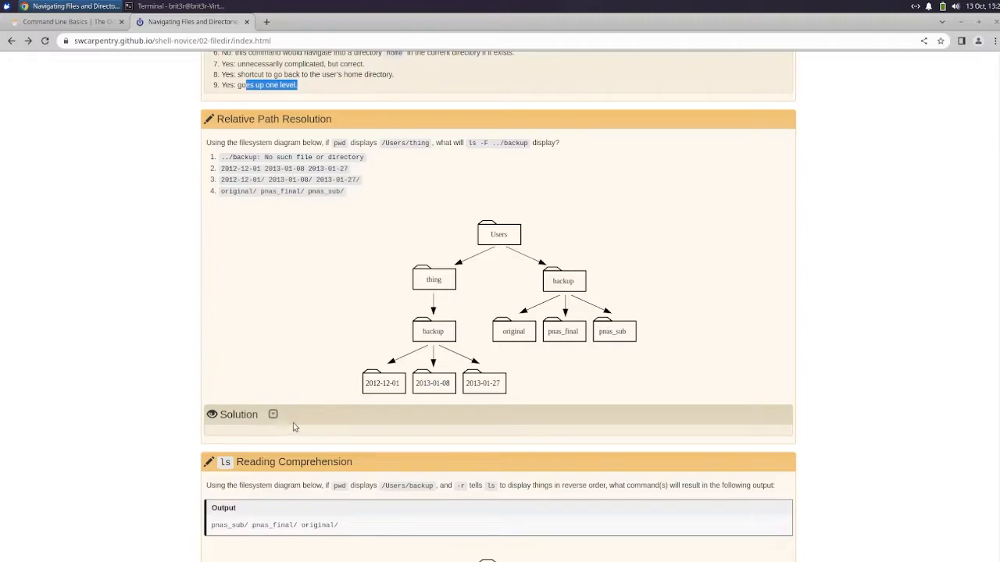
pyautogui.moveTo(531, 365)
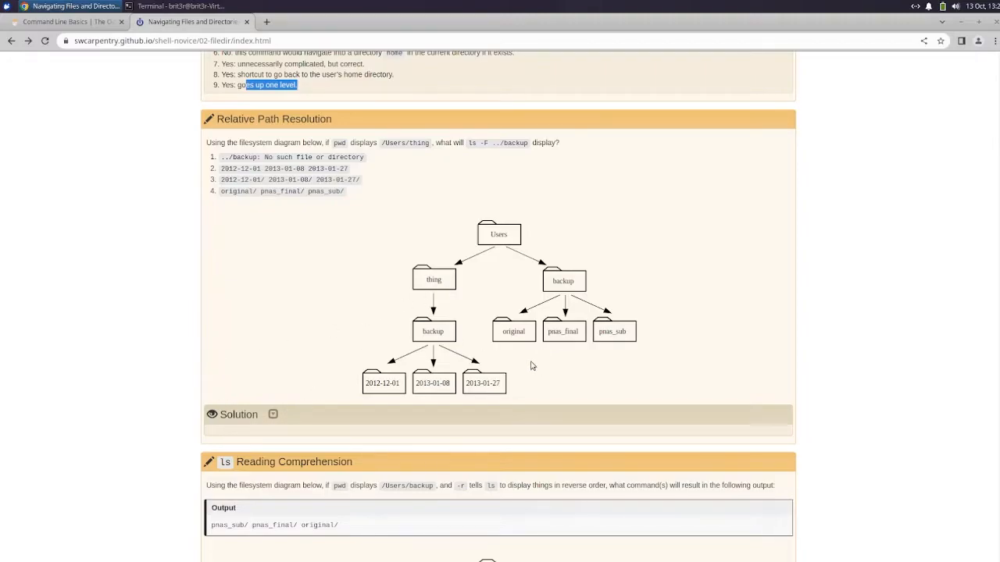
pyautogui.moveTo(515, 356)
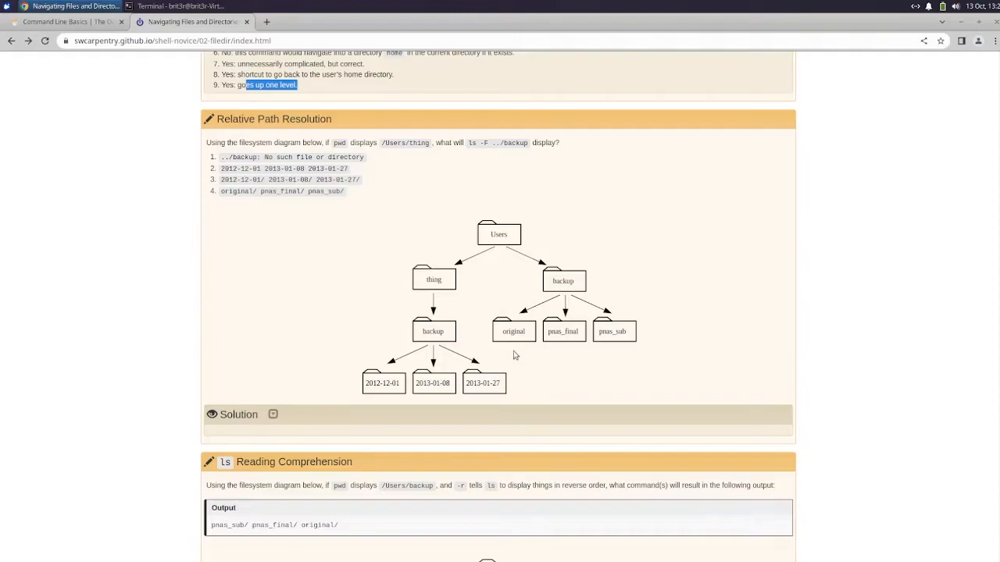
pyautogui.moveTo(559, 331)
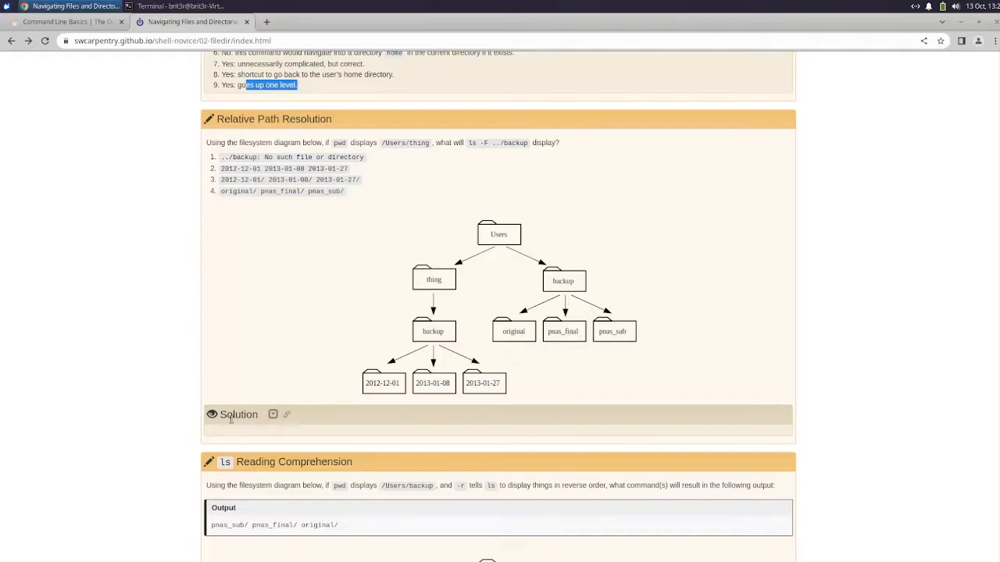
pyautogui.click(238, 414)
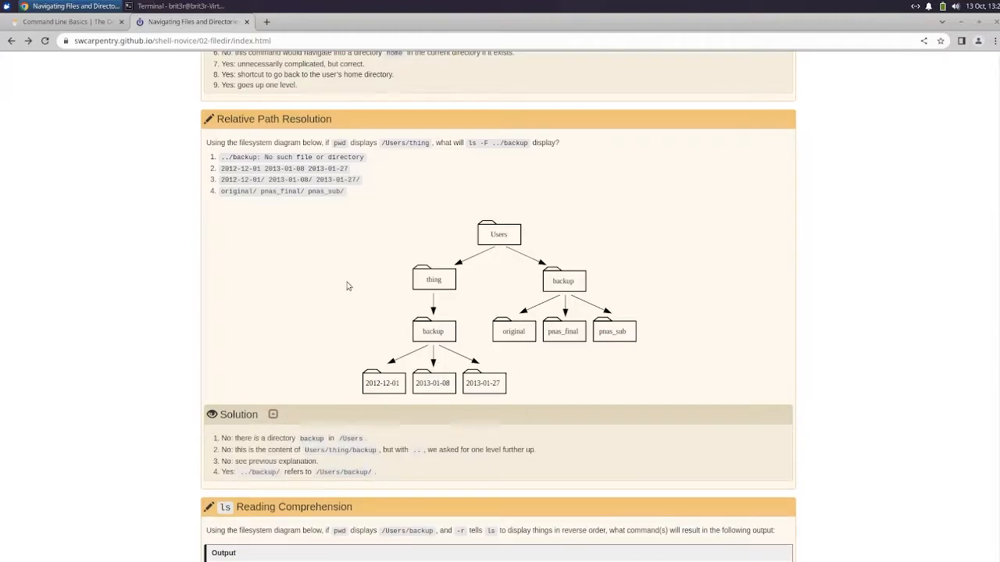
pyautogui.moveTo(314, 319)
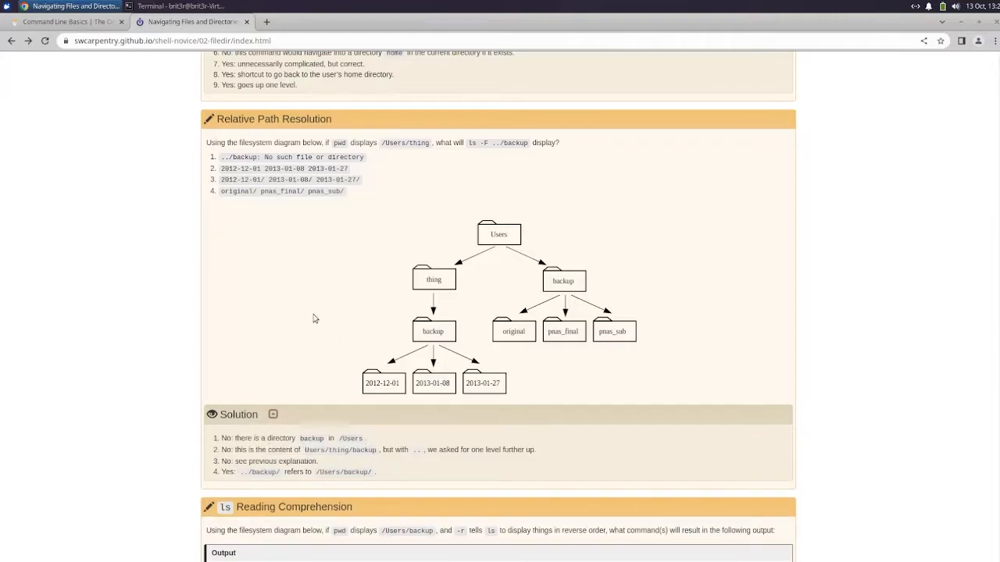
pyautogui.scroll(-3)
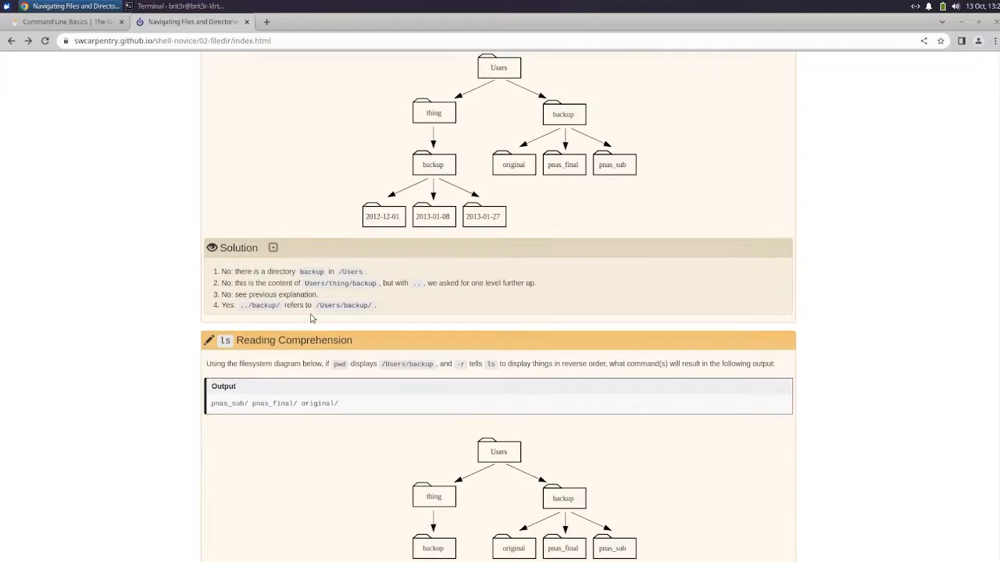
# Scroll into the ls Reading Comprehension exercise with its output, diagram and three candidate commands
pyautogui.scroll(-3)
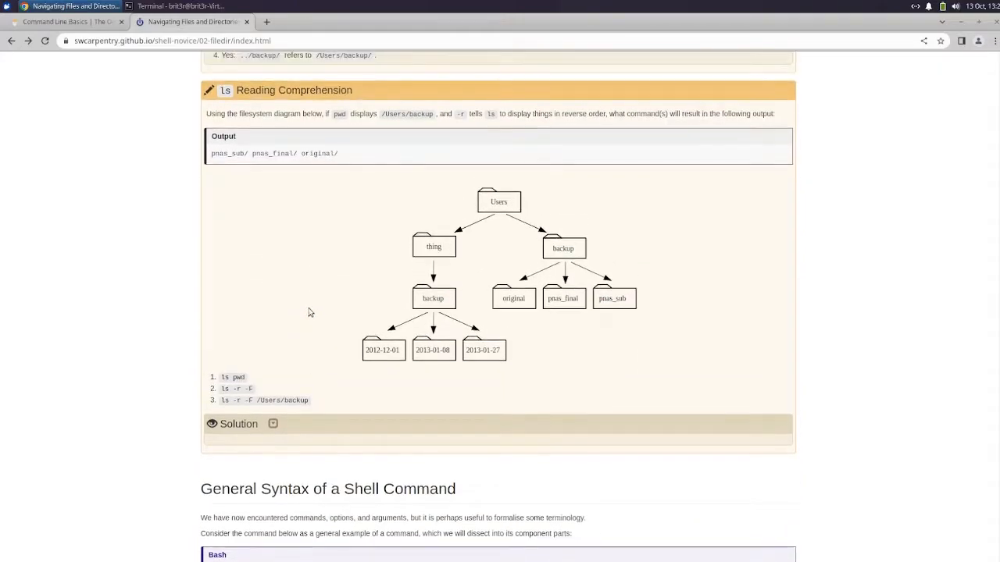
pyautogui.moveTo(312, 217)
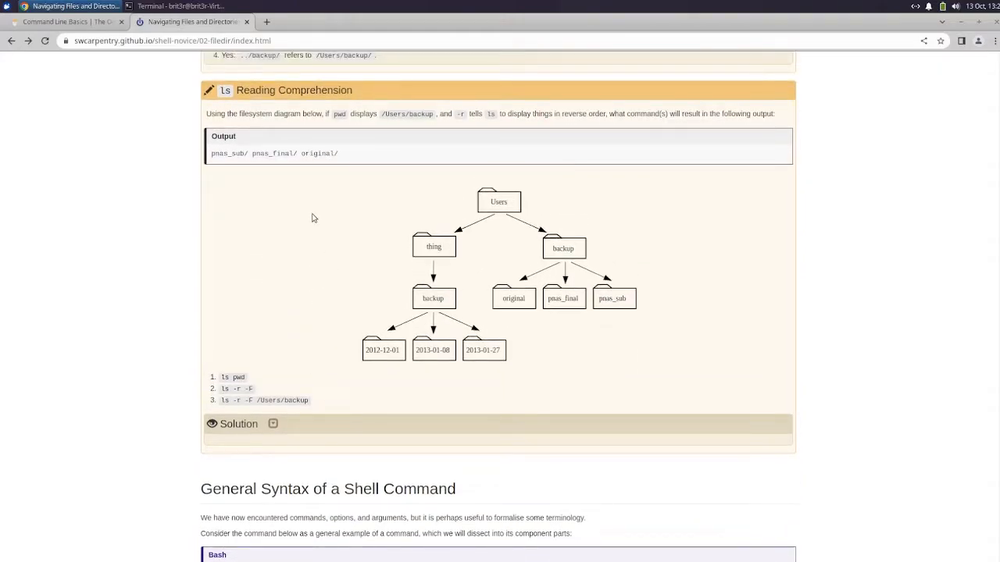
pyautogui.moveTo(499, 212)
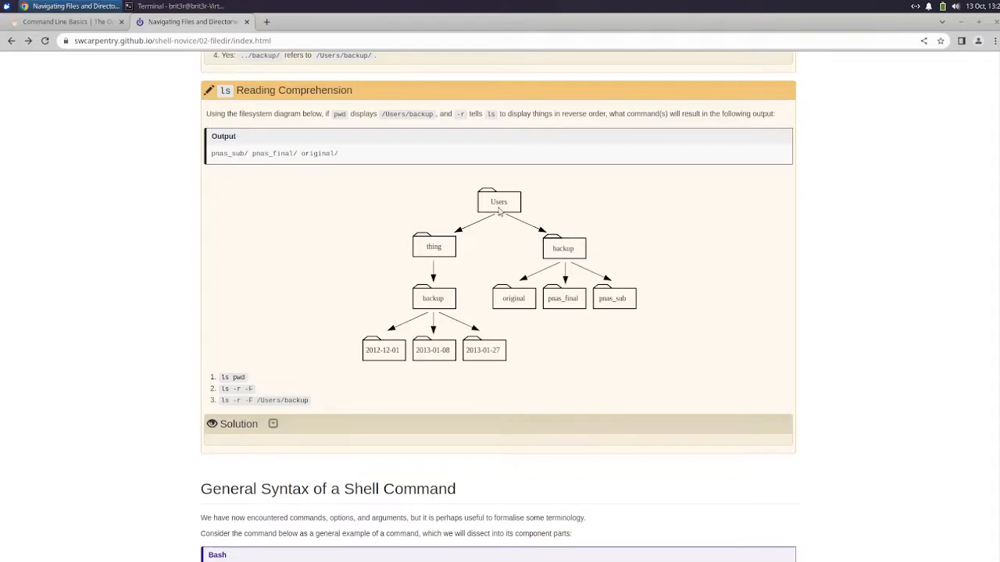
pyautogui.moveTo(565, 248)
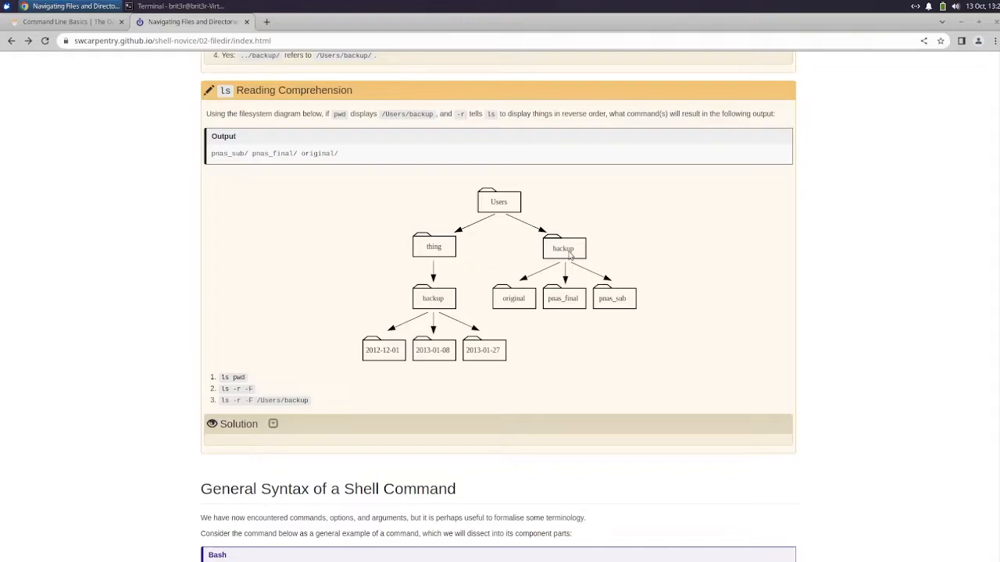
pyautogui.moveTo(561, 253)
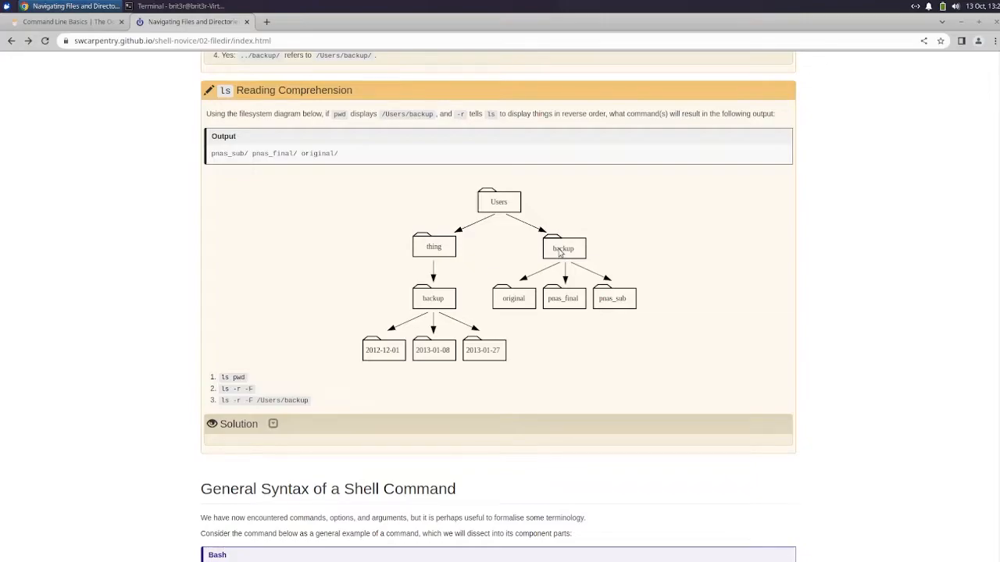
pyautogui.moveTo(617, 303)
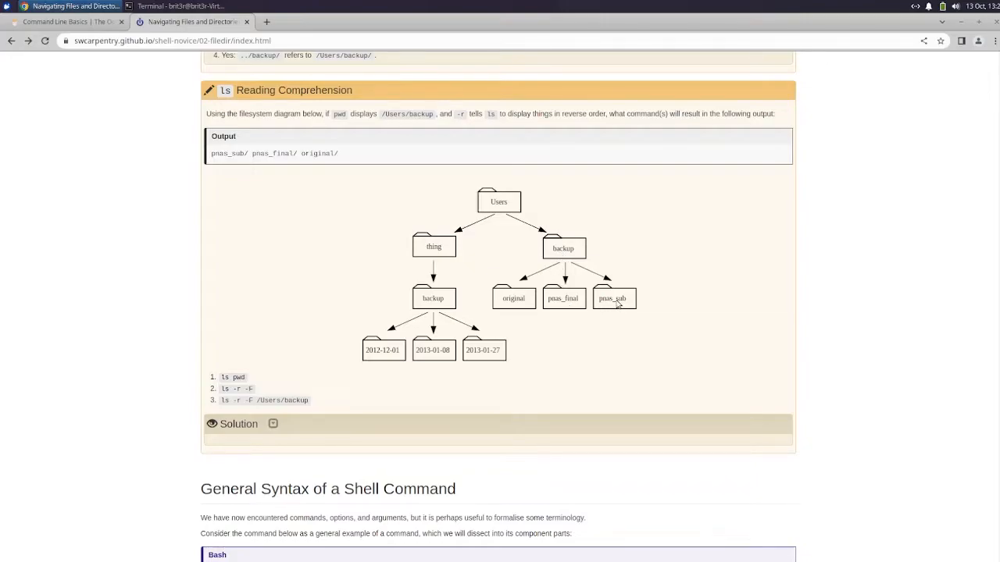
pyautogui.moveTo(342, 370)
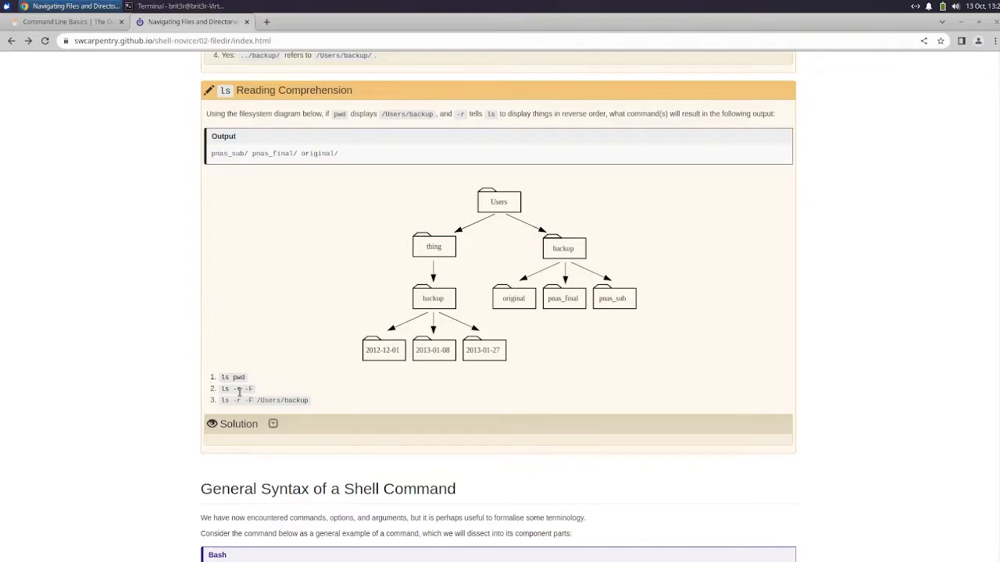
pyautogui.moveTo(253, 397)
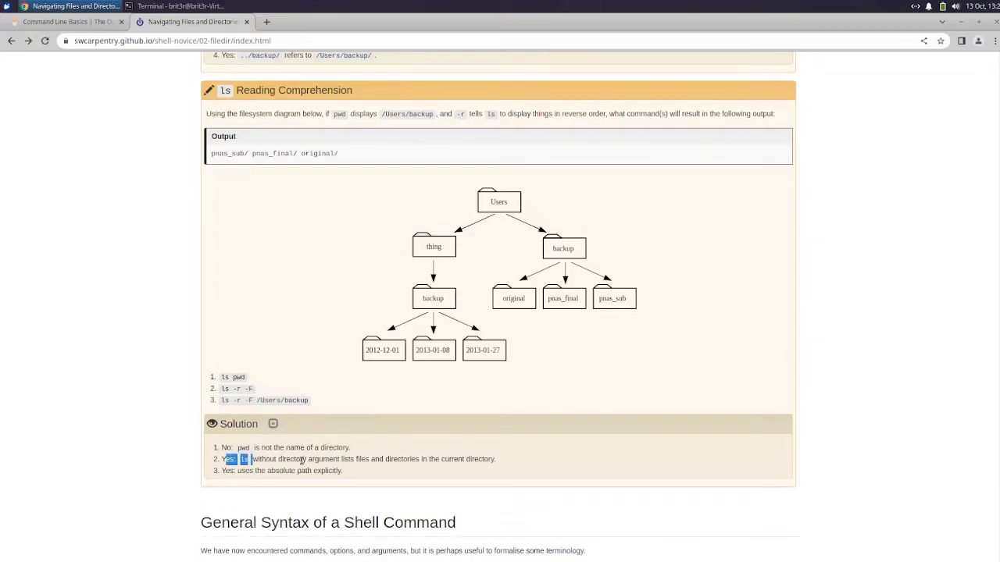
# Reveal the ls Reading Comprehension solution and continue to the General Syntax of a Shell Command heading
pyautogui.click(434, 483)
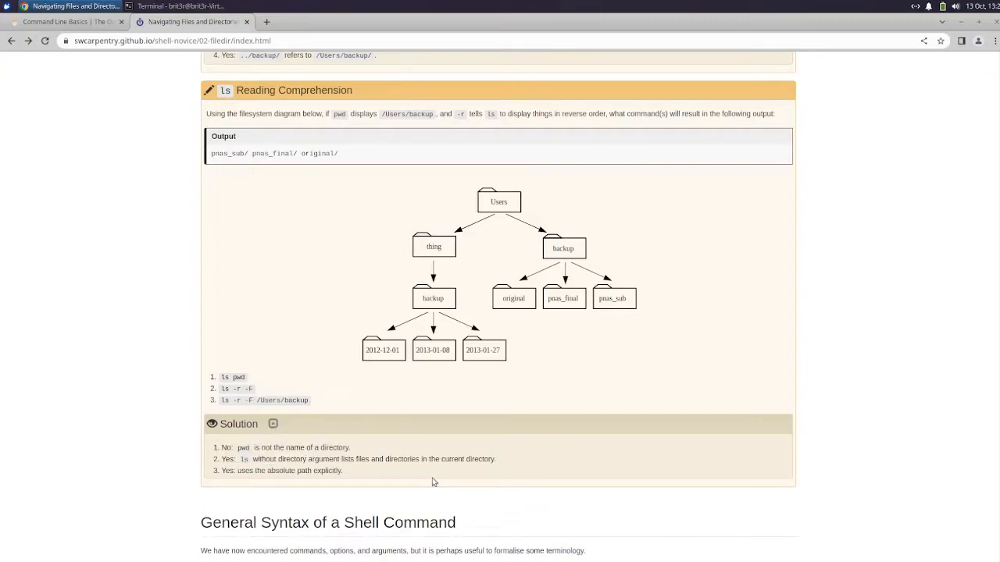
pyautogui.moveTo(422, 440)
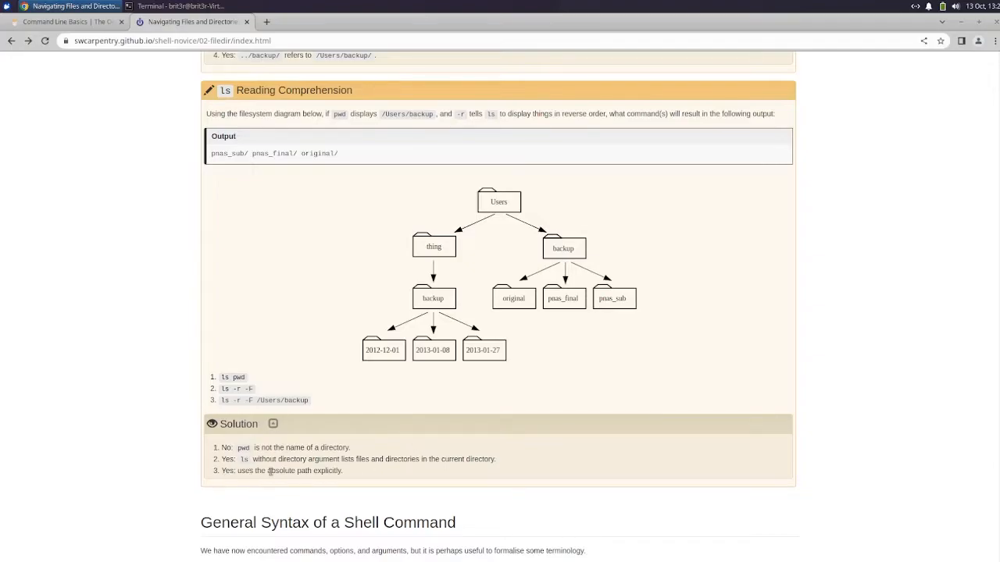
pyautogui.moveTo(315, 403)
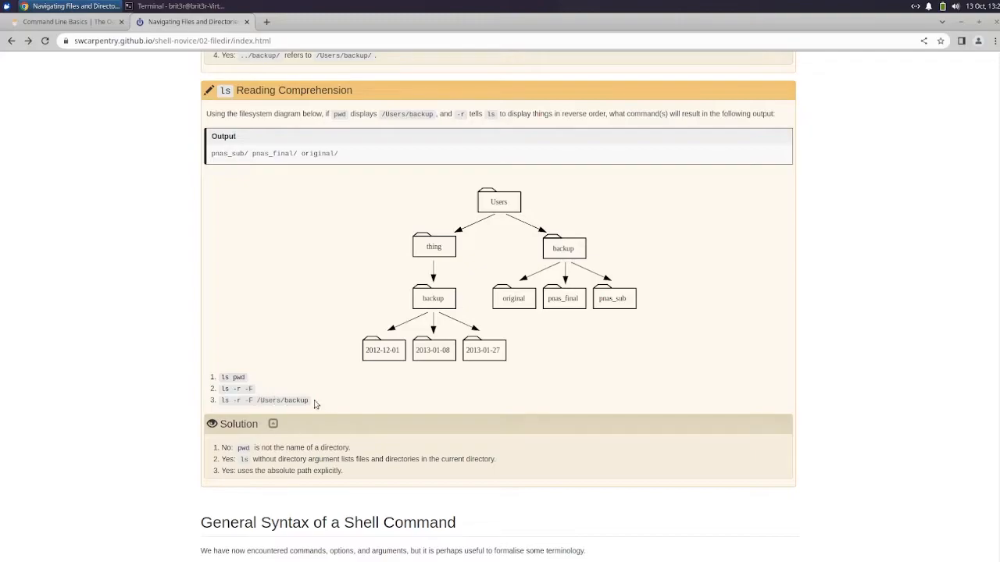
pyautogui.scroll(-3)
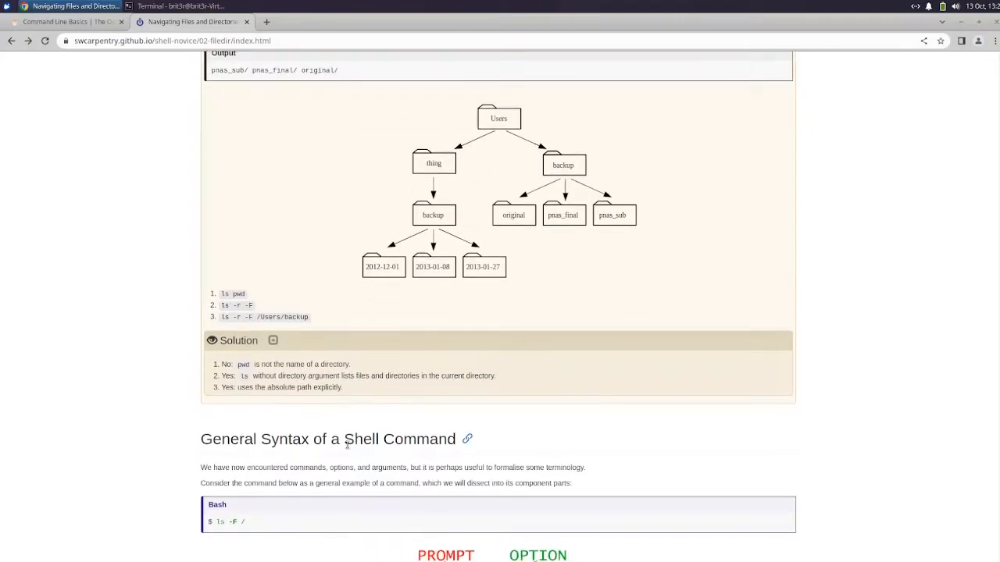
# Read the ls command syntax diagram, the ls -s / ls -S and ls -F / examples, reaching Nelle's Pipeline: Organizing Files
pyautogui.scroll(-3)
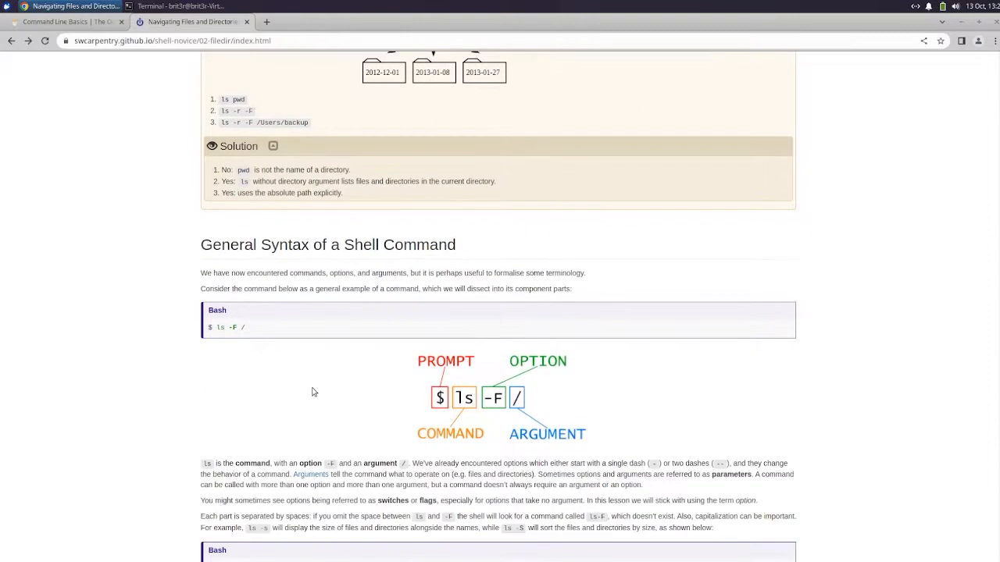
pyautogui.scroll(-3)
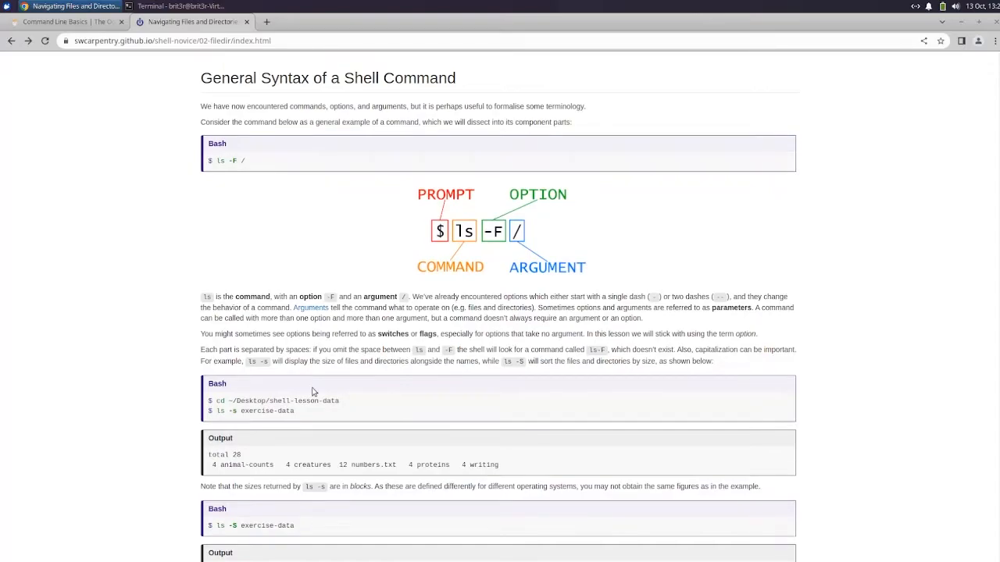
pyautogui.moveTo(347, 359)
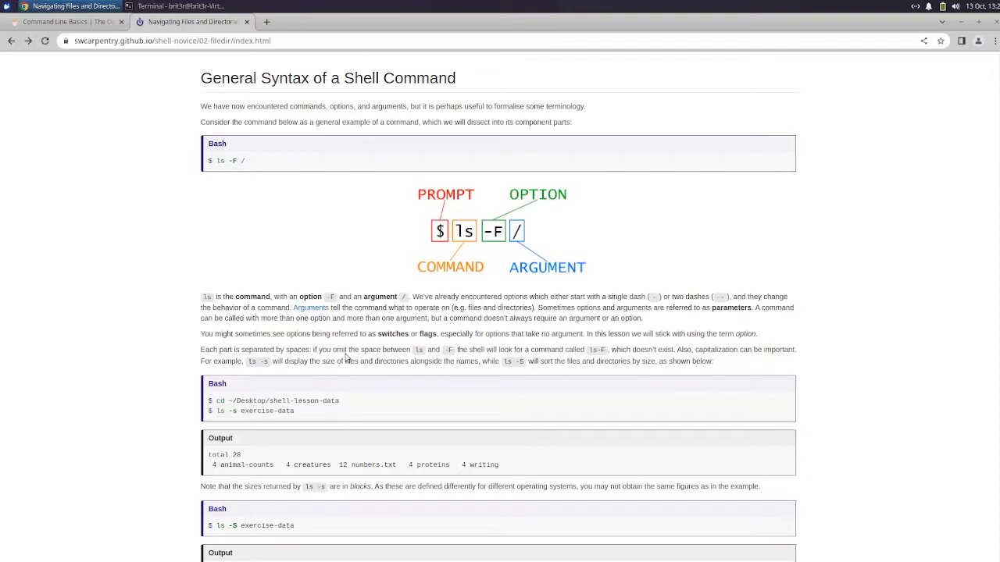
pyautogui.moveTo(314, 325)
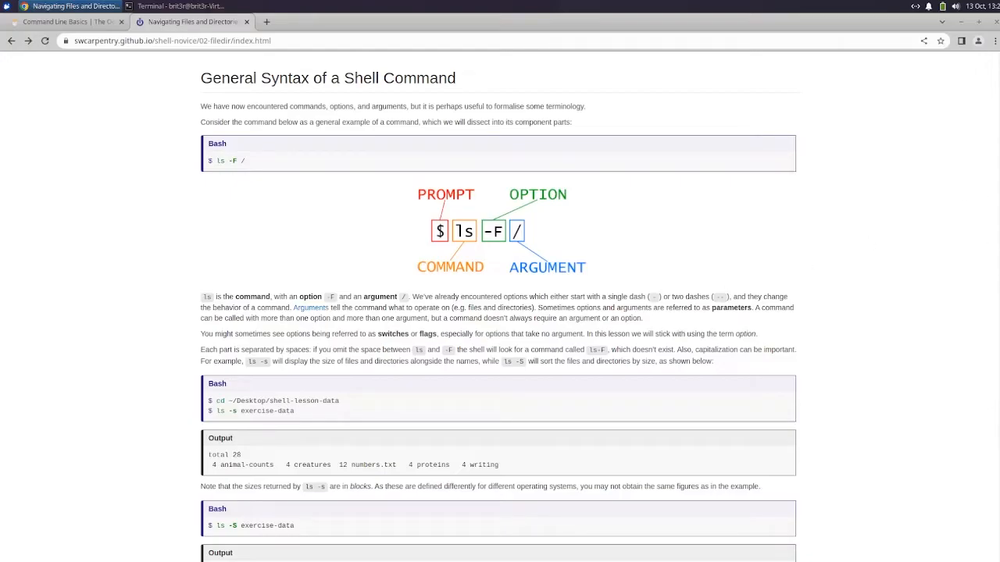
pyautogui.scroll(-3)
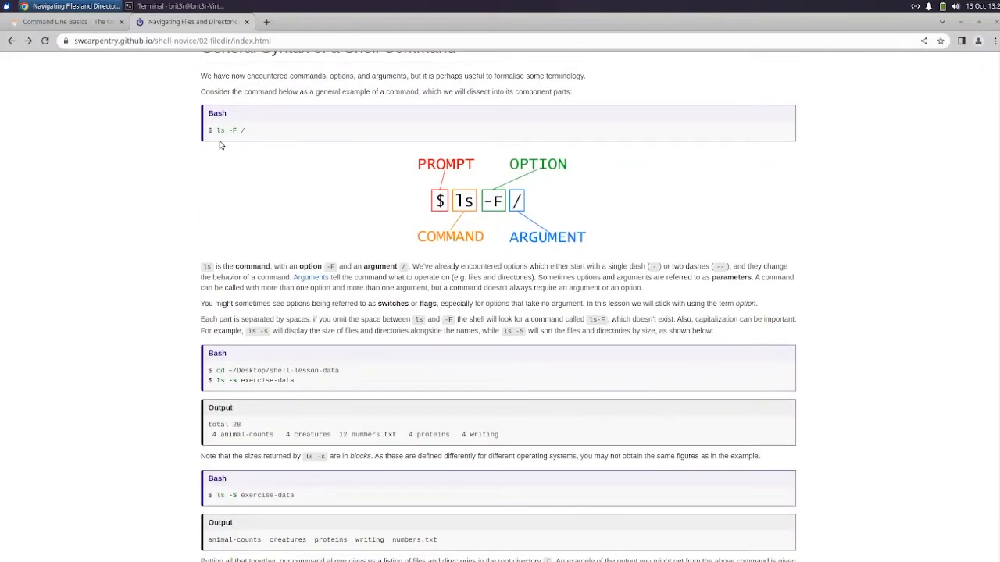
pyautogui.moveTo(443, 211)
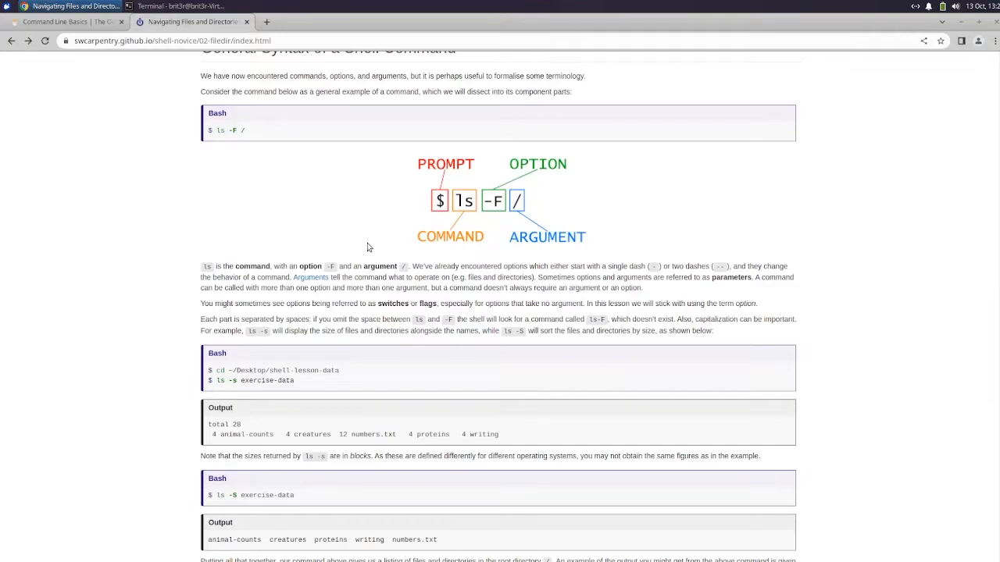
pyautogui.moveTo(518, 250)
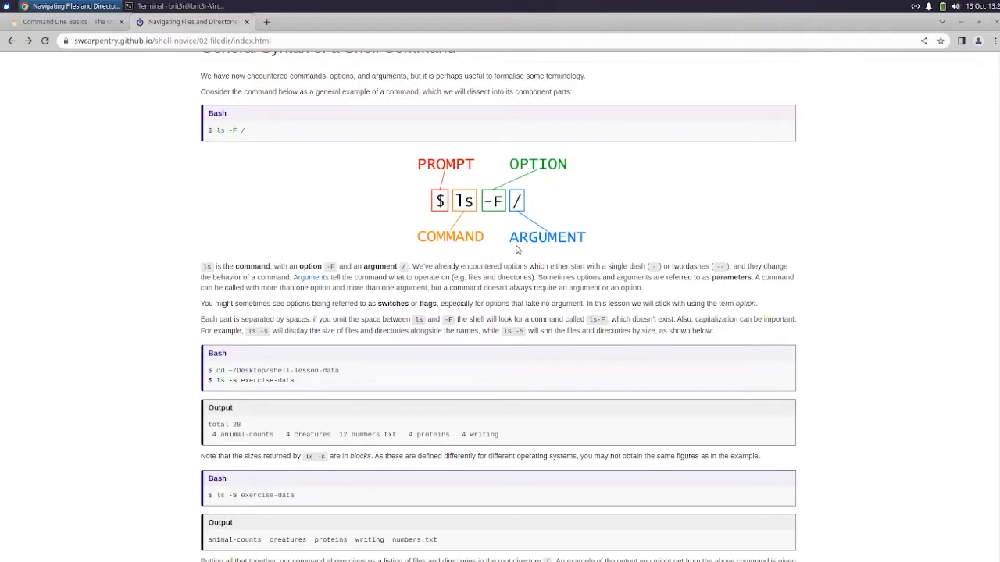
pyautogui.scroll(-3)
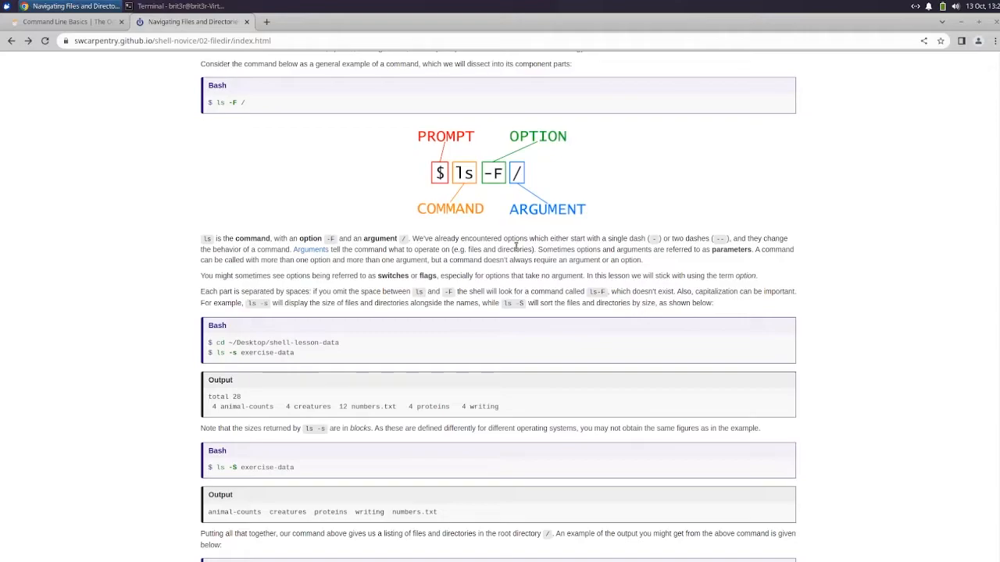
pyautogui.scroll(-3)
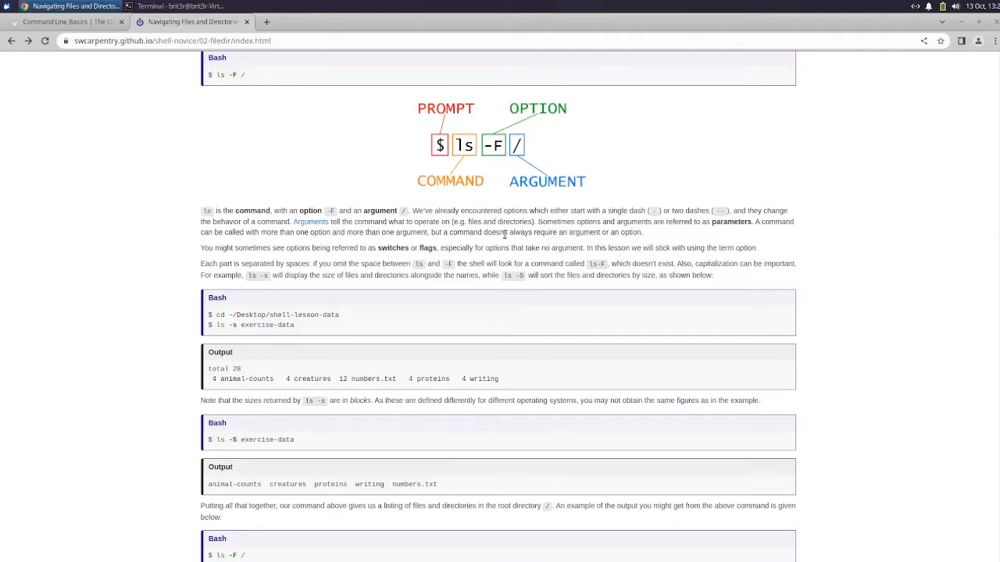
pyautogui.scroll(-3)
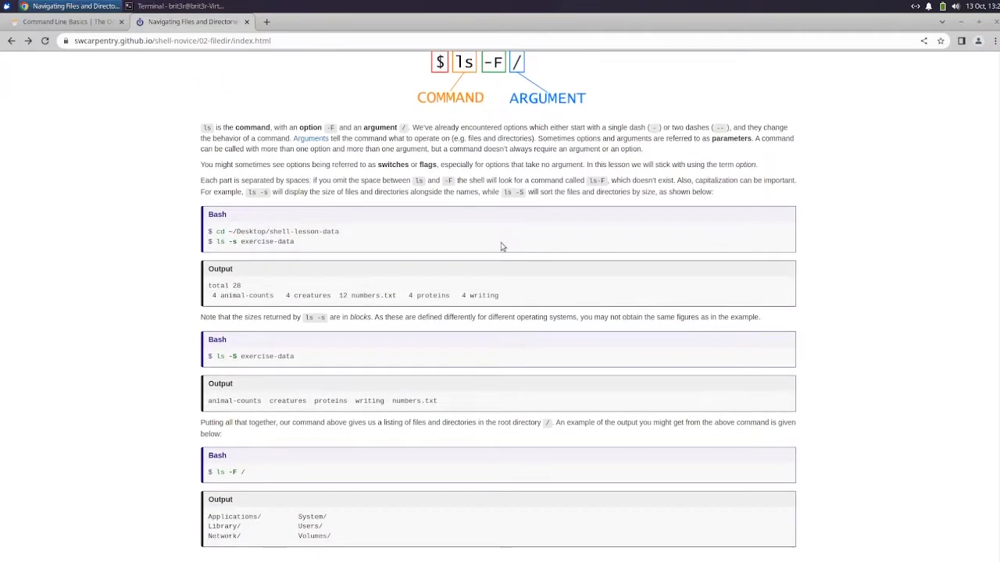
pyautogui.moveTo(232, 335)
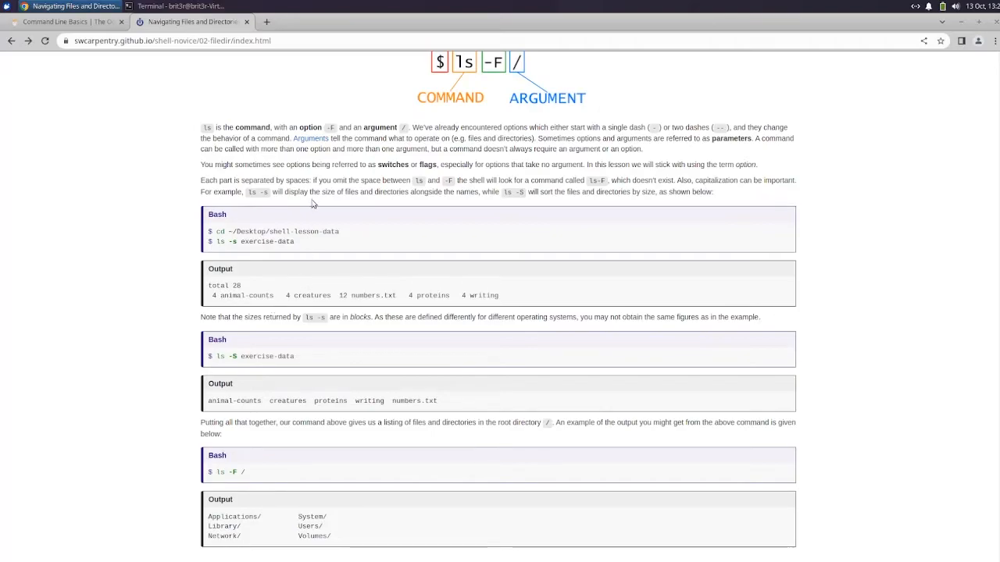
pyautogui.moveTo(321, 206)
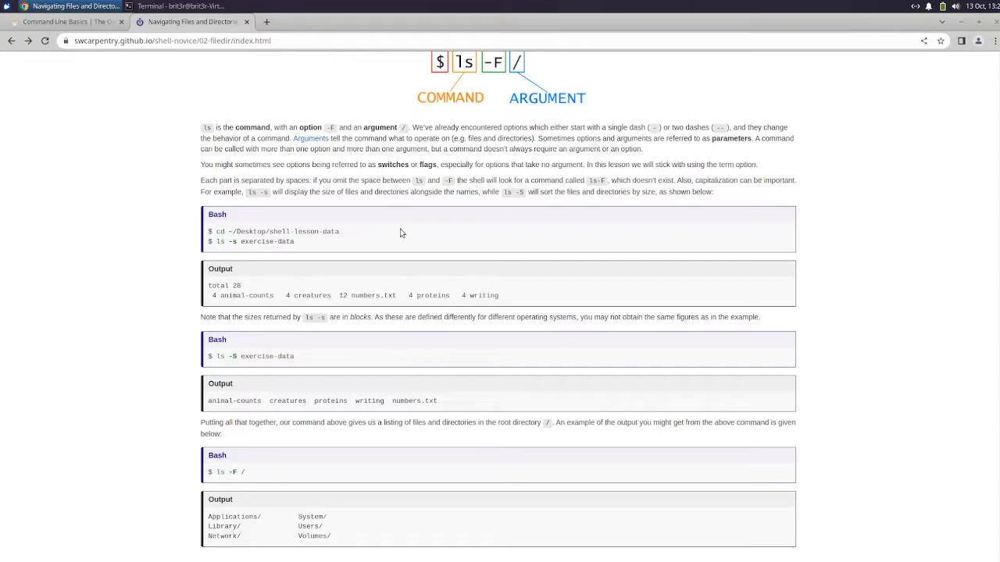
pyautogui.moveTo(392, 242)
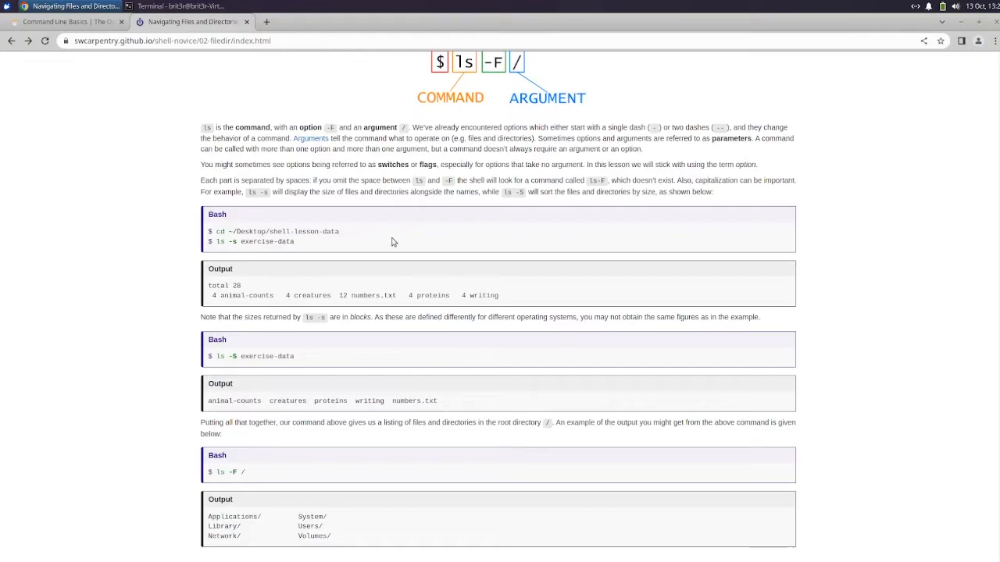
pyautogui.moveTo(404, 248)
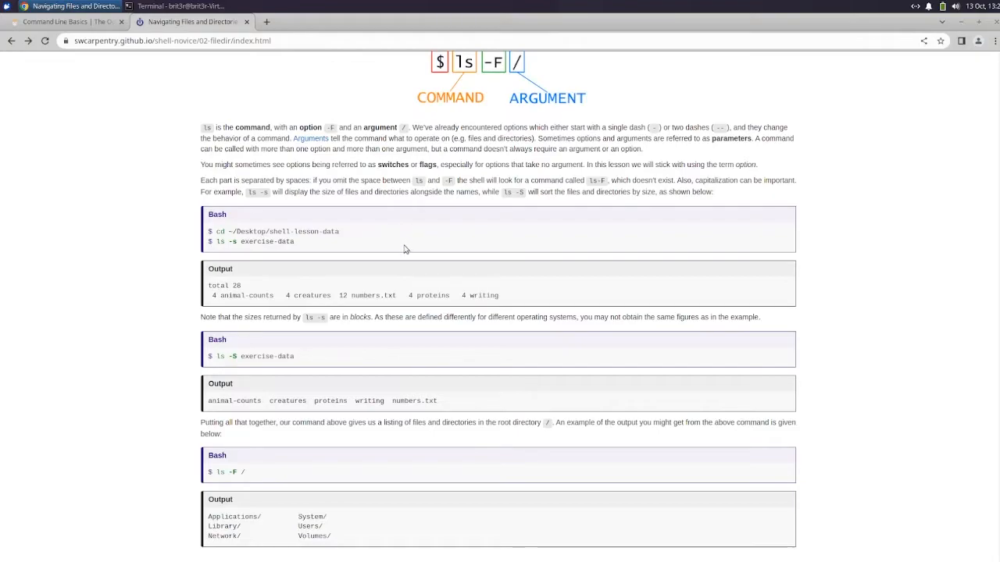
pyautogui.scroll(-3)
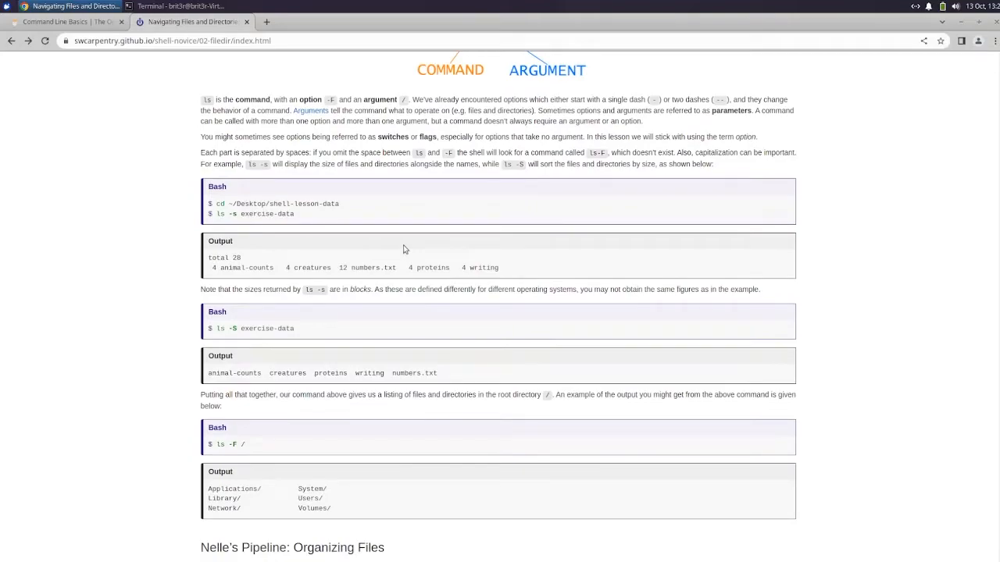
pyautogui.scroll(-3)
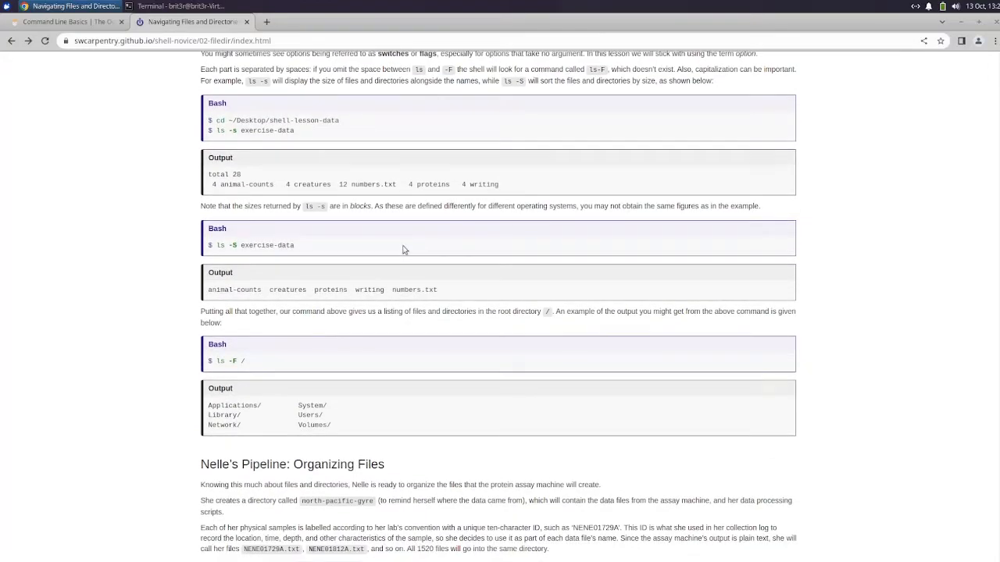
pyautogui.moveTo(361, 278)
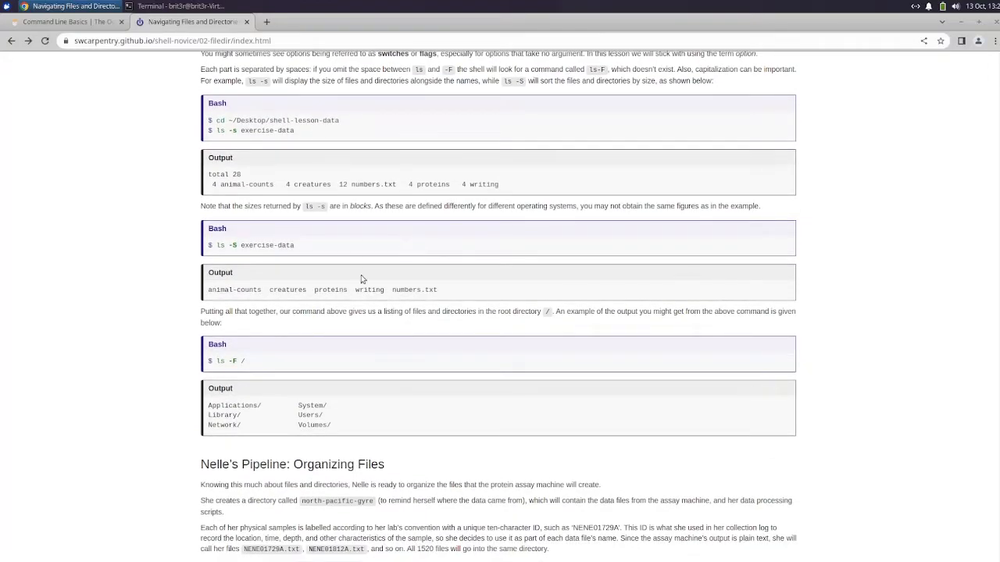
# Read Nelle's Pipeline tab completion walkthrough for north-pacific-gyre until the Key Points box appears
pyautogui.scroll(-3)
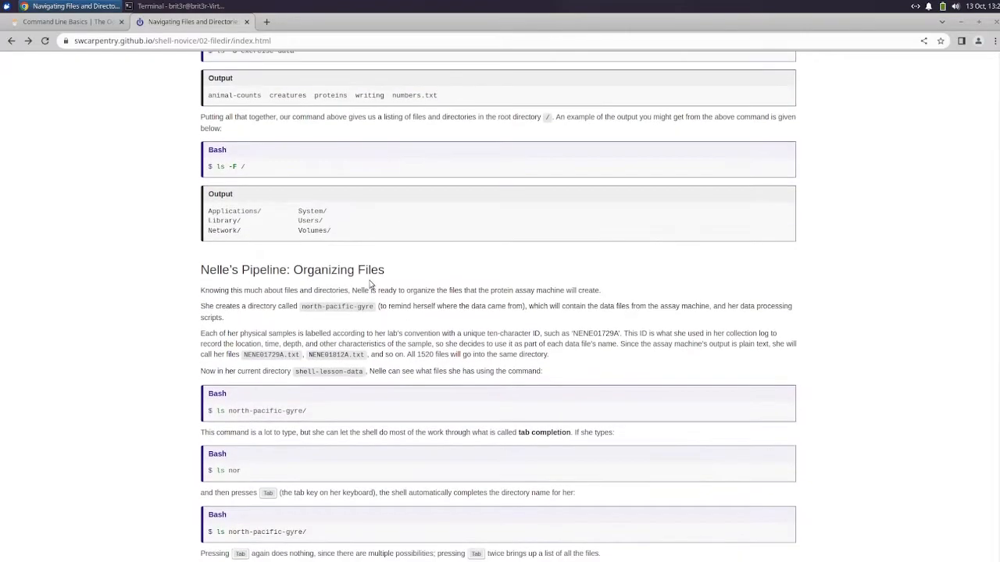
pyautogui.scroll(-3)
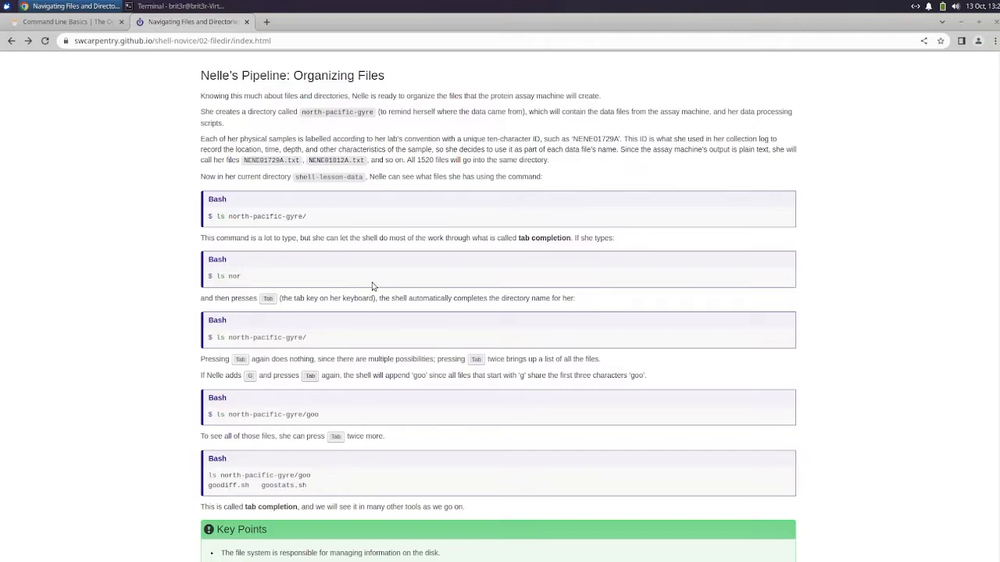
pyautogui.moveTo(496, 278)
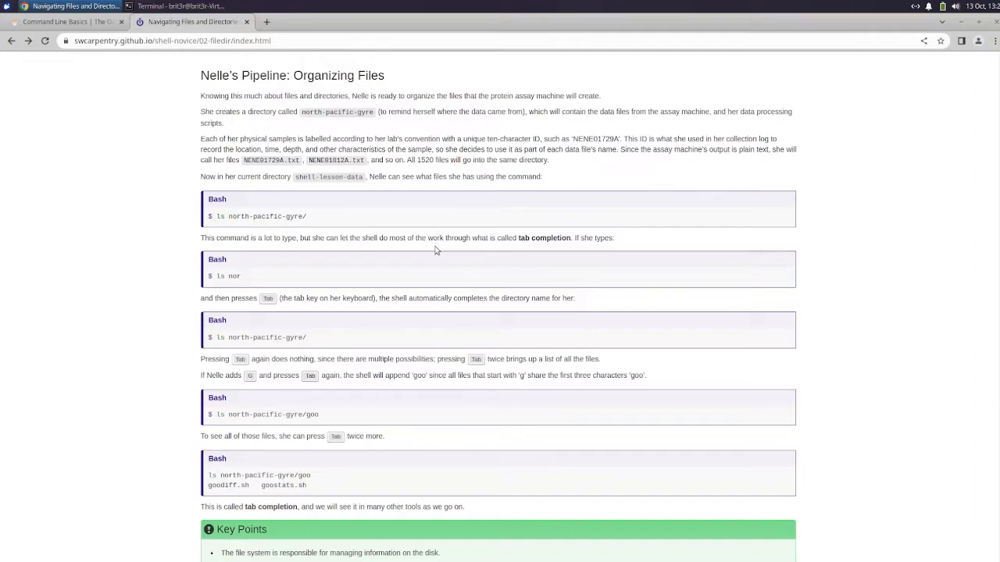
pyautogui.moveTo(456, 106)
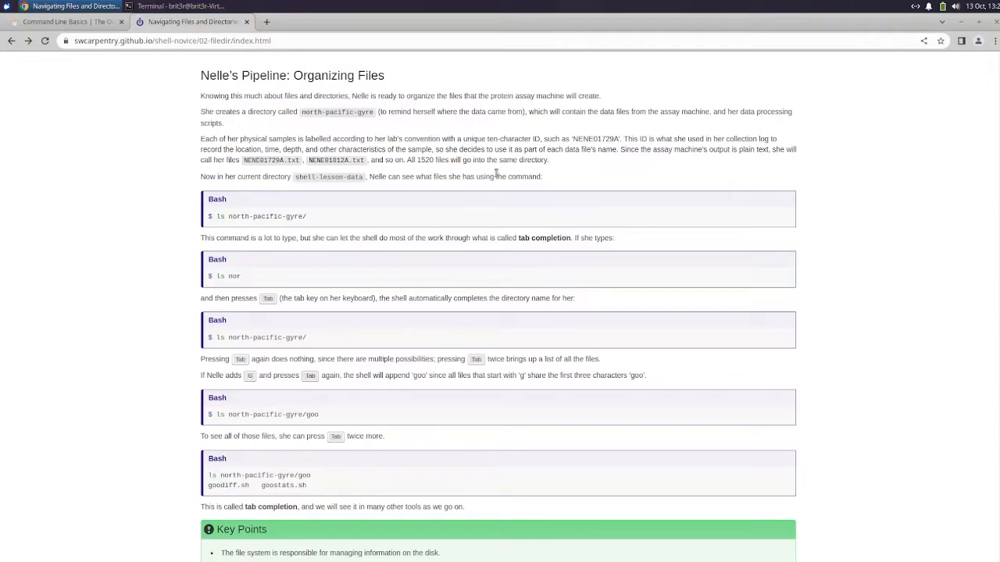
pyautogui.moveTo(581, 171)
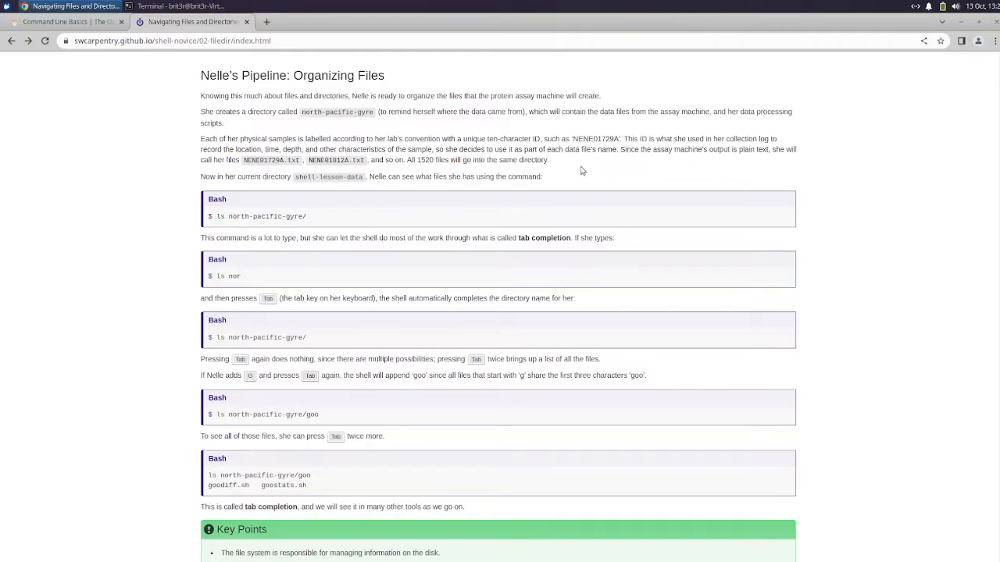
pyautogui.moveTo(647, 169)
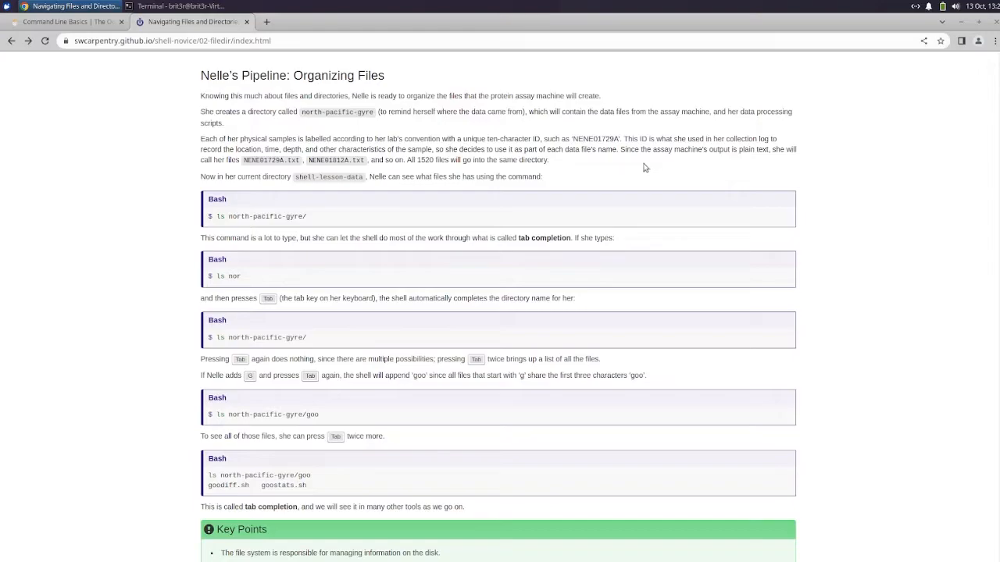
pyautogui.moveTo(673, 181)
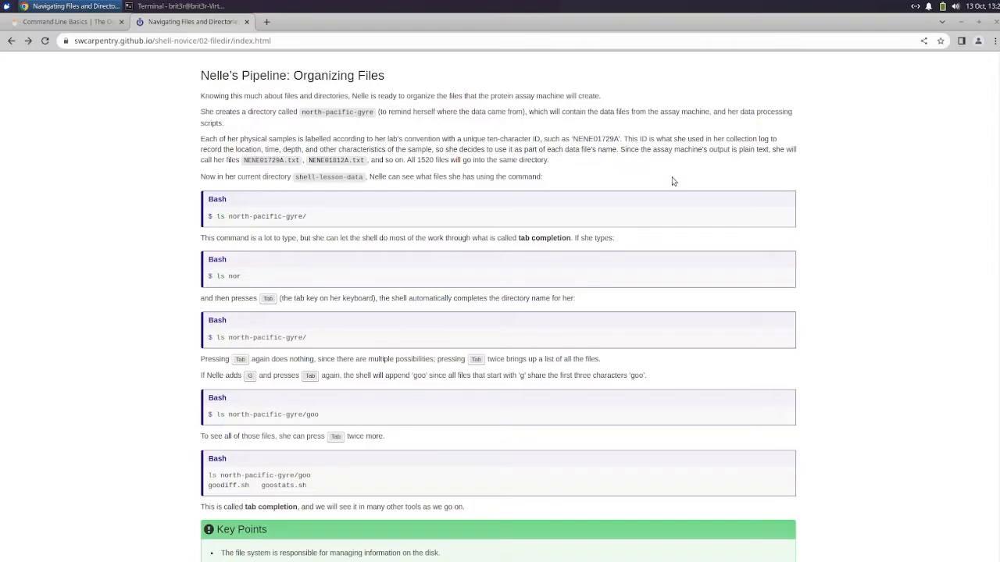
pyautogui.moveTo(681, 178)
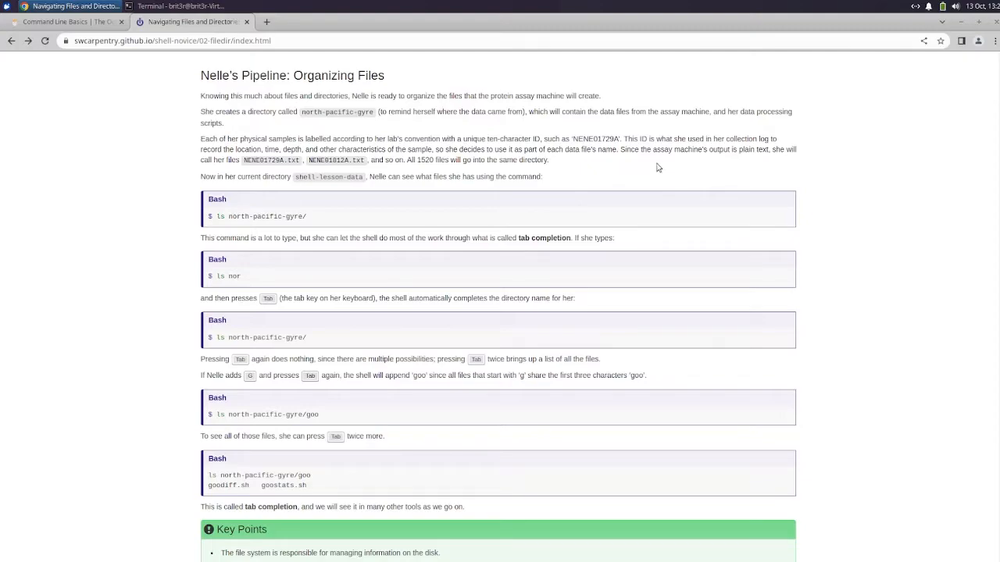
pyautogui.moveTo(714, 148)
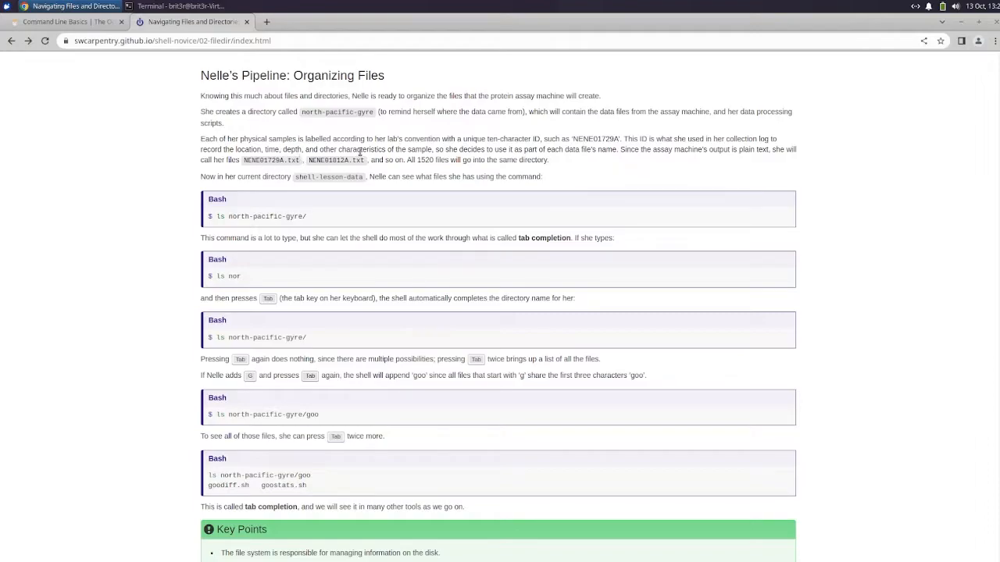
pyautogui.moveTo(378, 159)
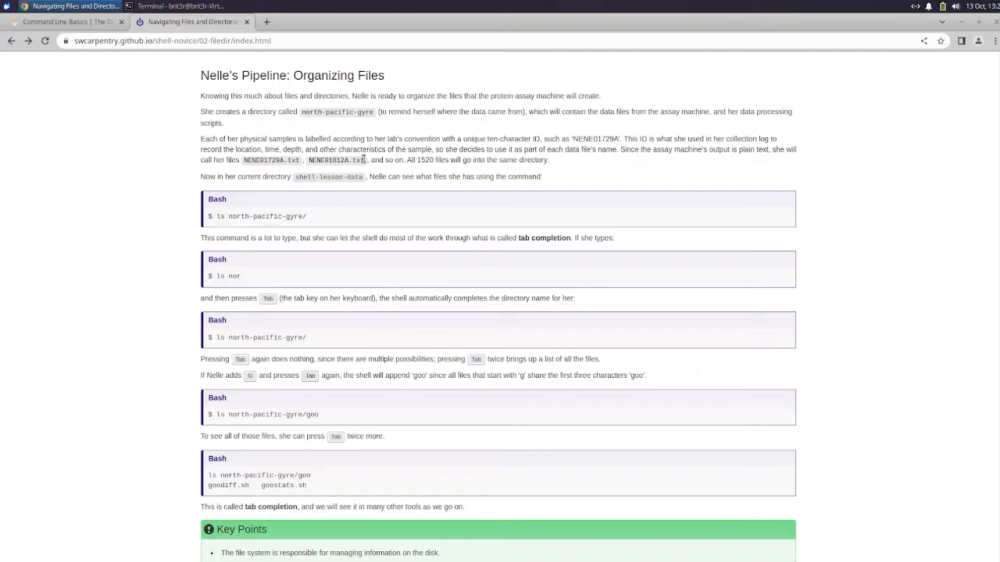
pyautogui.moveTo(593, 188)
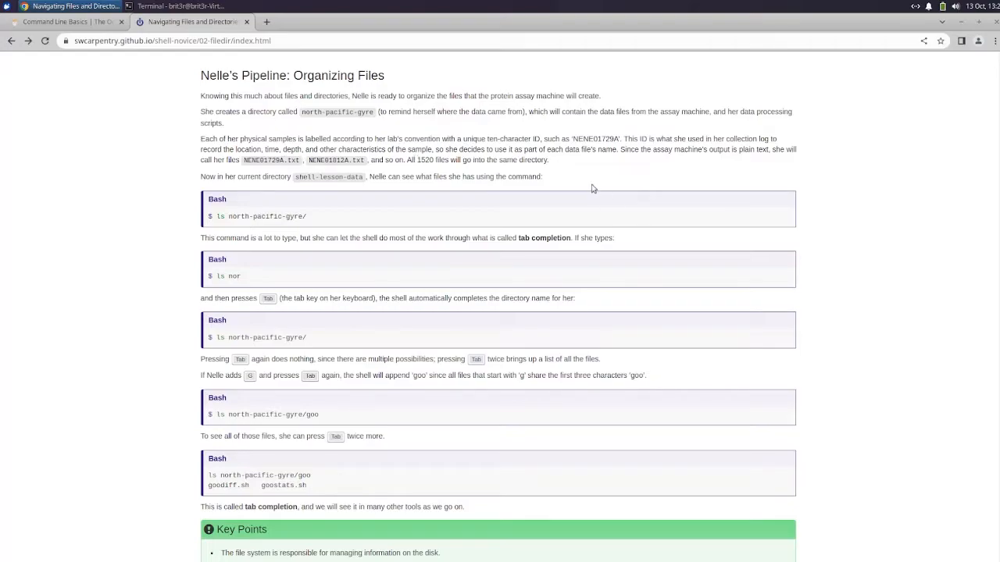
pyautogui.moveTo(565, 190)
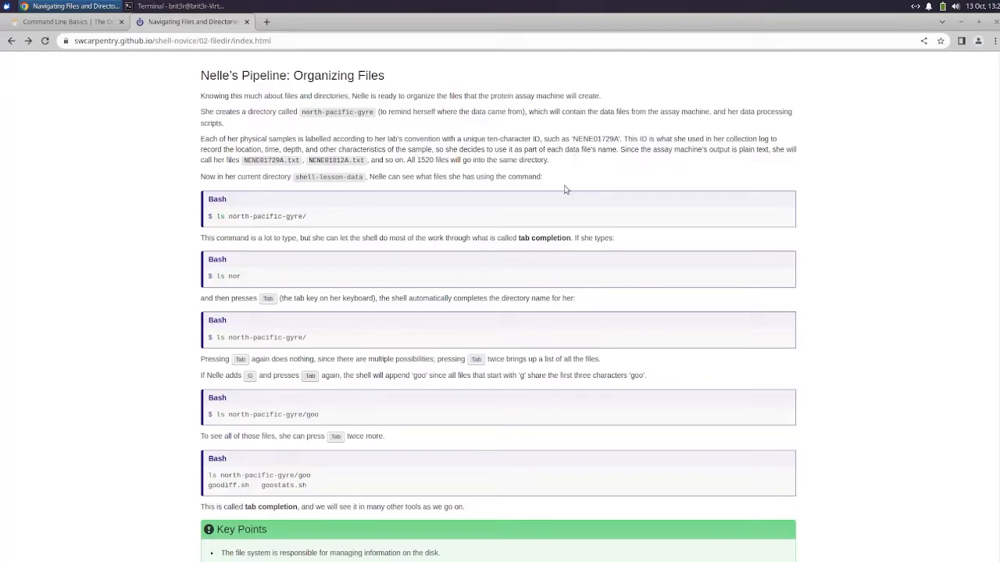
pyautogui.scroll(-3)
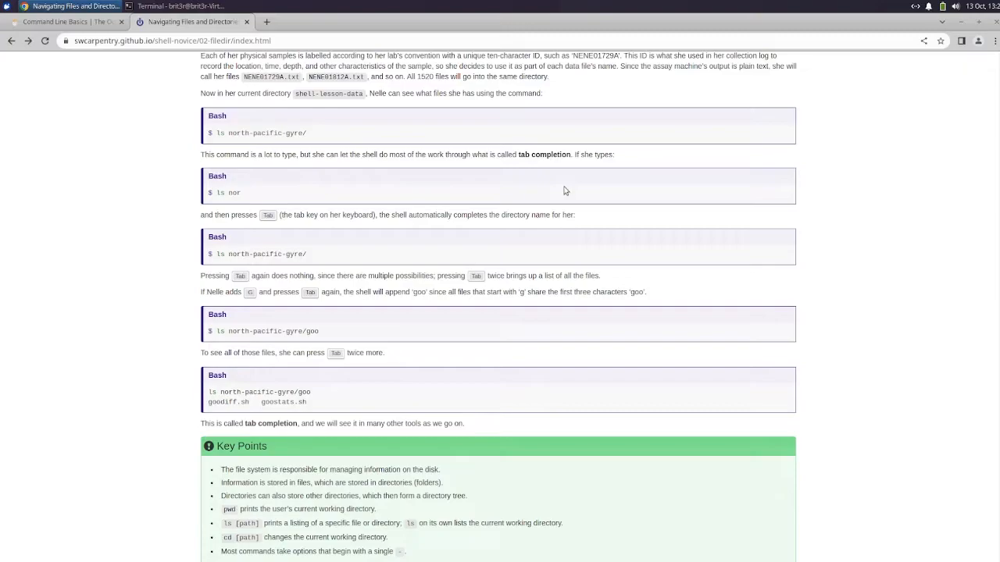
pyautogui.moveTo(462, 178)
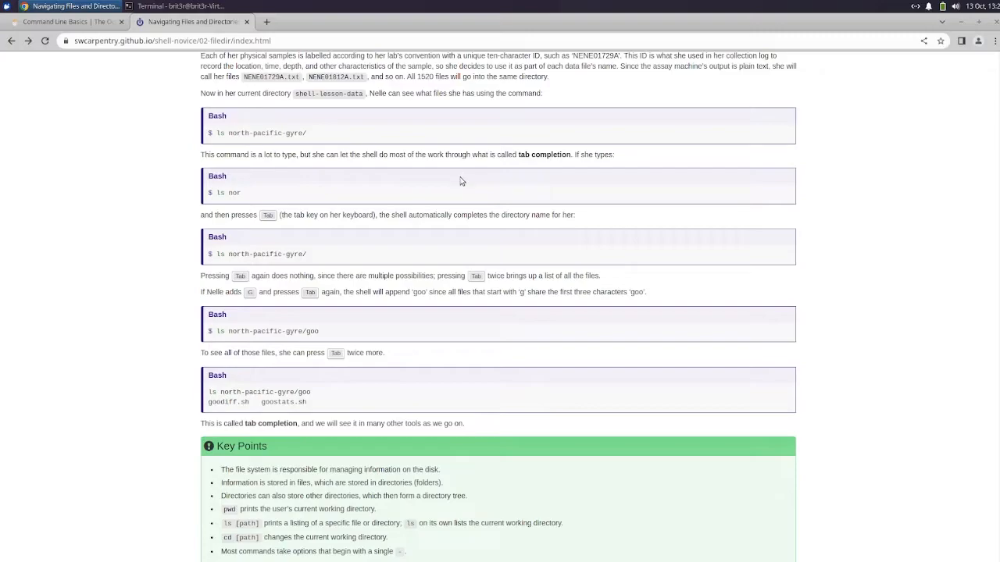
pyautogui.moveTo(572, 243)
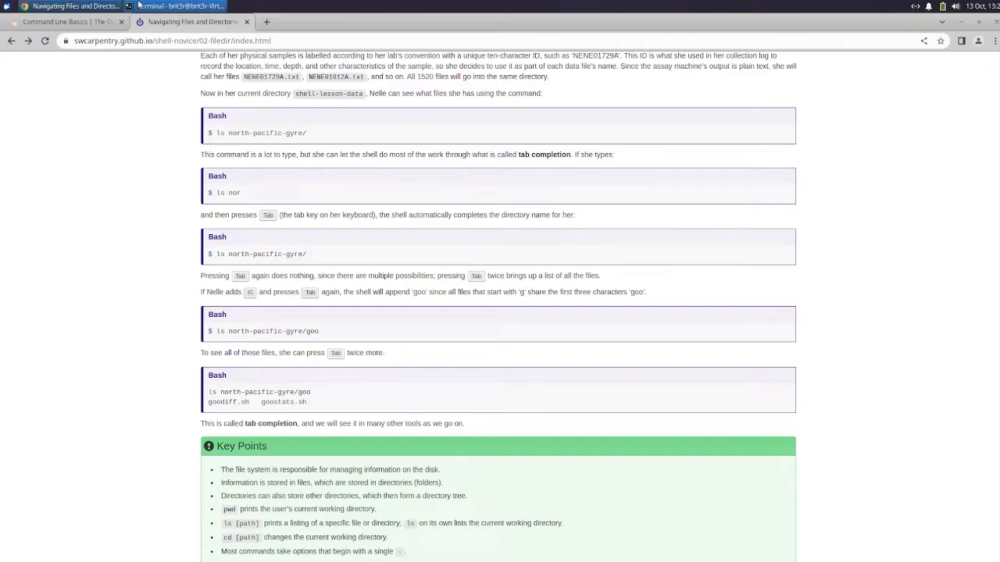
# Bring the Terminal forward cleared to a fresh prompt in exercise-data/creatures and move it slightly aside
pyautogui.click(178, 6)
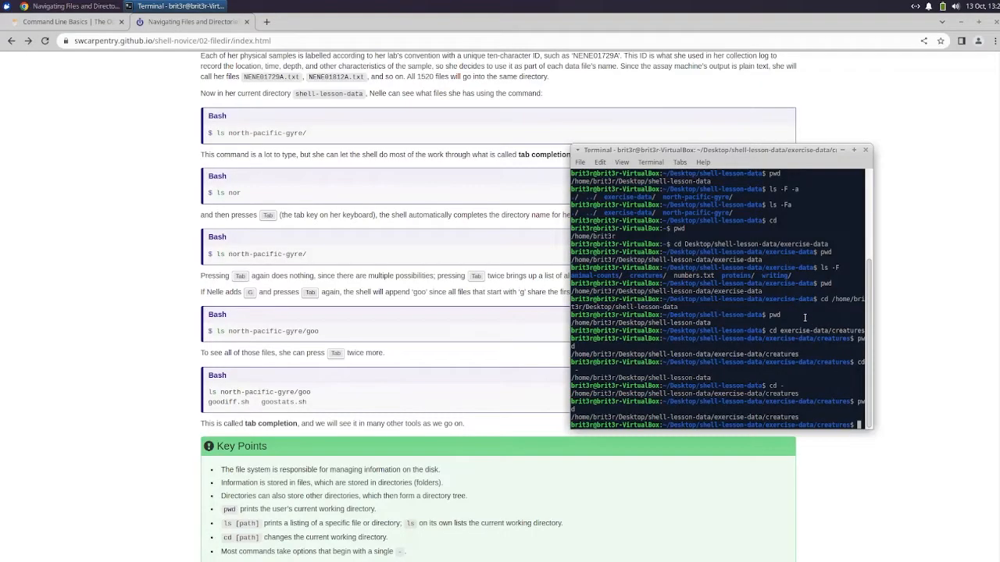
pyautogui.moveTo(687, 155)
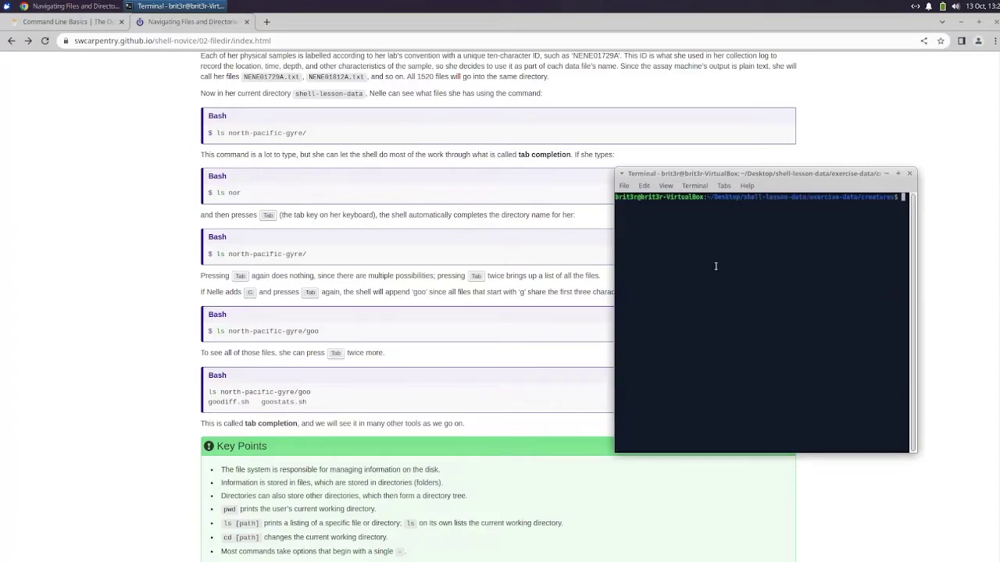
pyautogui.moveTo(706, 259)
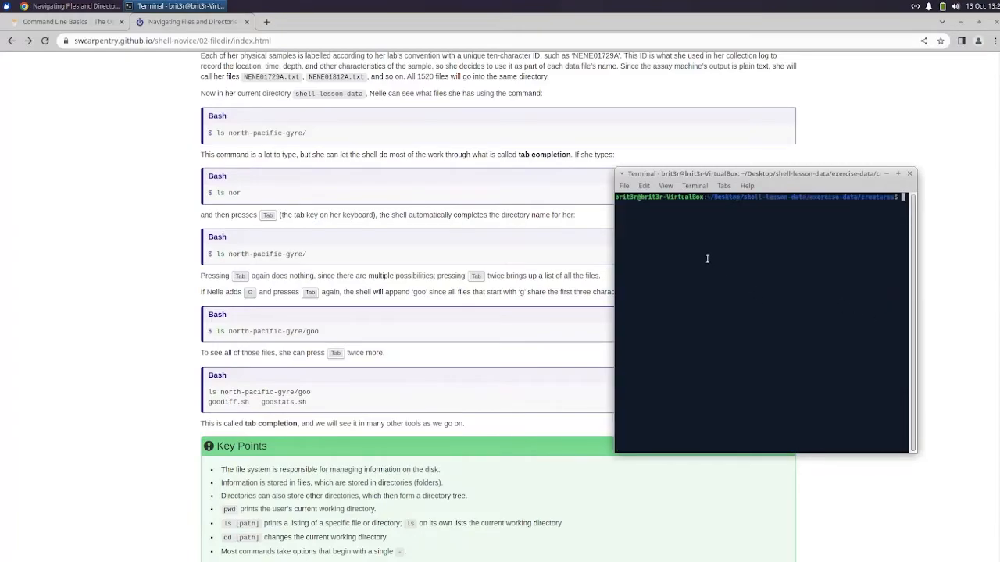
pyautogui.moveTo(753, 173); pyautogui.dragTo(781, 225)
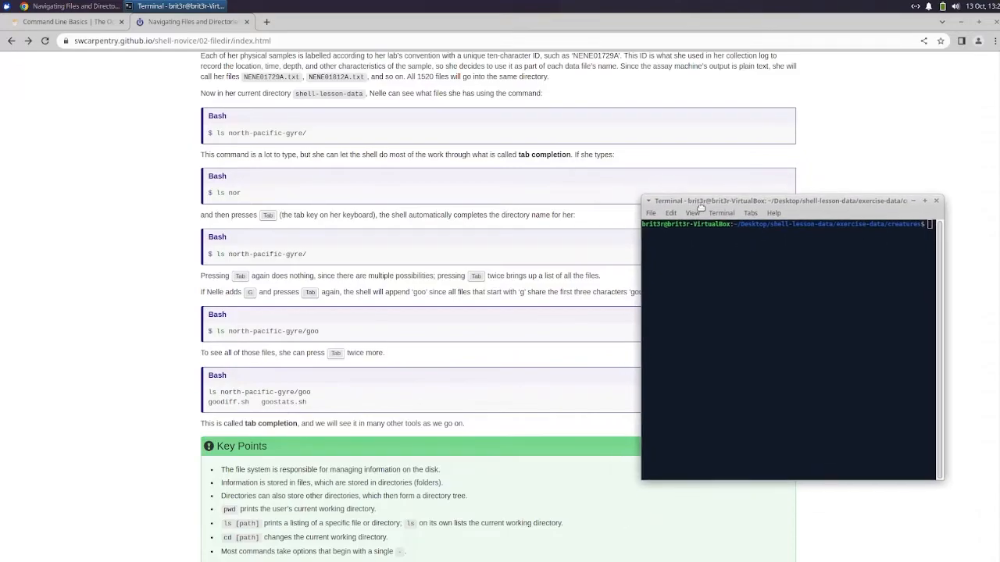
# Return to the lesson page and read the full Key Points list at the end of Navigating Files and Directories
pyautogui.click(943, 200)
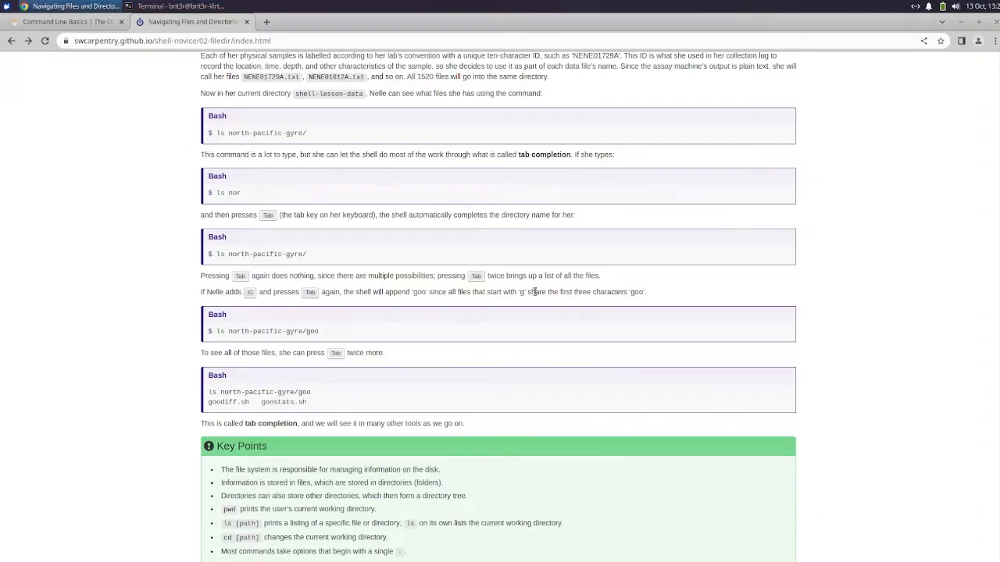
pyautogui.scroll(-3)
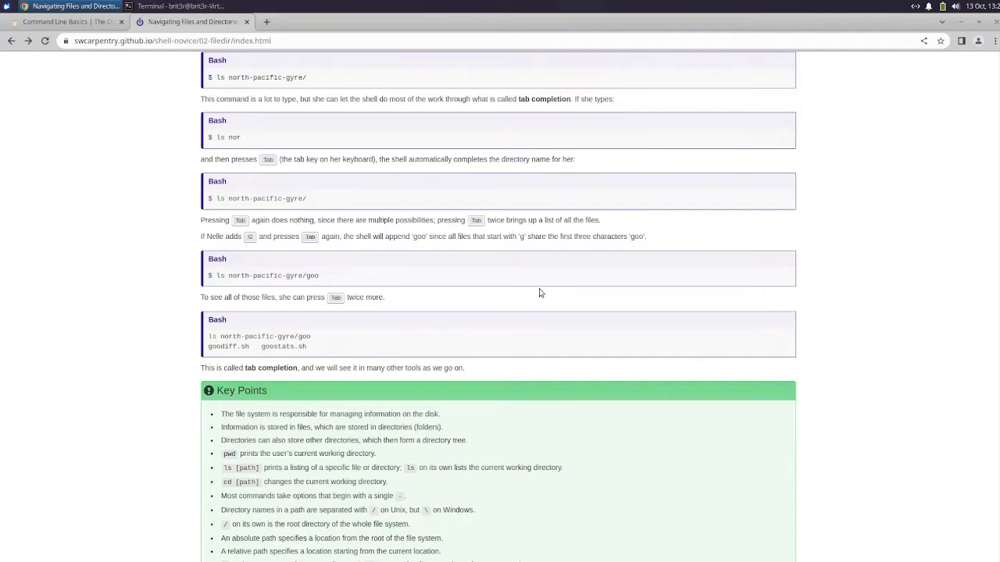
pyautogui.moveTo(556, 284)
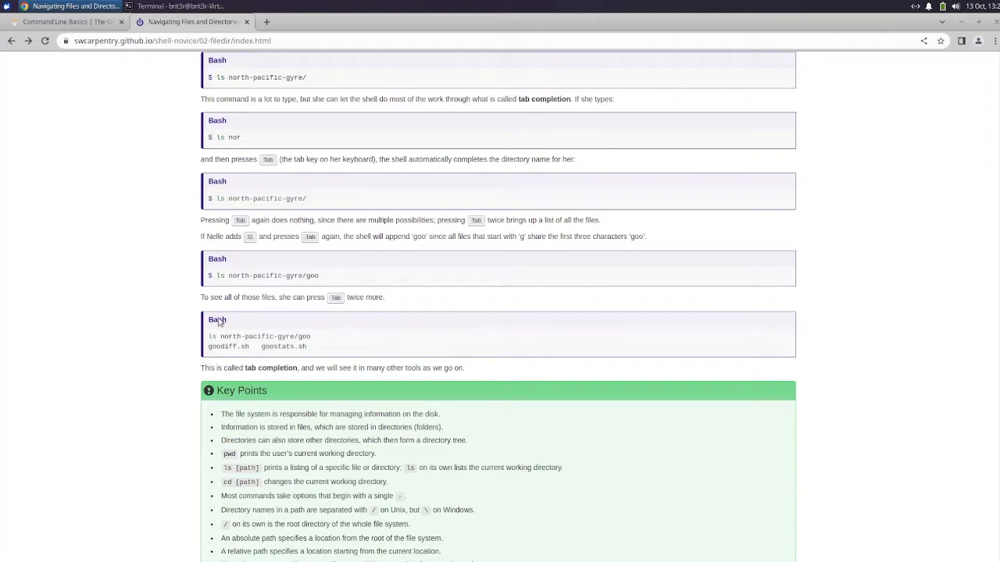
pyautogui.scroll(-3)
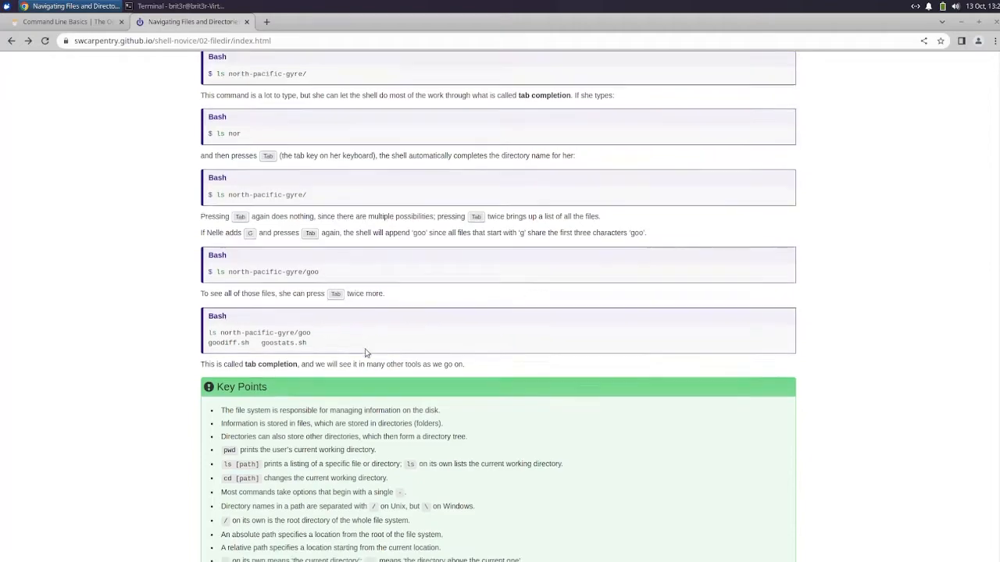
pyautogui.scroll(-3)
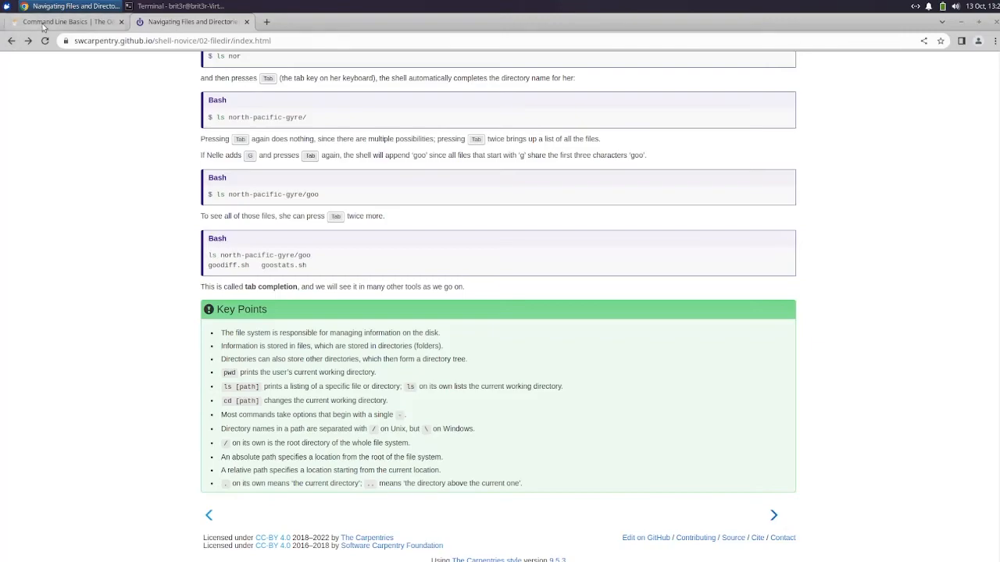
# Switch back to The Odin Project's Command Line Basics tab showing the Assignment's Unix Shell lessons
pyautogui.click(65, 22)
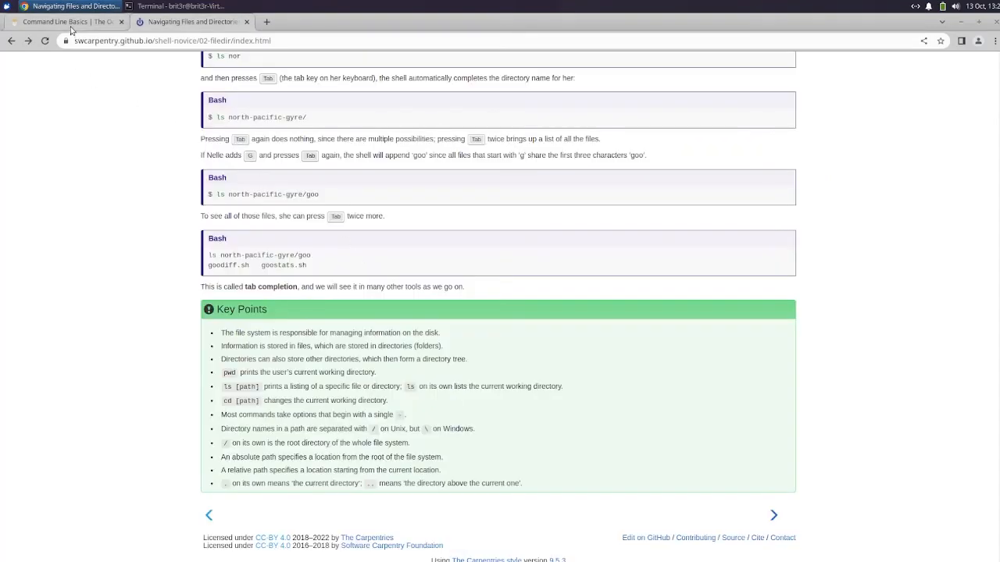
pyautogui.click(65, 22)
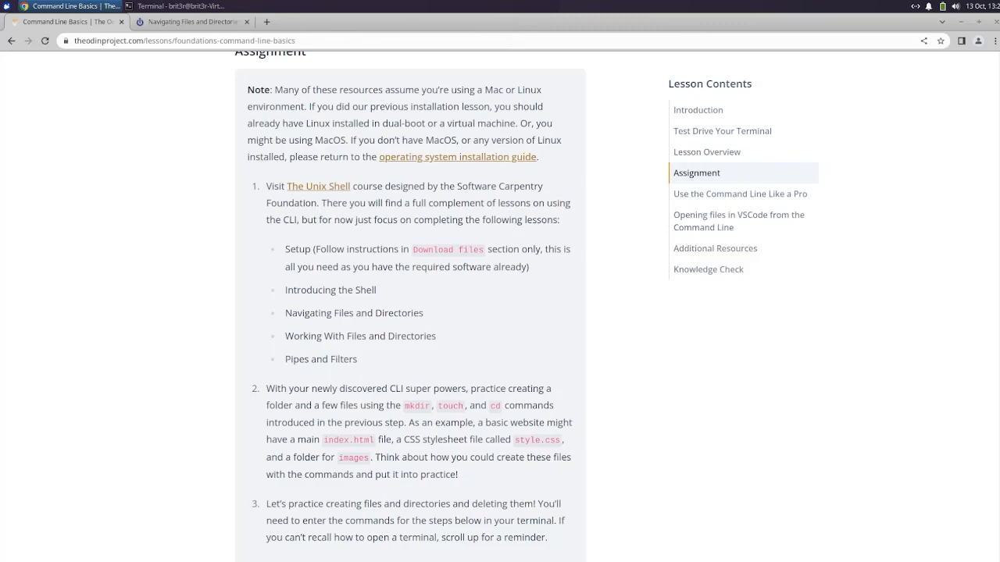
pyautogui.moveTo(37, 522)
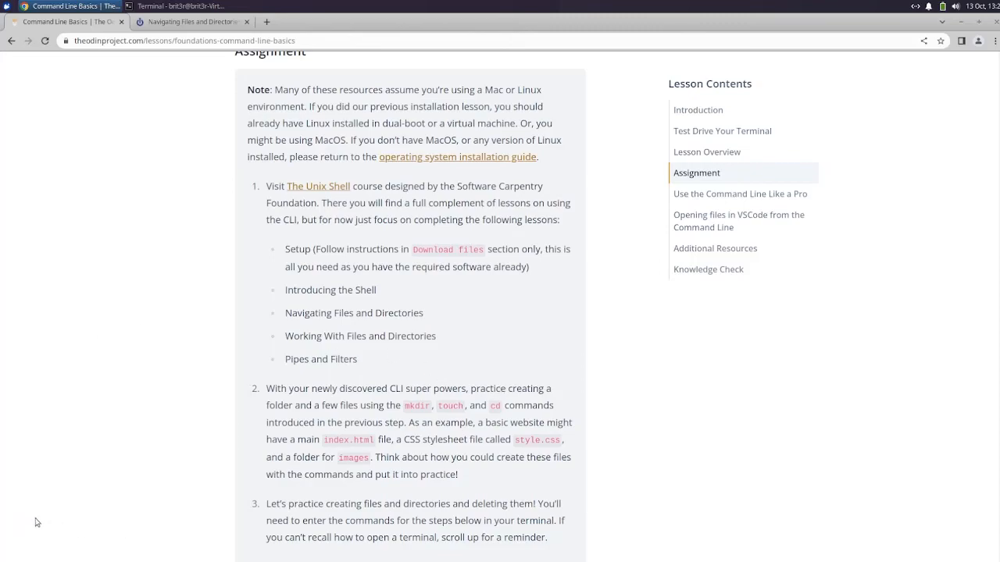